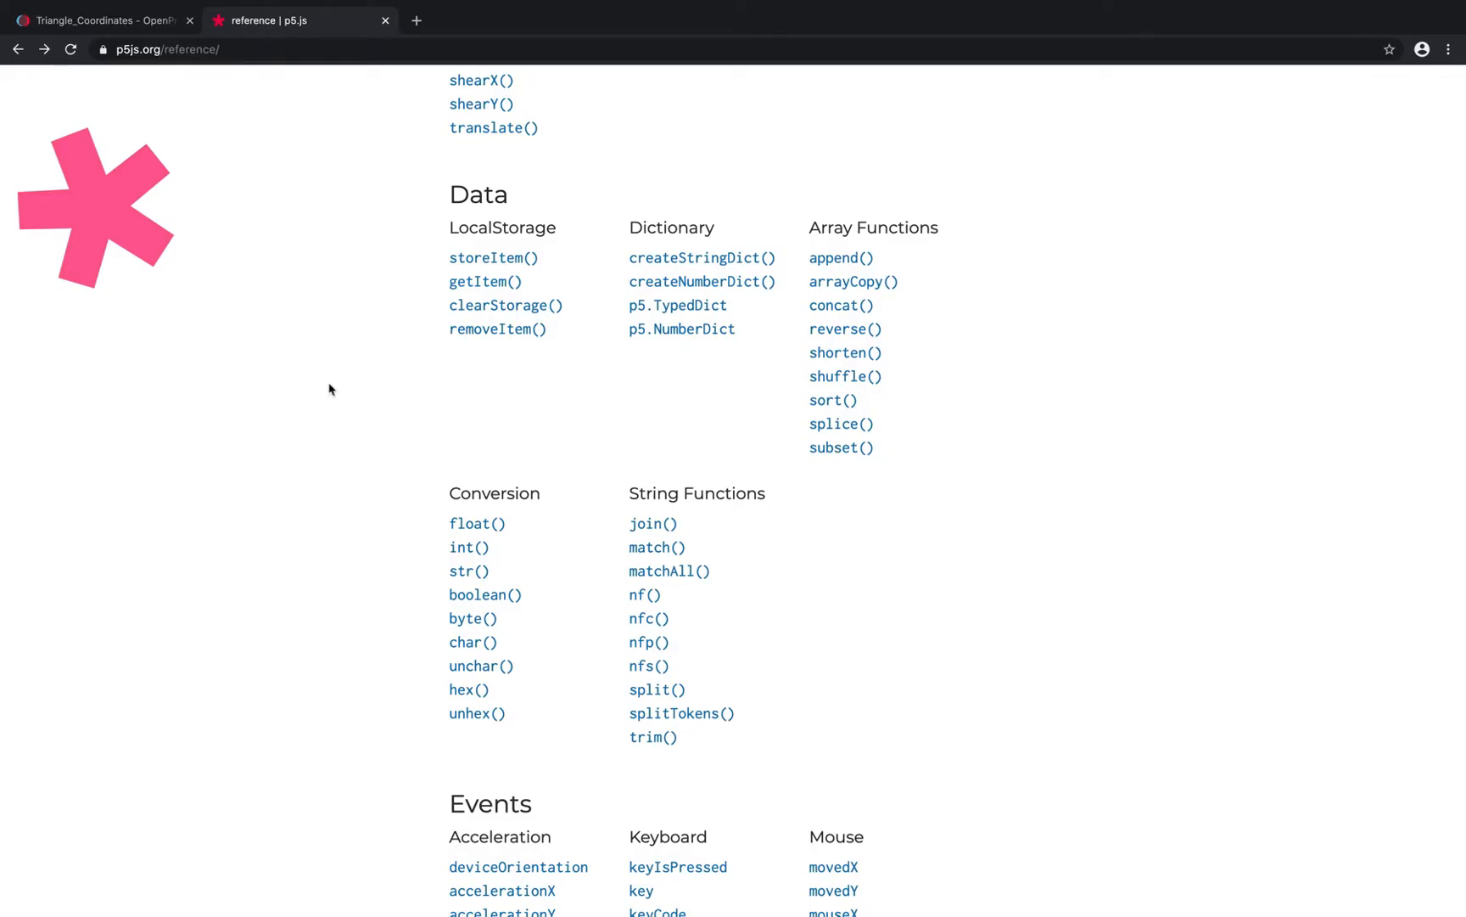
- Browse the ellipse() reference page and its syntax section
scroll(up, 3)
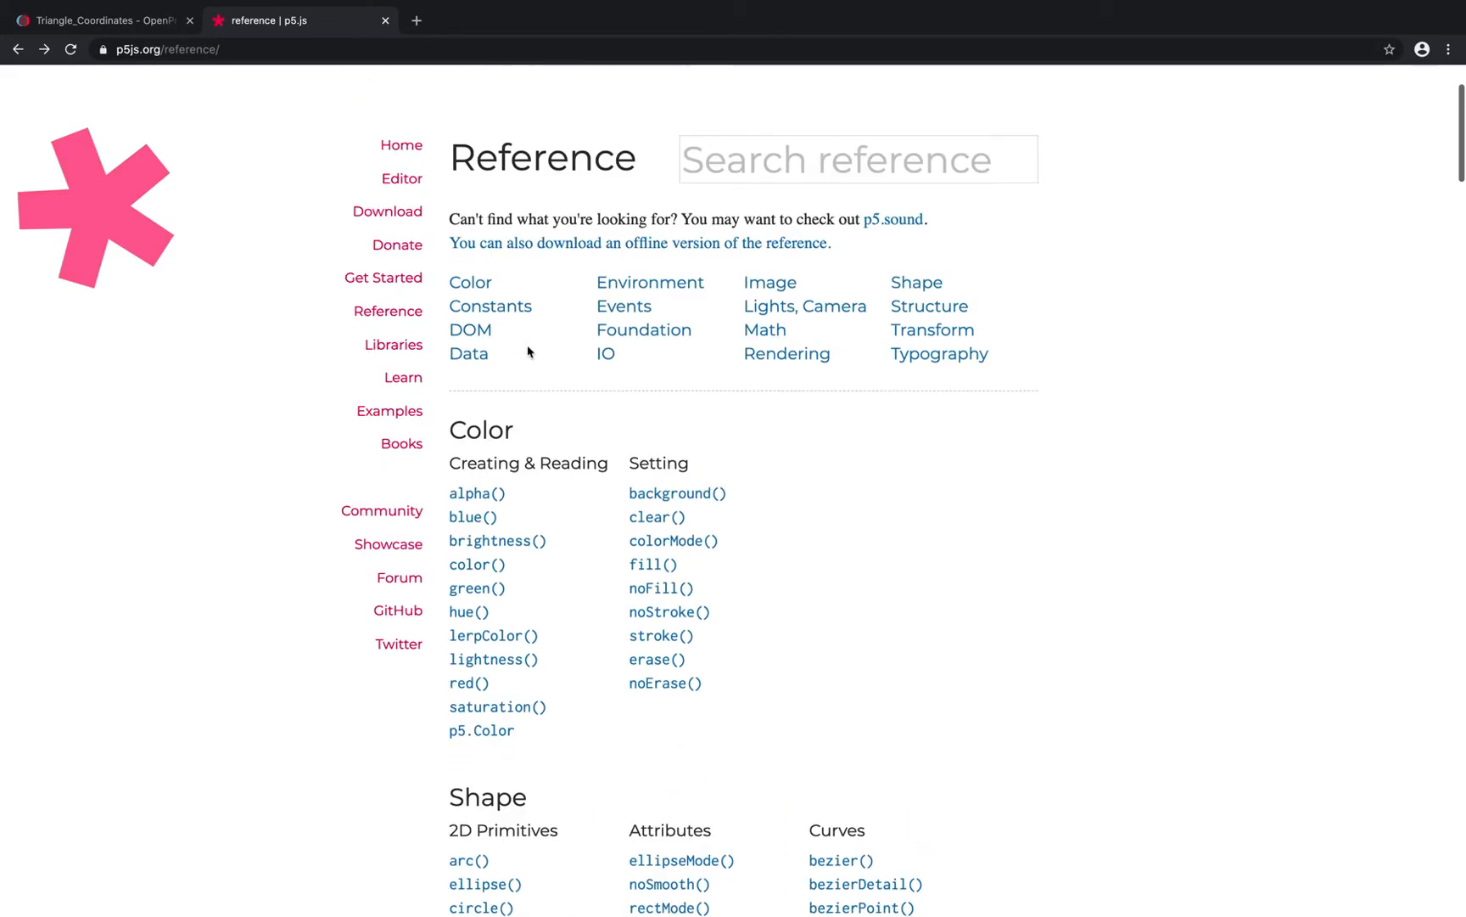
scroll(up, 3)
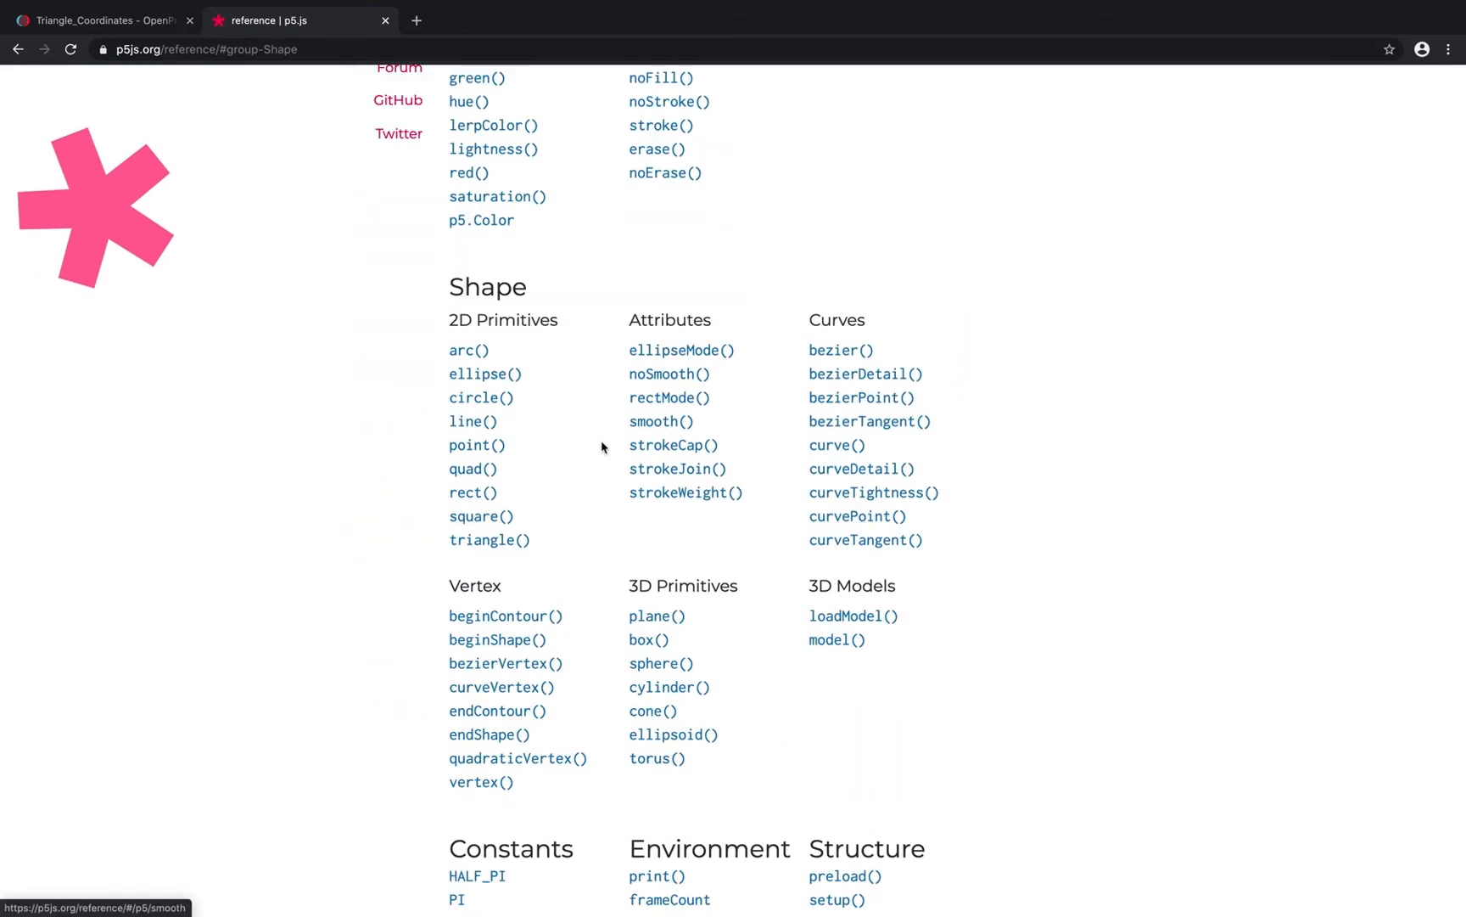
mouse_move(480, 397)
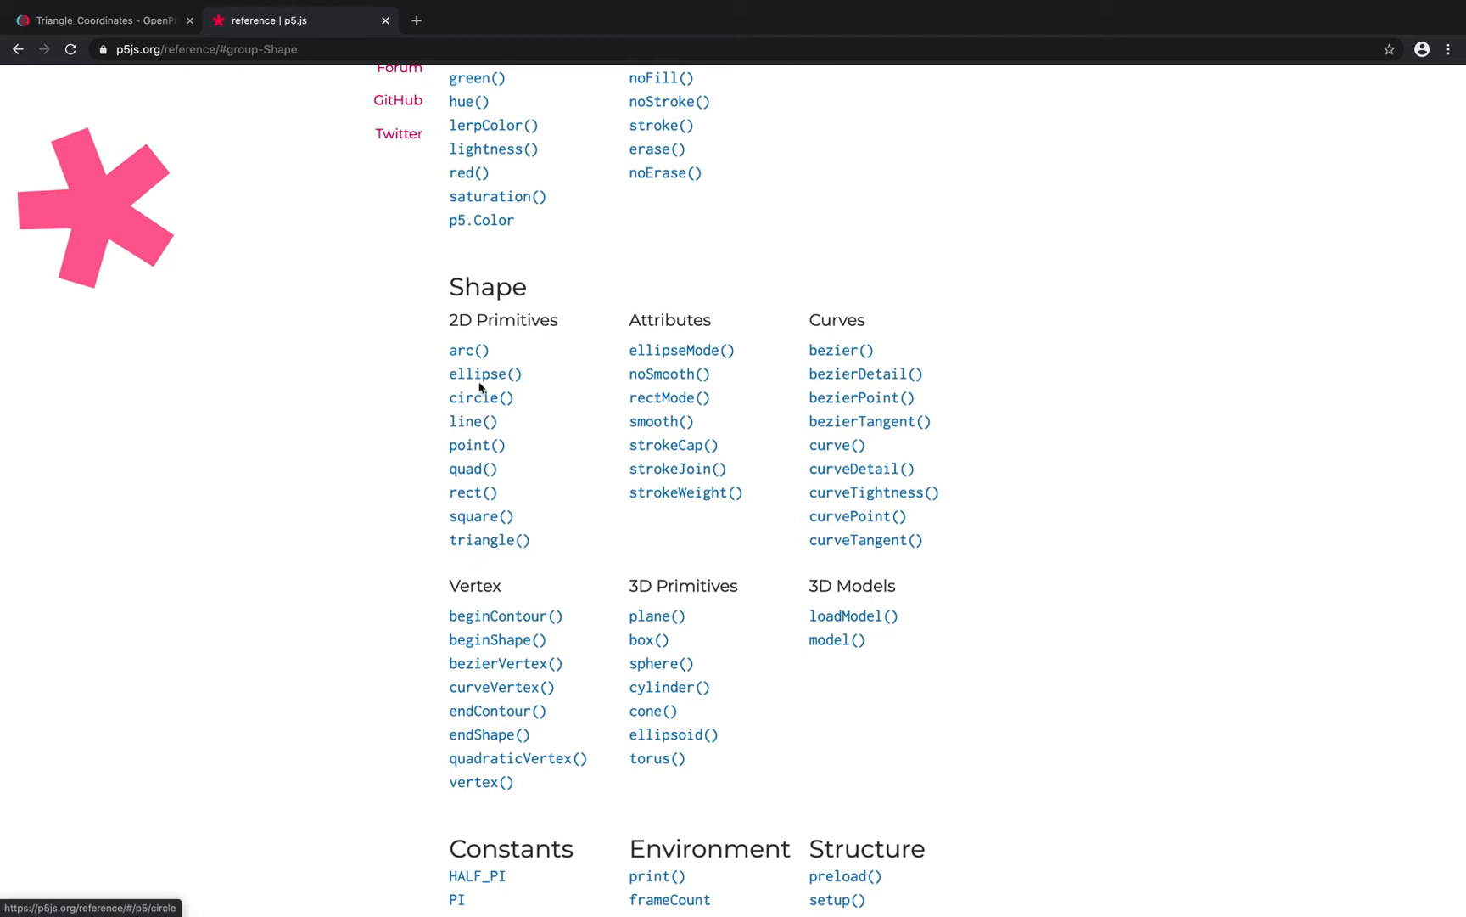
click(485, 373)
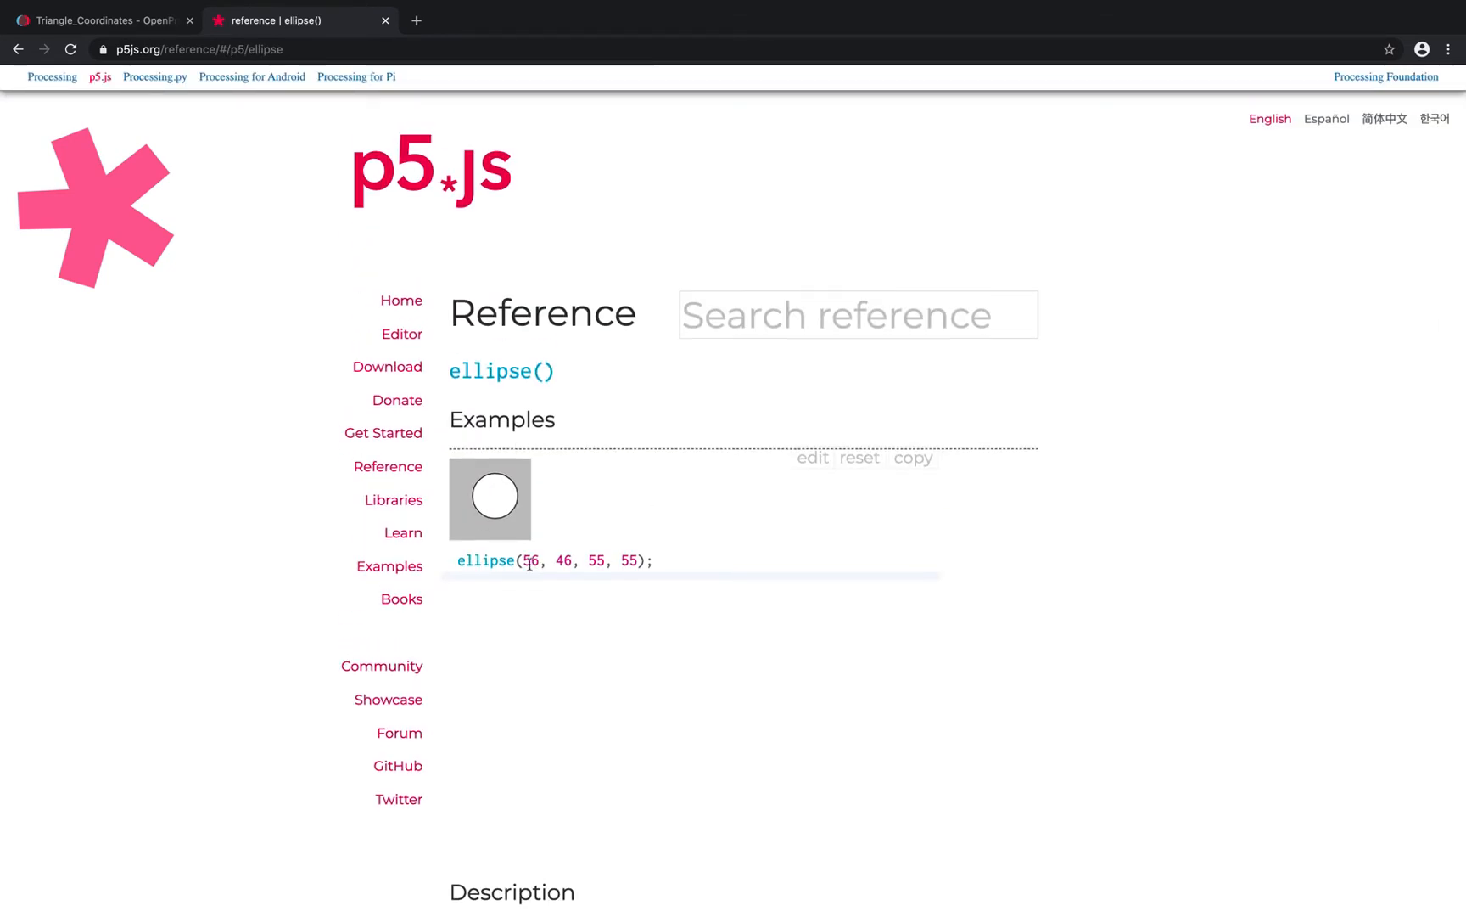
mouse_move(725, 593)
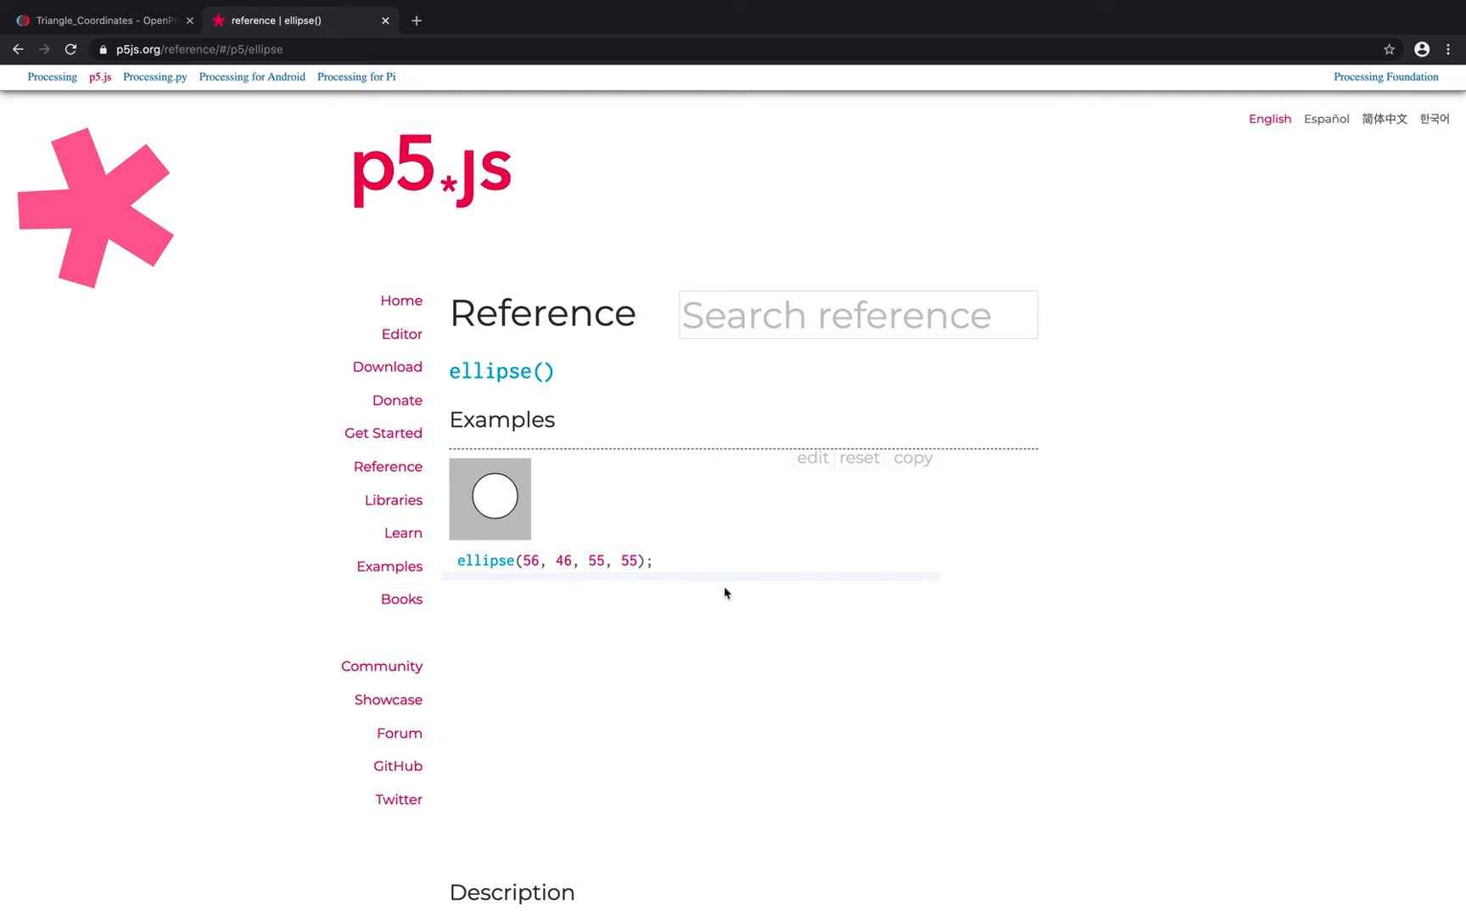
scroll(down, 3)
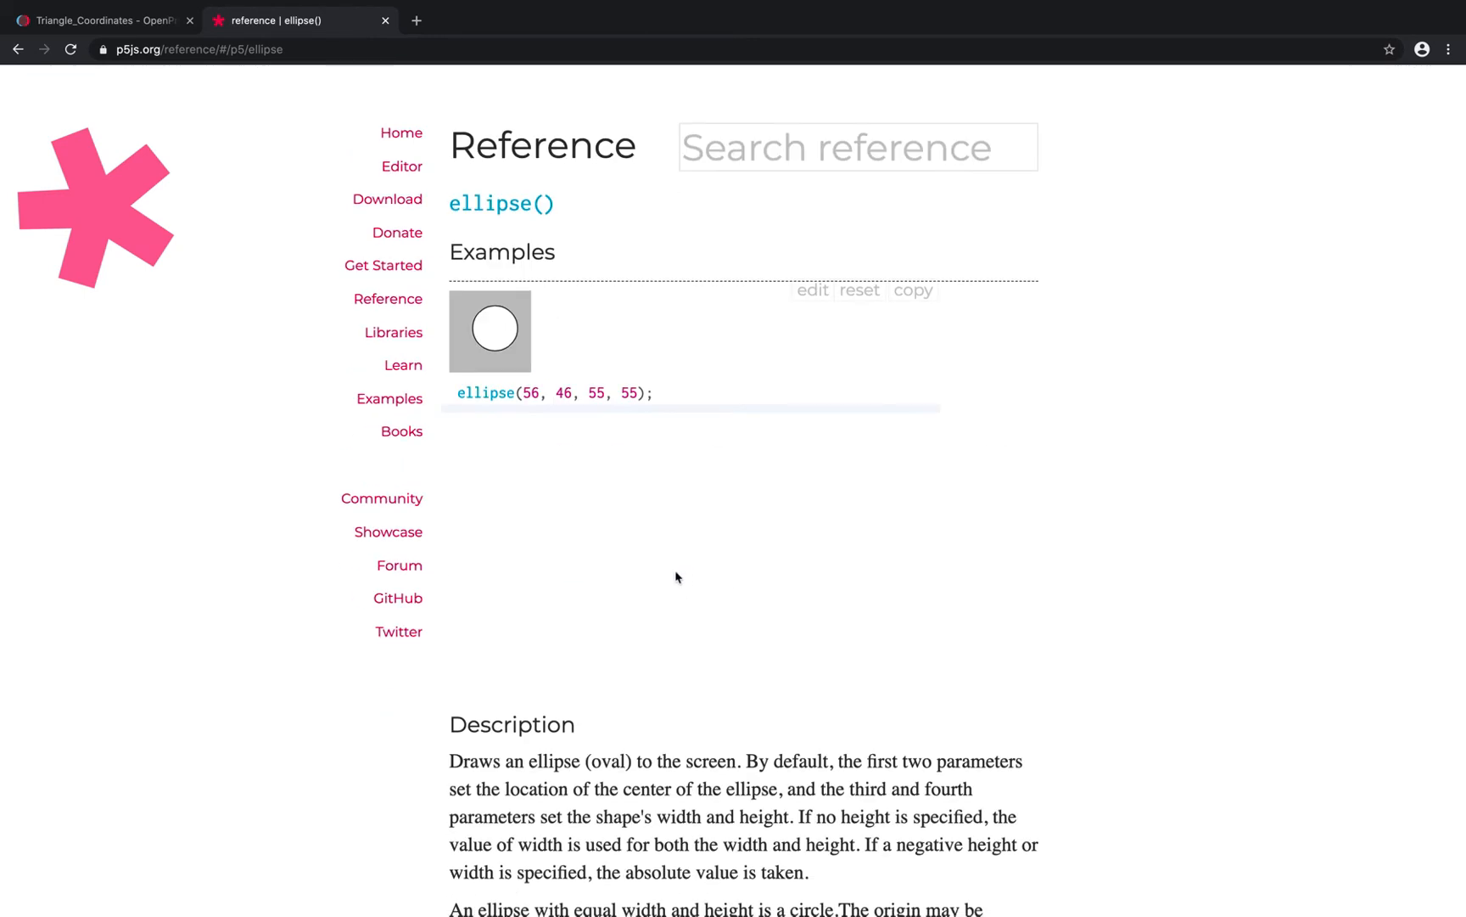
scroll(down, 3)
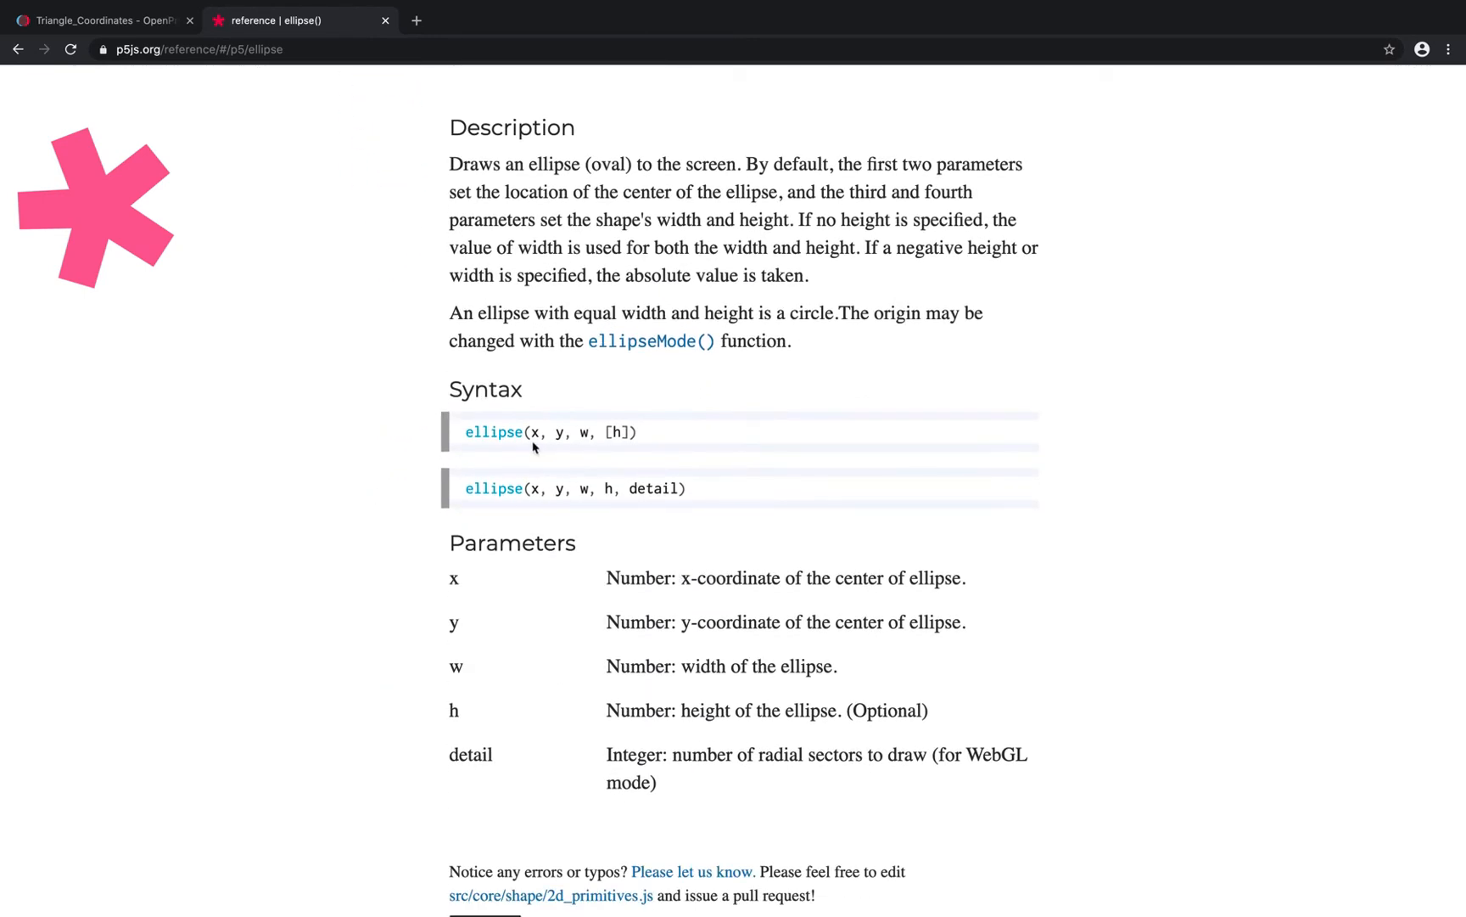
mouse_move(624, 431)
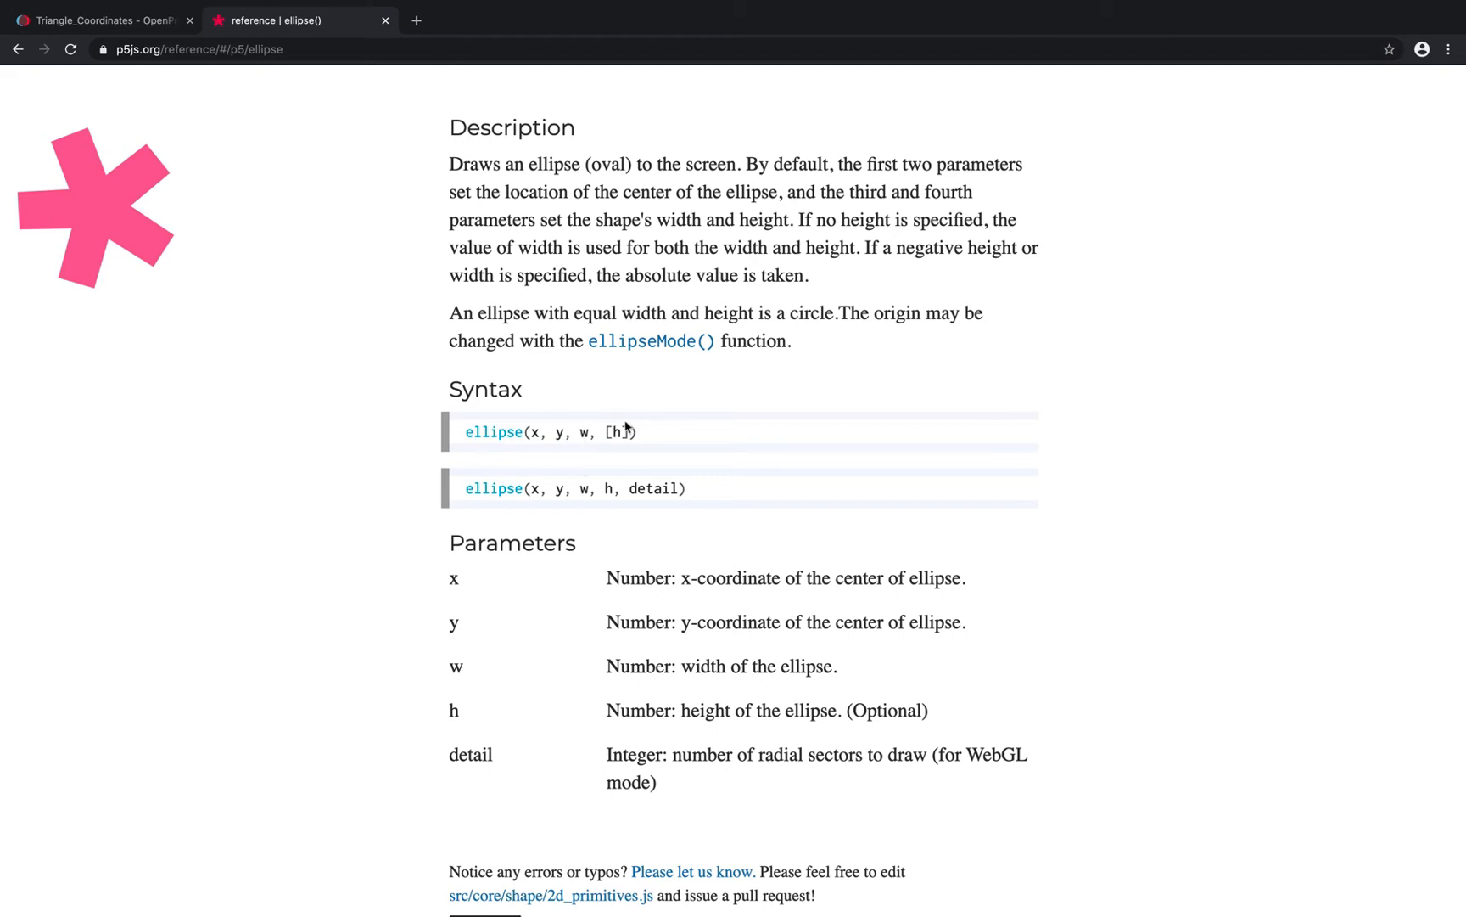
mouse_move(738, 535)
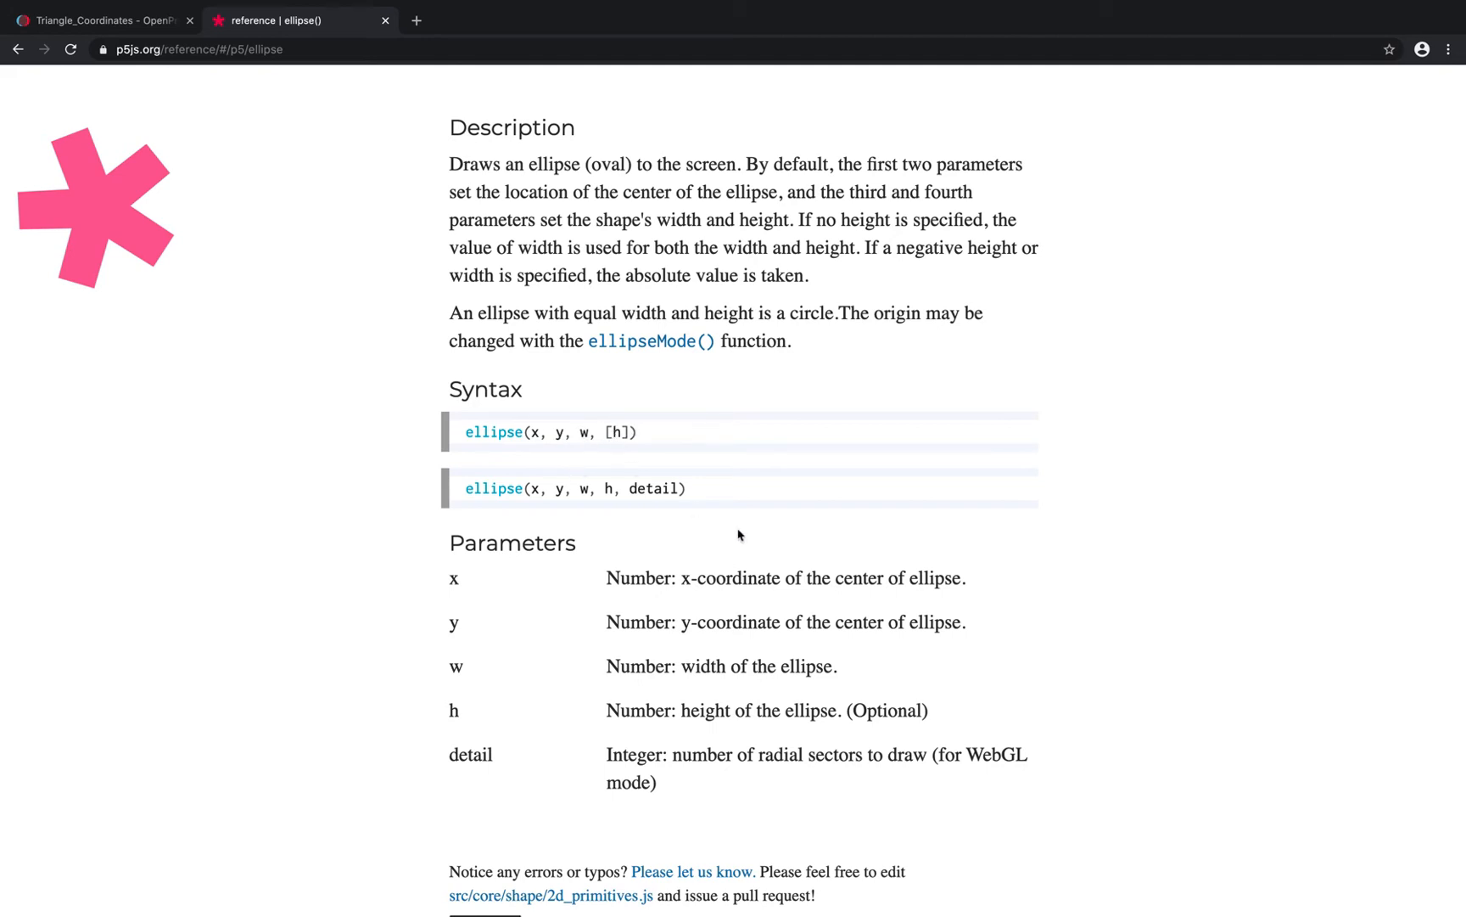
mouse_move(567, 451)
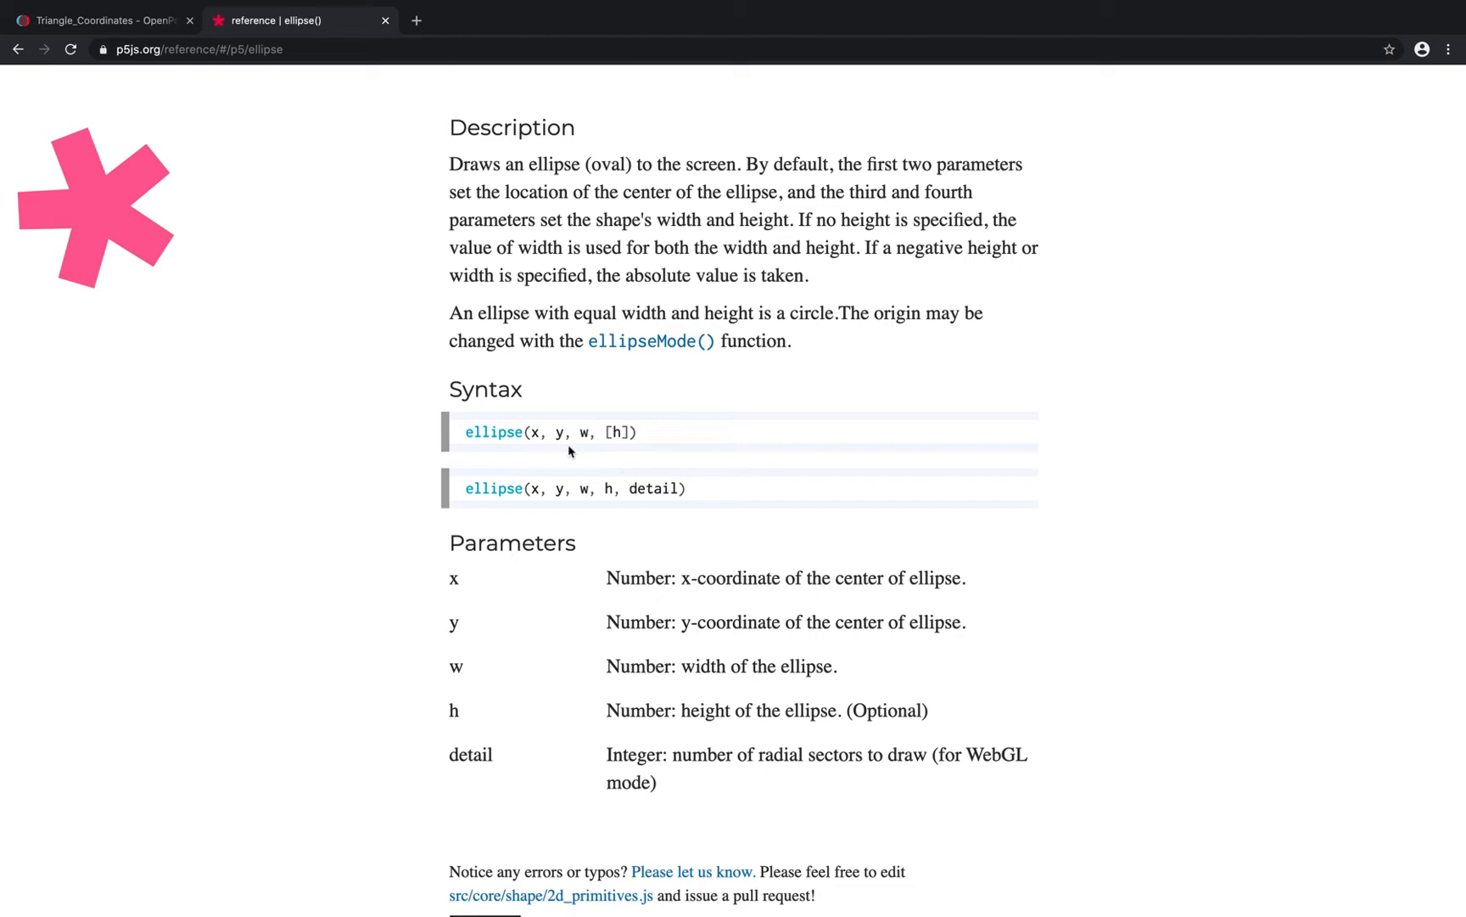
mouse_move(635, 480)
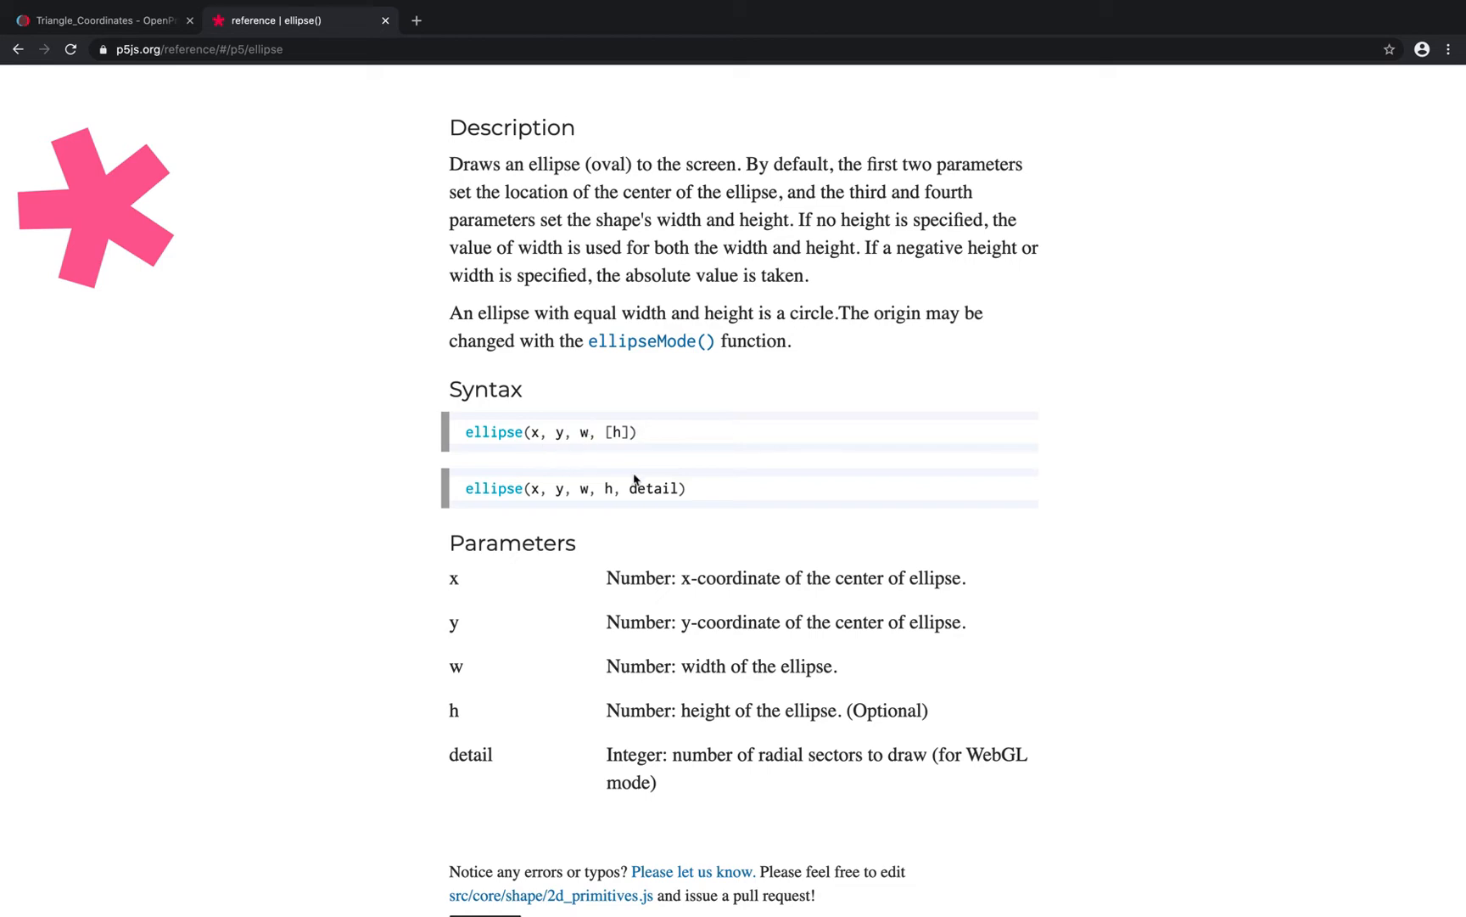
scroll(up, 3)
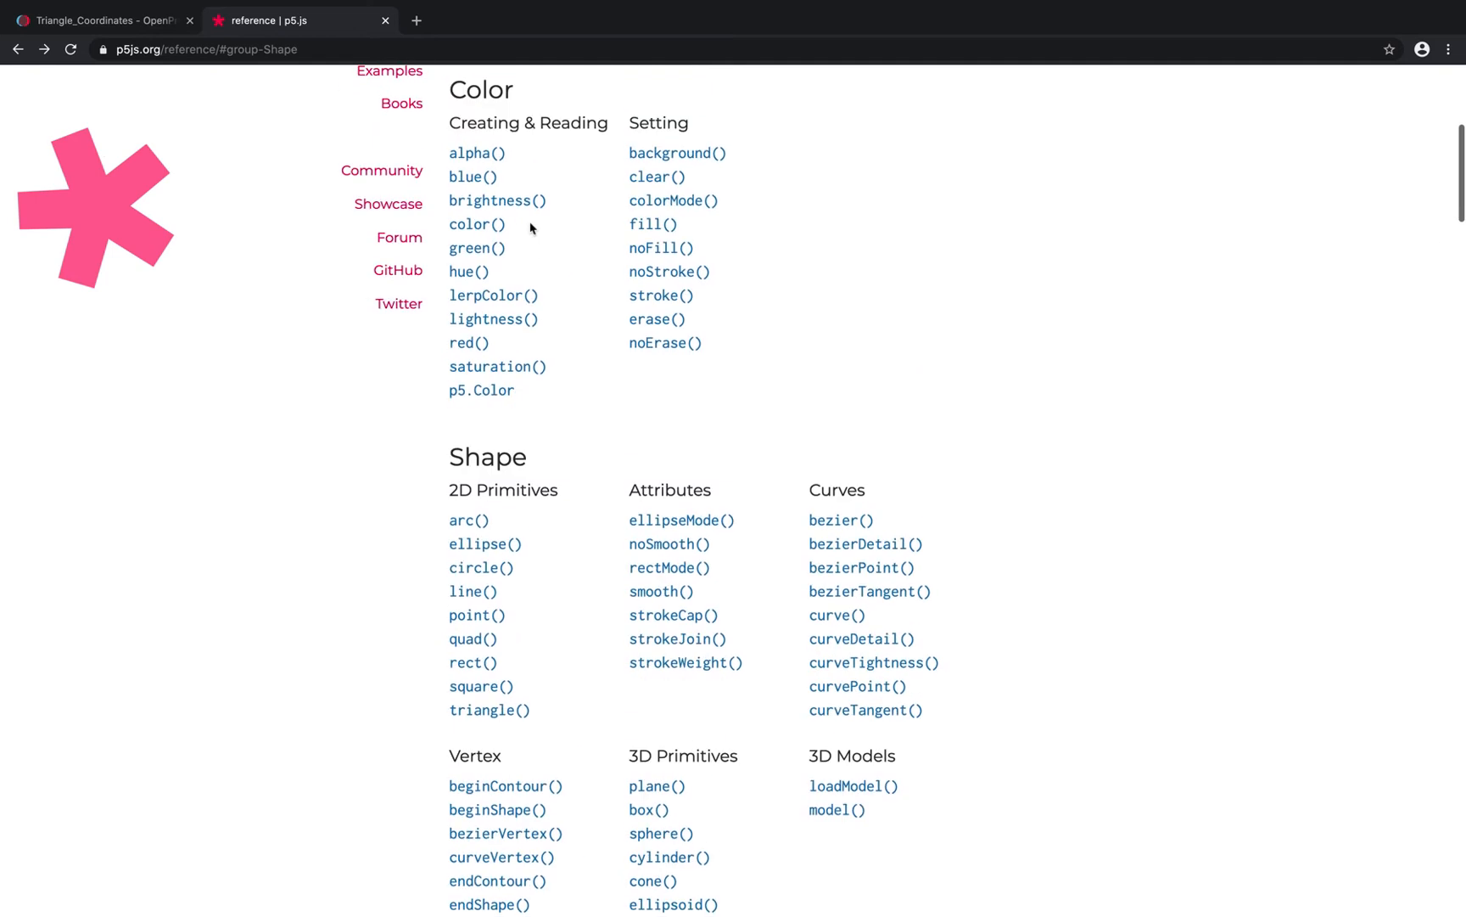
- Bring up the circle() reference page showing its syntax and x, y, d parameters
click(480, 567)
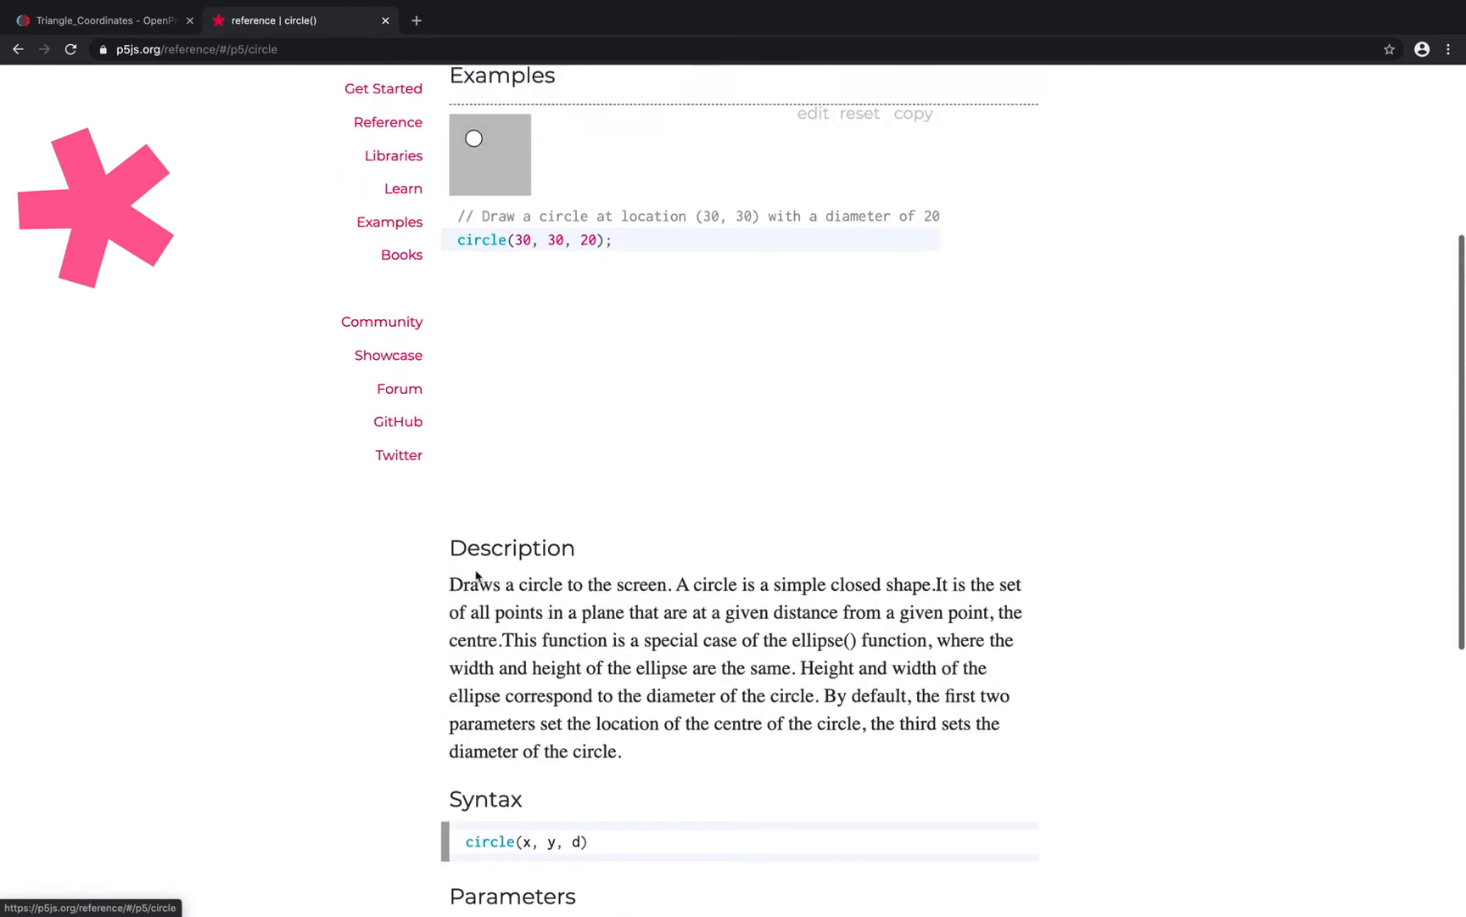
scroll(up, 3)
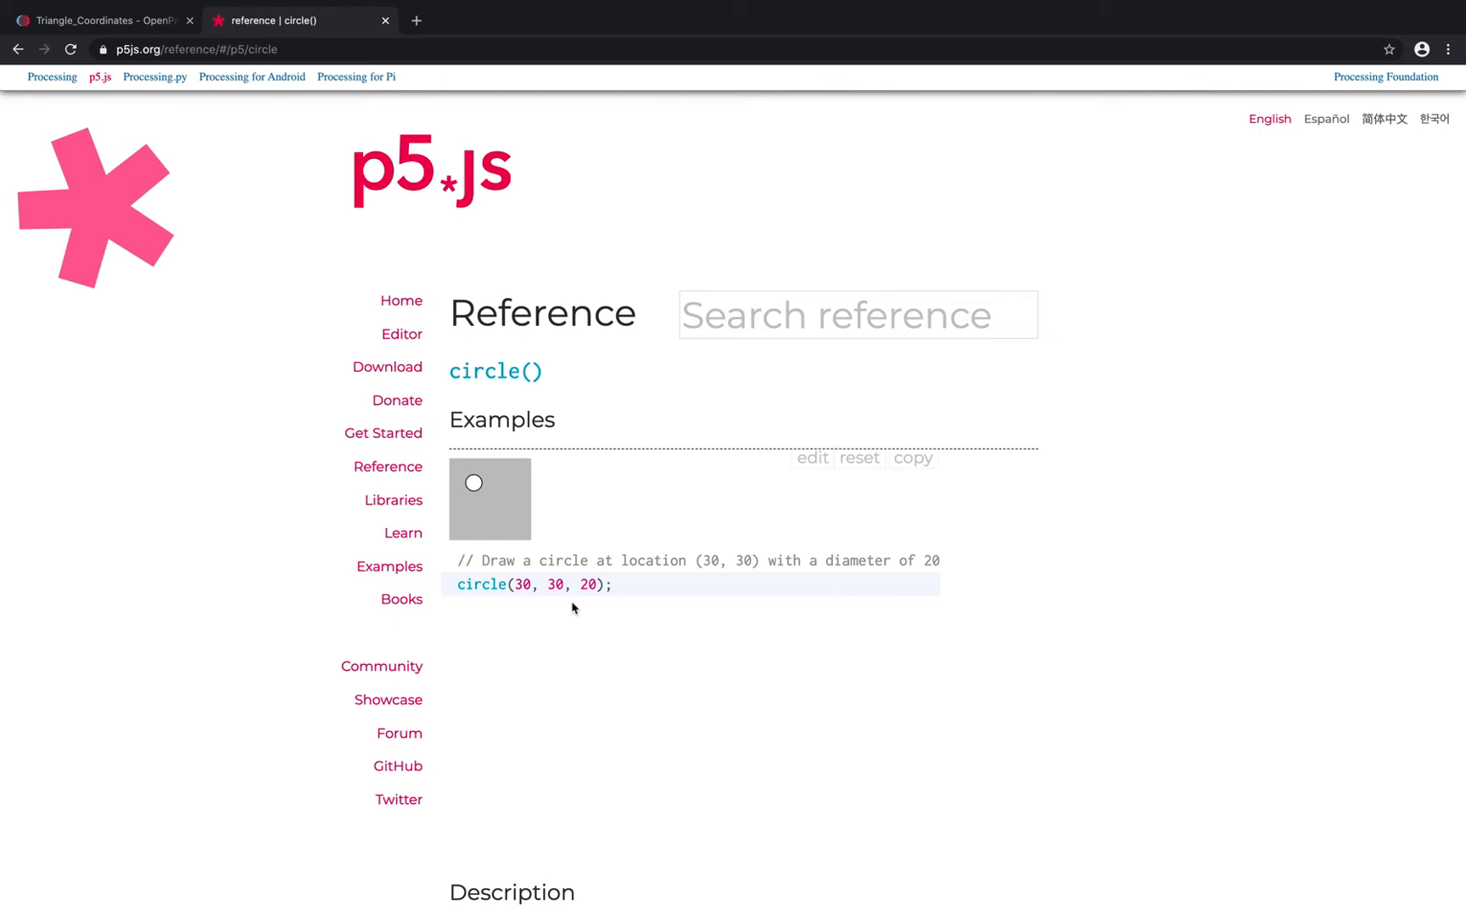
scroll(down, 3)
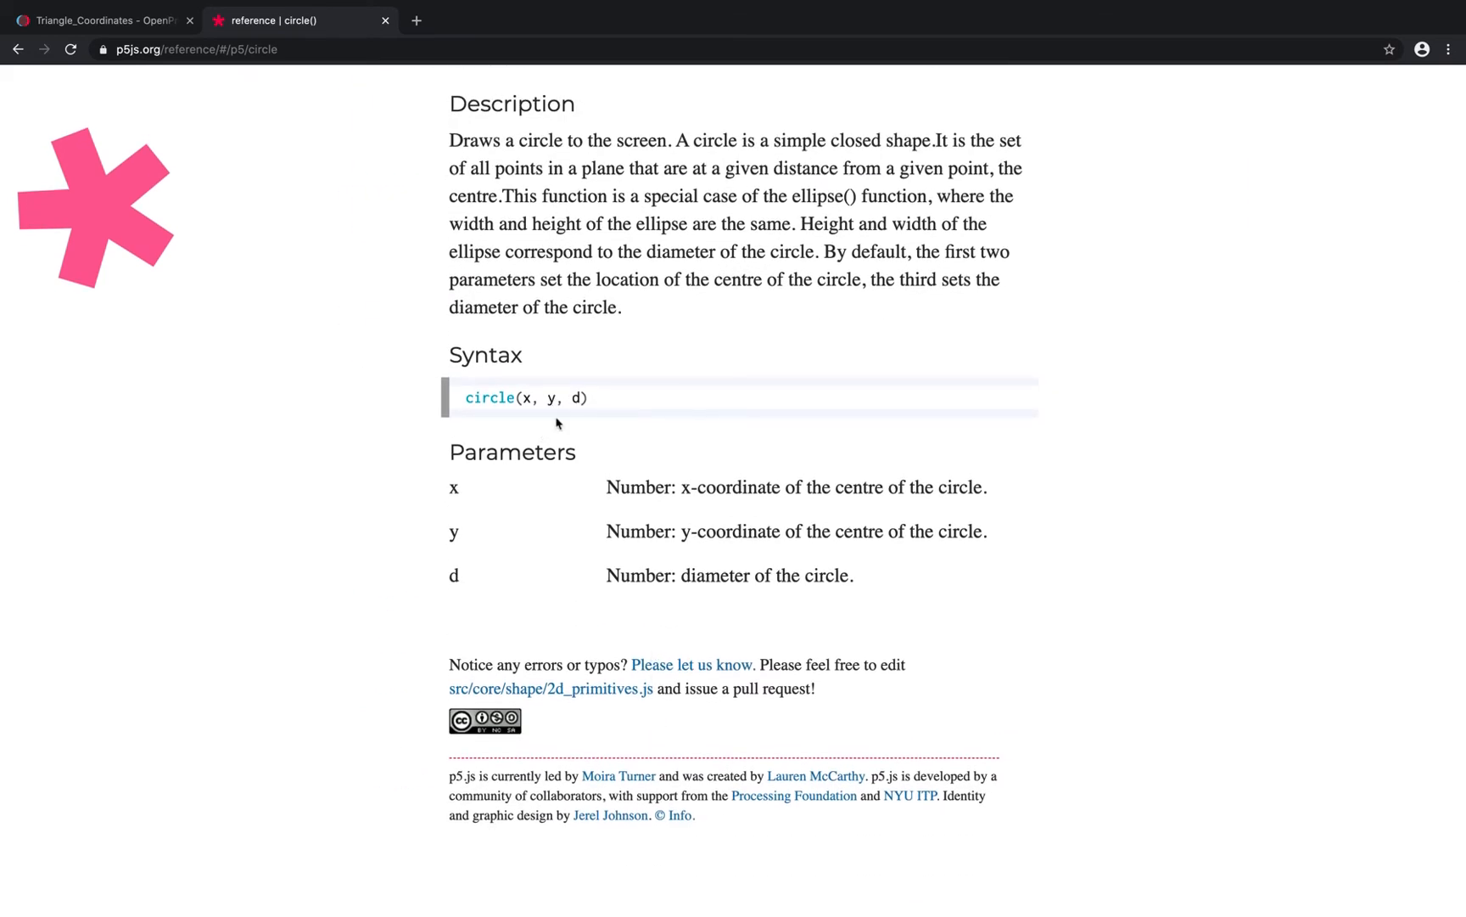
mouse_move(557, 417)
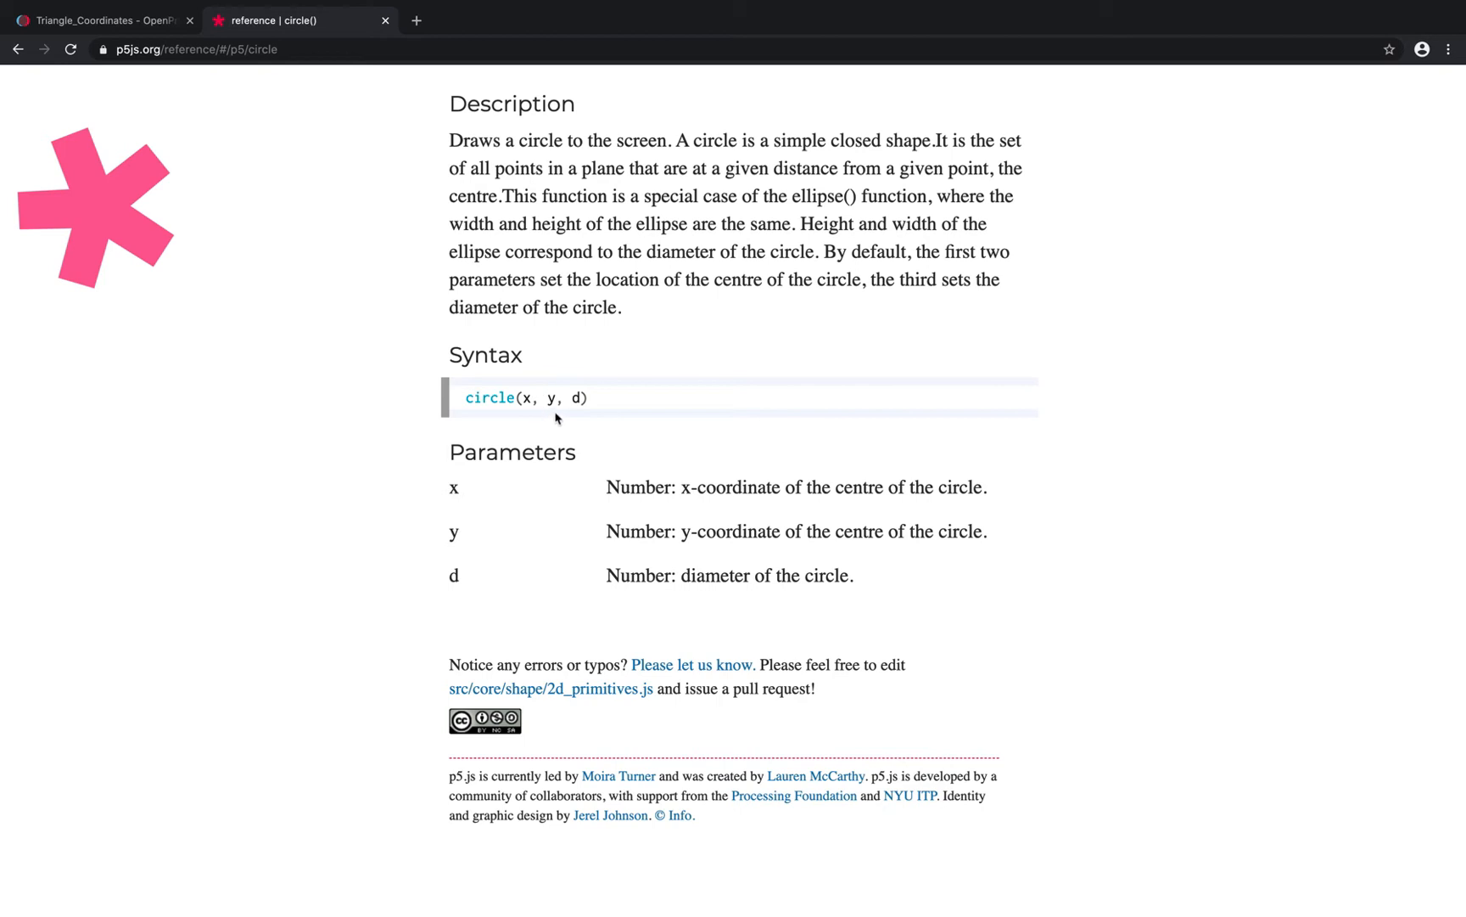
mouse_move(577, 404)
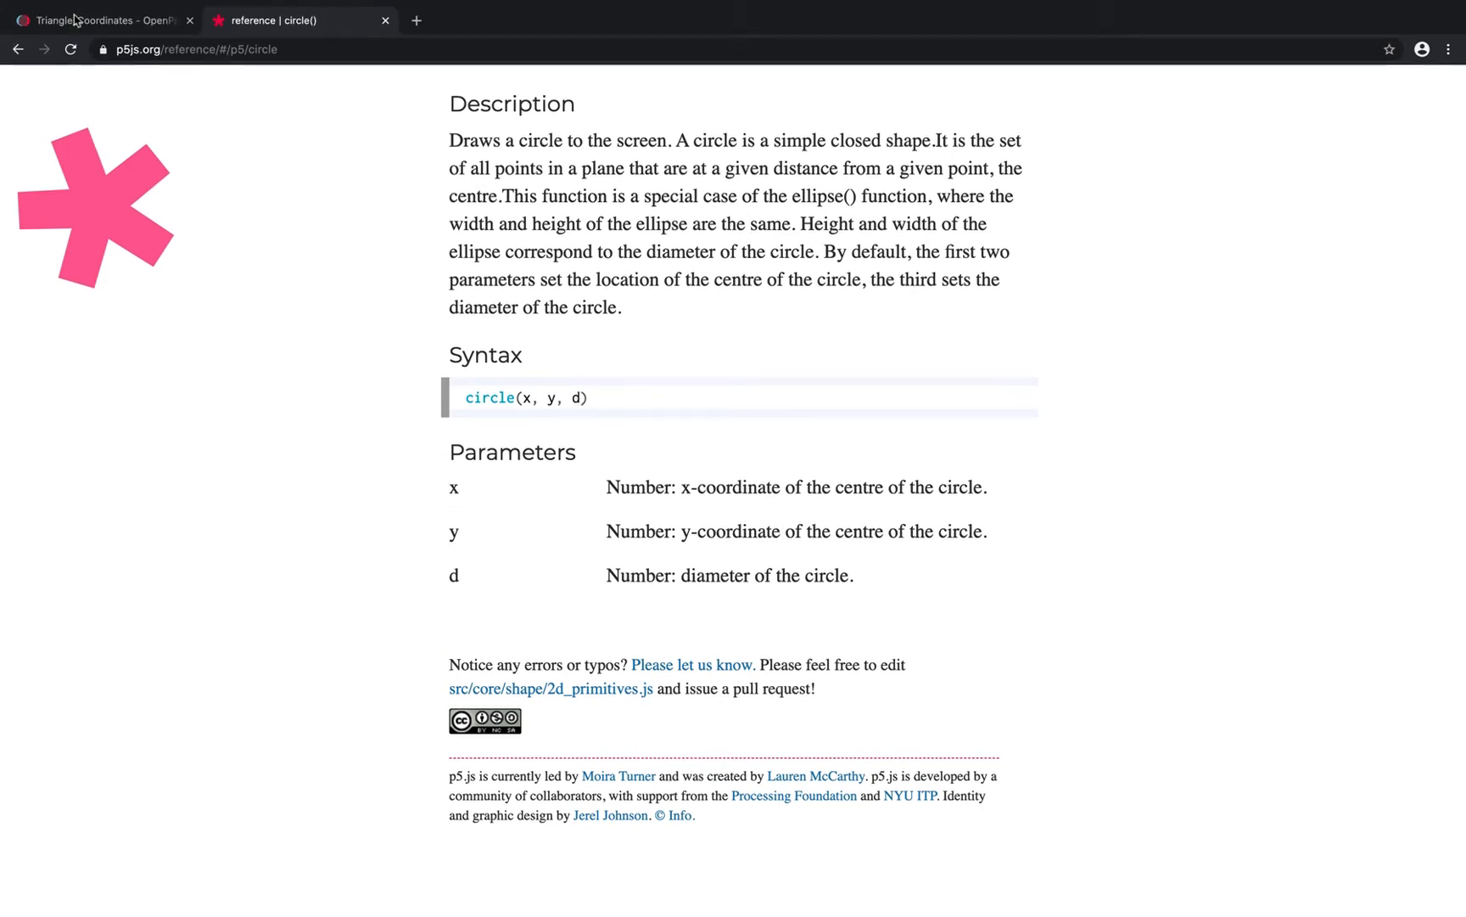
- Return to the Triangle_Coordinates sketch to mark the rectangle's 0,0 corner
click(104, 20)
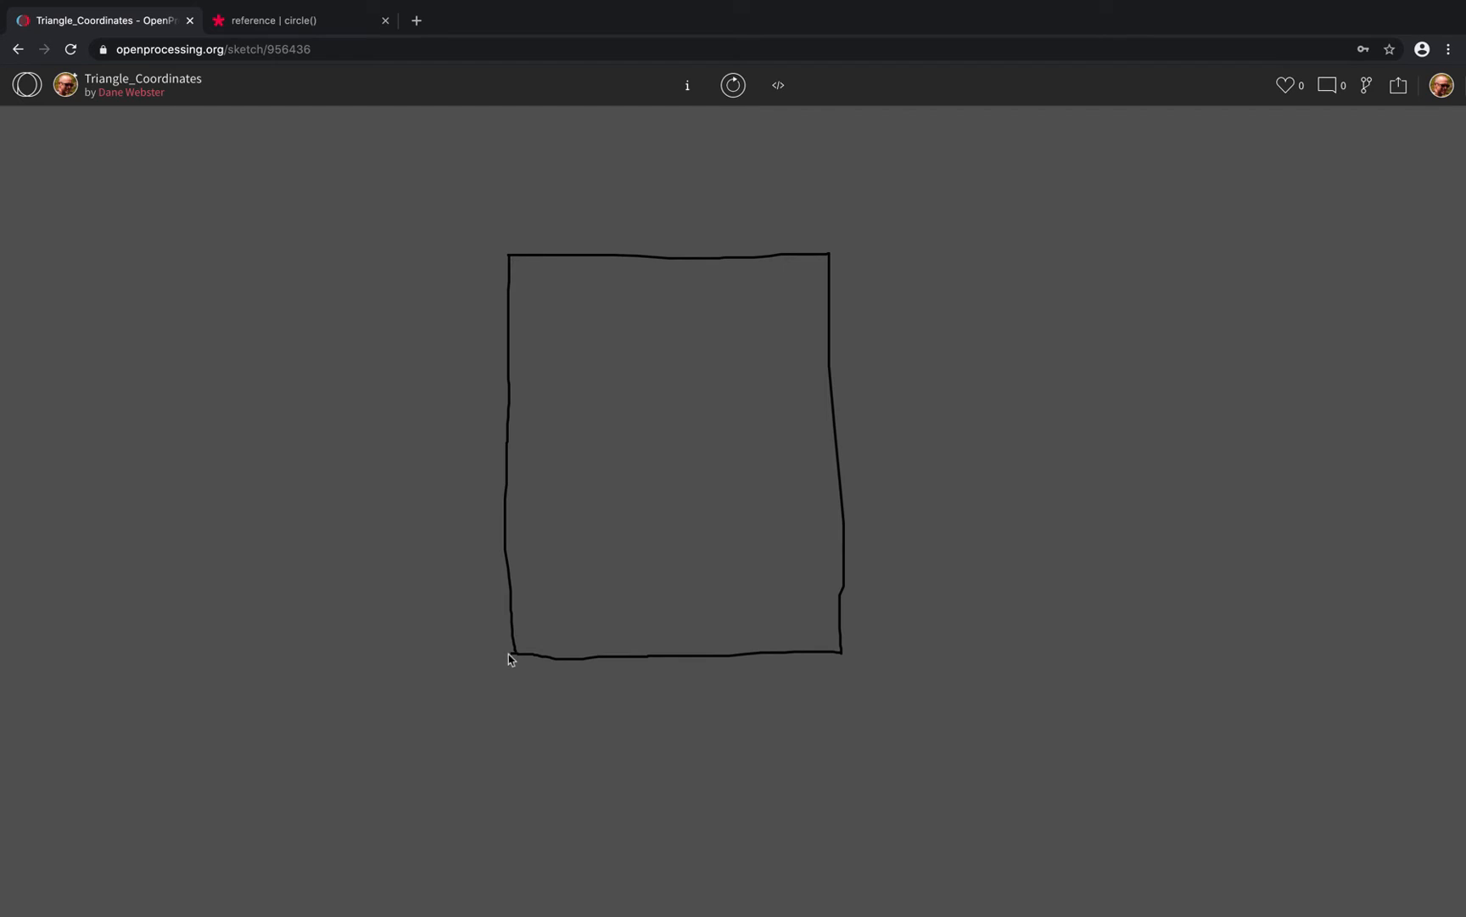
mouse_move(498, 231)
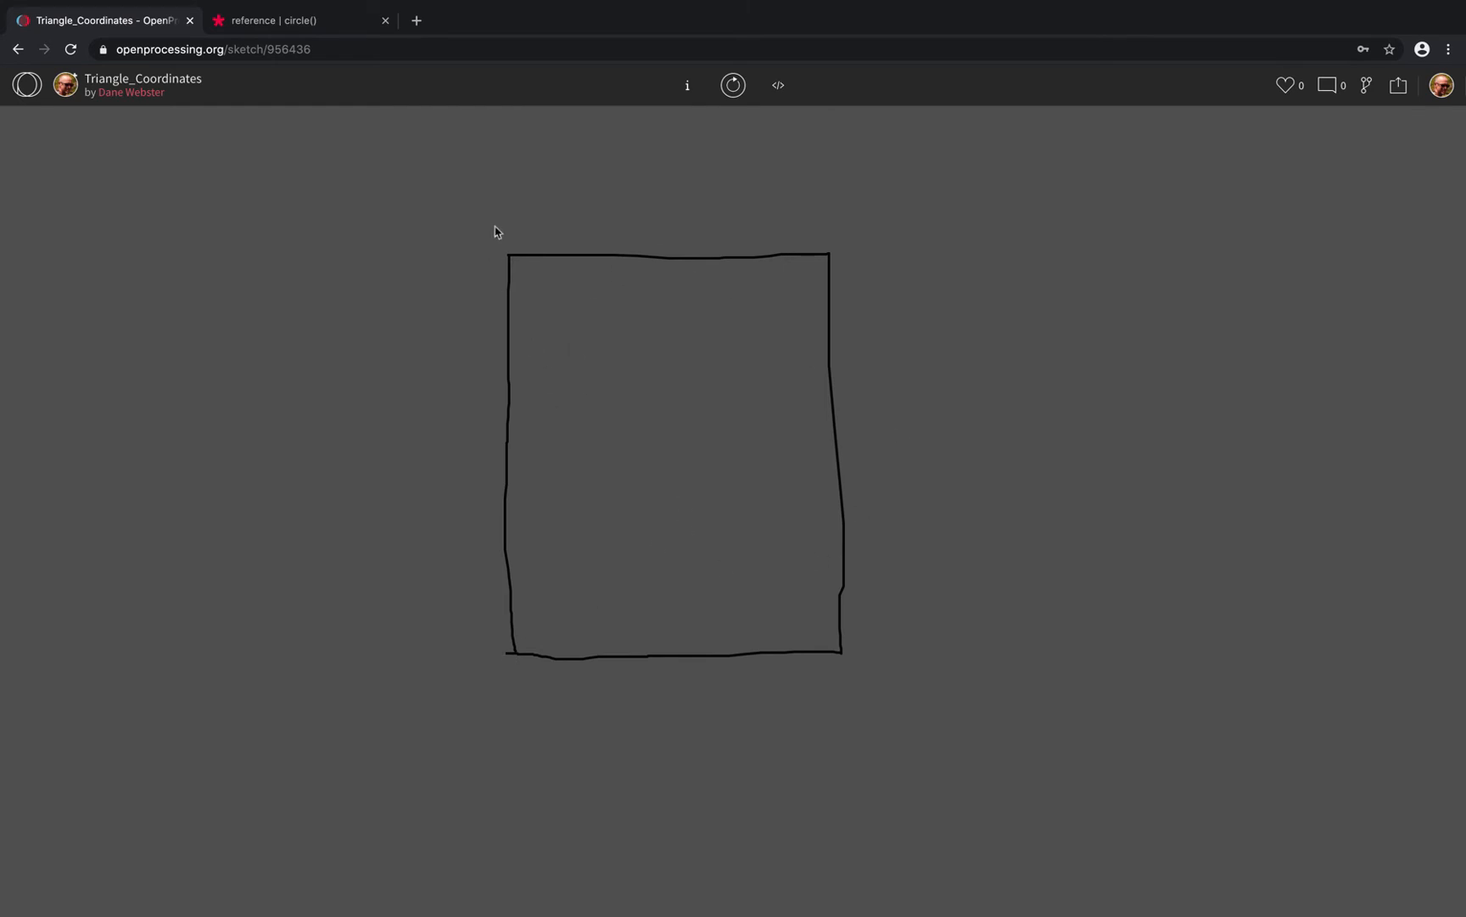
mouse_move(532, 272)
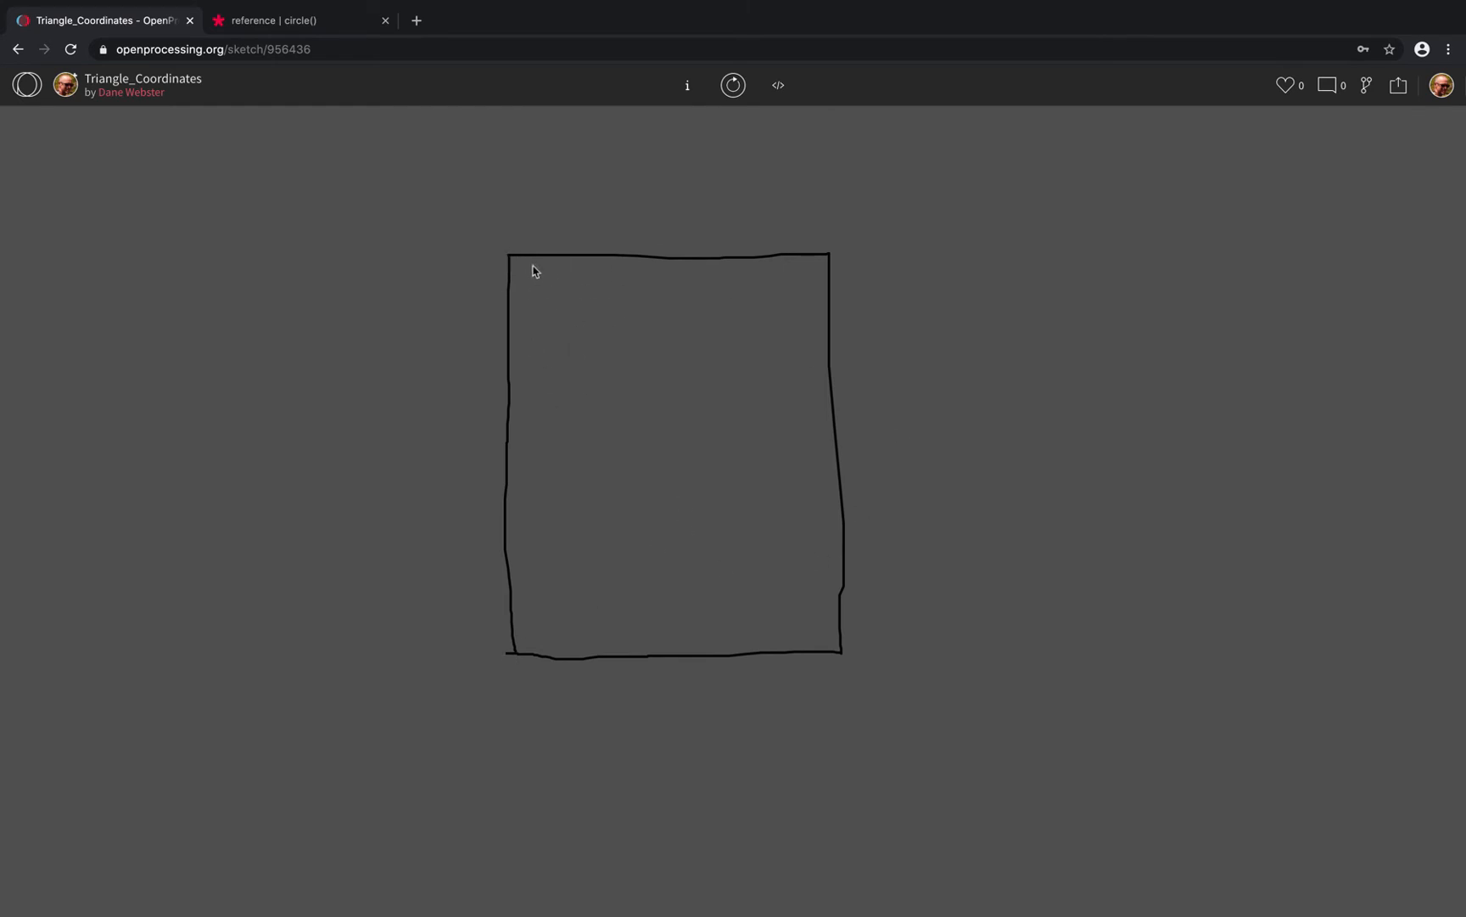
mouse_move(494, 255)
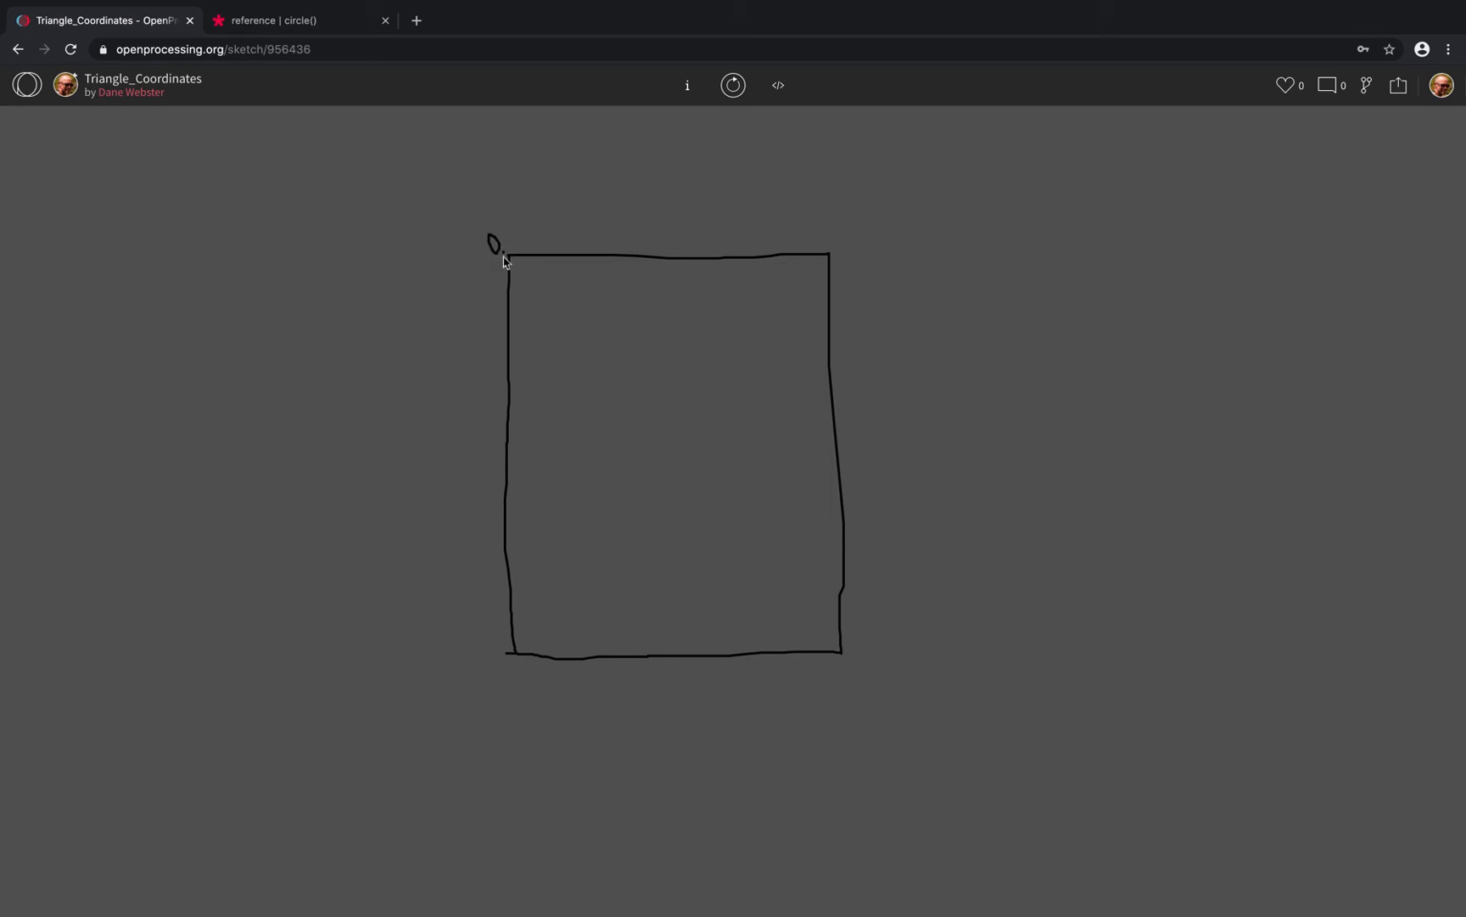
mouse_move(510, 232)
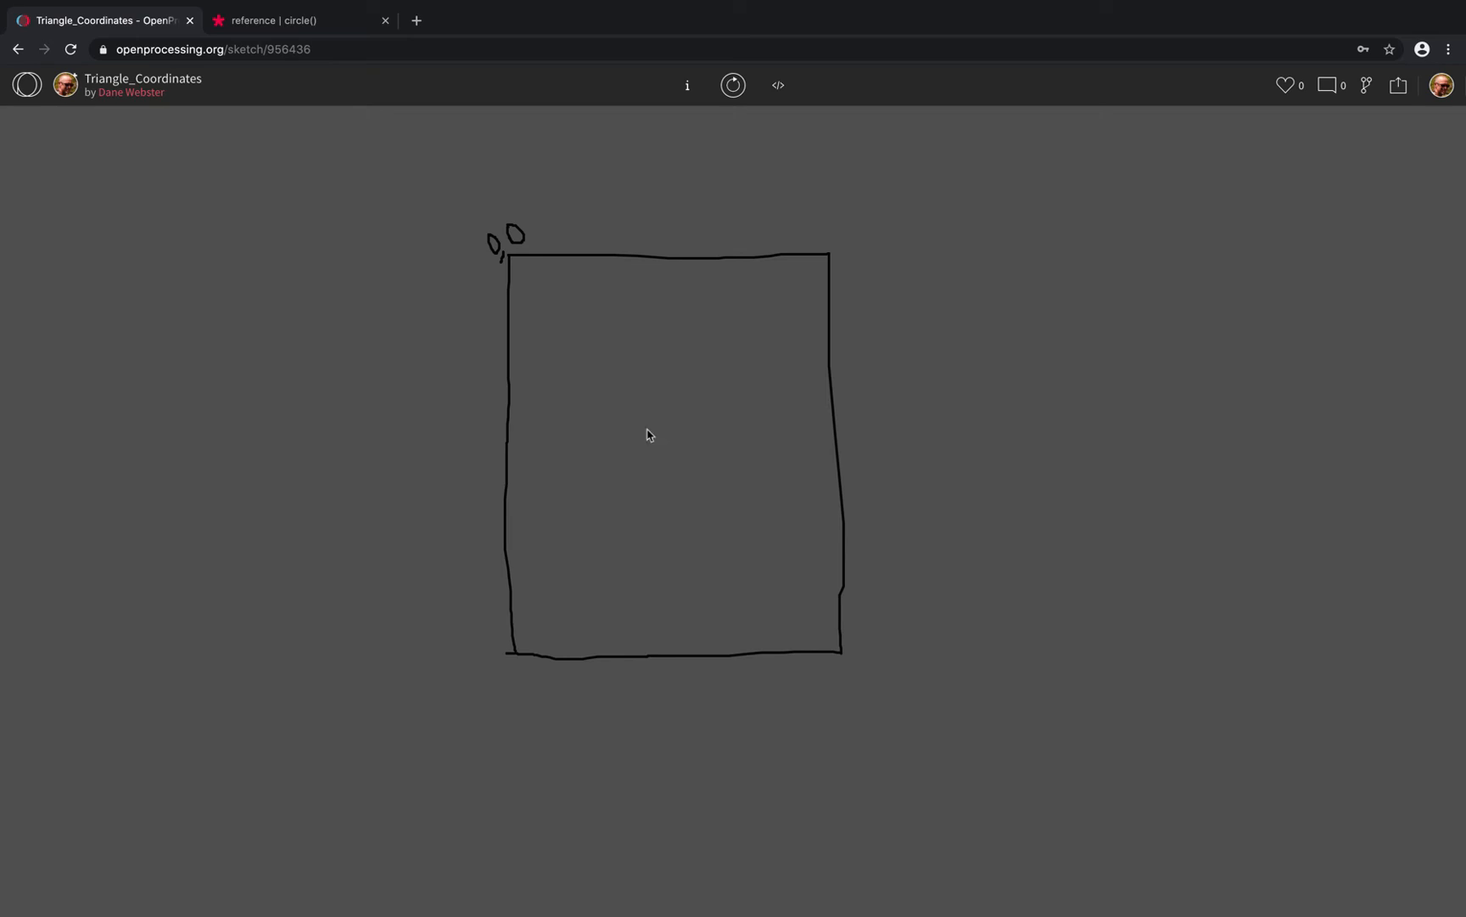
mouse_move(827, 436)
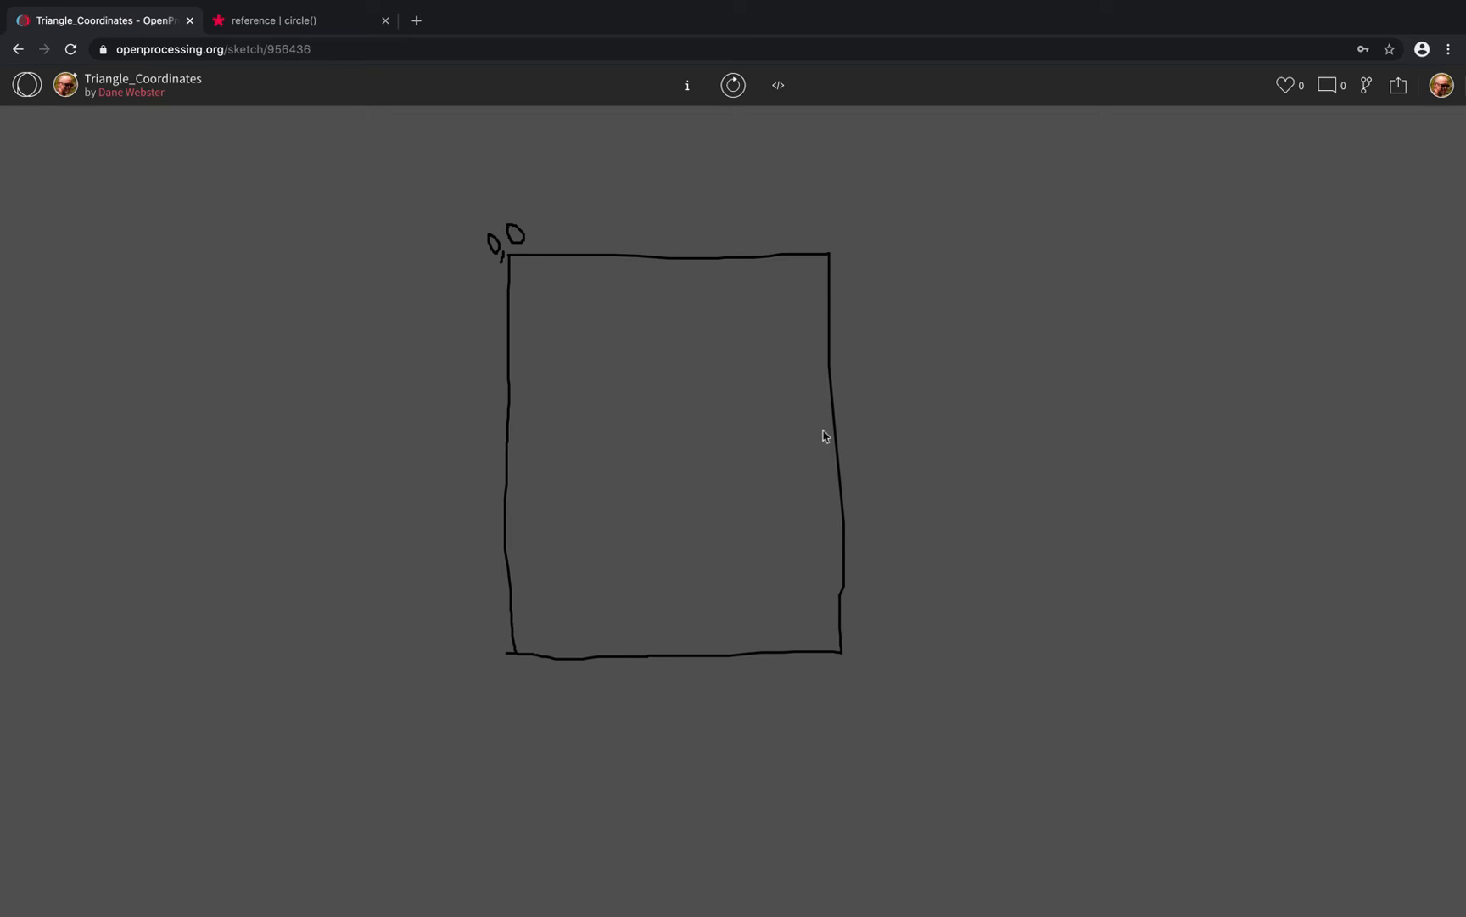
mouse_move(680, 292)
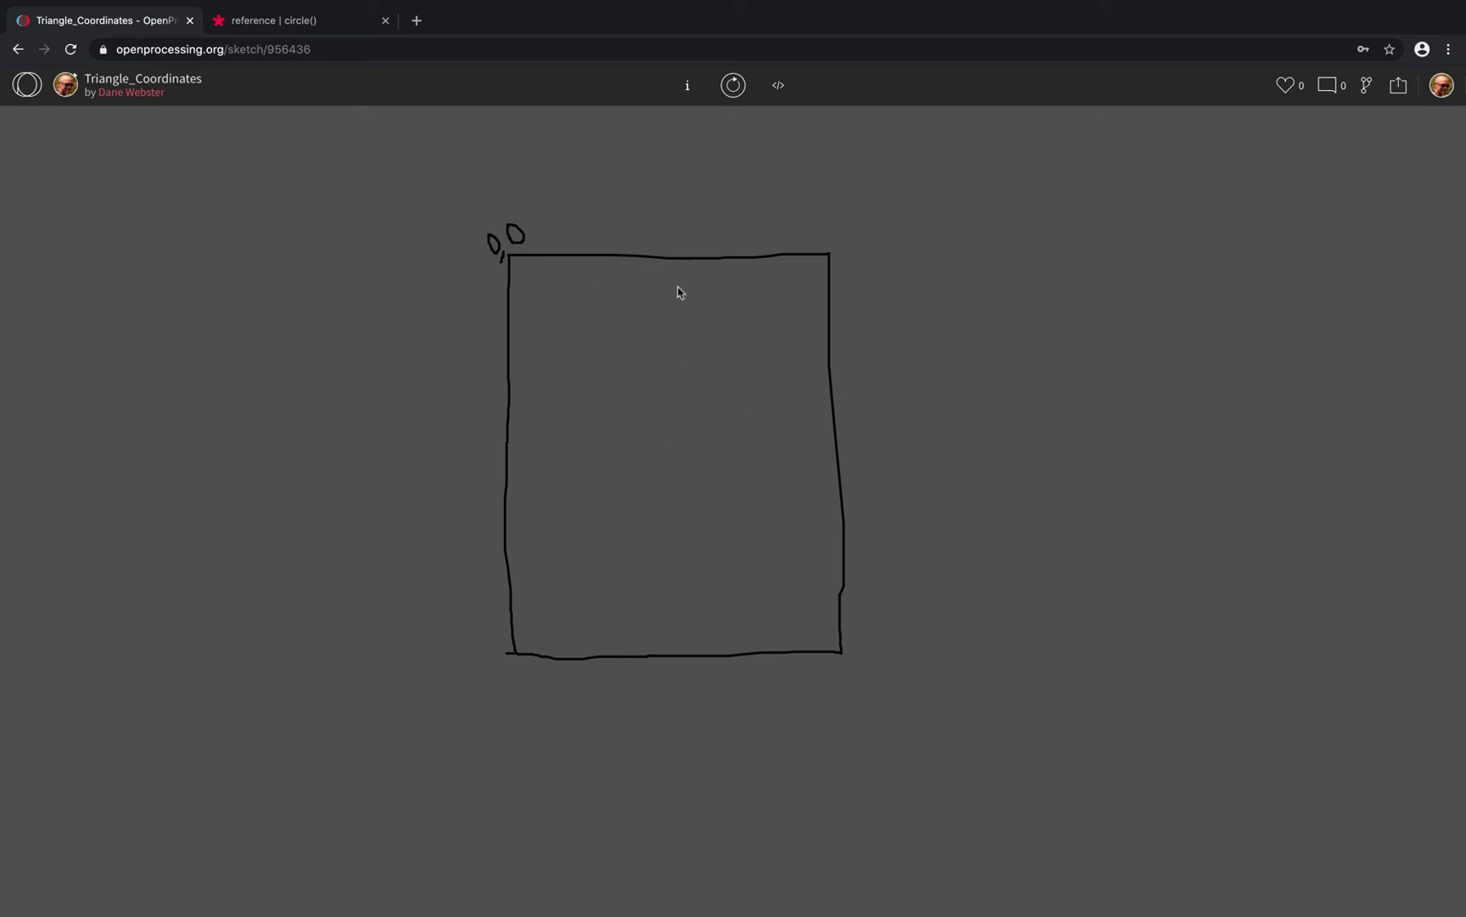
mouse_move(665, 691)
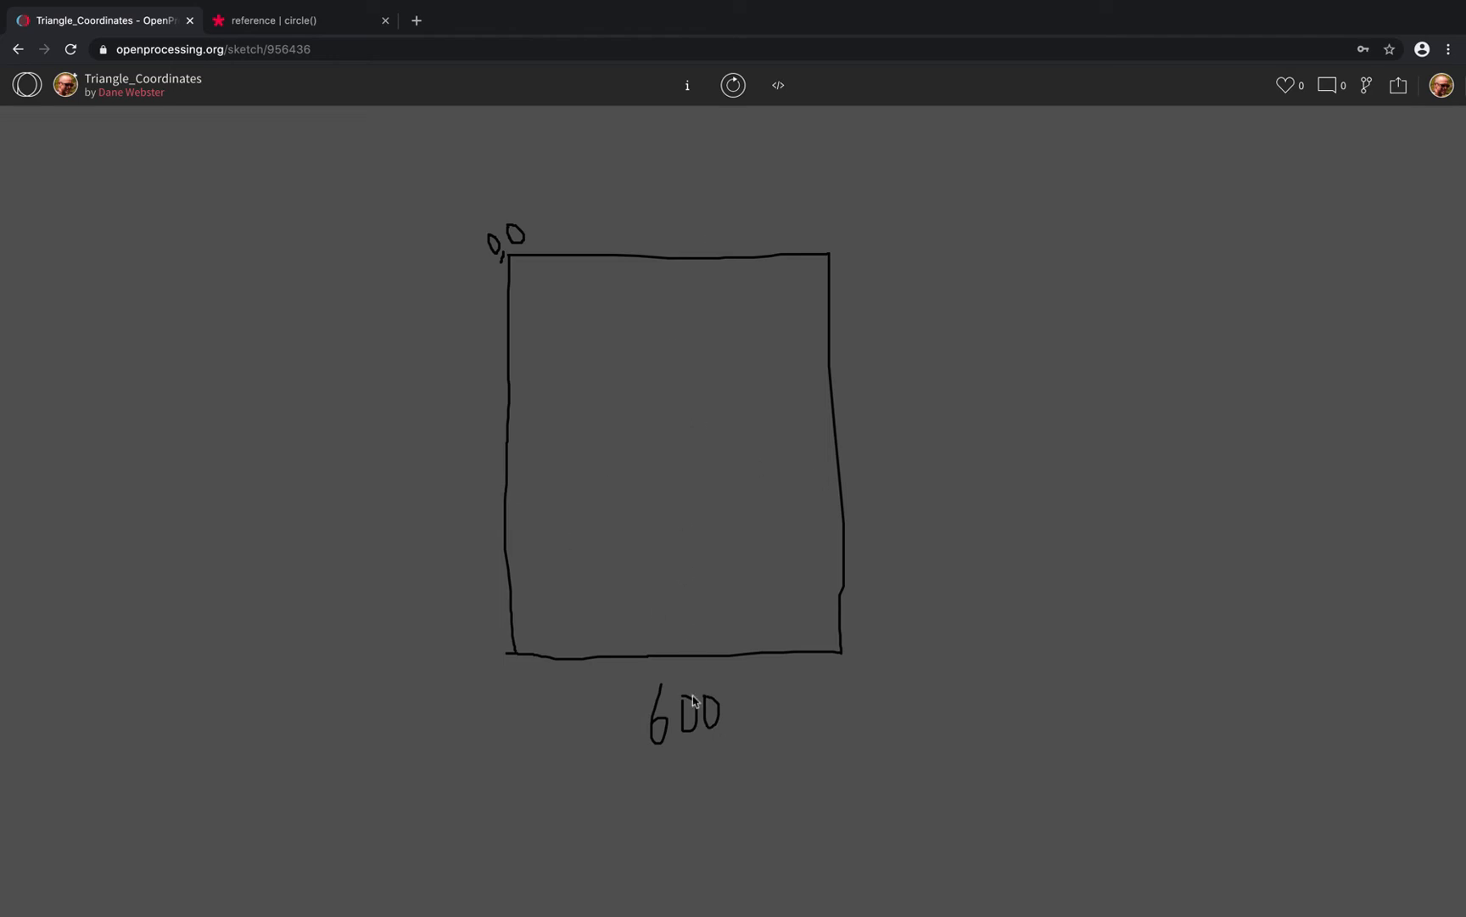
mouse_move(879, 438)
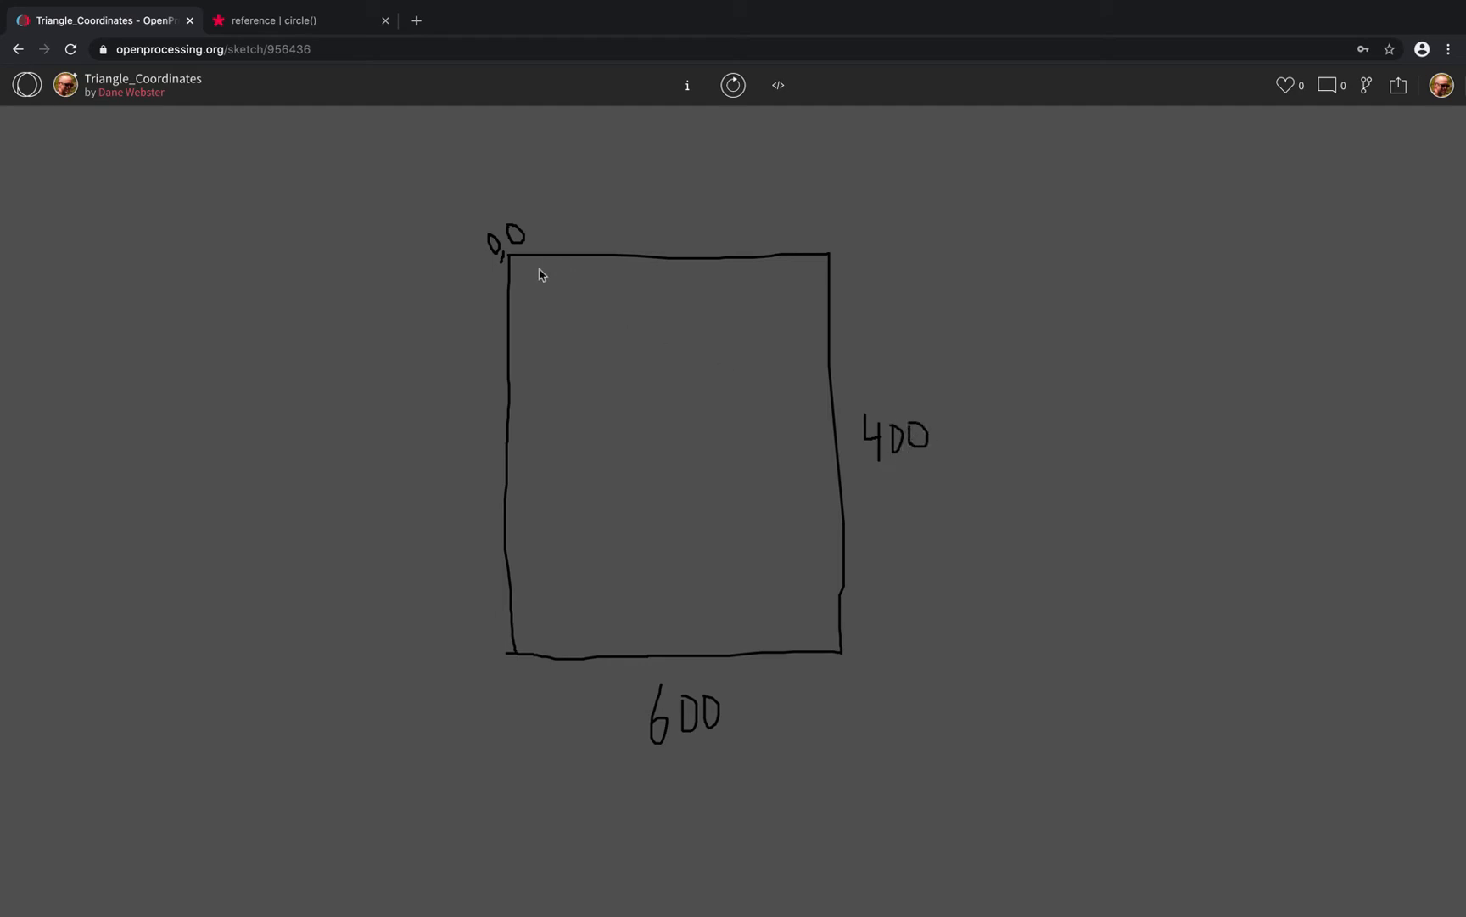
mouse_move(845, 662)
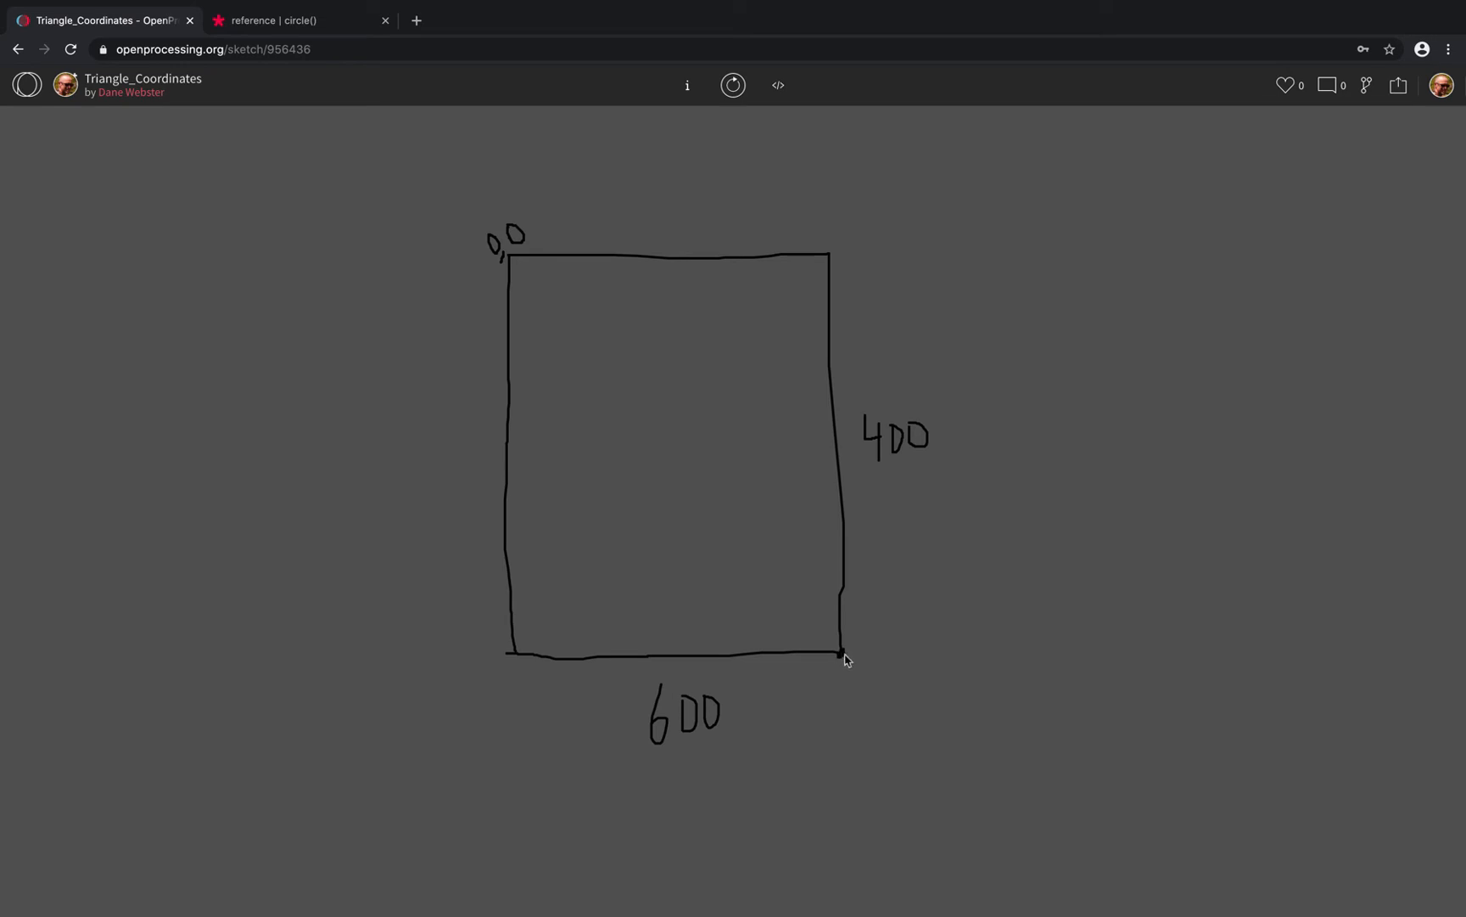
mouse_move(847, 693)
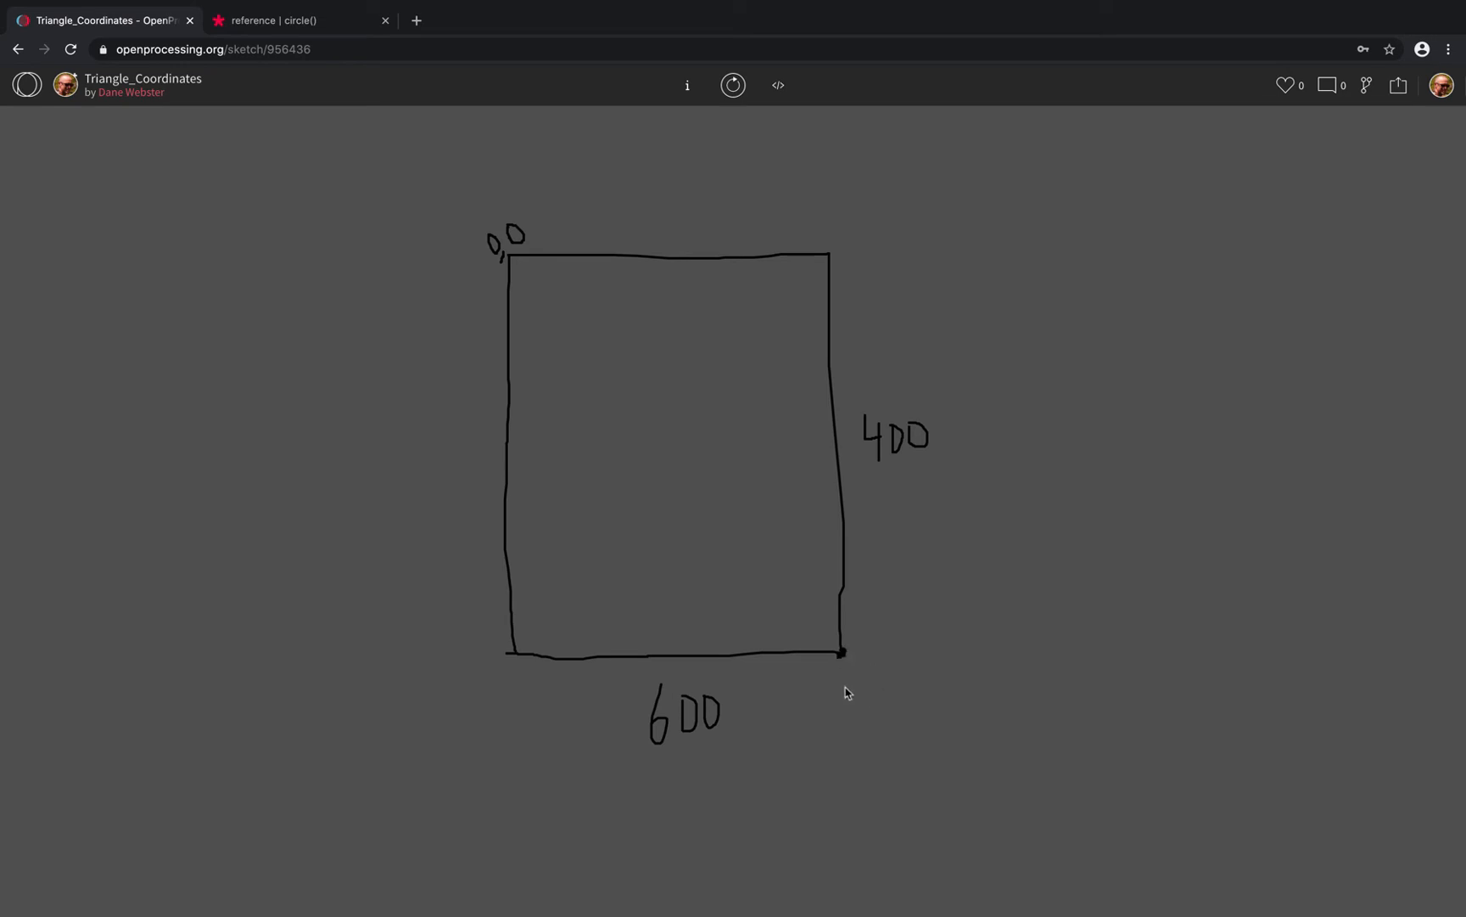
mouse_move(896, 456)
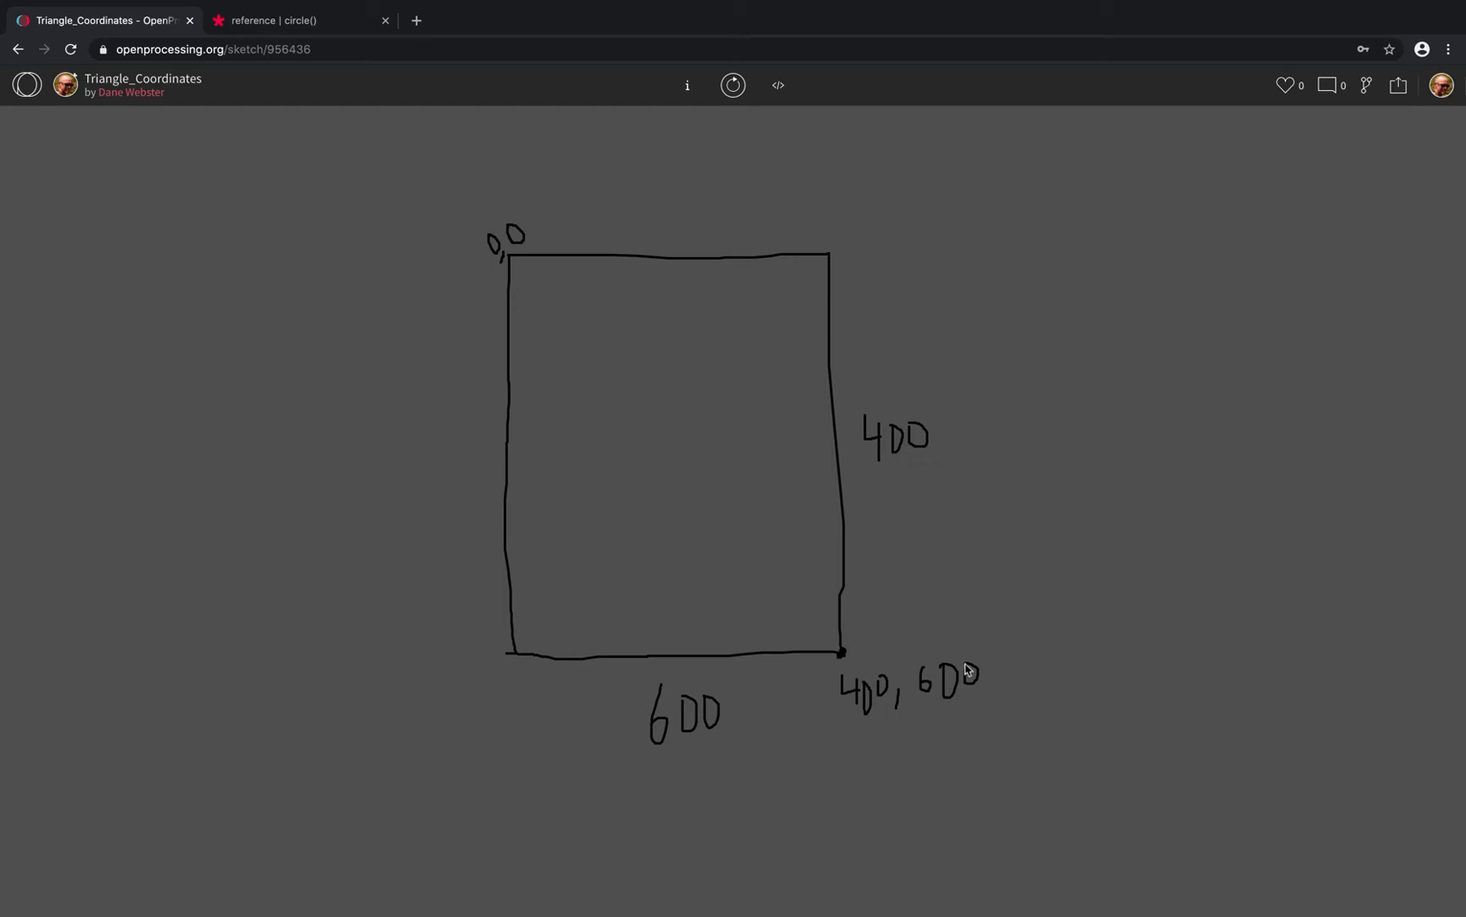
mouse_move(694, 344)
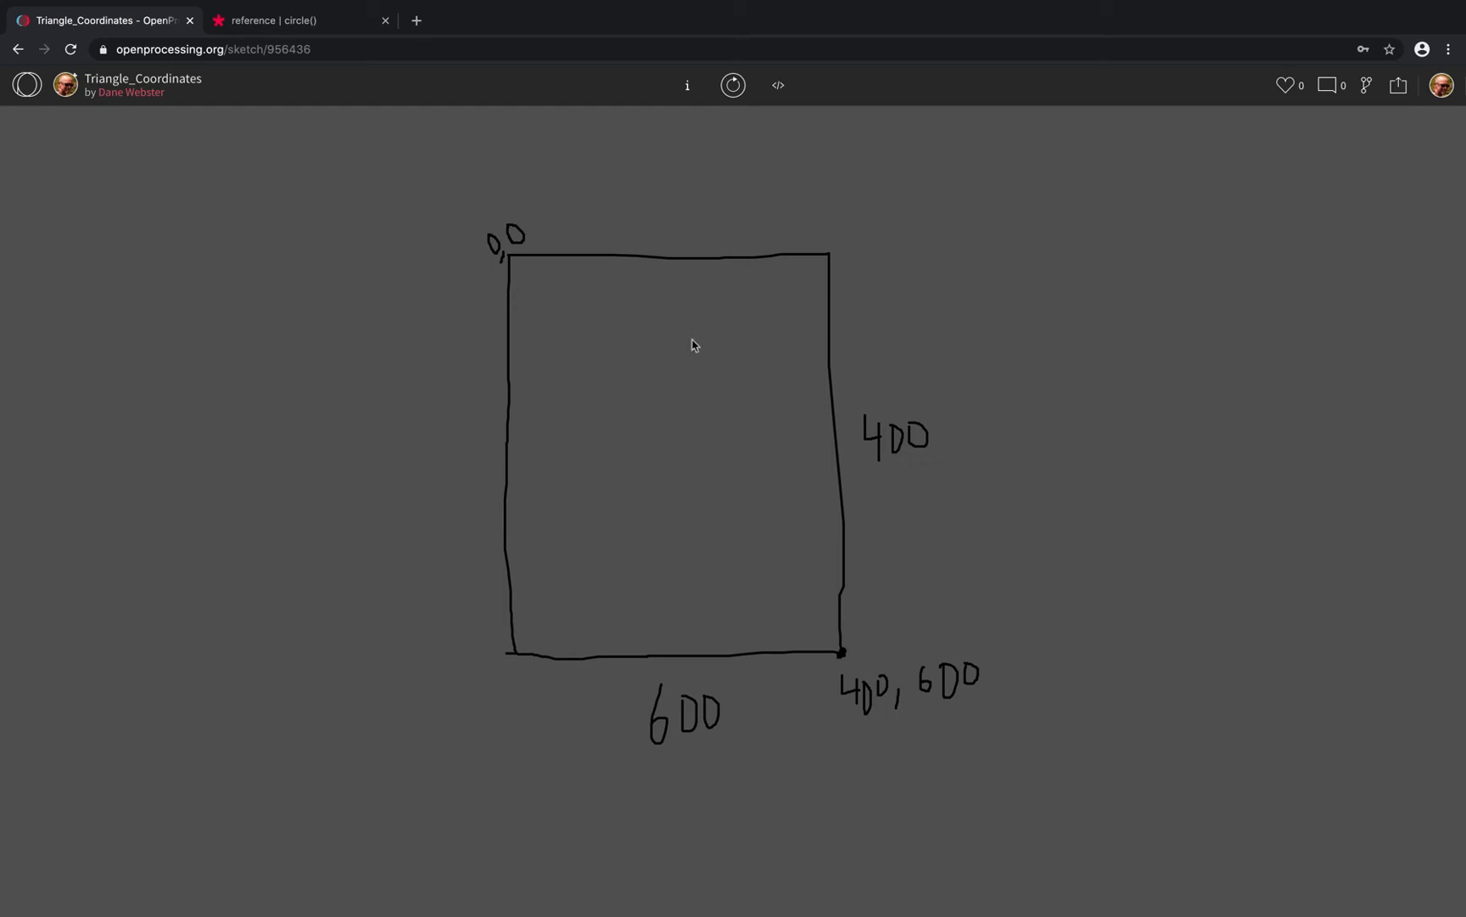
mouse_move(516, 270)
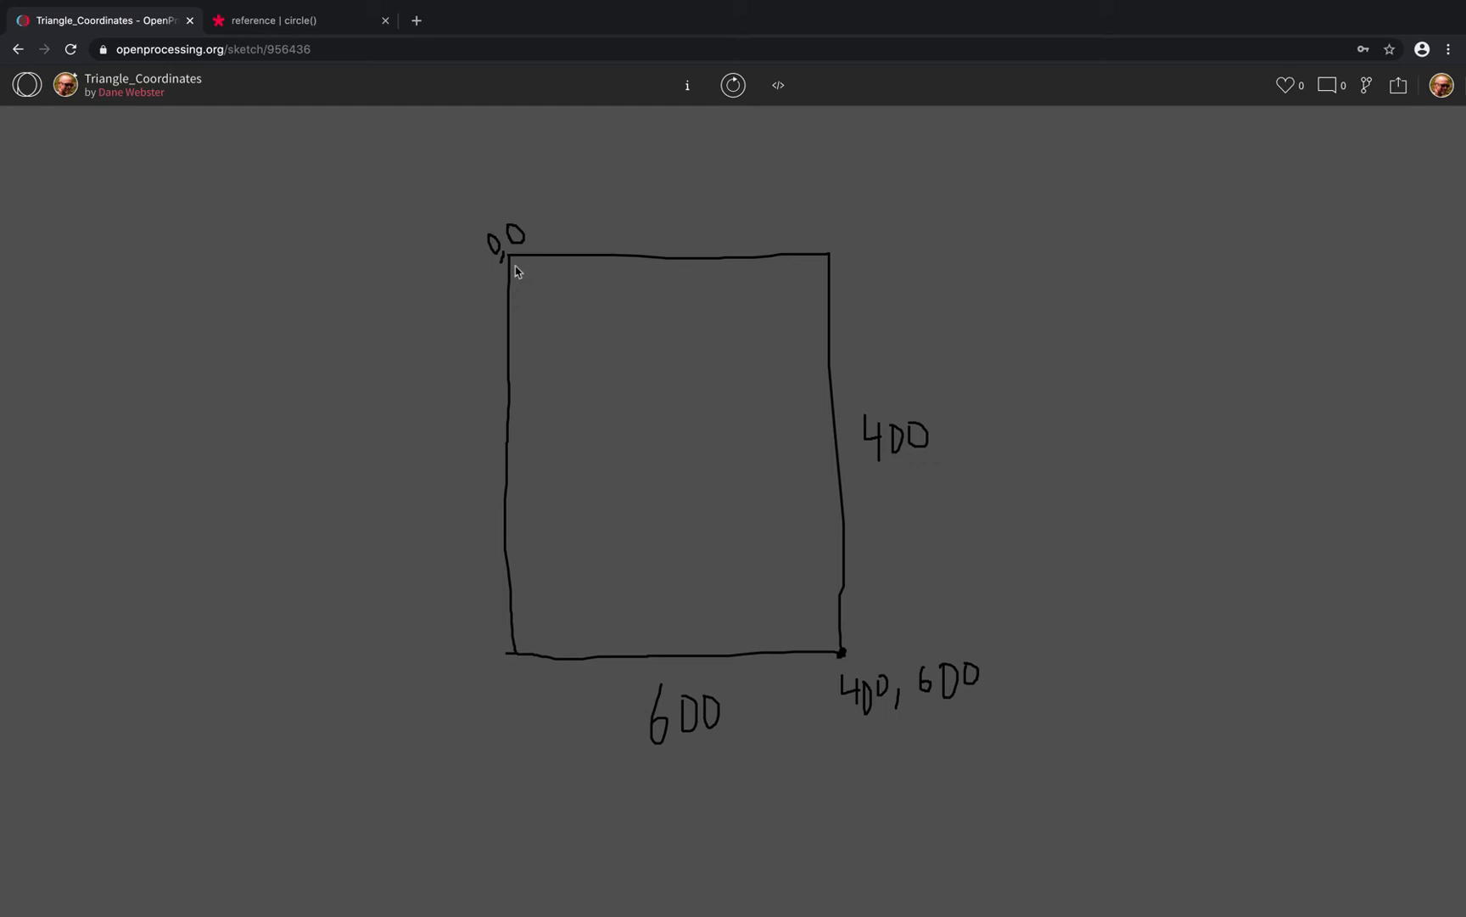
mouse_move(562, 309)
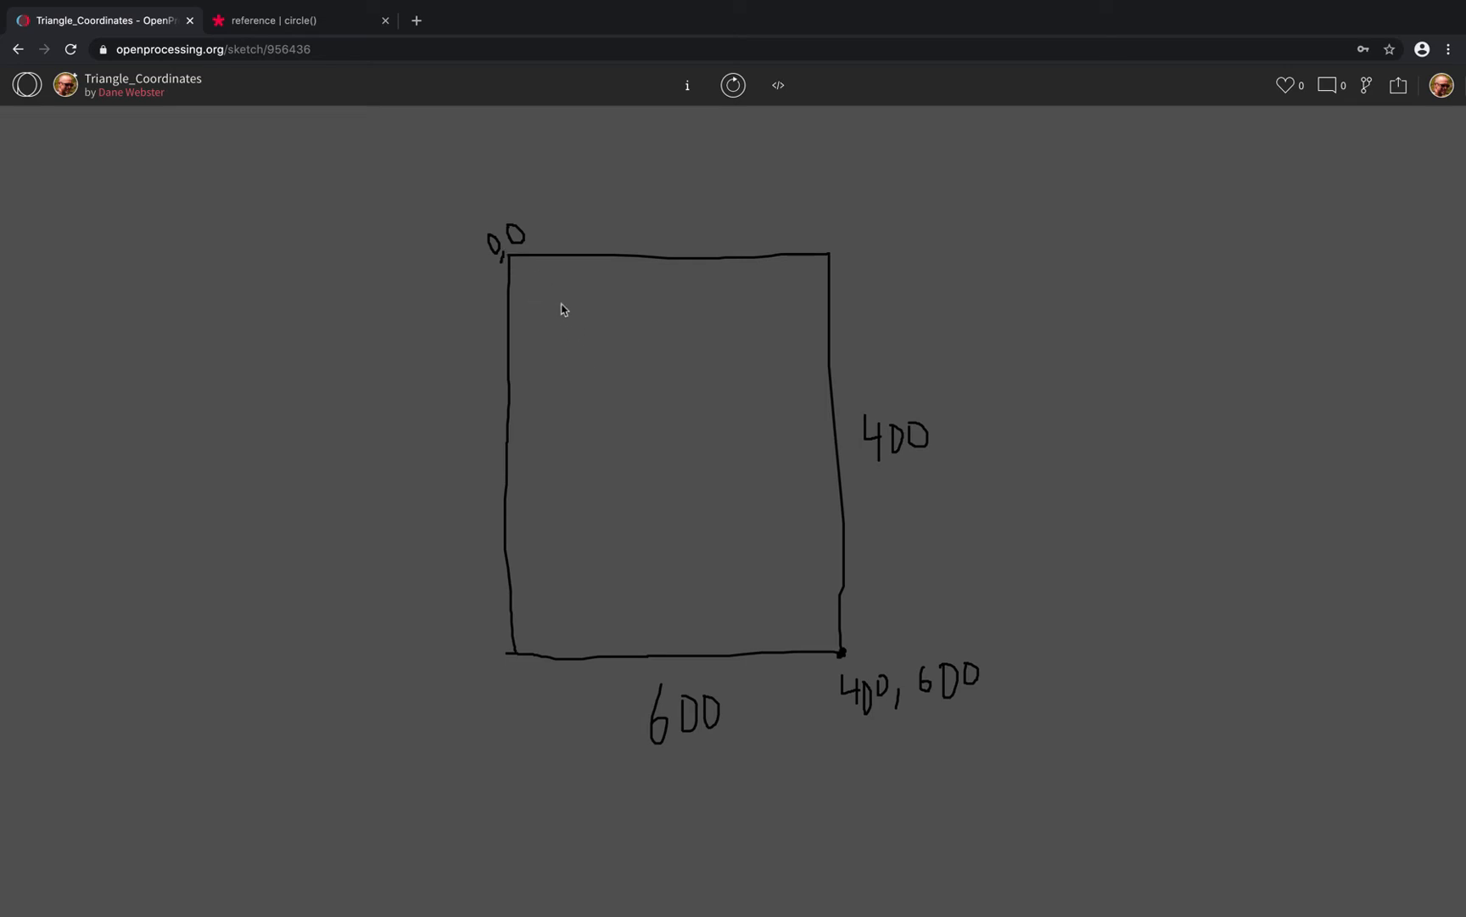
mouse_move(534, 278)
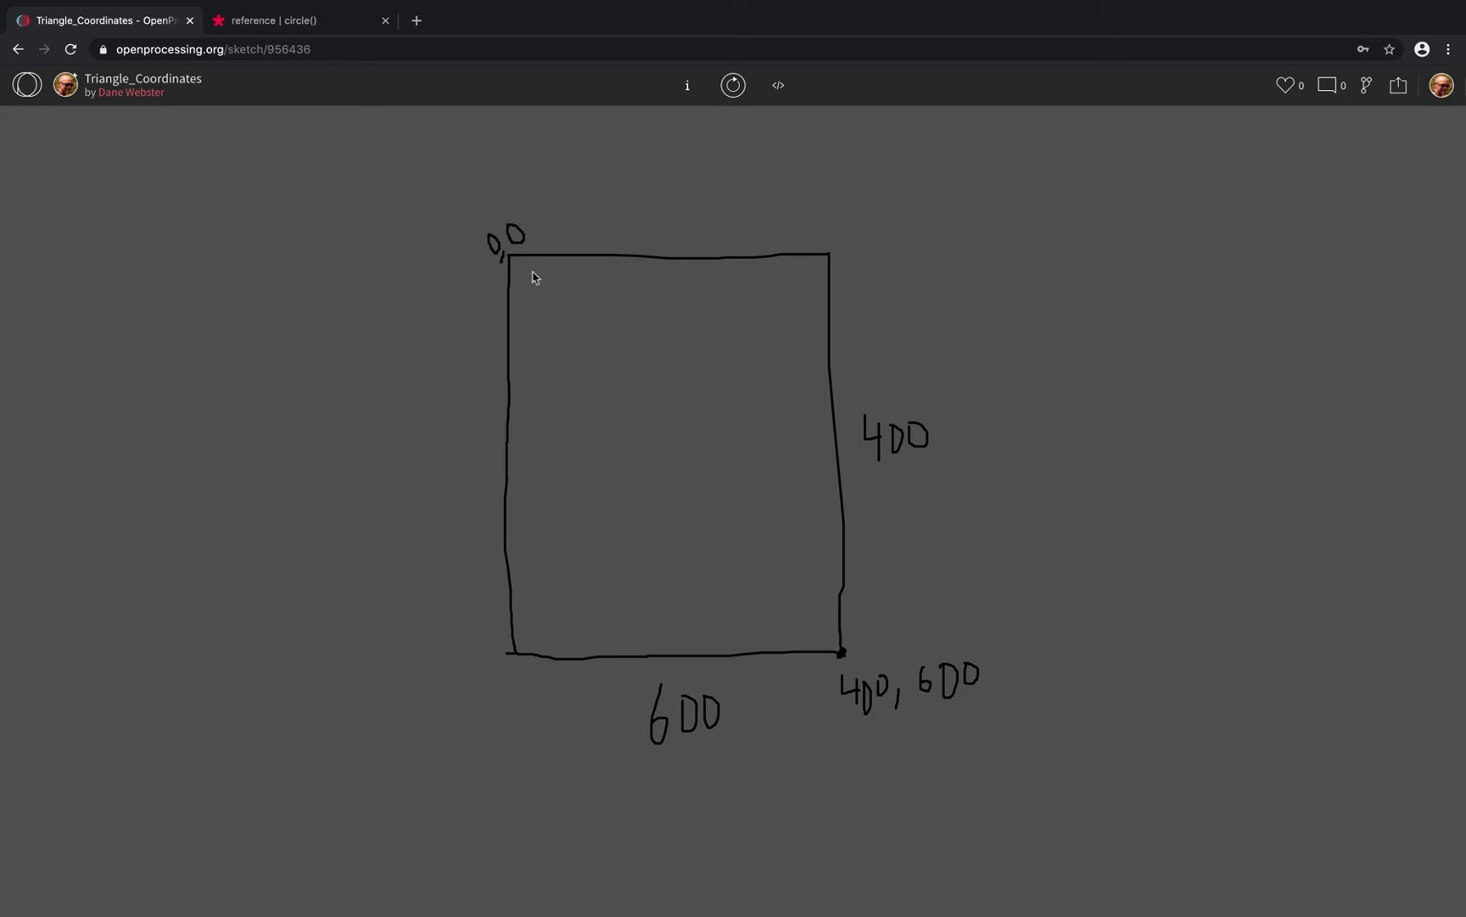
mouse_move(601, 364)
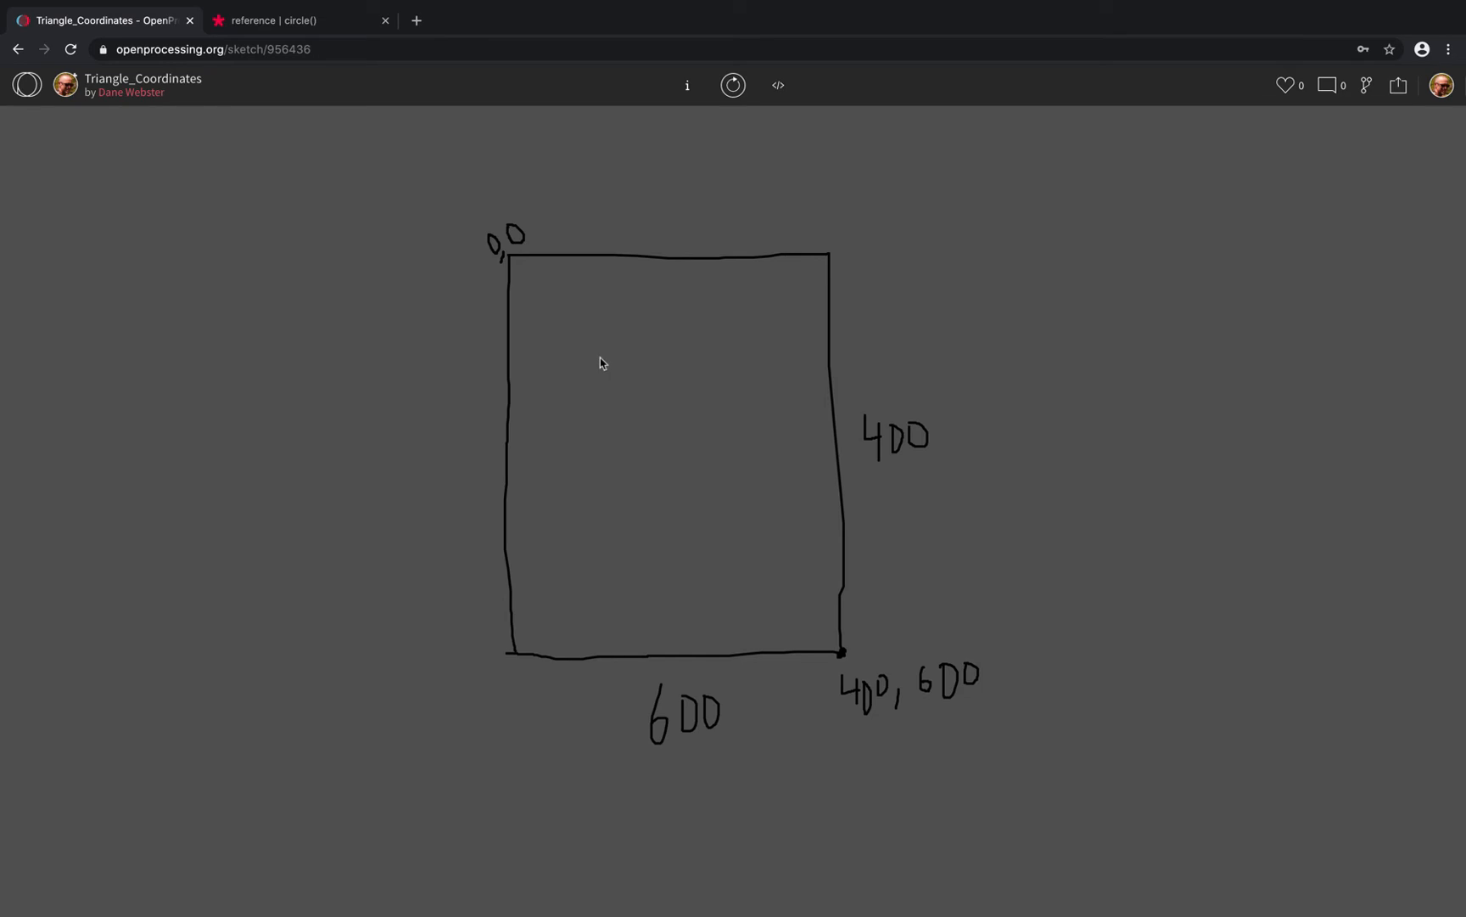
mouse_move(668, 397)
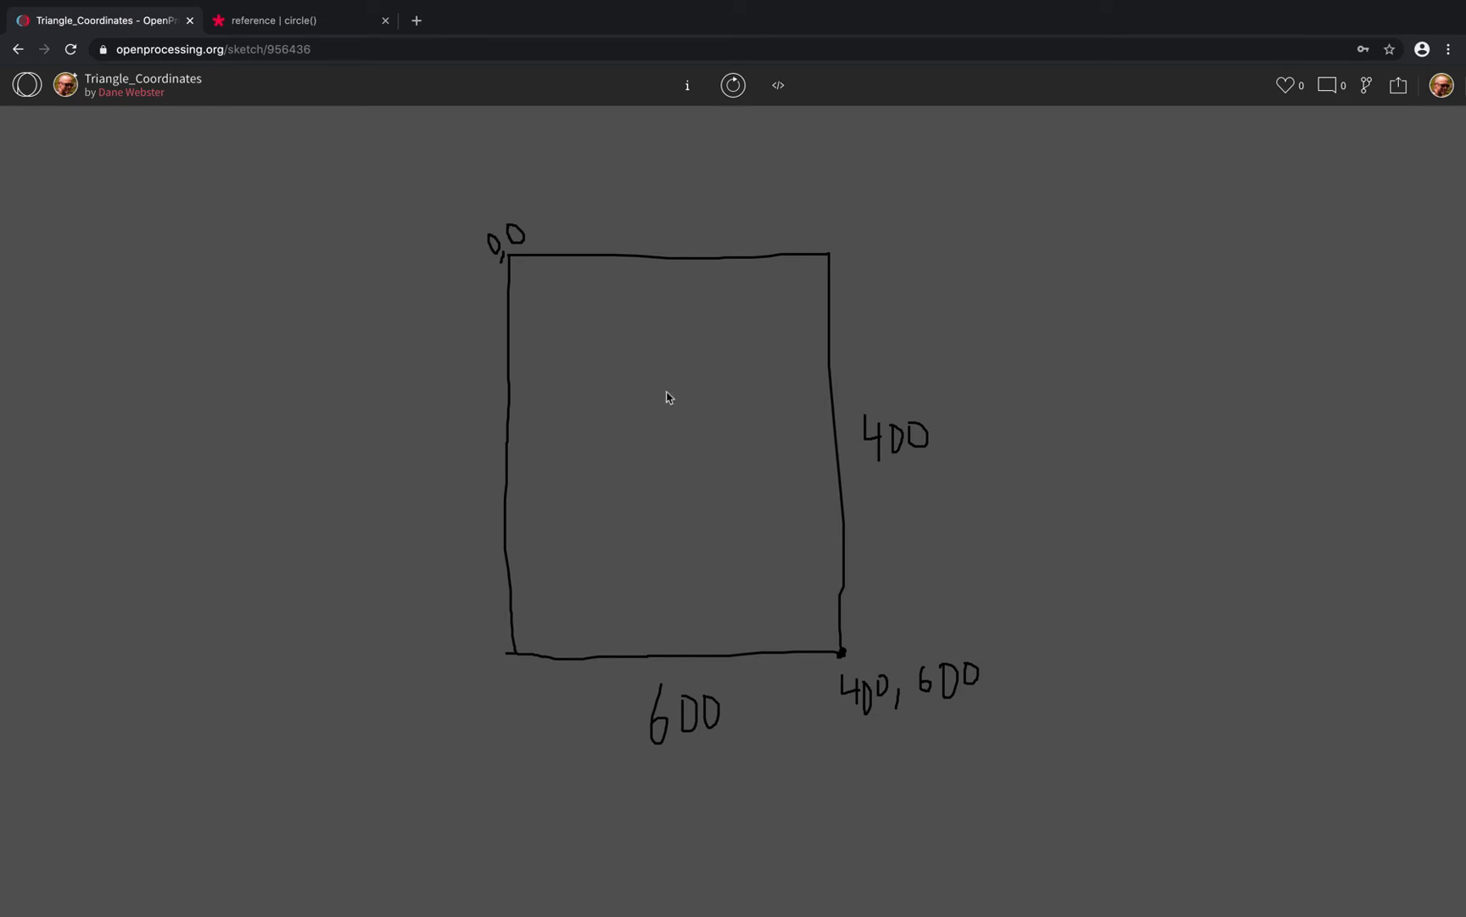
mouse_move(581, 335)
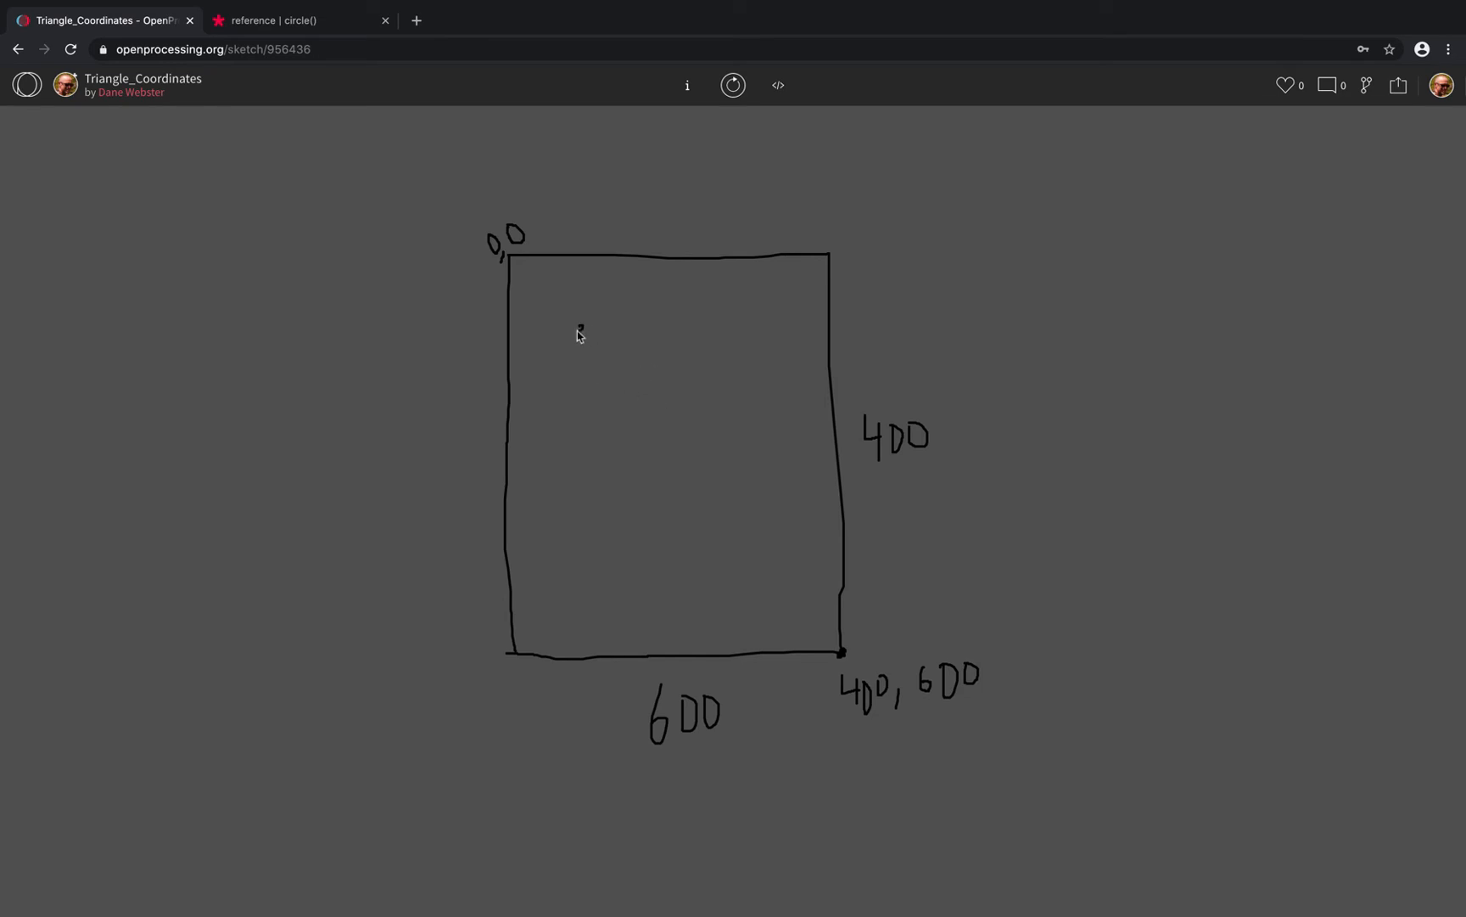
- Place a dot inside the drawn canvas near its top-left corner for the 100,100,20 label
click(581, 331)
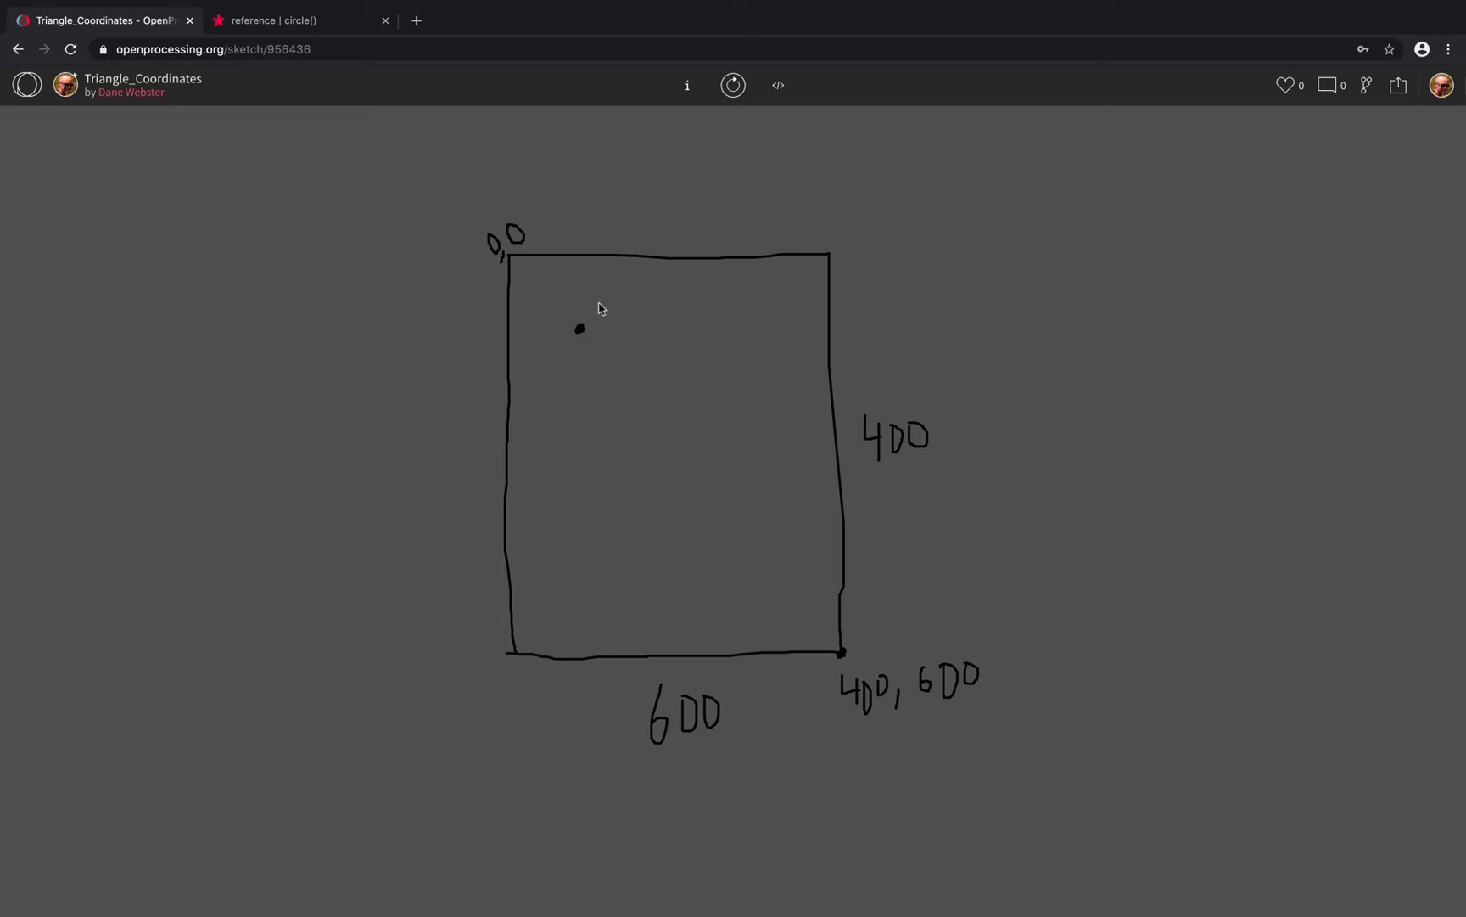
mouse_move(594, 332)
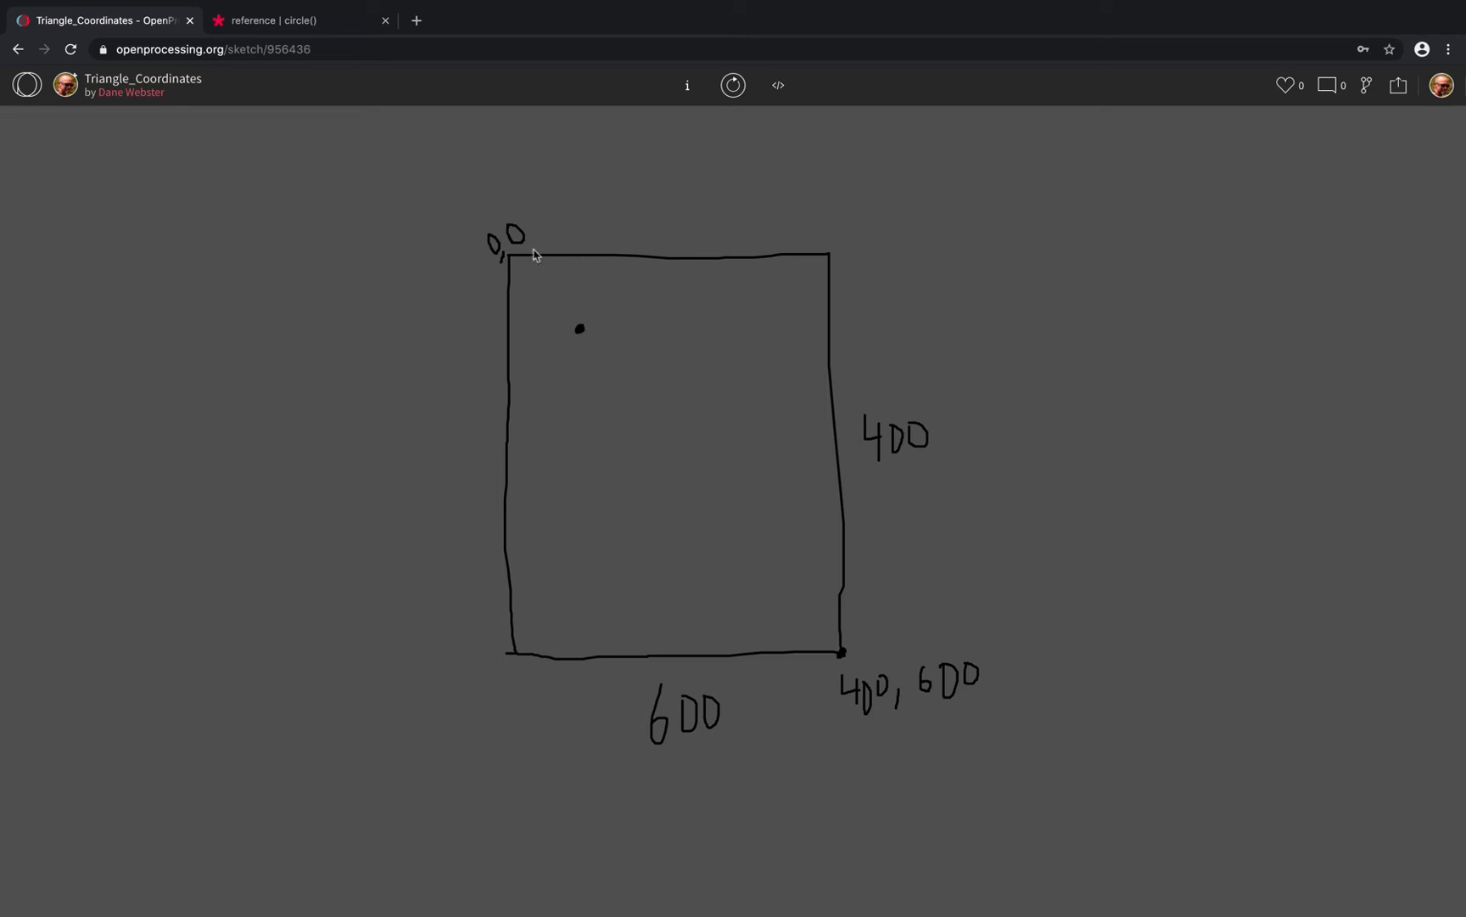
mouse_move(623, 336)
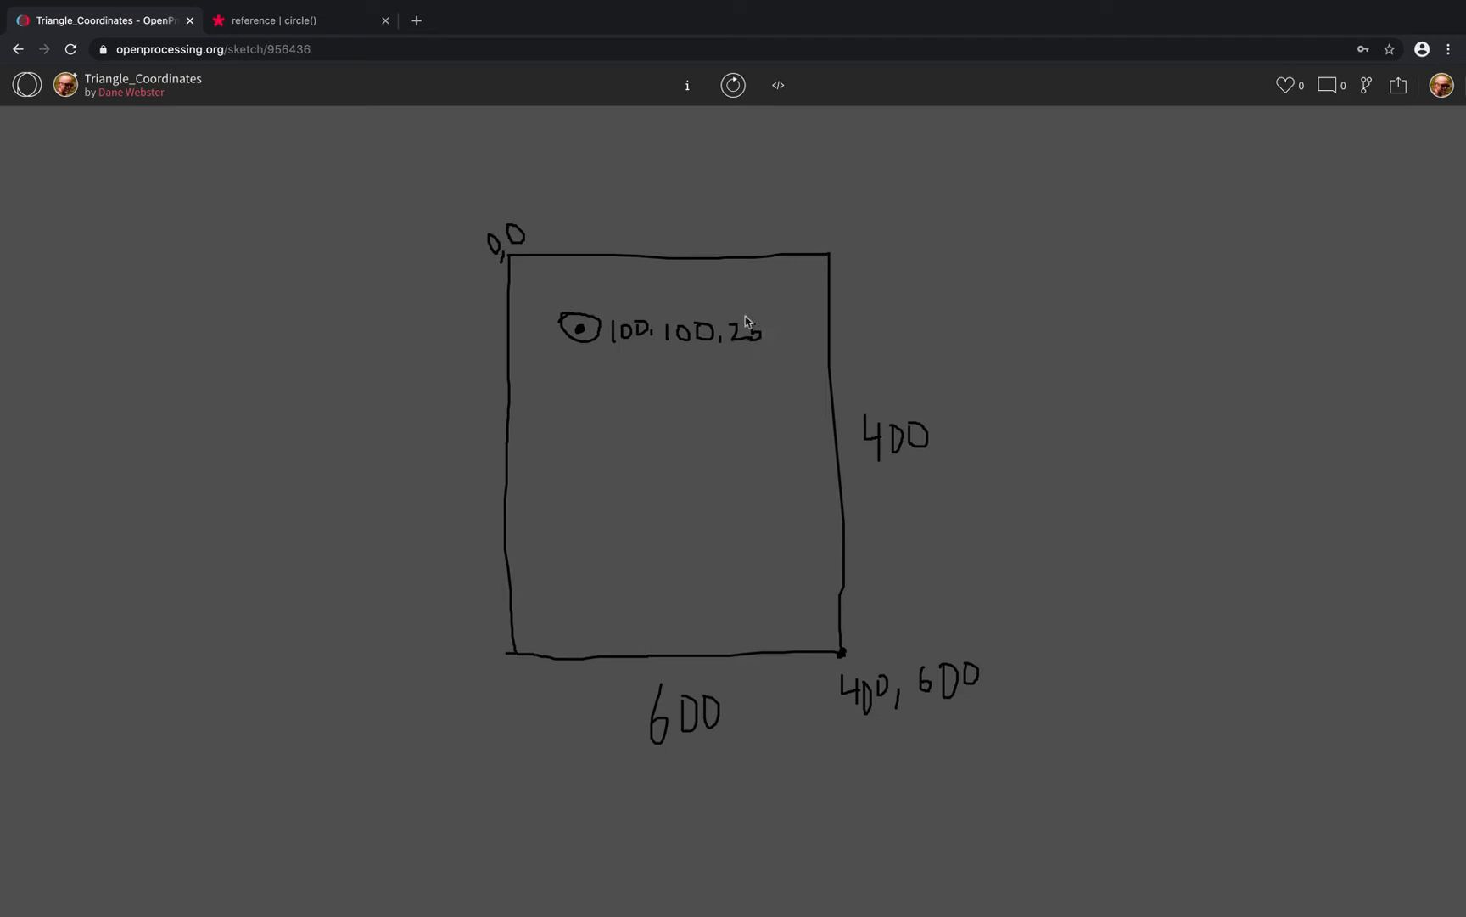
- Bring up the triangle() reference page from the 2D Primitives list
click(290, 20)
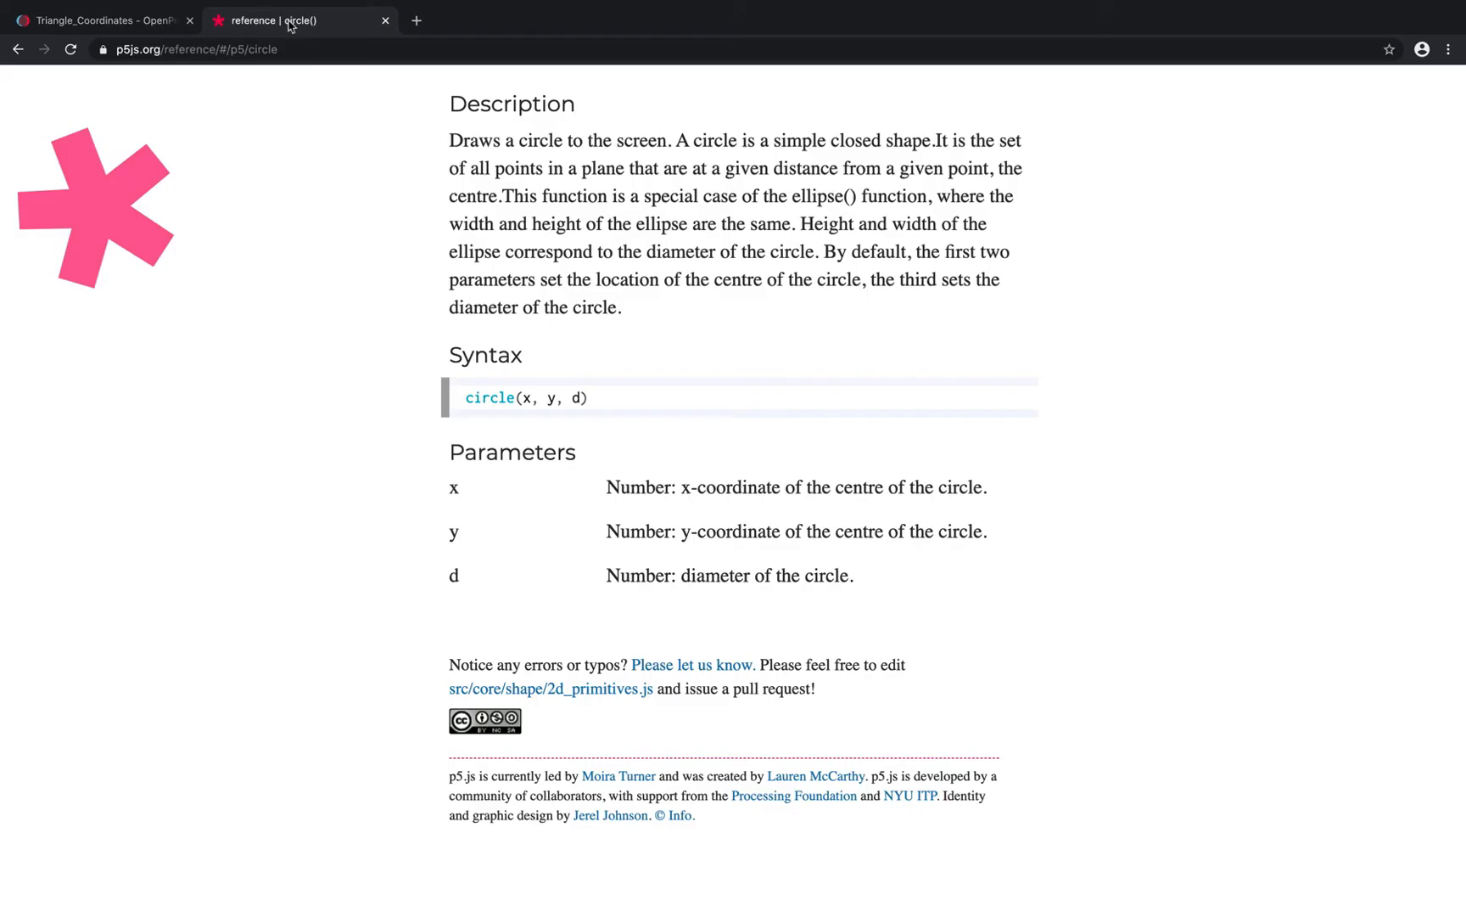
scroll(up, 3)
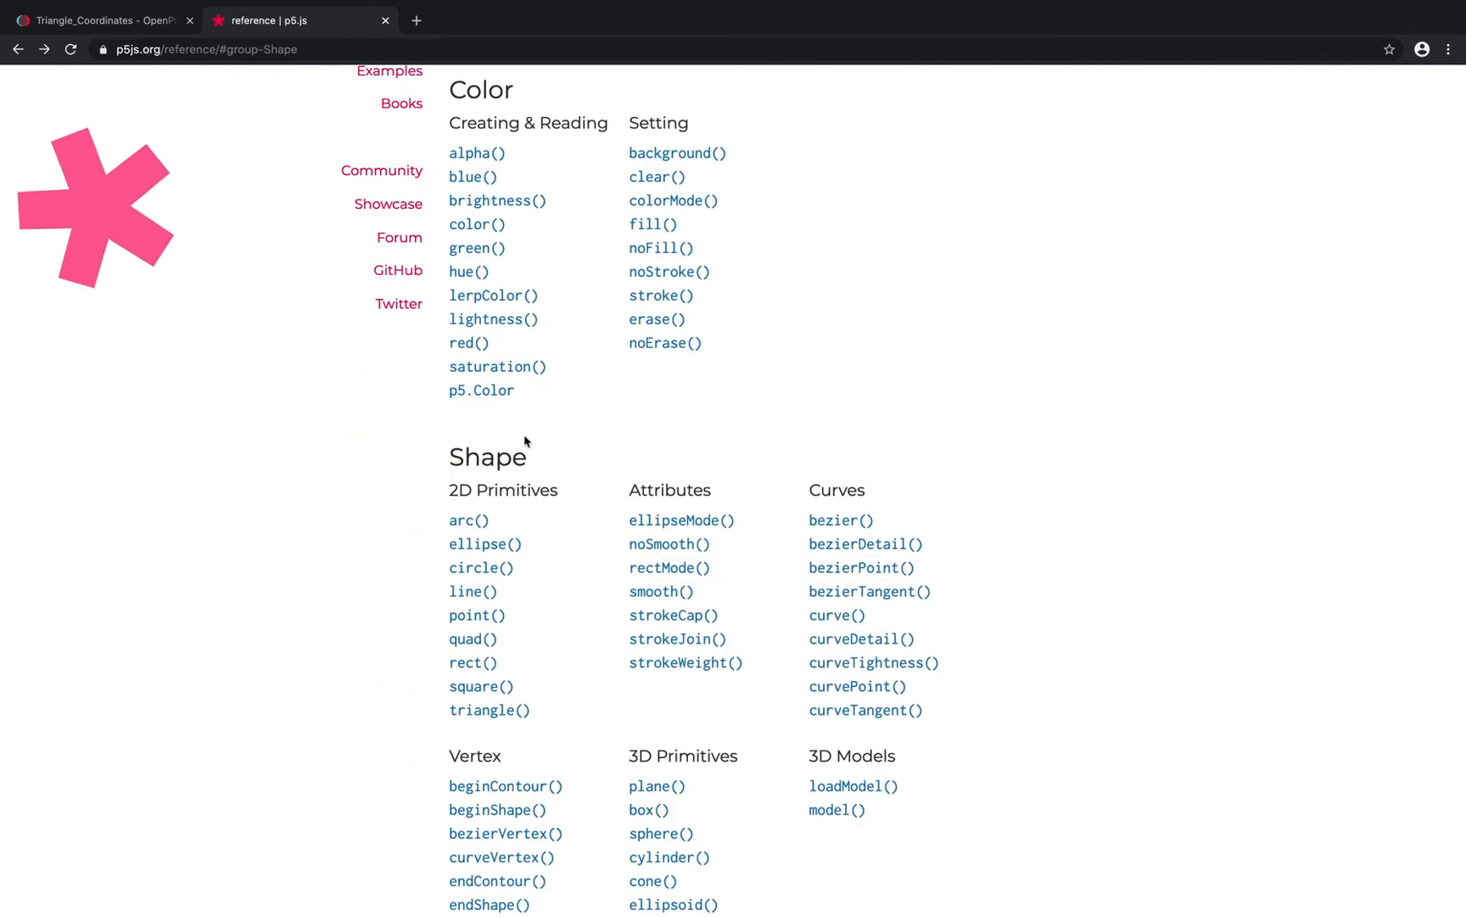
mouse_move(487, 711)
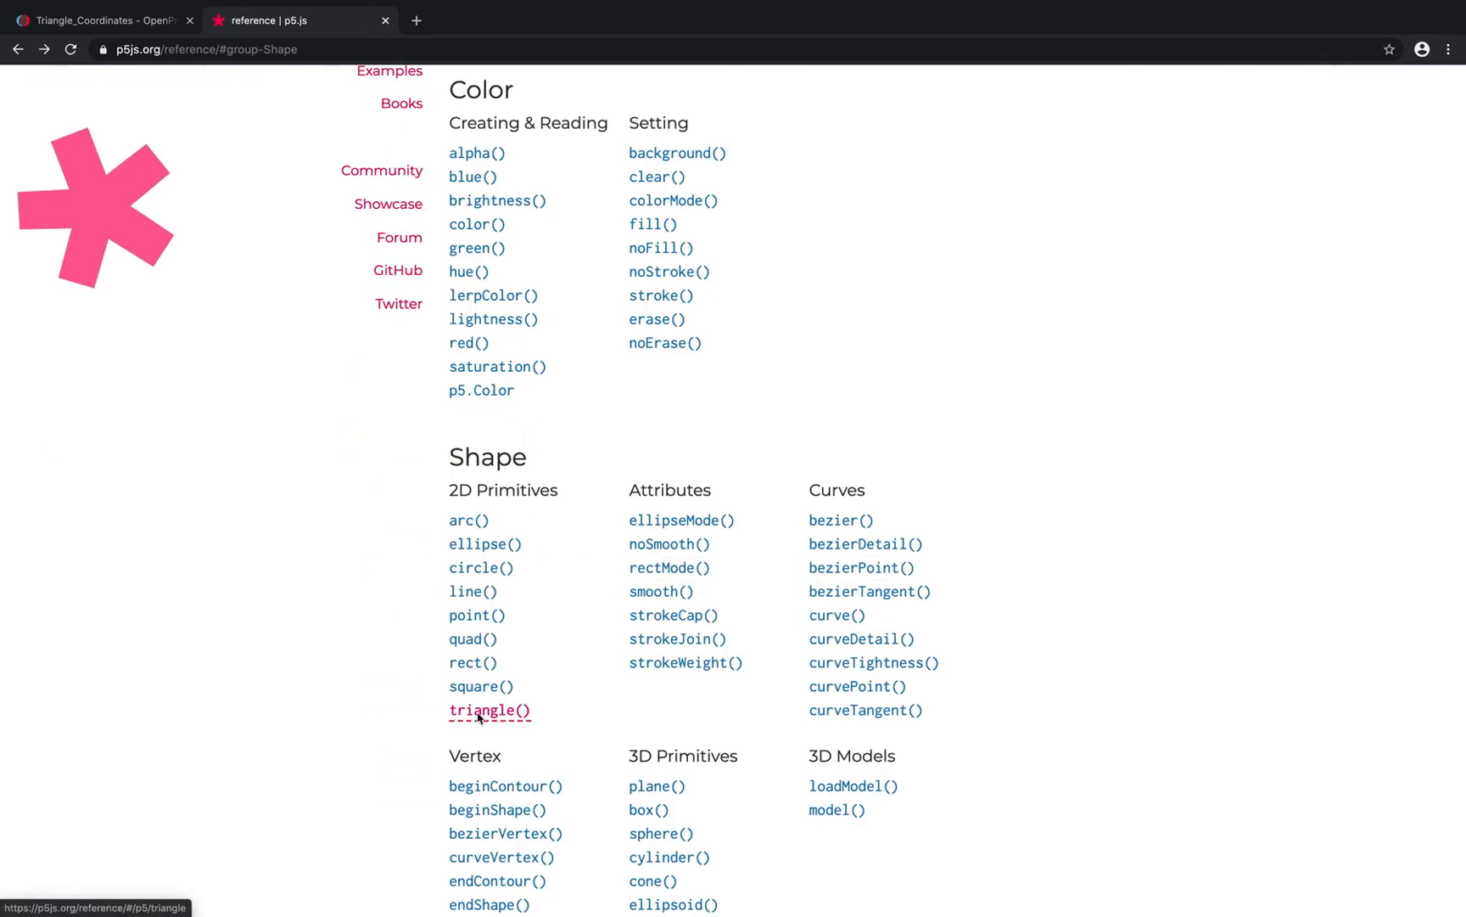
click(489, 709)
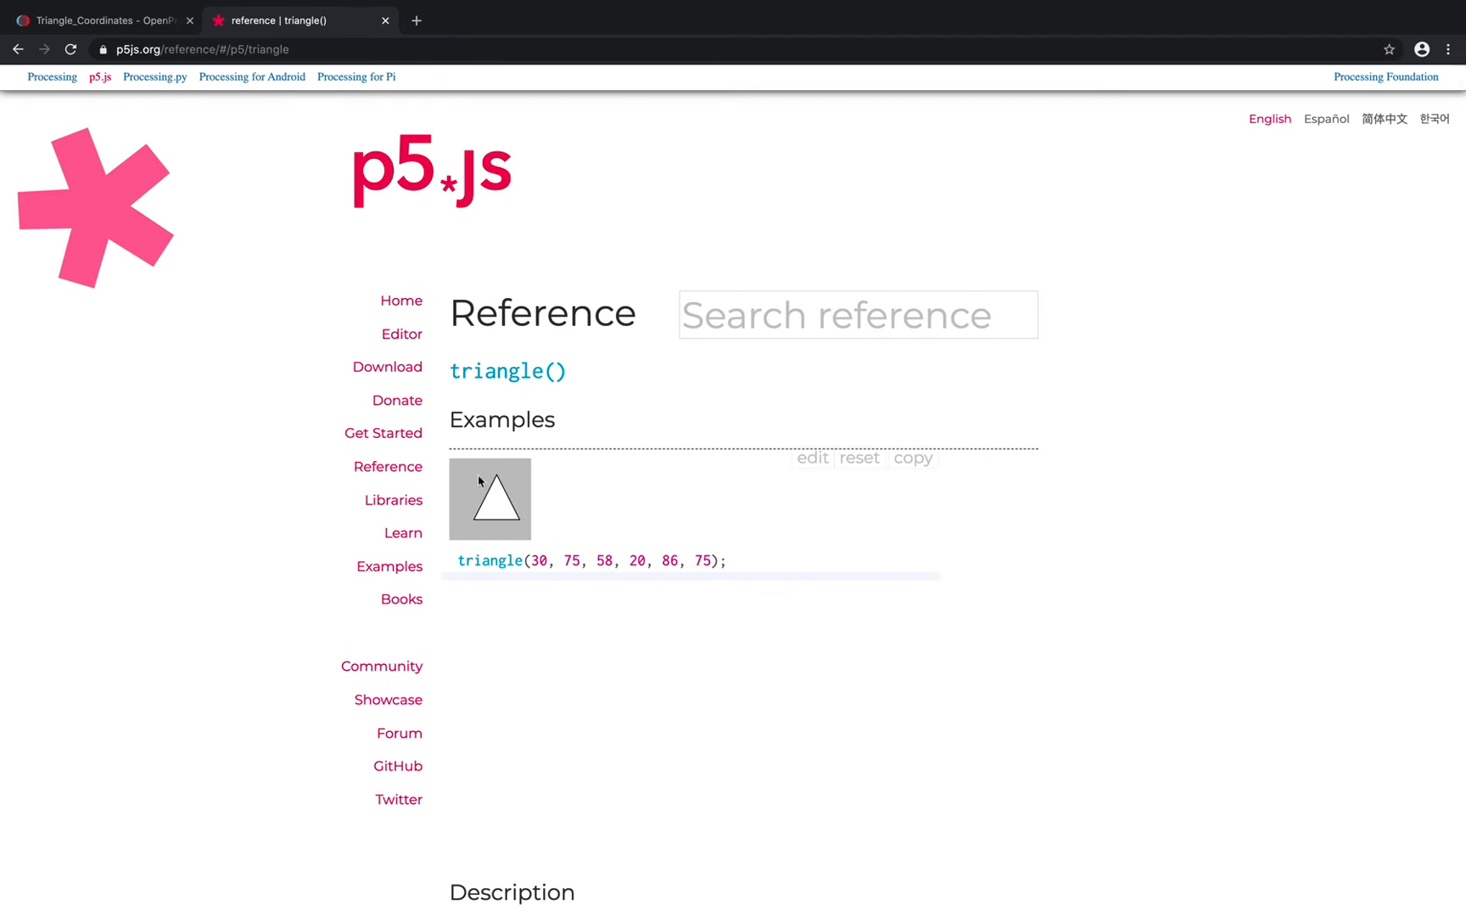
mouse_move(582, 566)
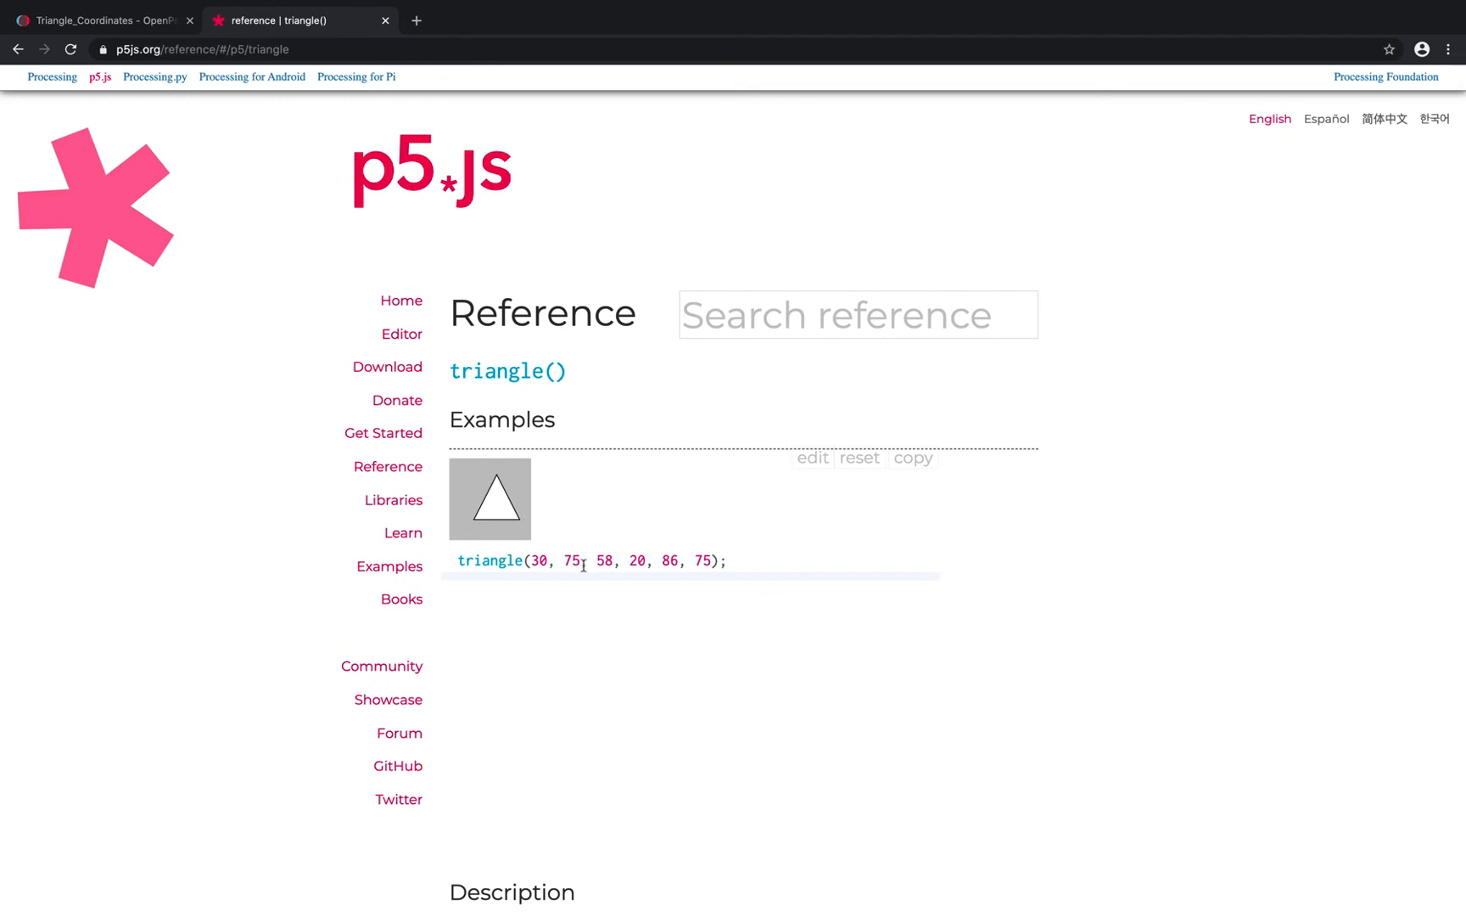
mouse_move(729, 578)
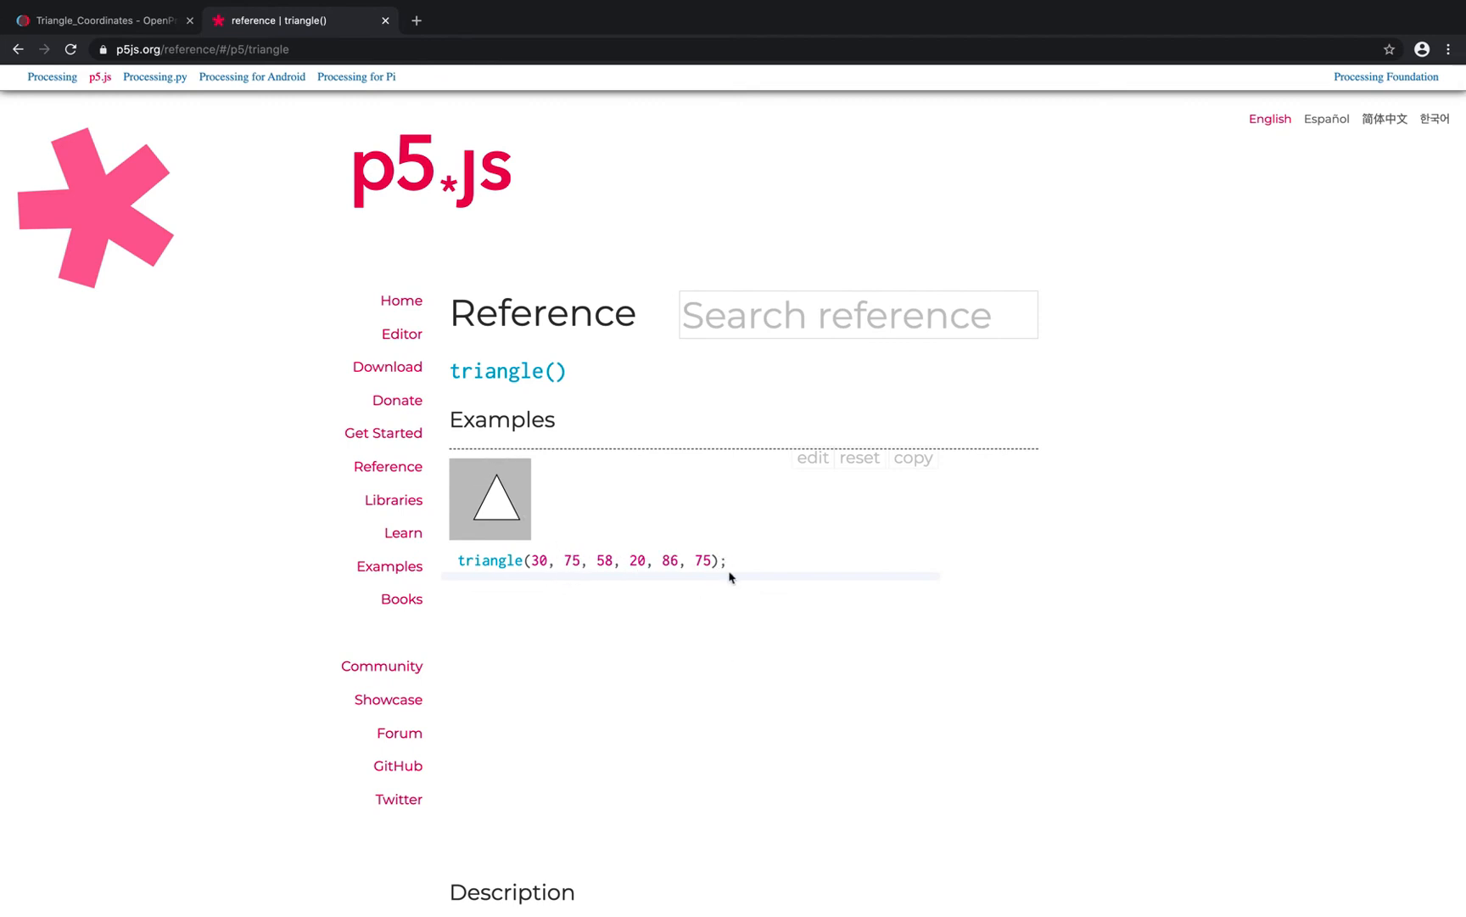
mouse_move(664, 616)
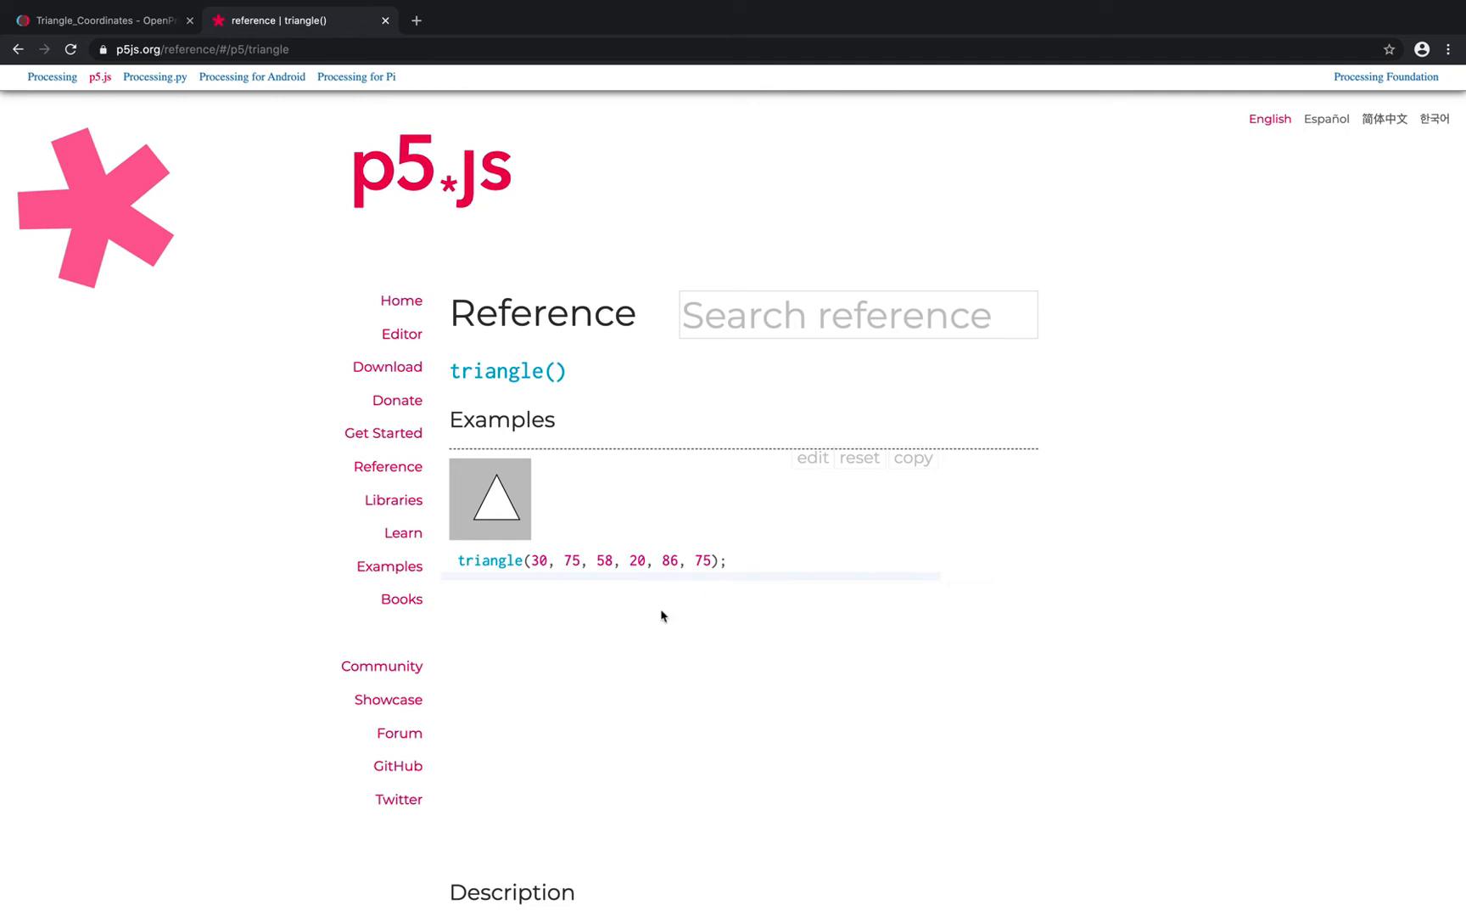
mouse_move(747, 601)
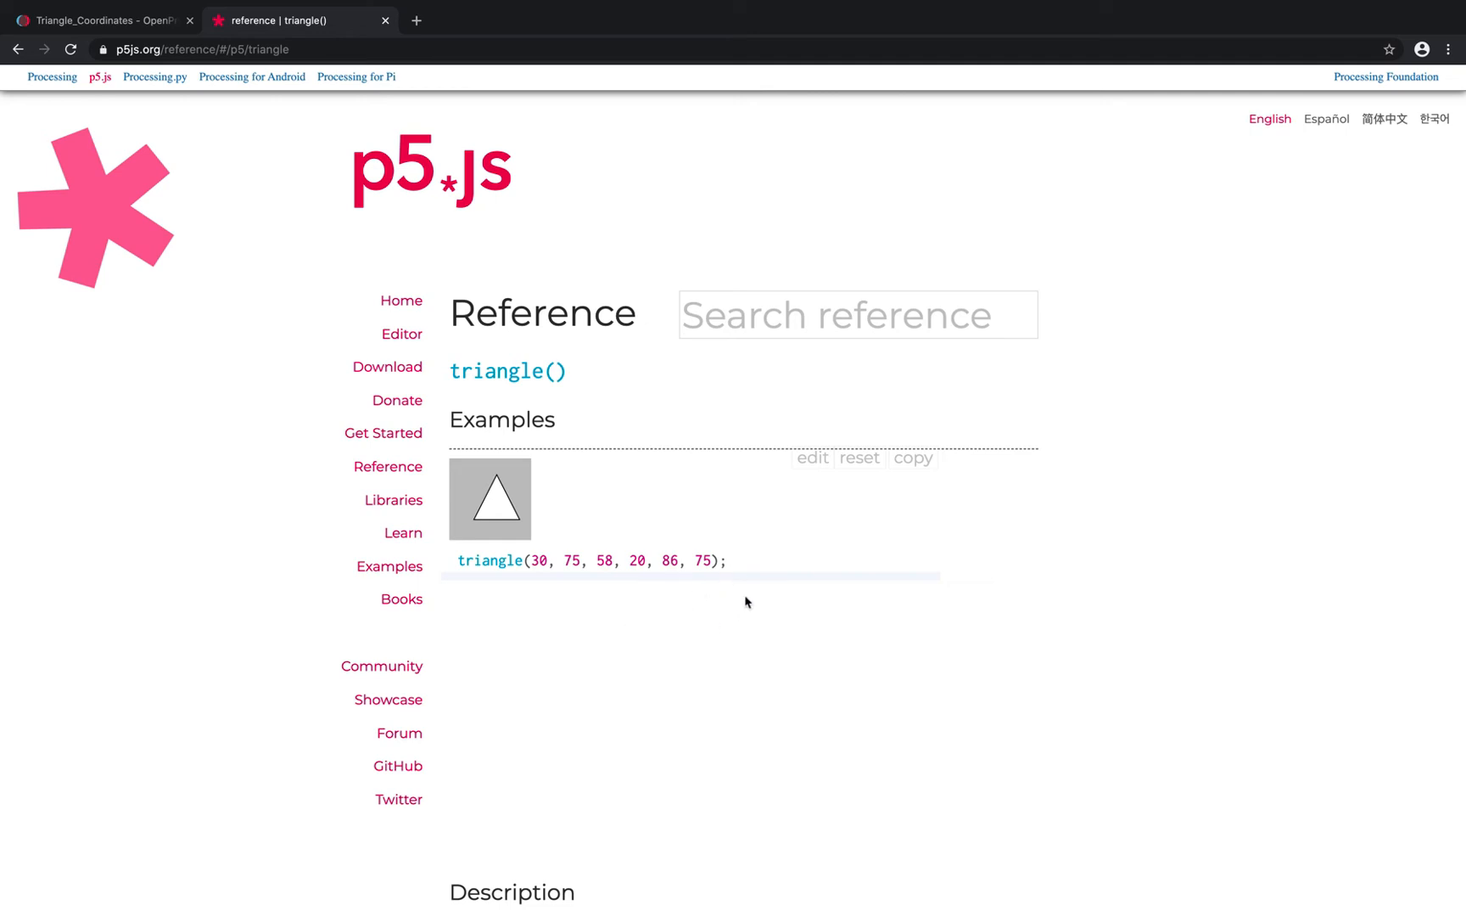
scroll(down, 3)
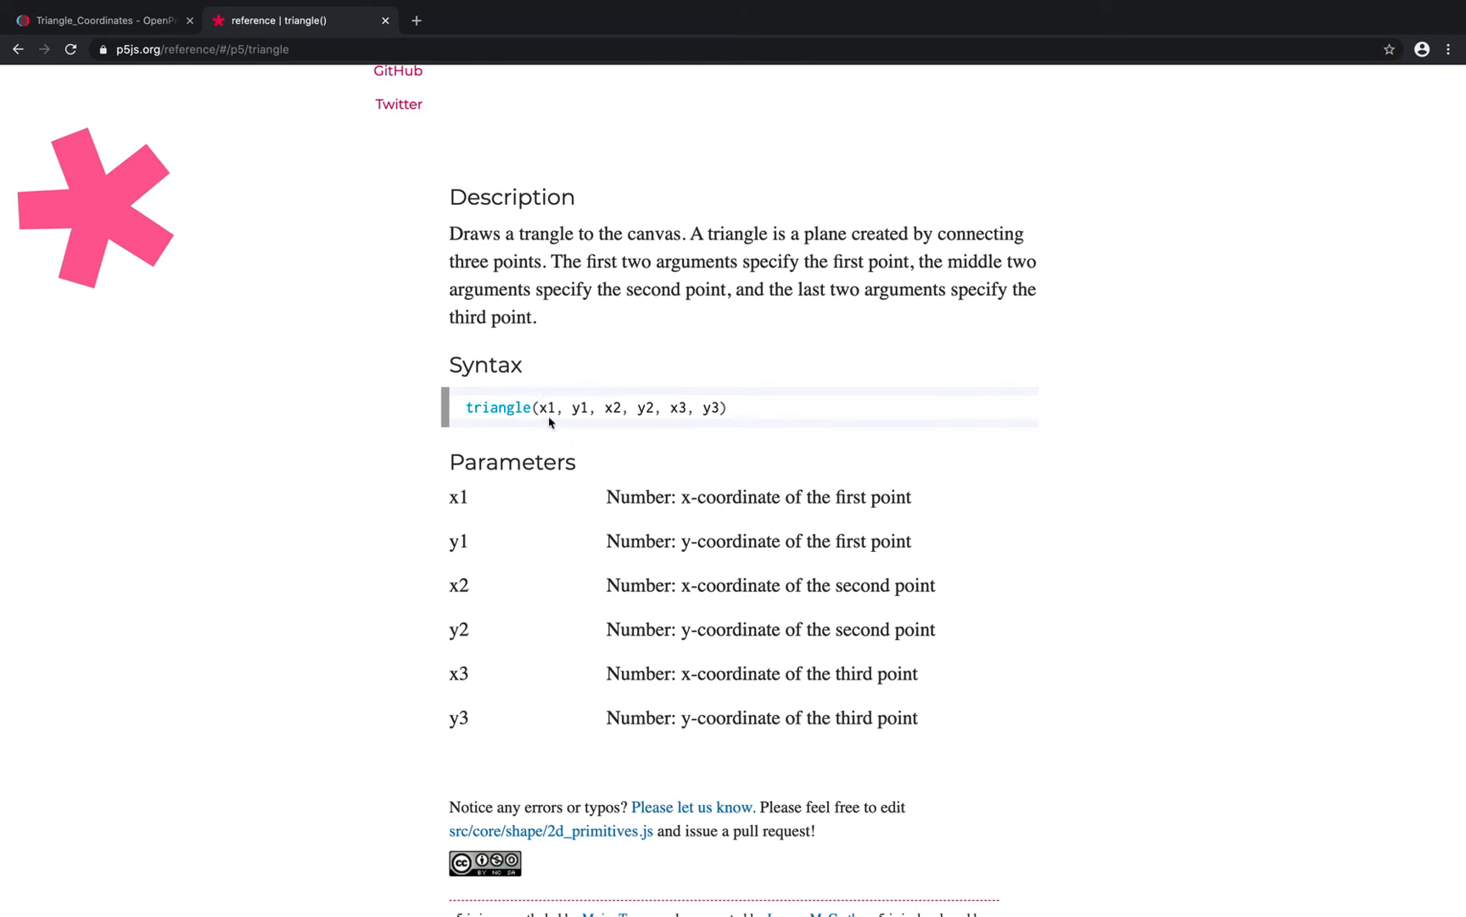
mouse_move(647, 426)
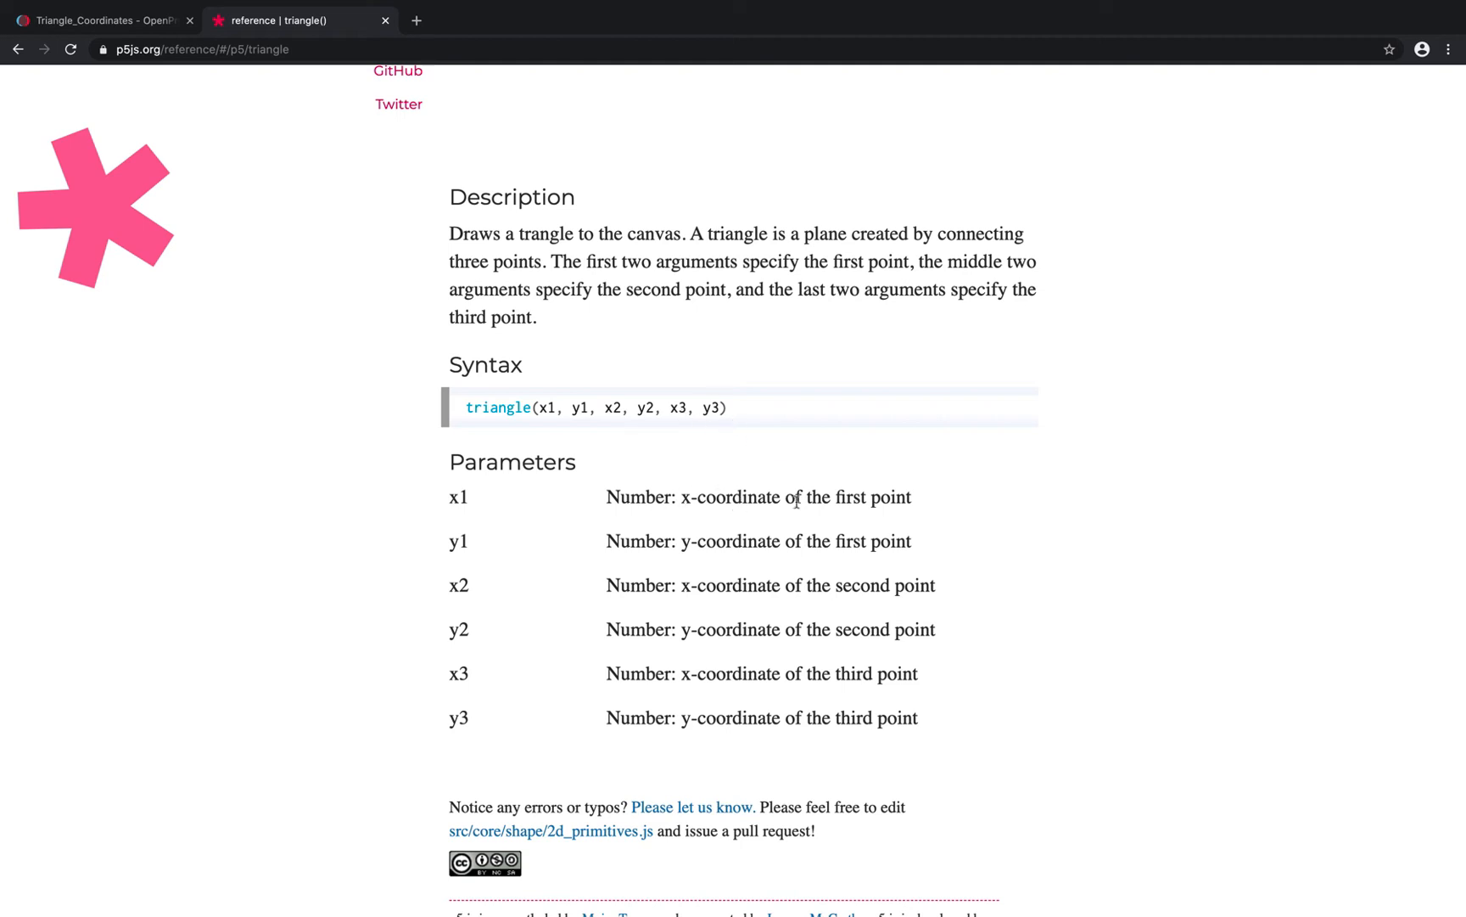
mouse_move(903, 540)
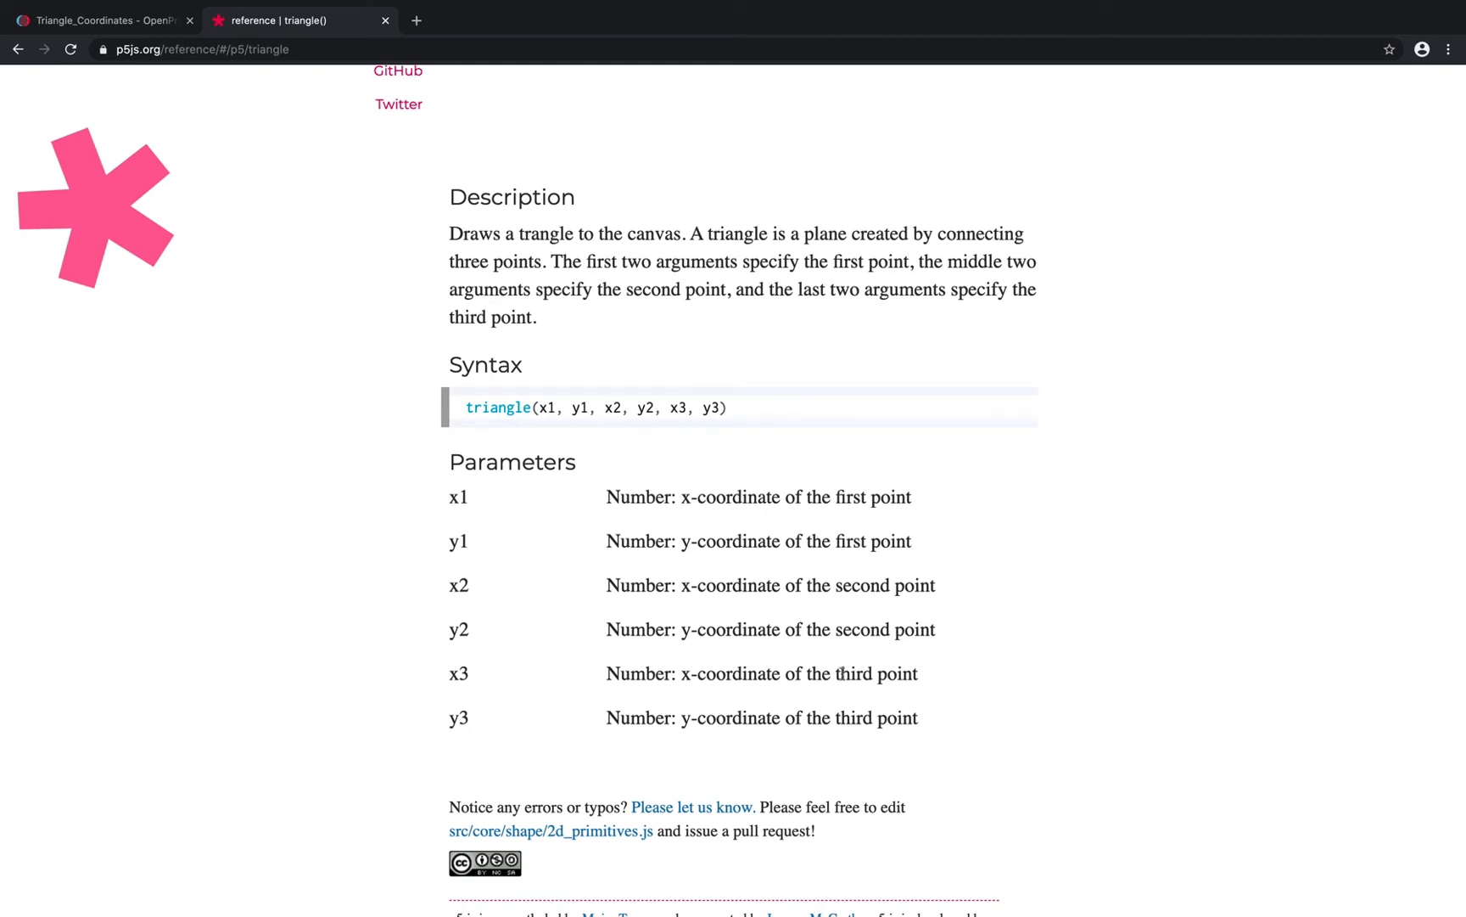
mouse_move(876, 606)
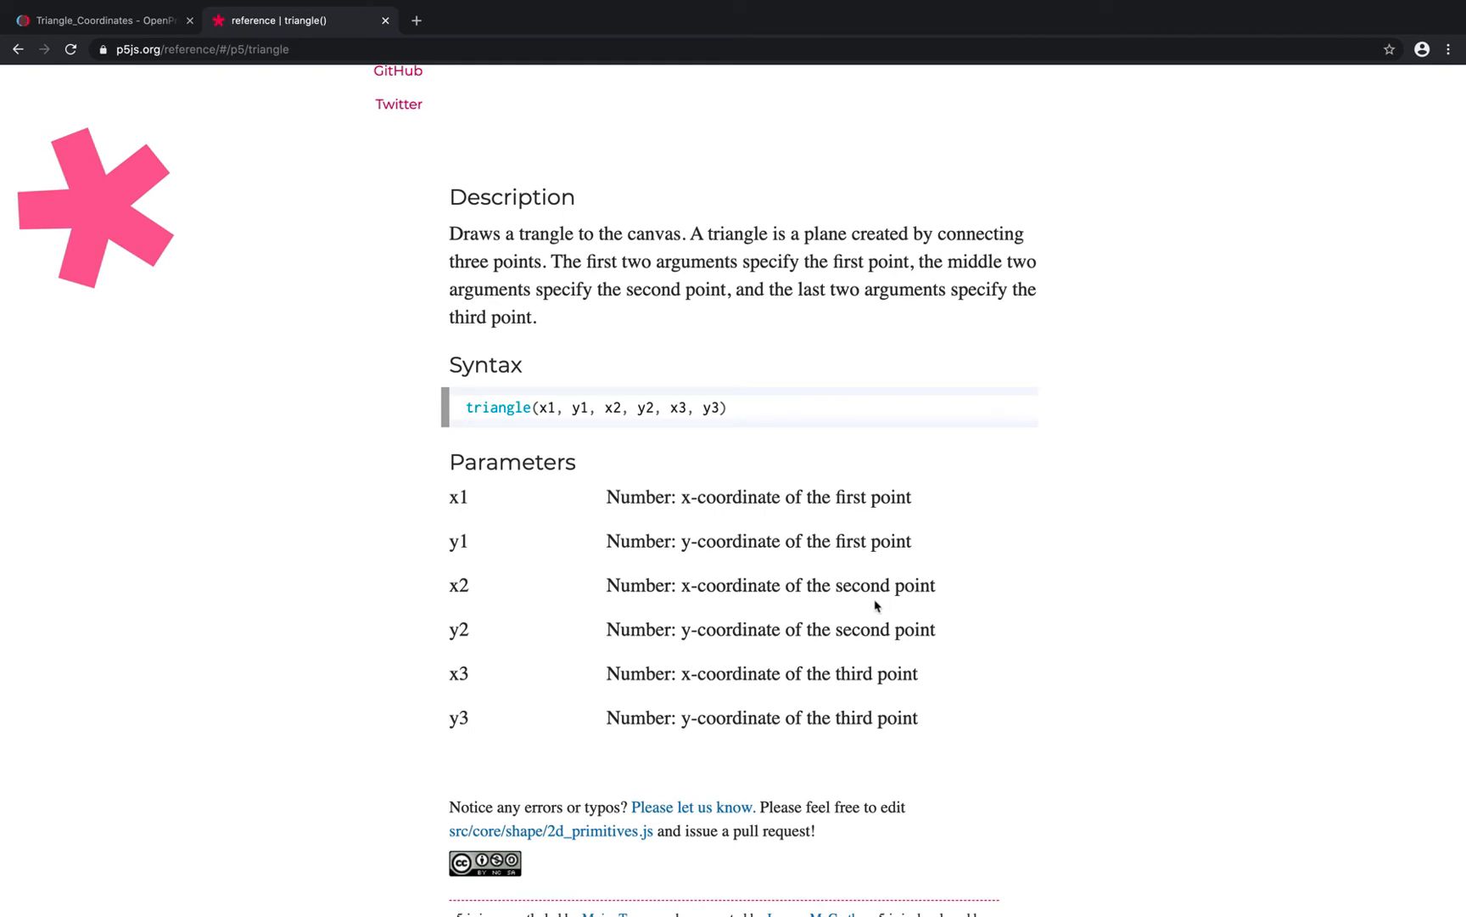
- Scroll back to the example triangle(30, 75, 58, 20, 86, 75)
scroll(up, 3)
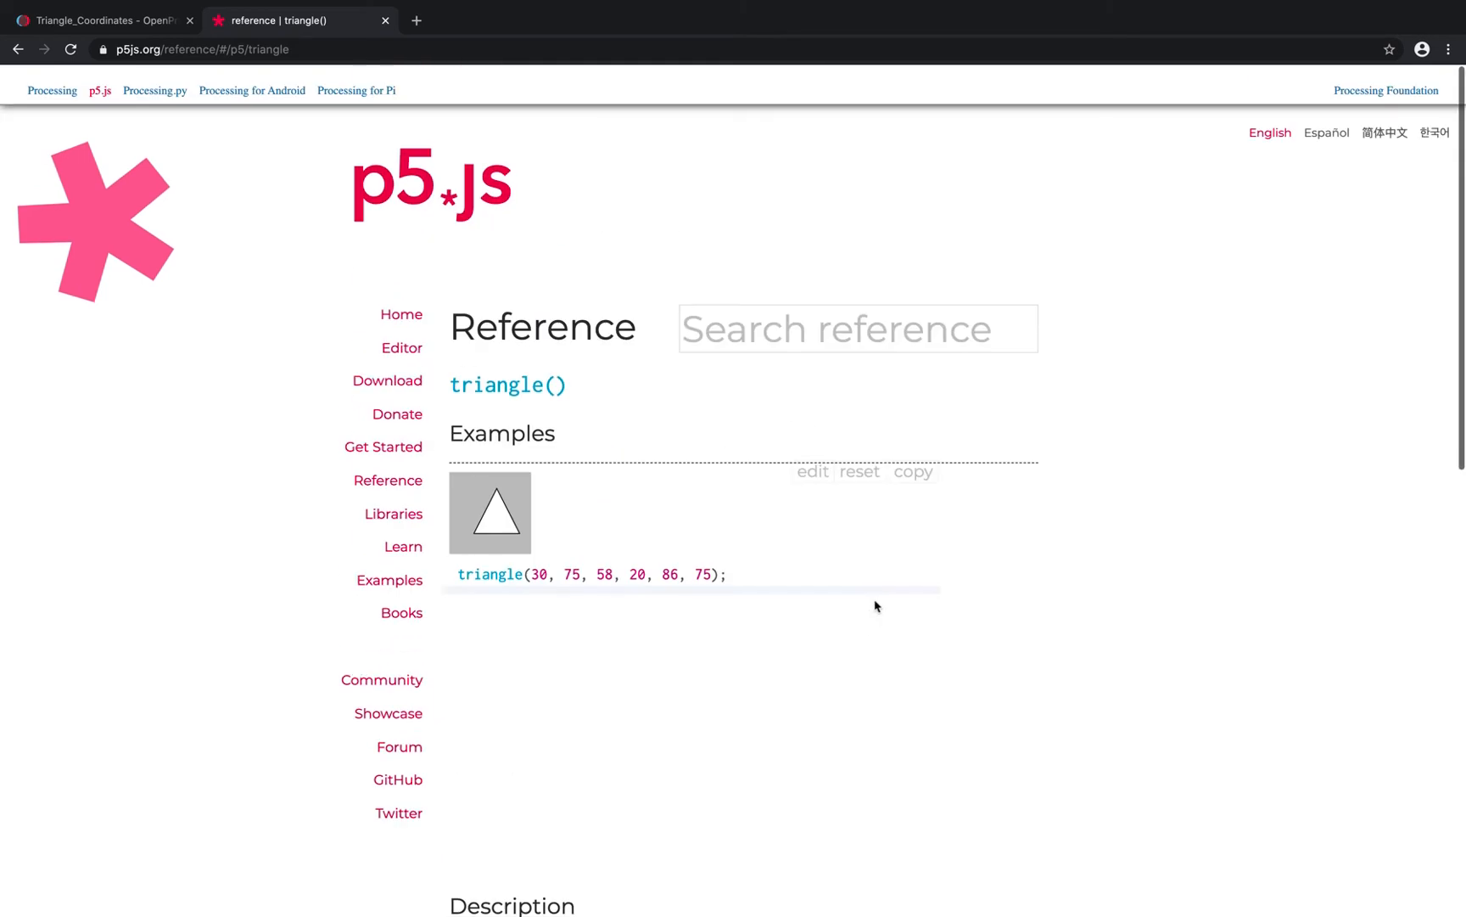
scroll(up, 3)
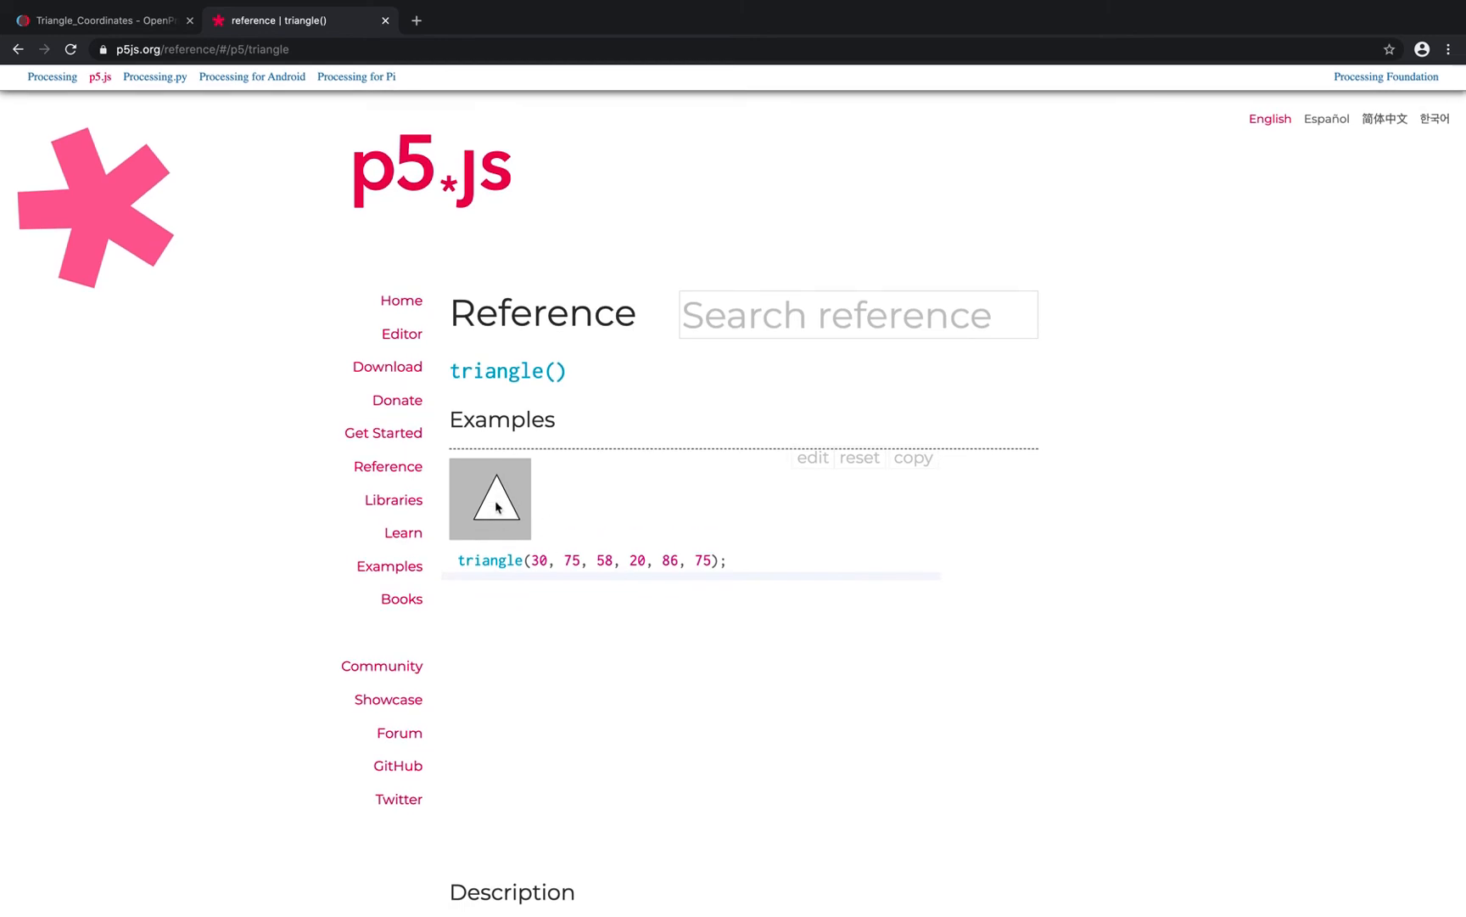
mouse_move(529, 537)
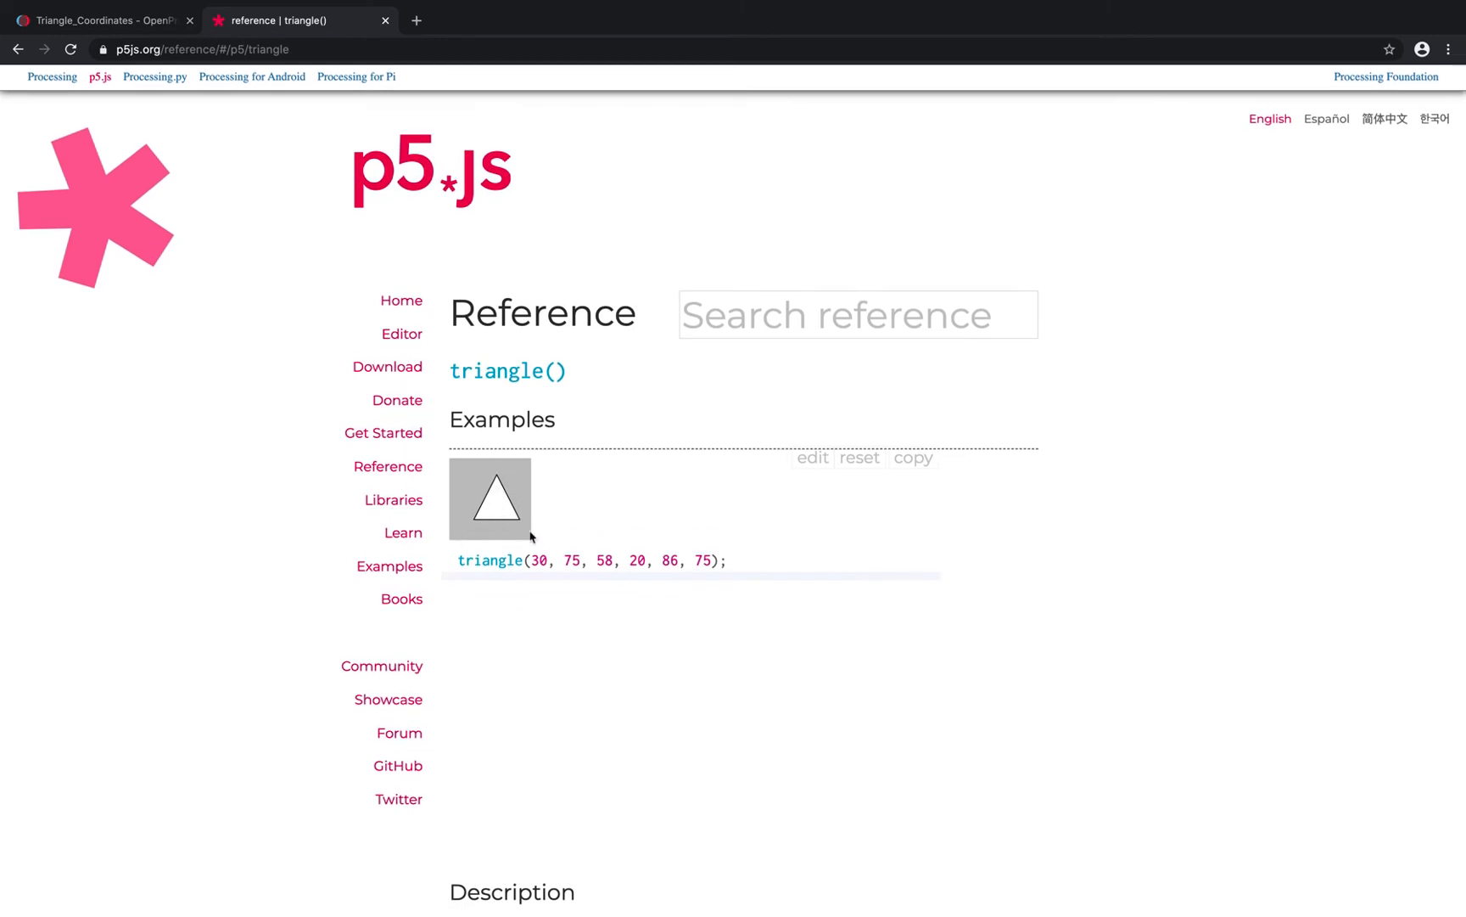
mouse_move(501, 514)
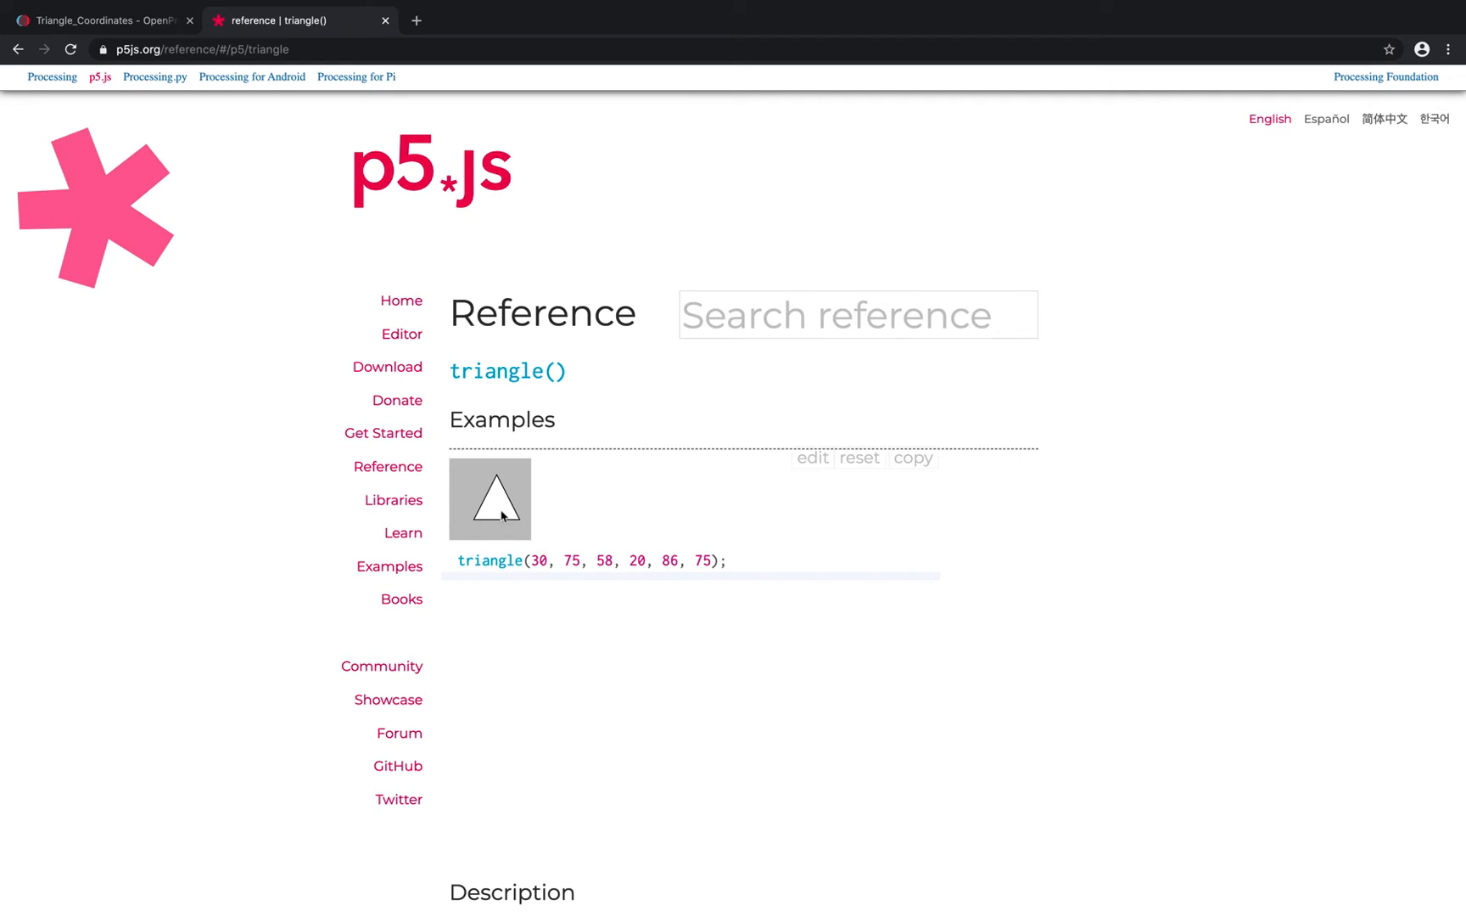
mouse_move(530, 536)
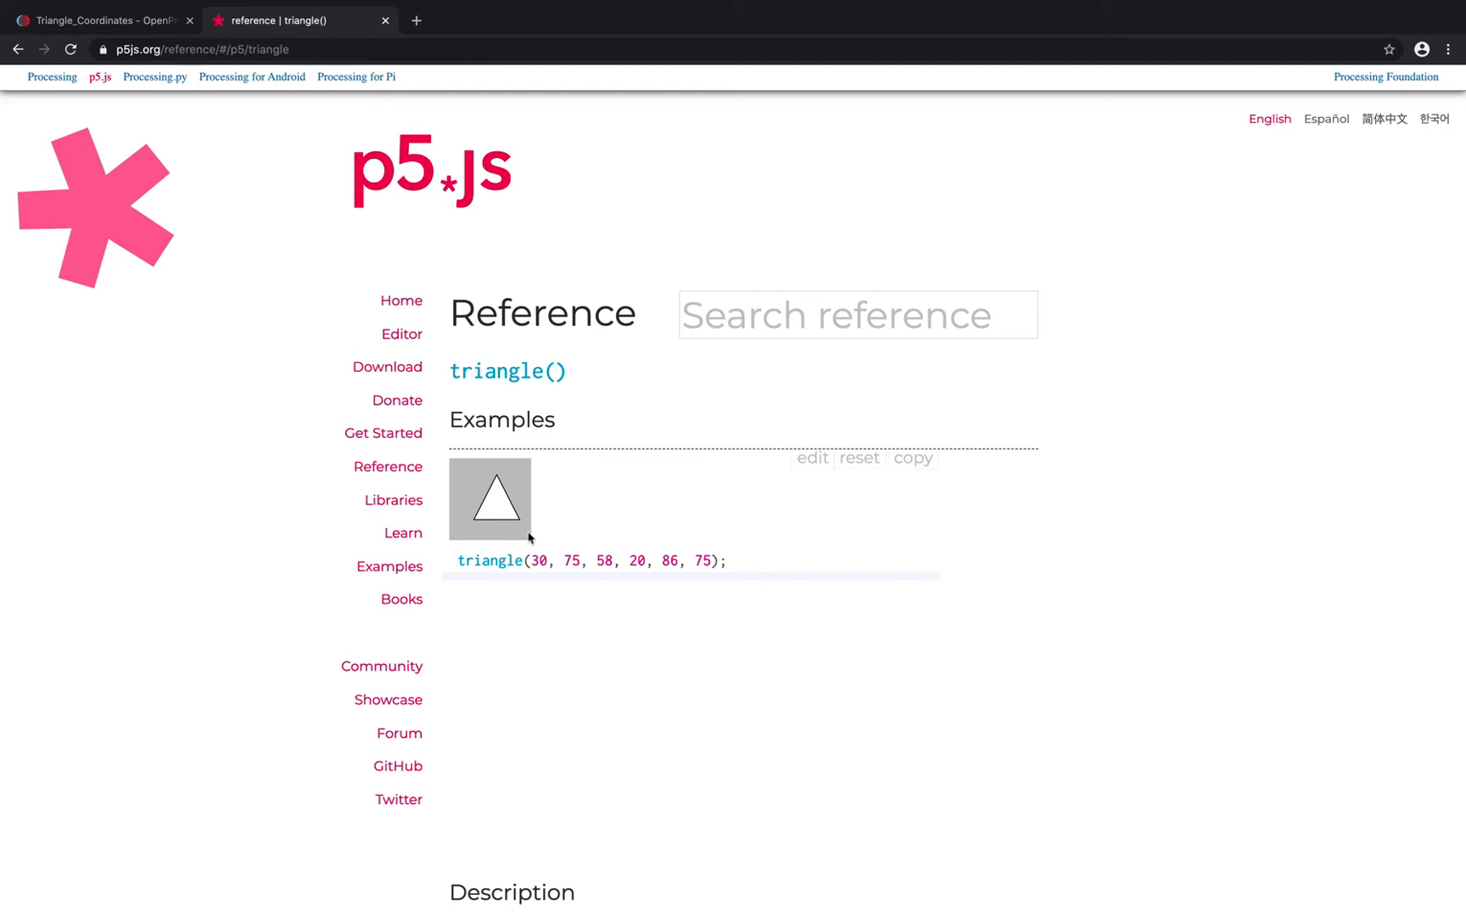
mouse_move(551, 552)
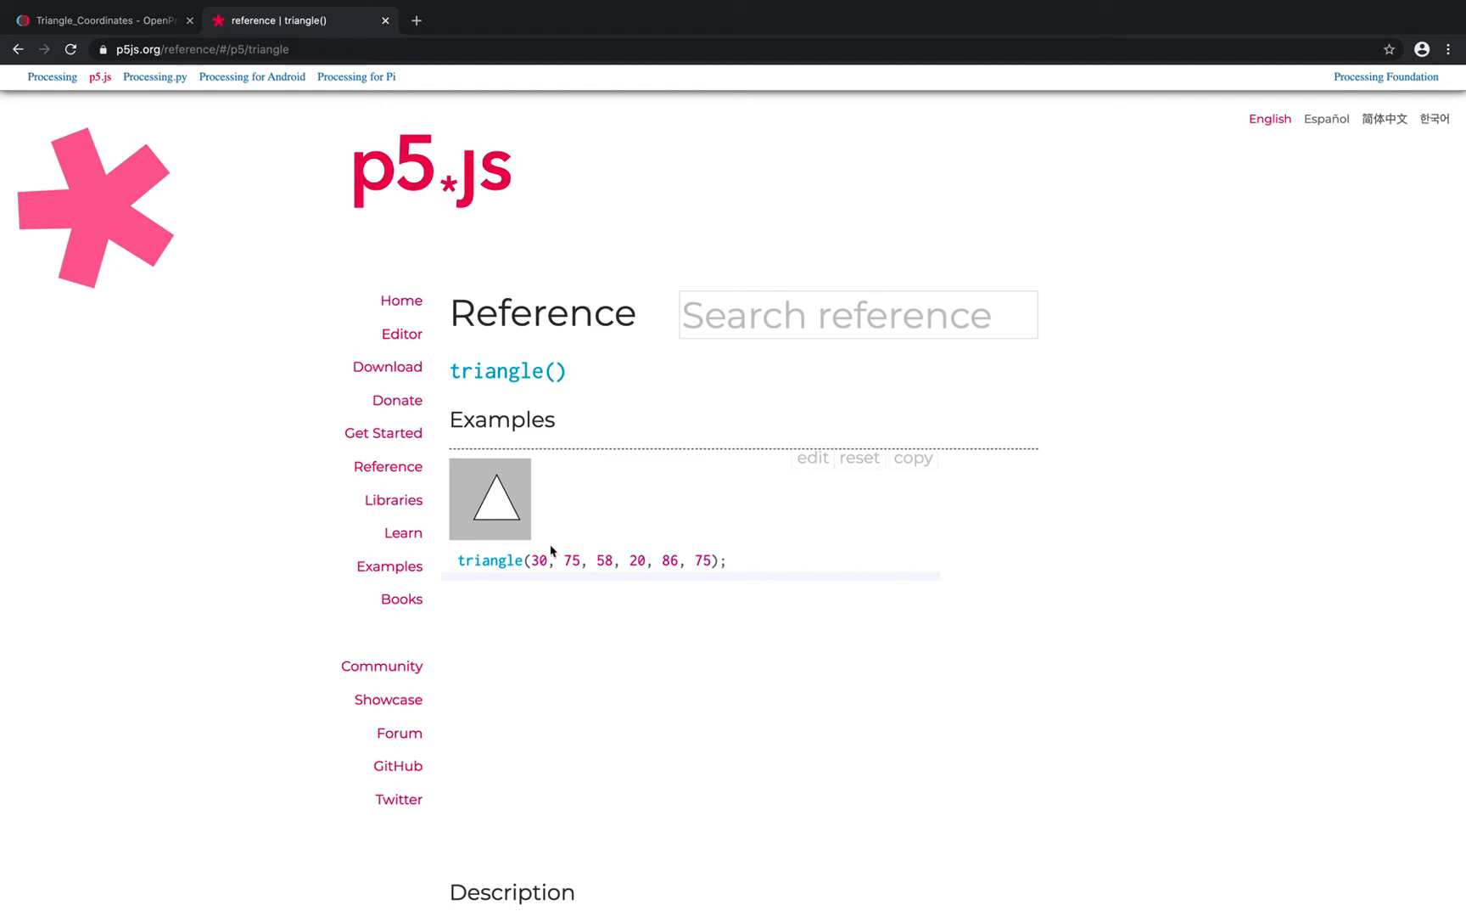
mouse_move(498, 515)
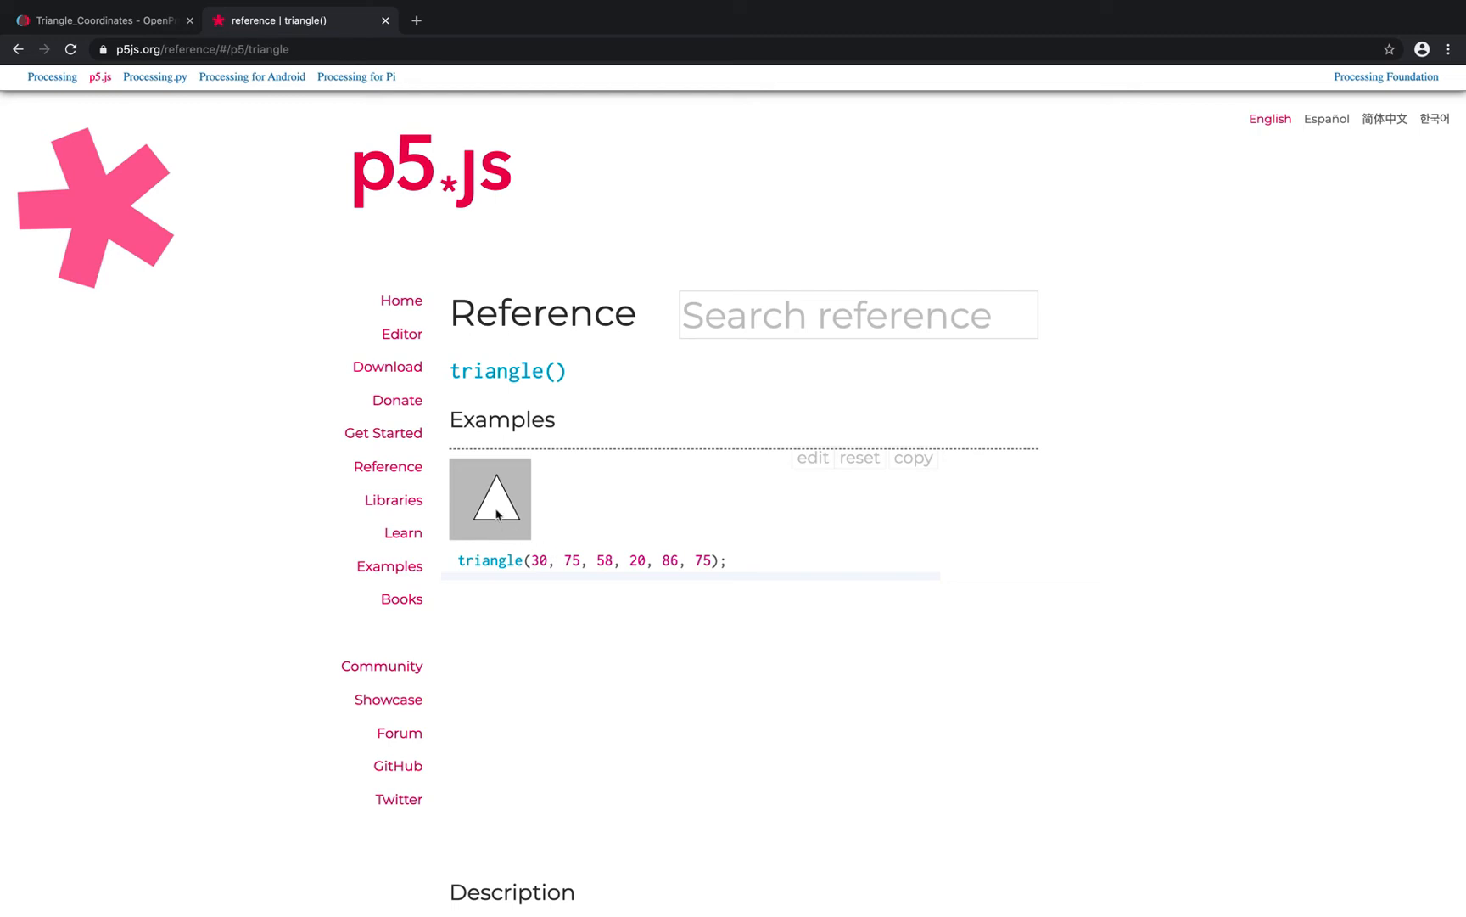
mouse_move(499, 507)
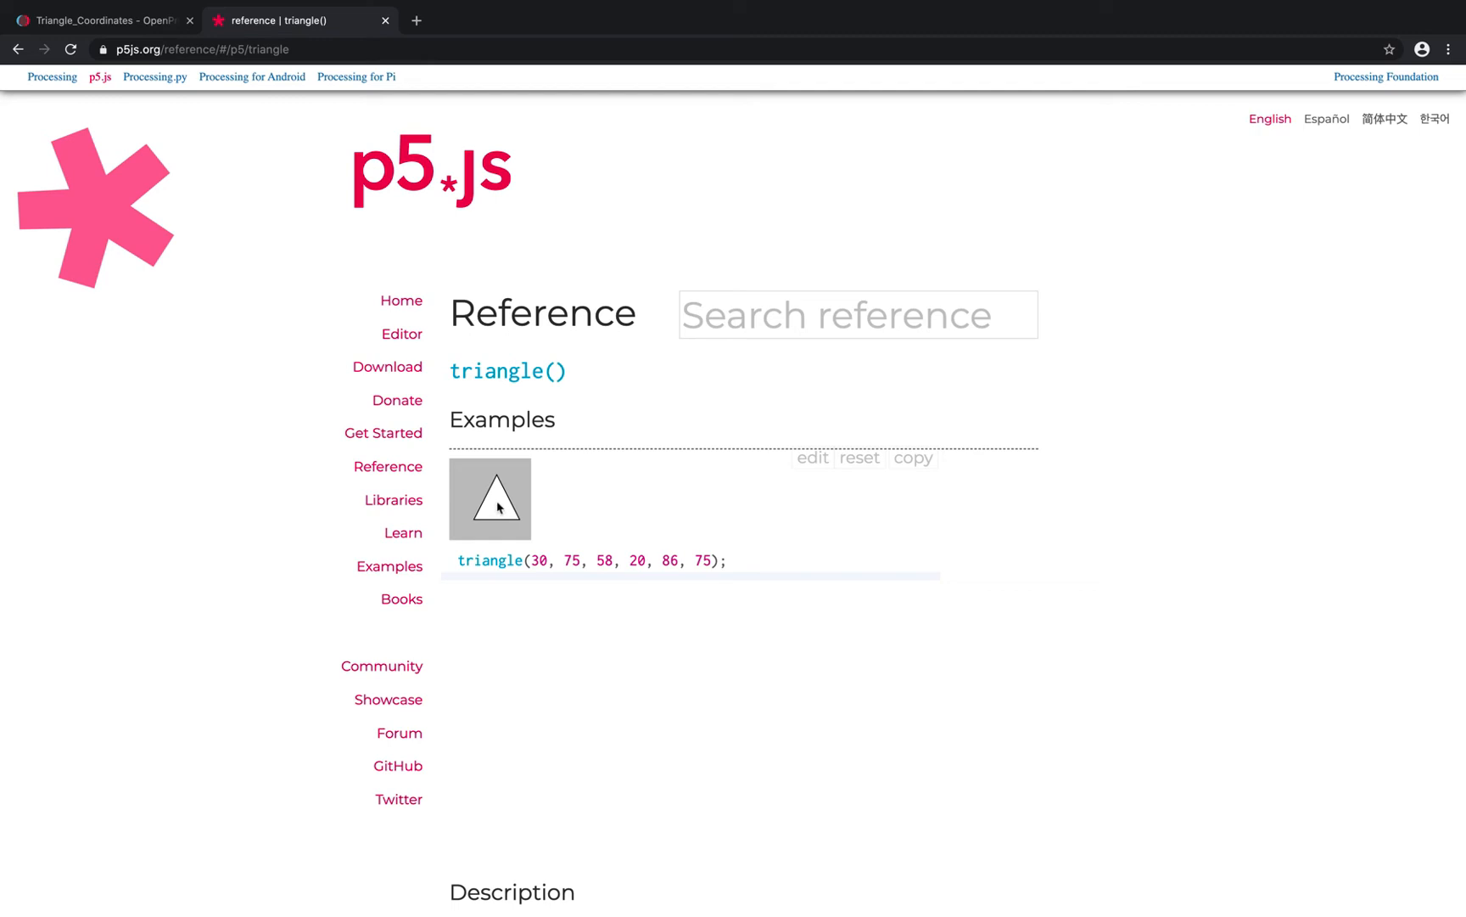
mouse_move(499, 501)
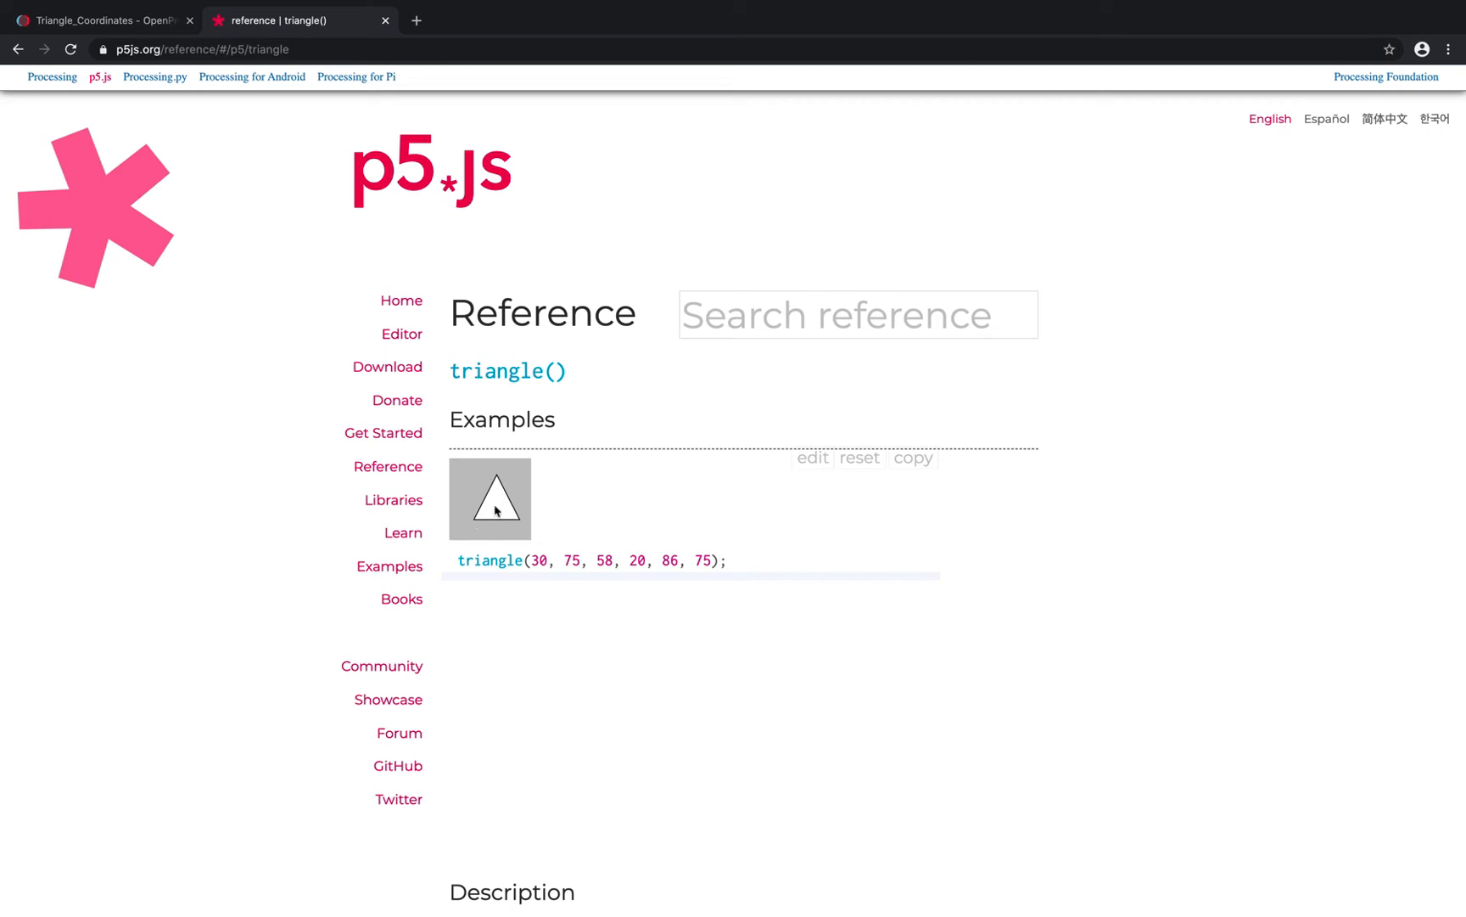
mouse_move(589, 548)
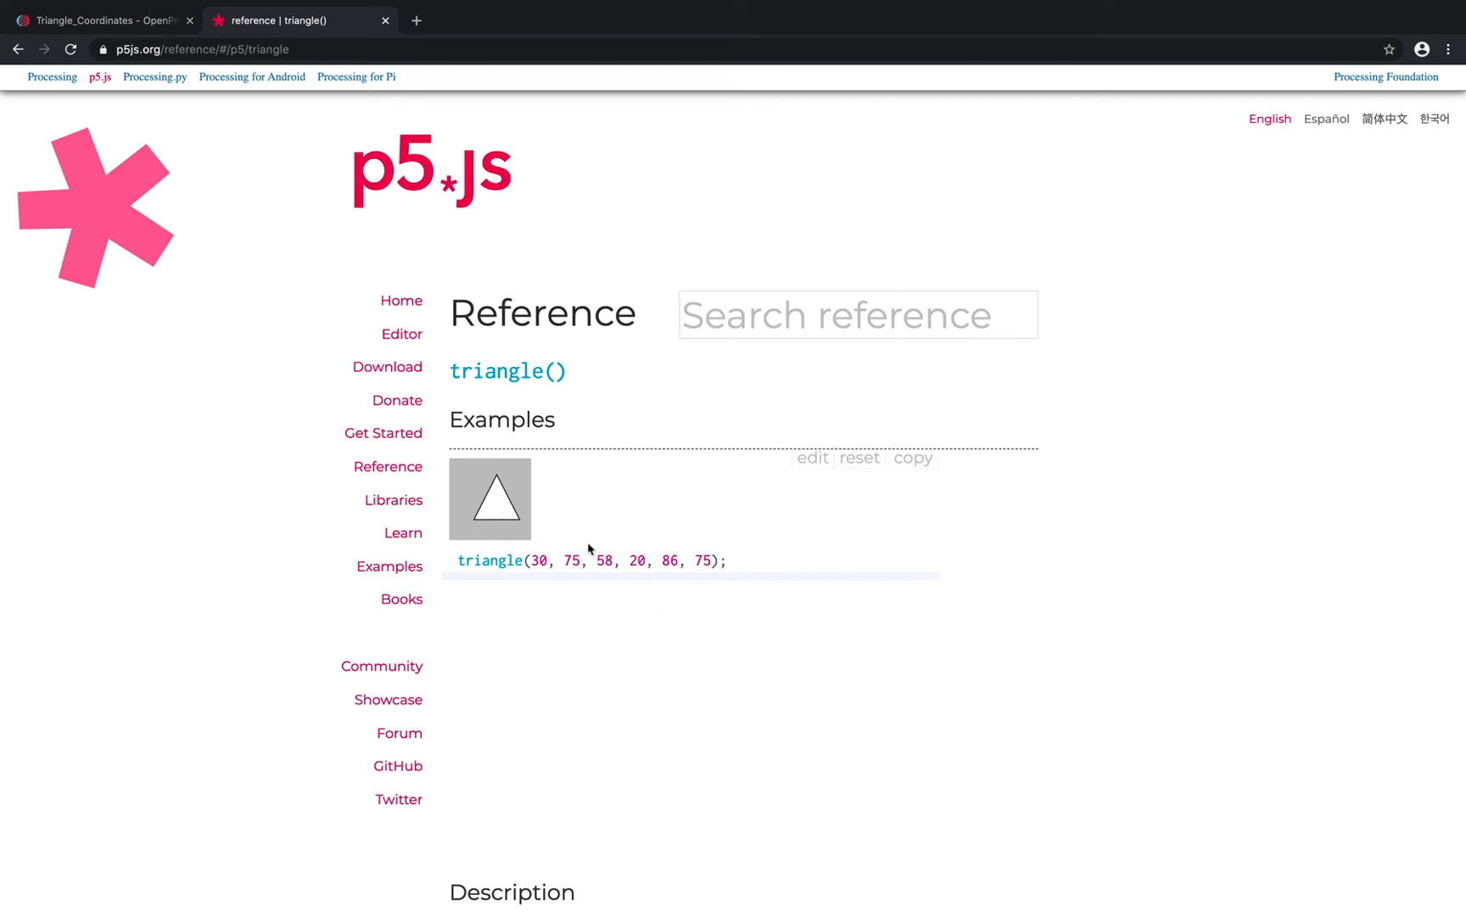
mouse_move(509, 516)
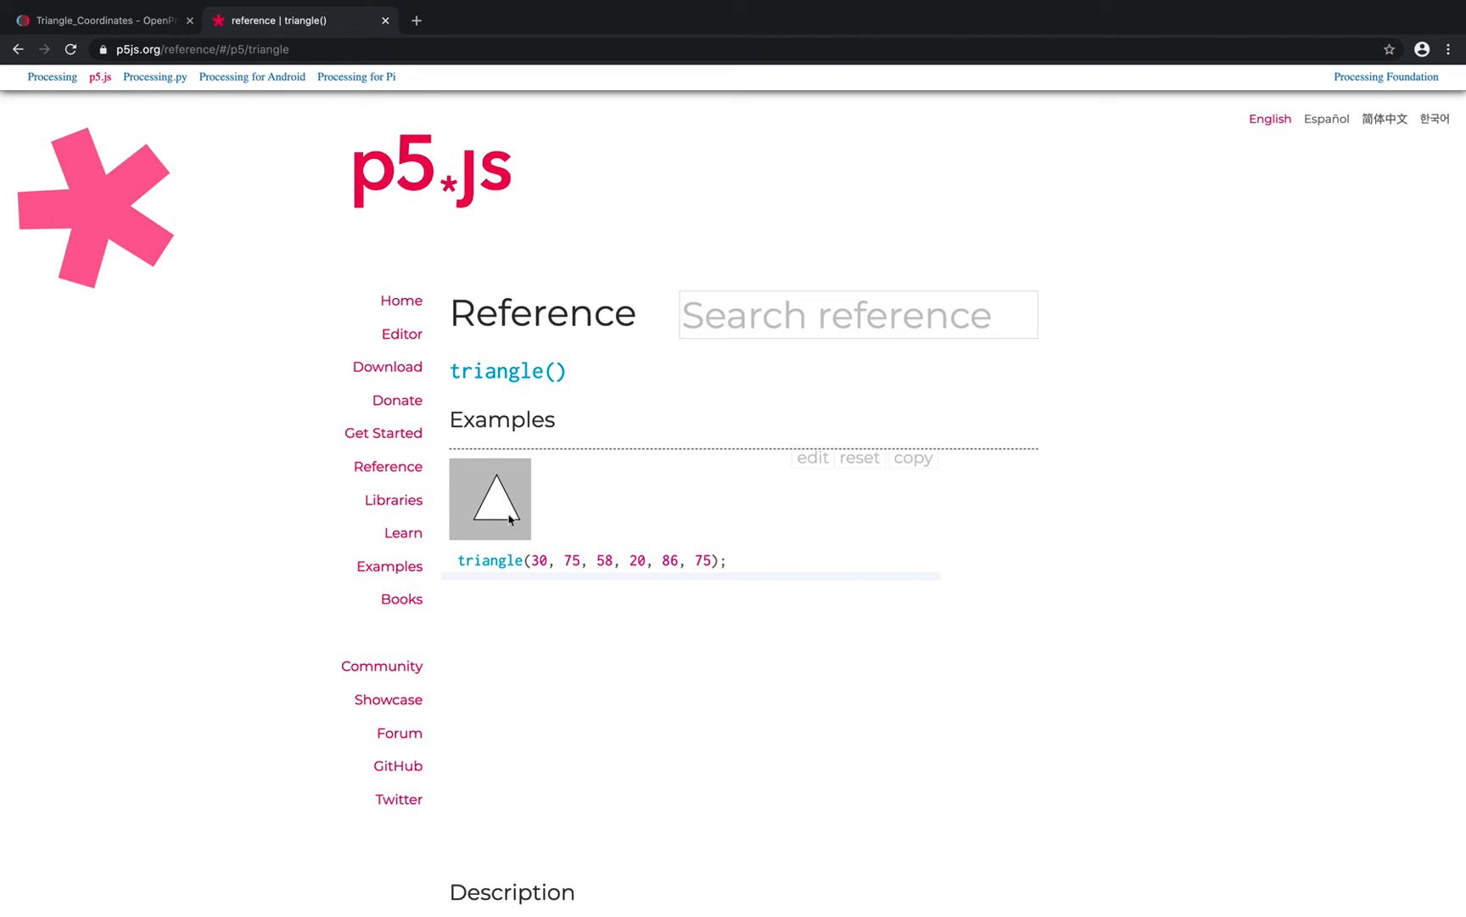
mouse_move(536, 557)
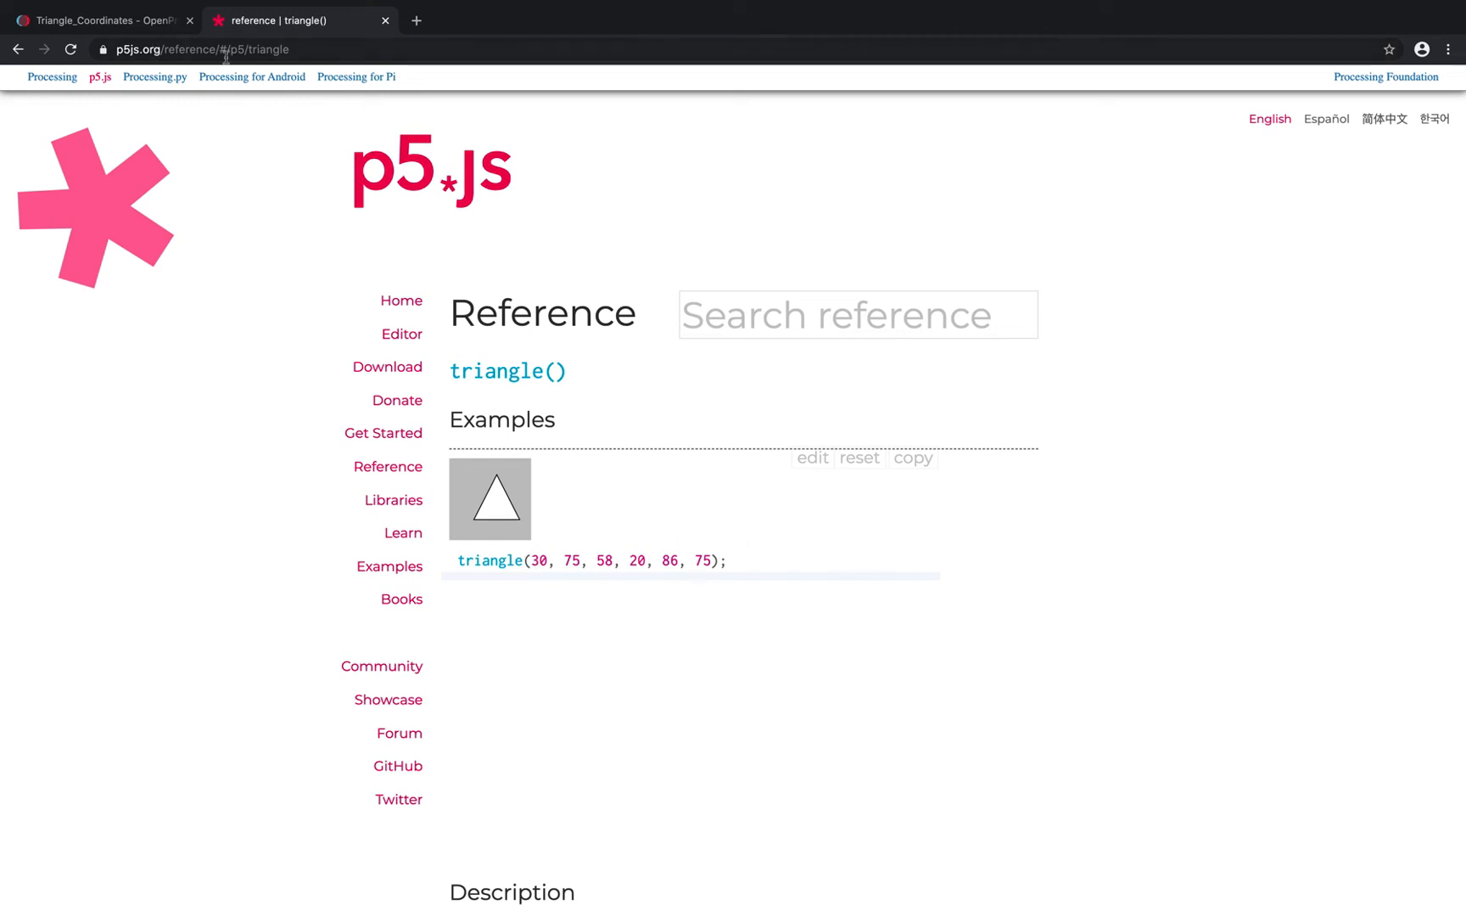
mouse_move(103, 21)
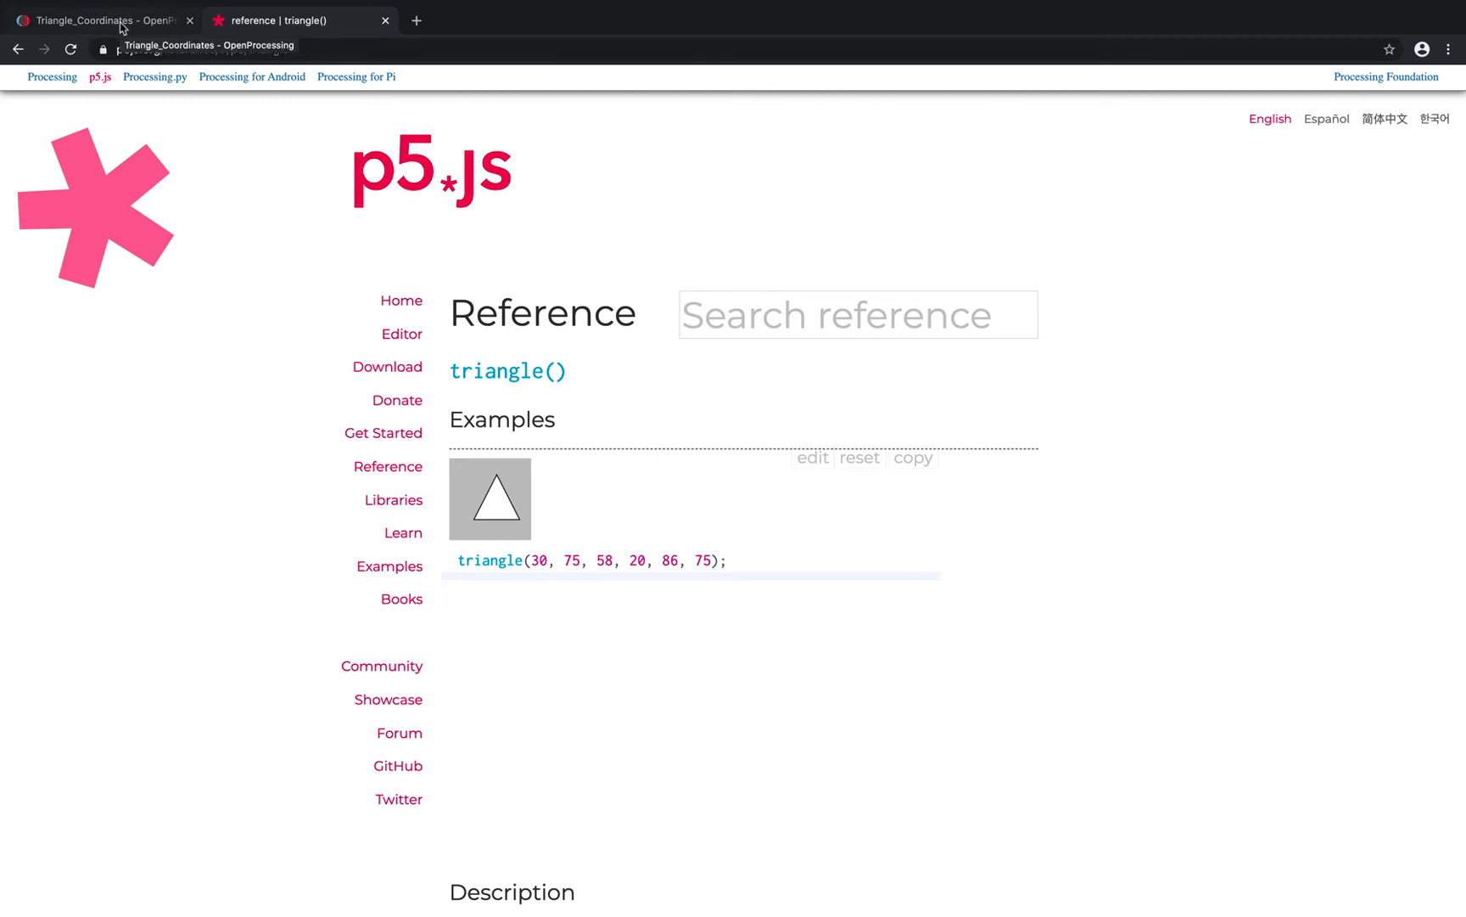
- Return to the sketch's coordinate diagram to draw a triangle labelled x1, y1
click(104, 20)
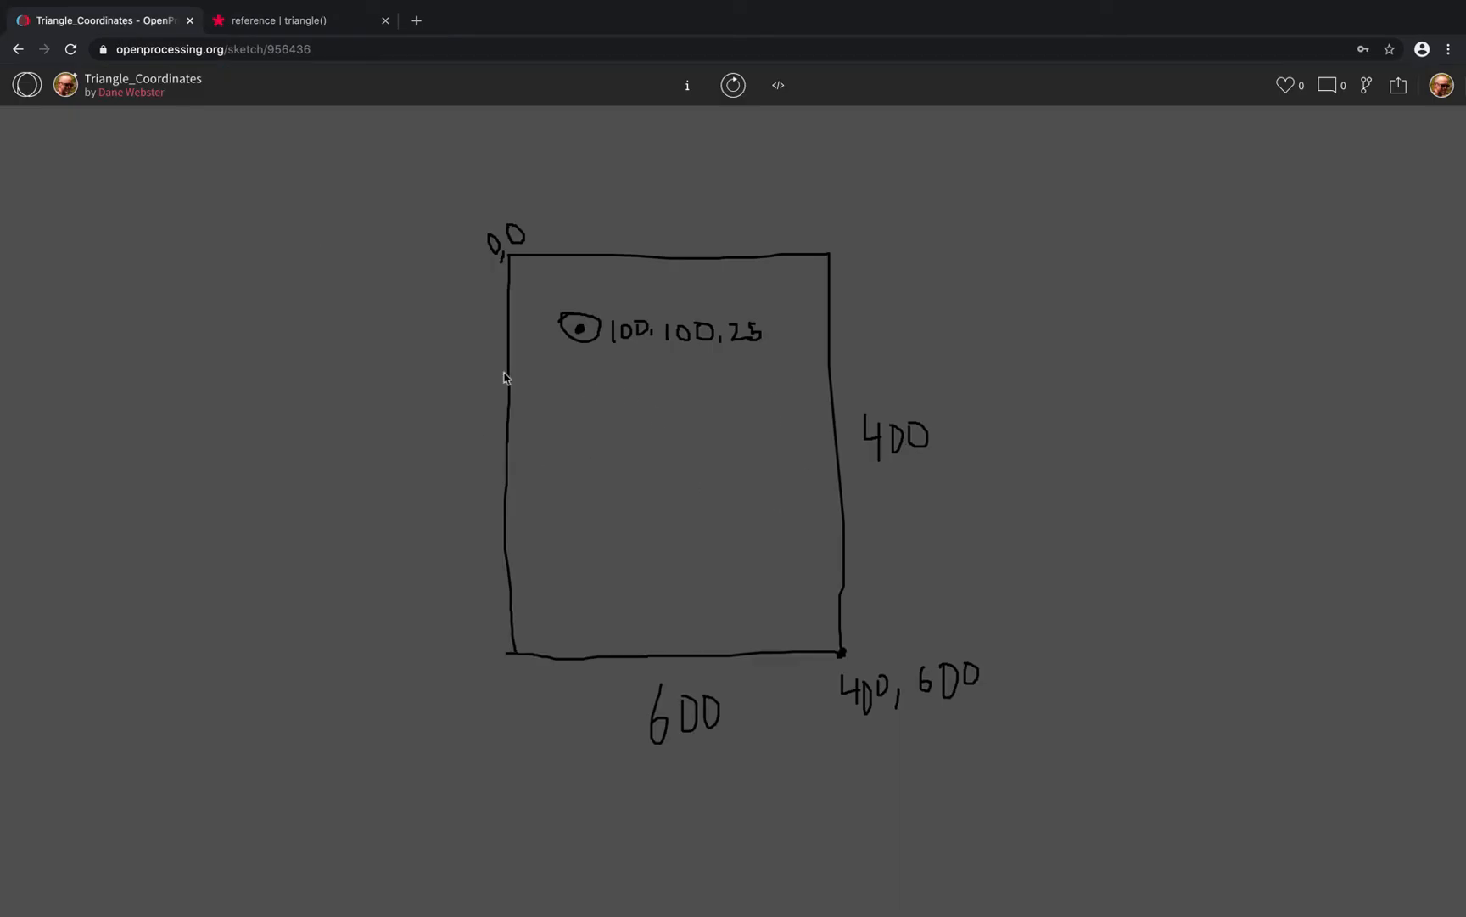
mouse_move(582, 446)
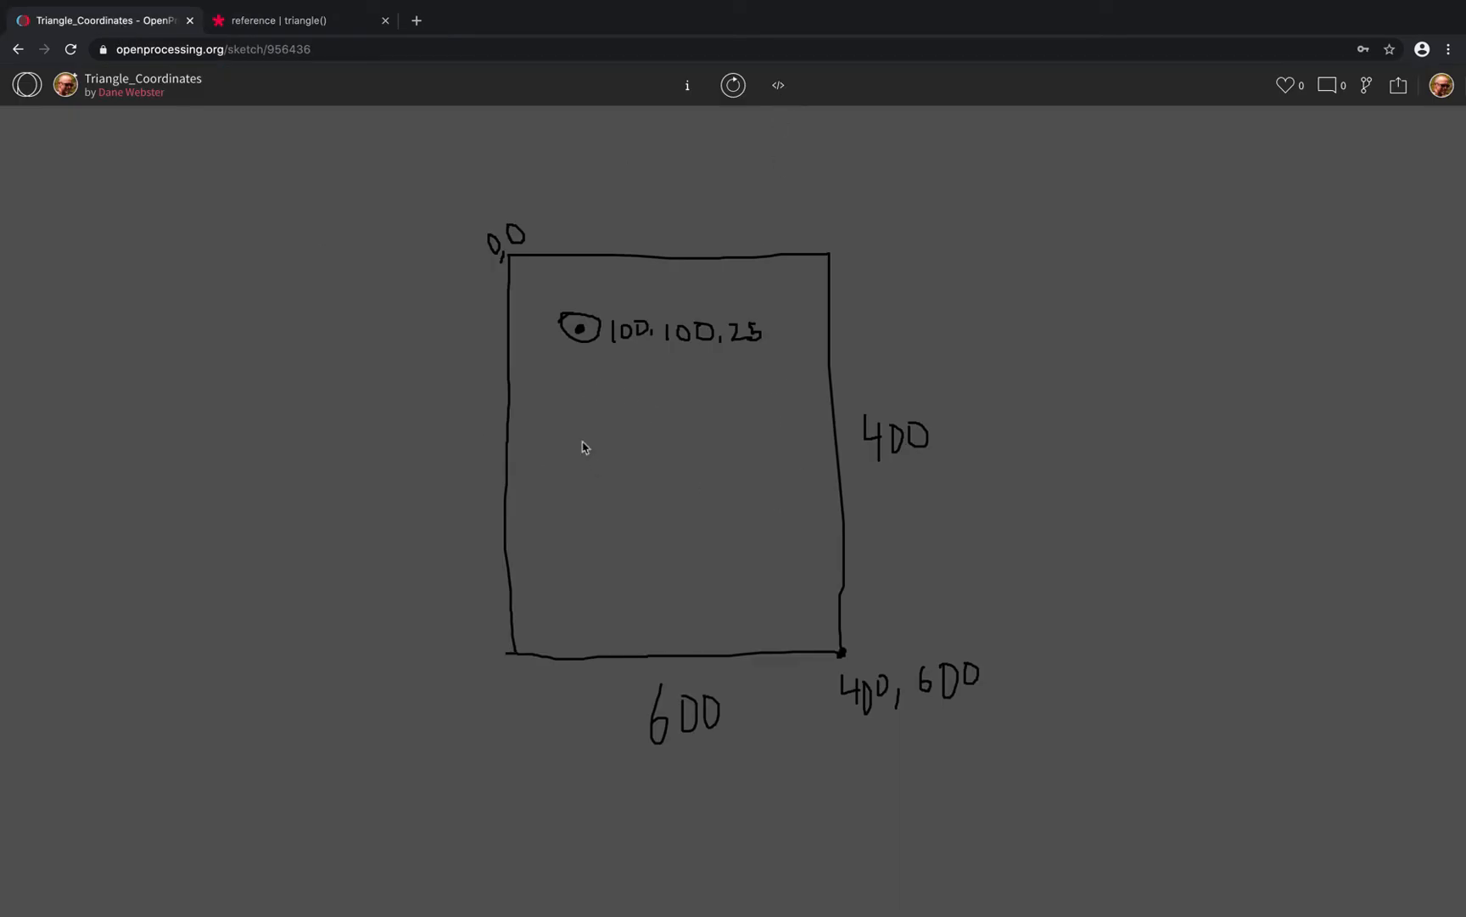
mouse_move(614, 406)
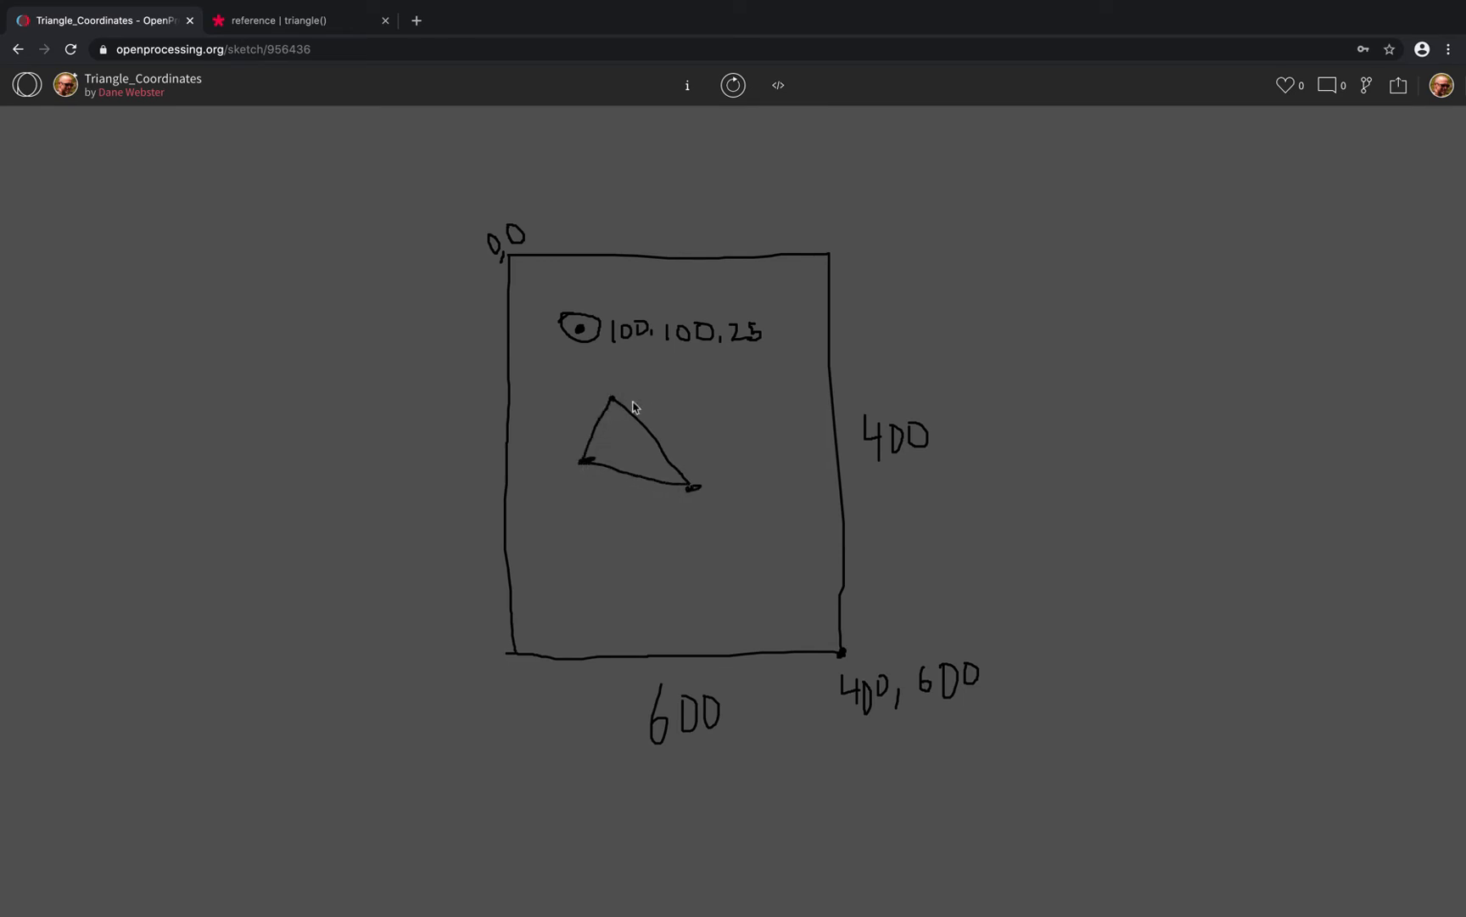
mouse_move(626, 395)
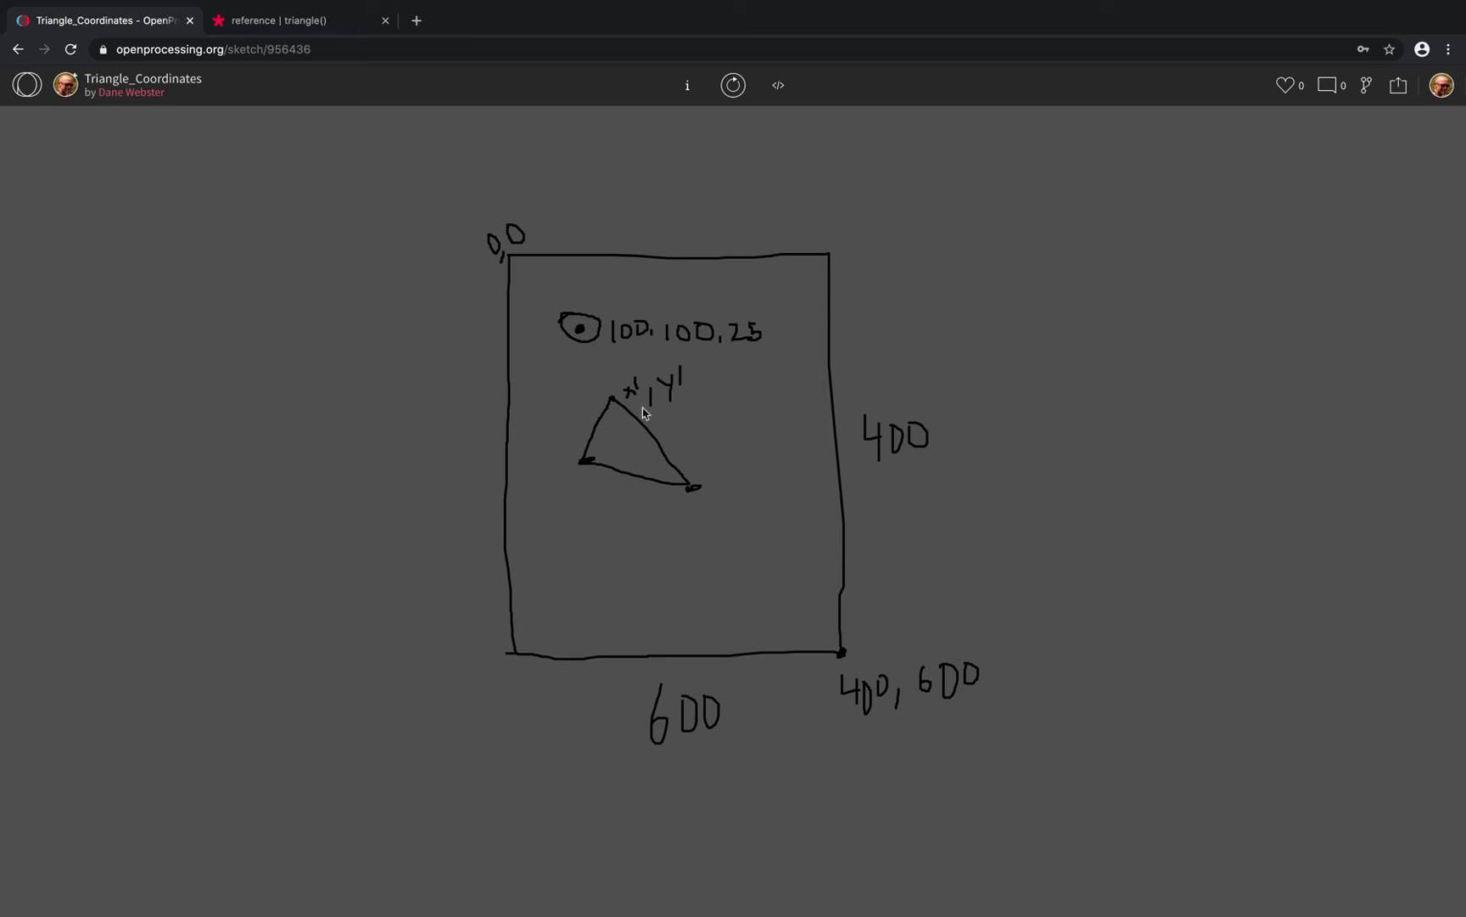
mouse_move(656, 428)
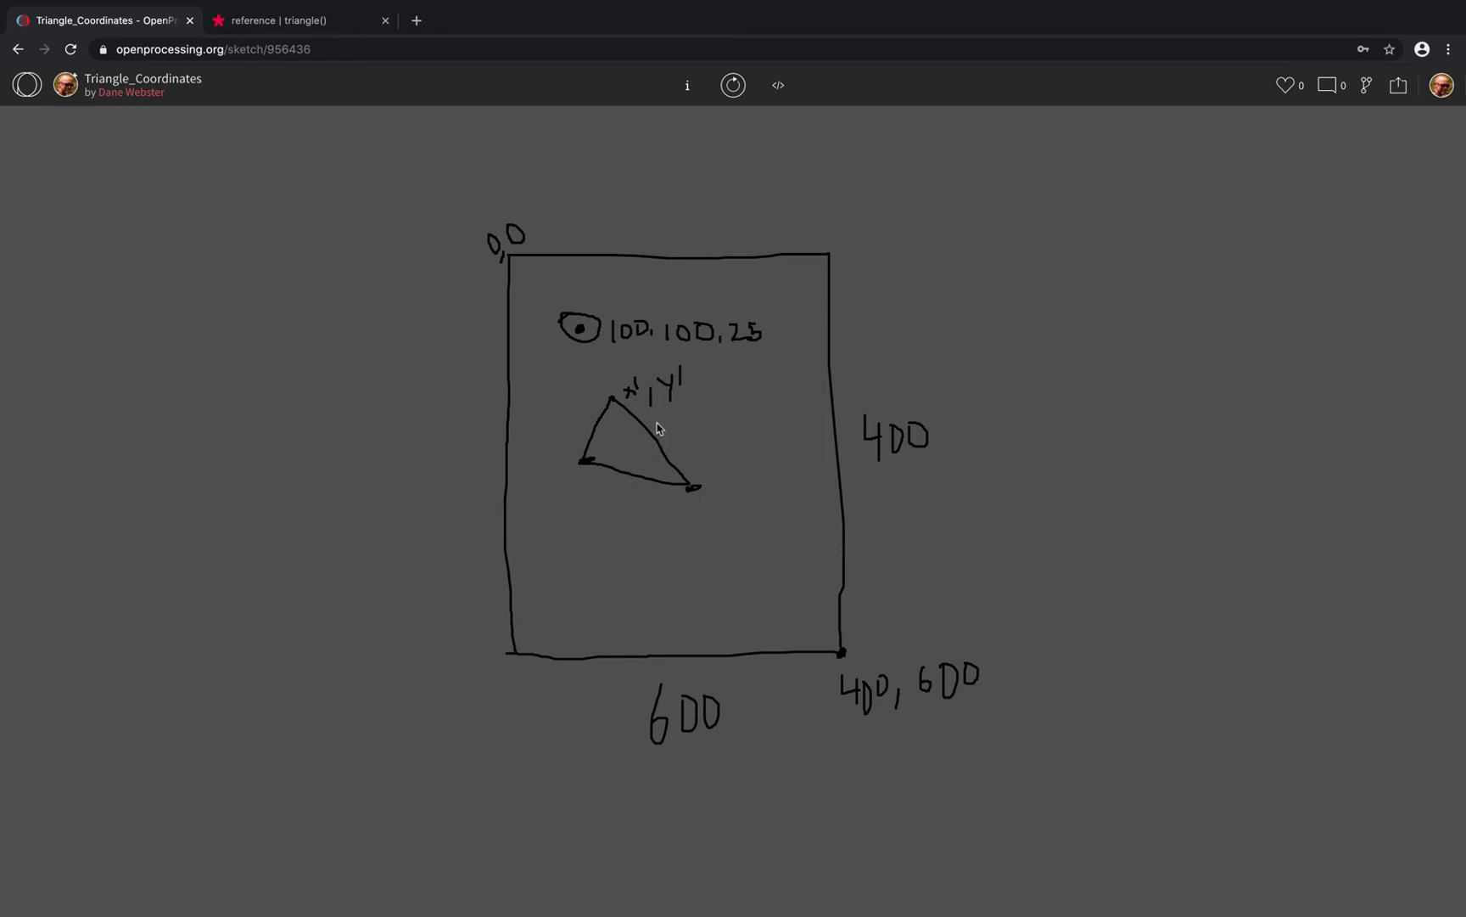
mouse_move(800, 496)
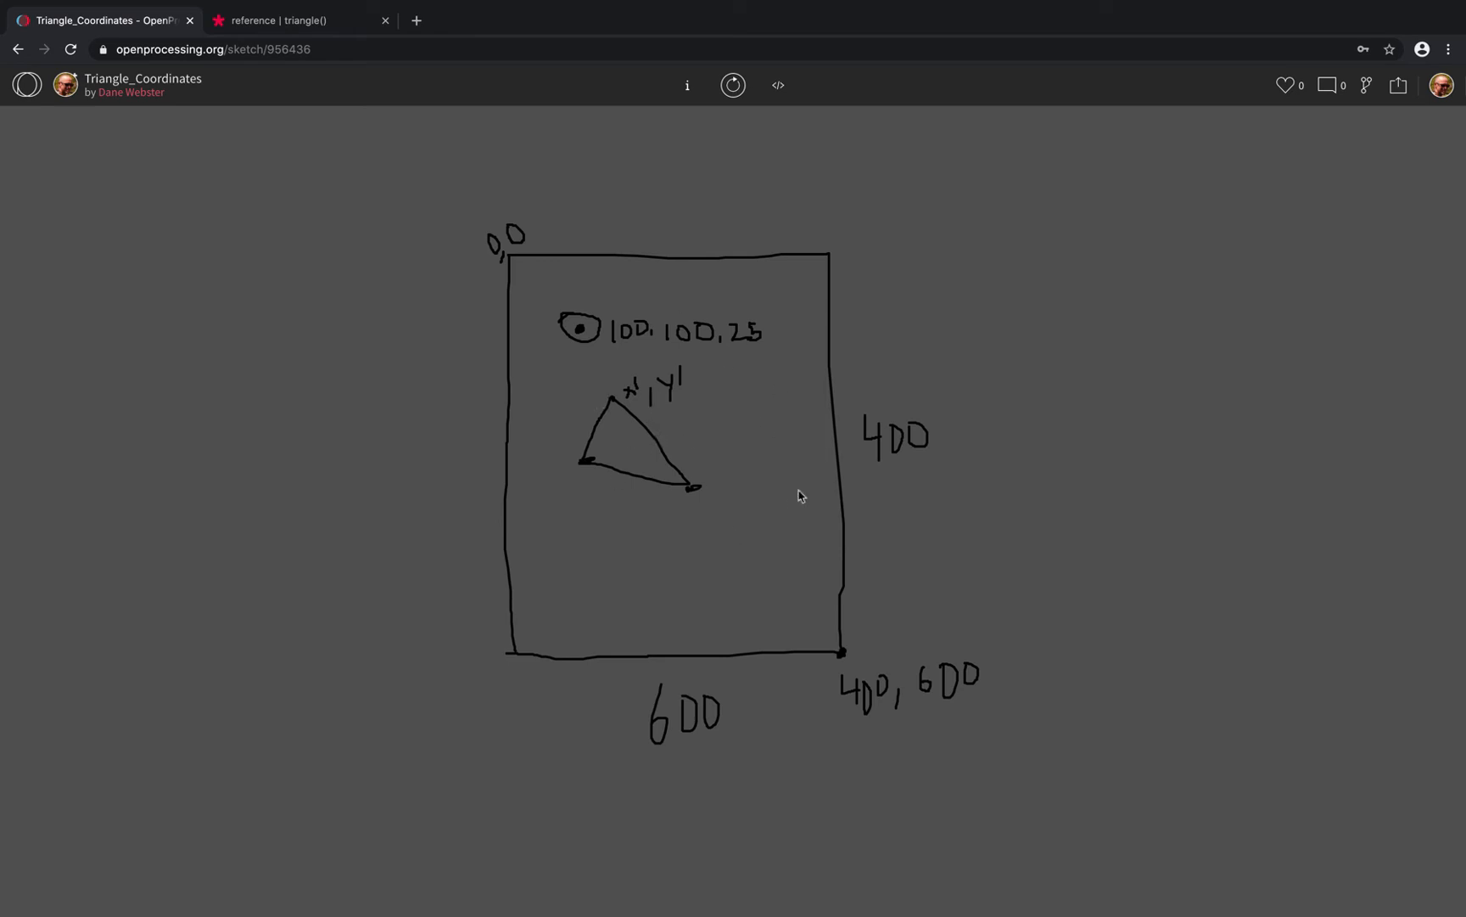
mouse_move(777, 85)
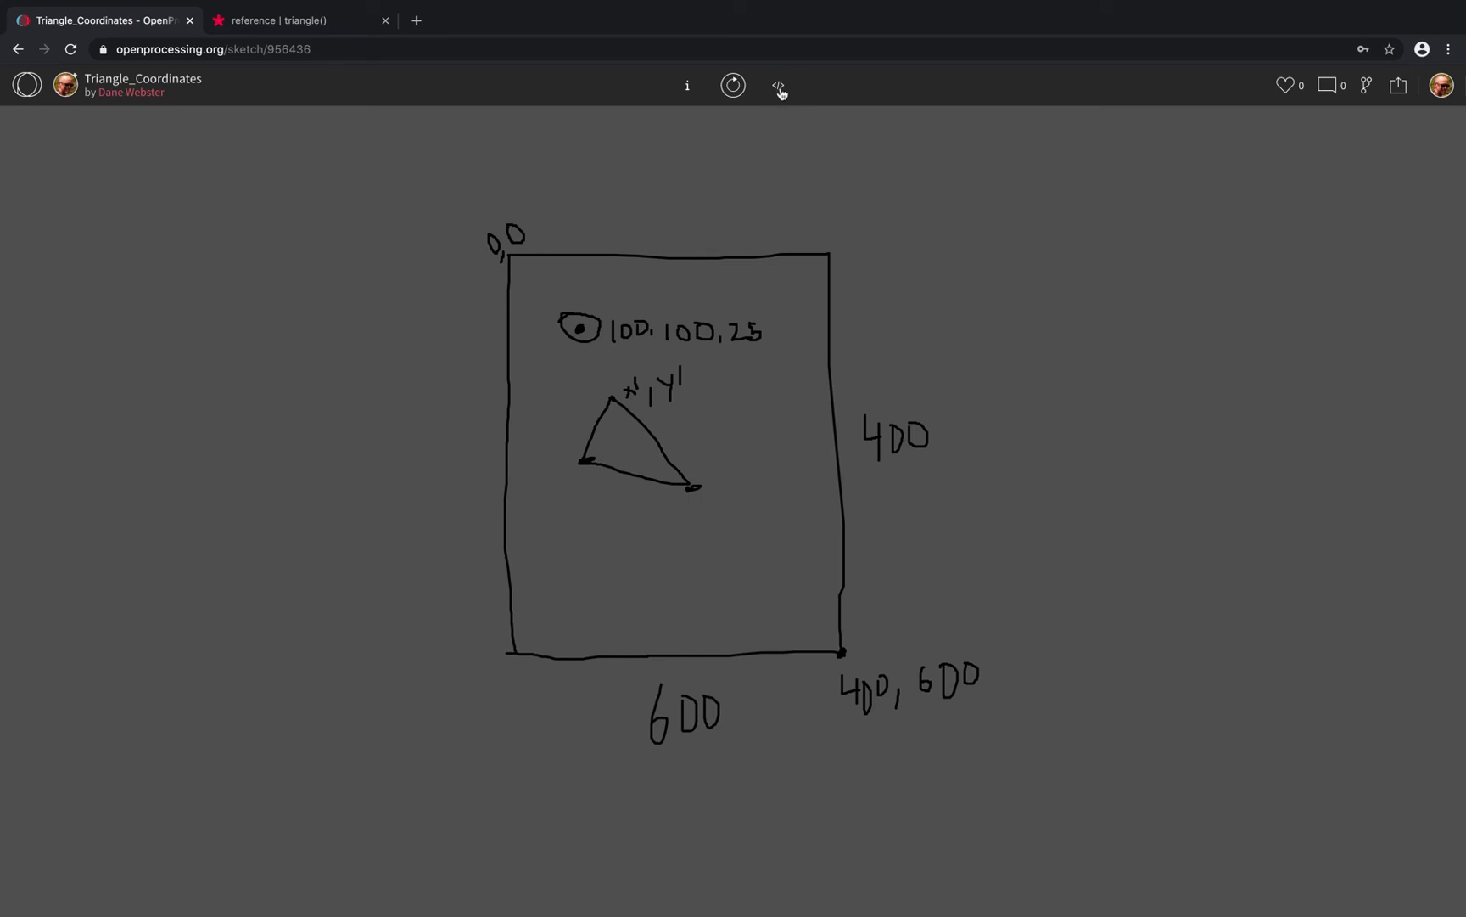
mouse_move(608, 407)
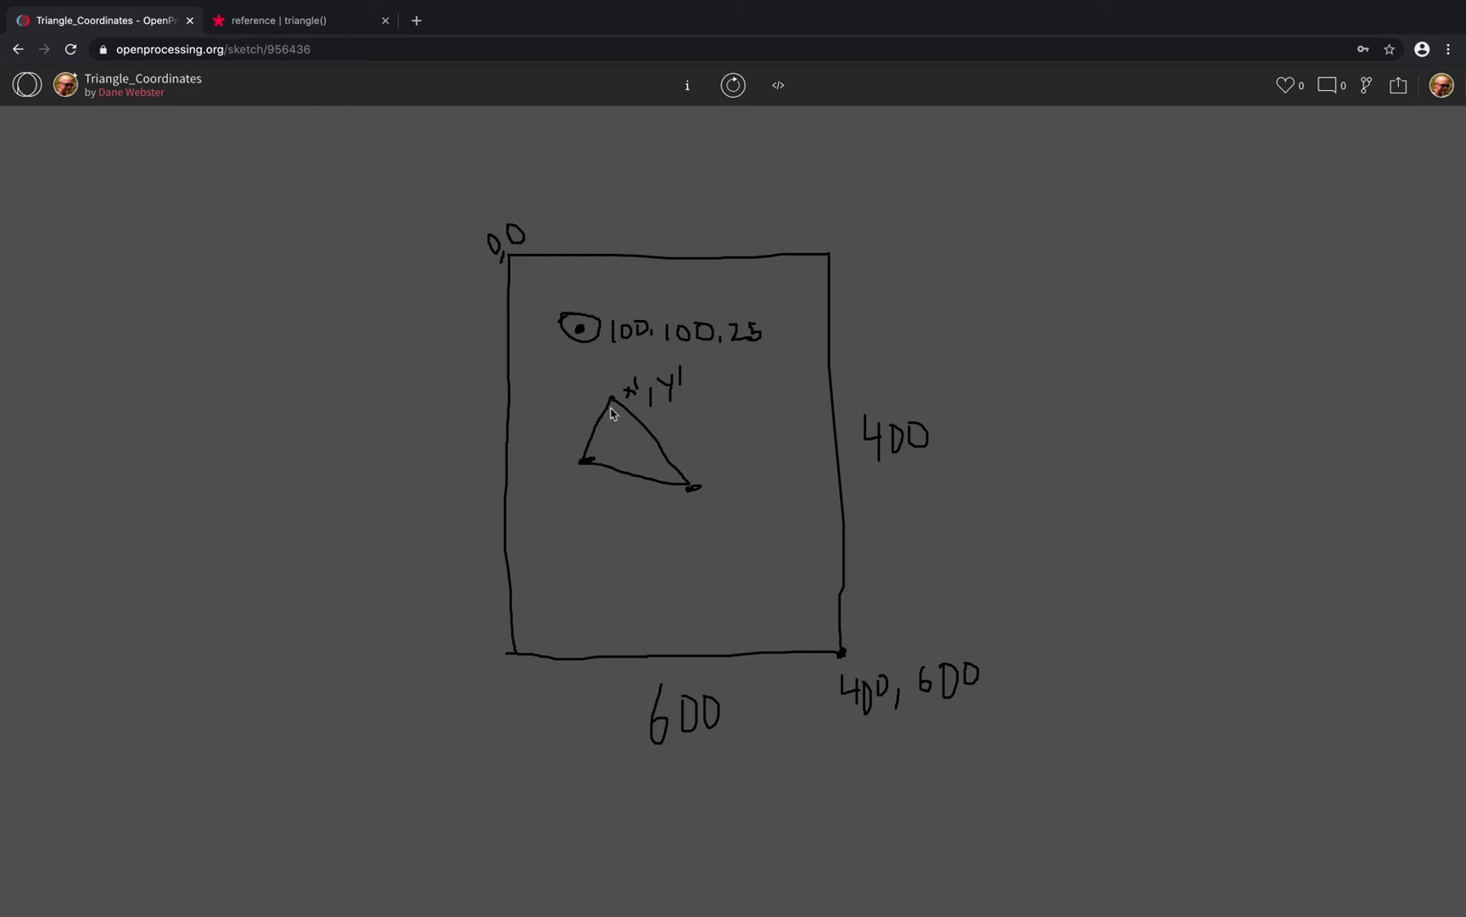
mouse_move(579, 479)
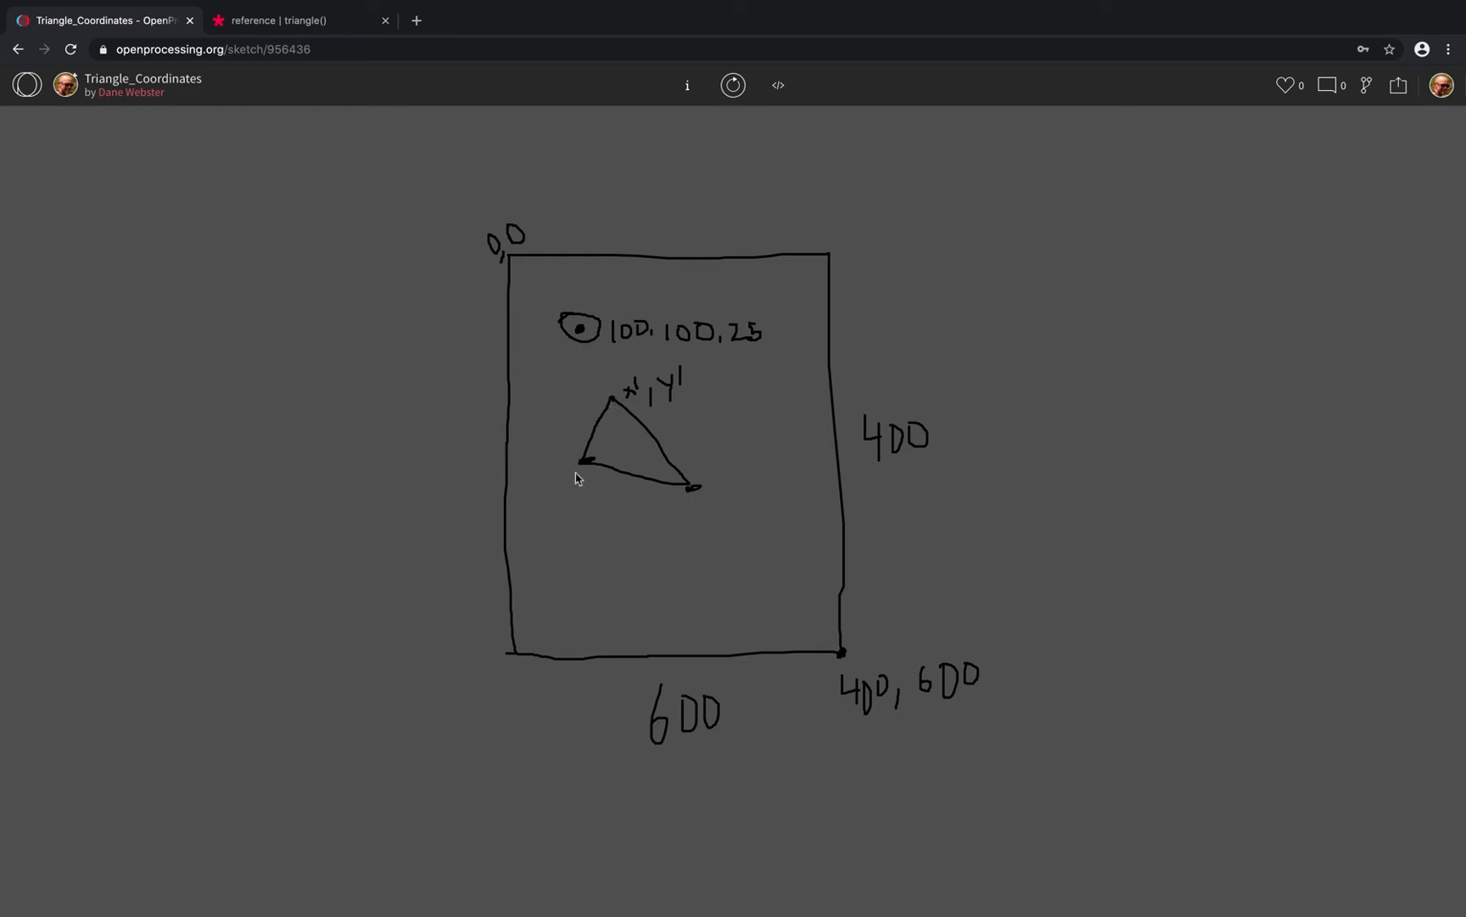
mouse_move(628, 448)
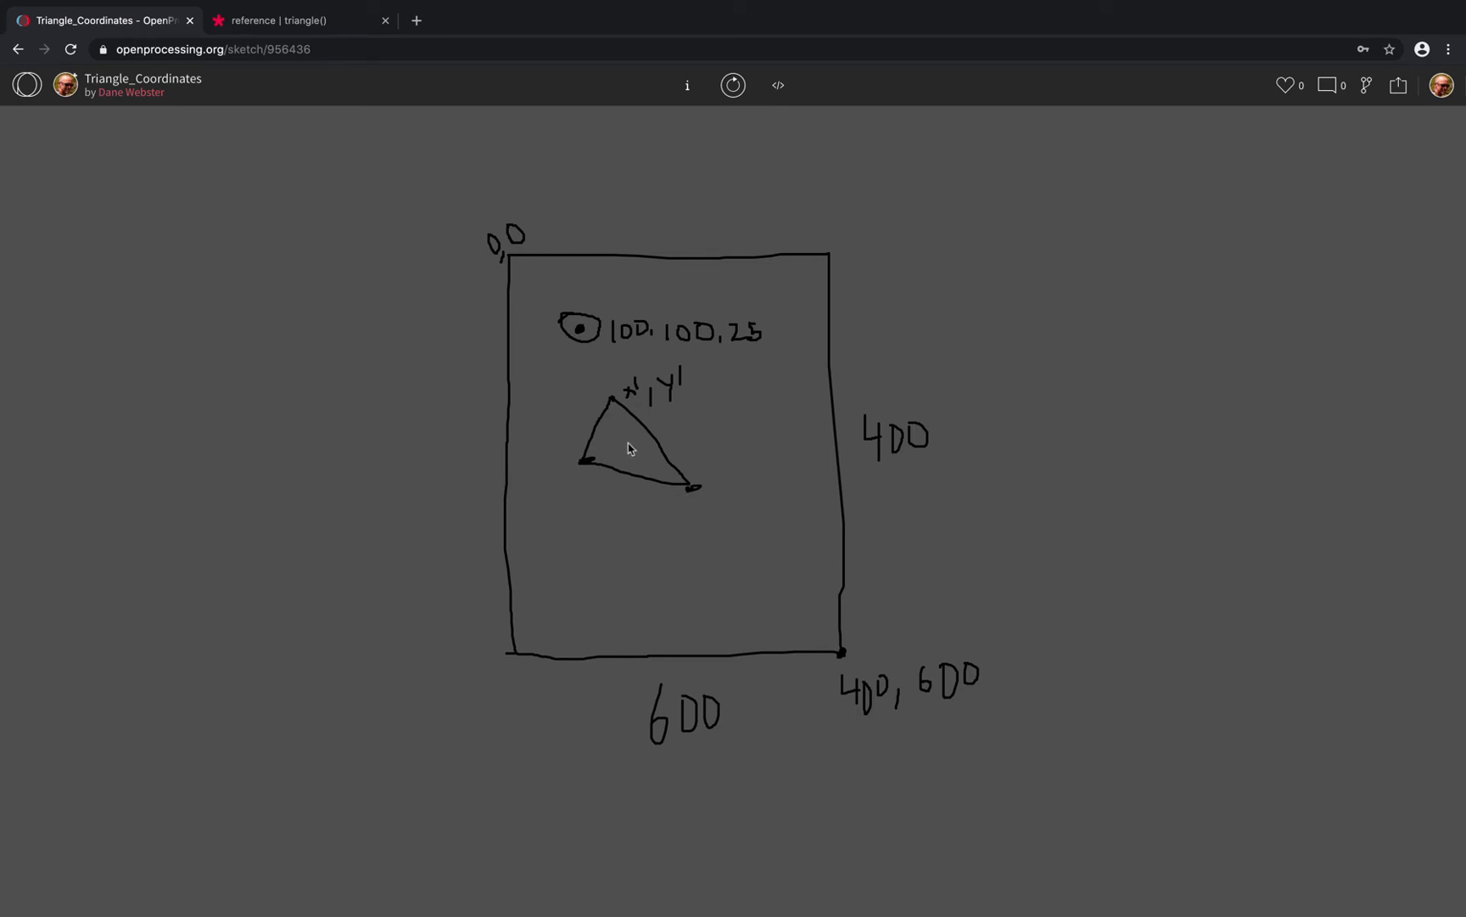
mouse_move(691, 484)
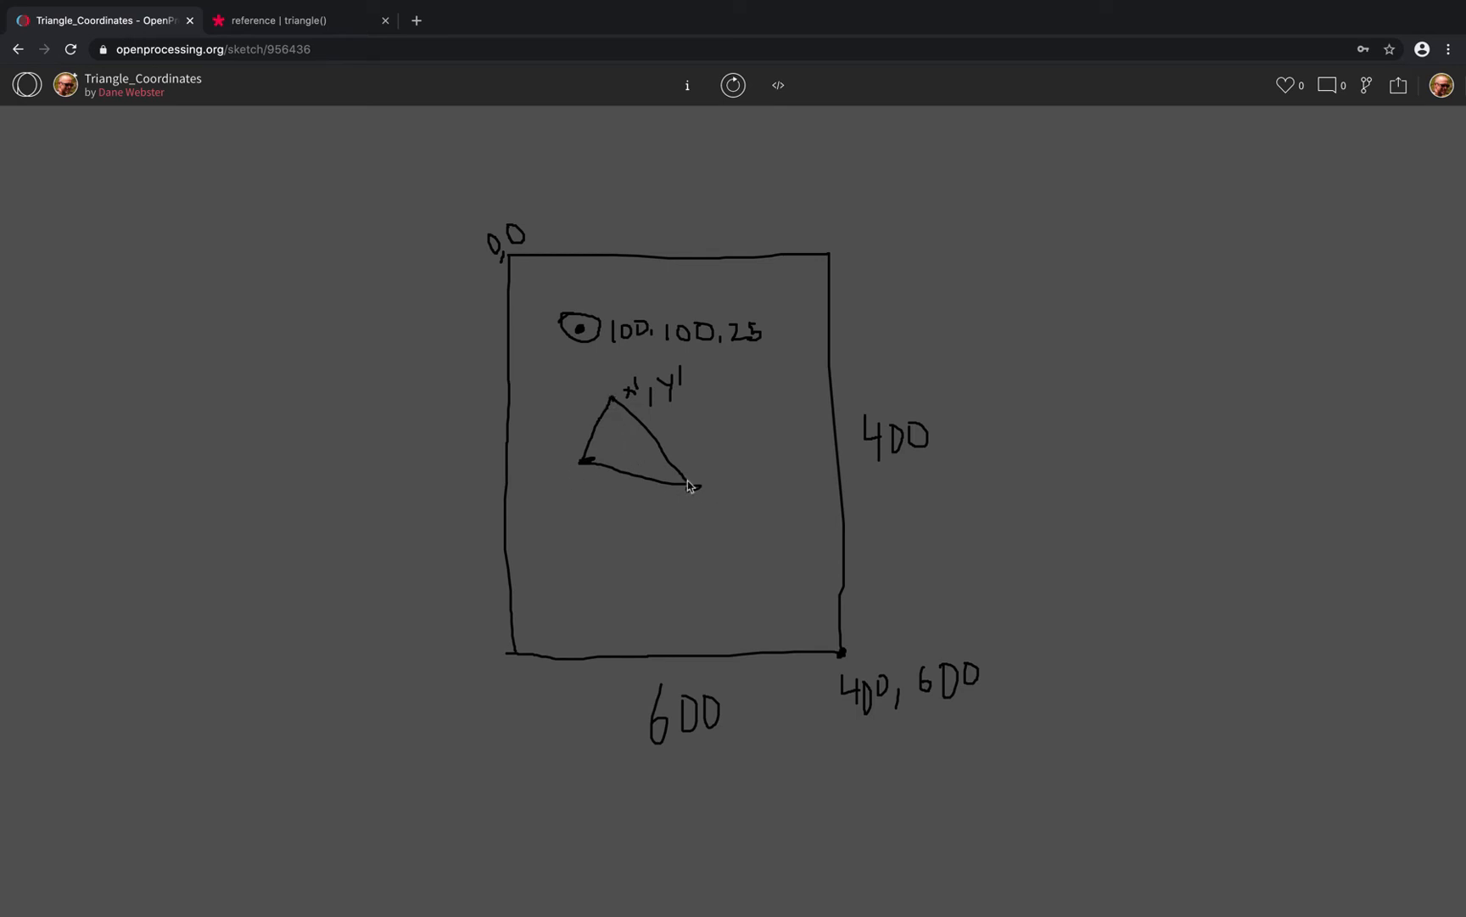
mouse_move(755, 182)
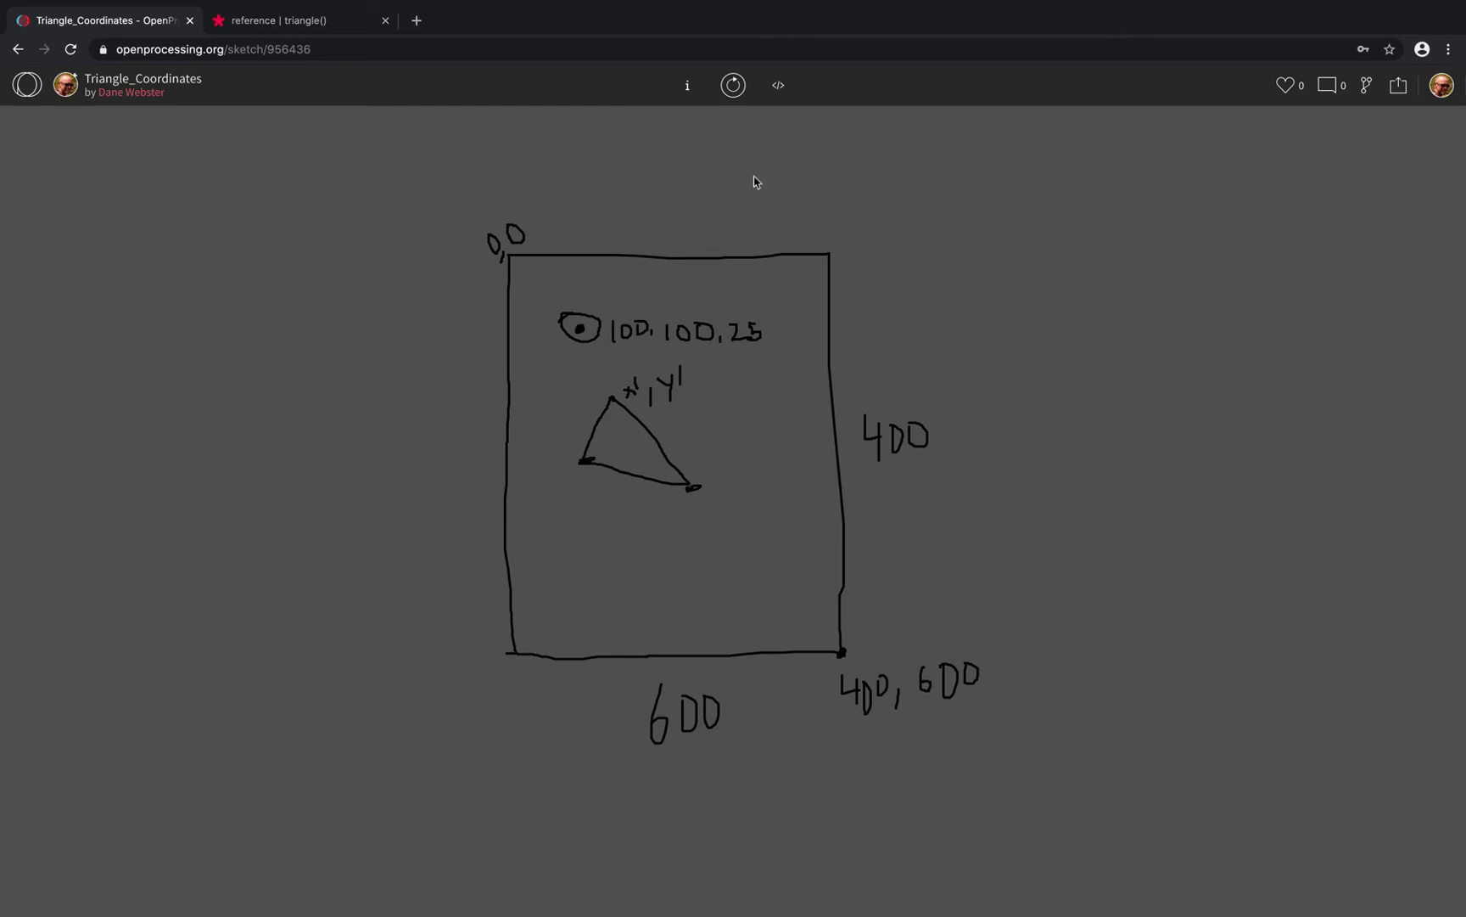
mouse_move(625, 450)
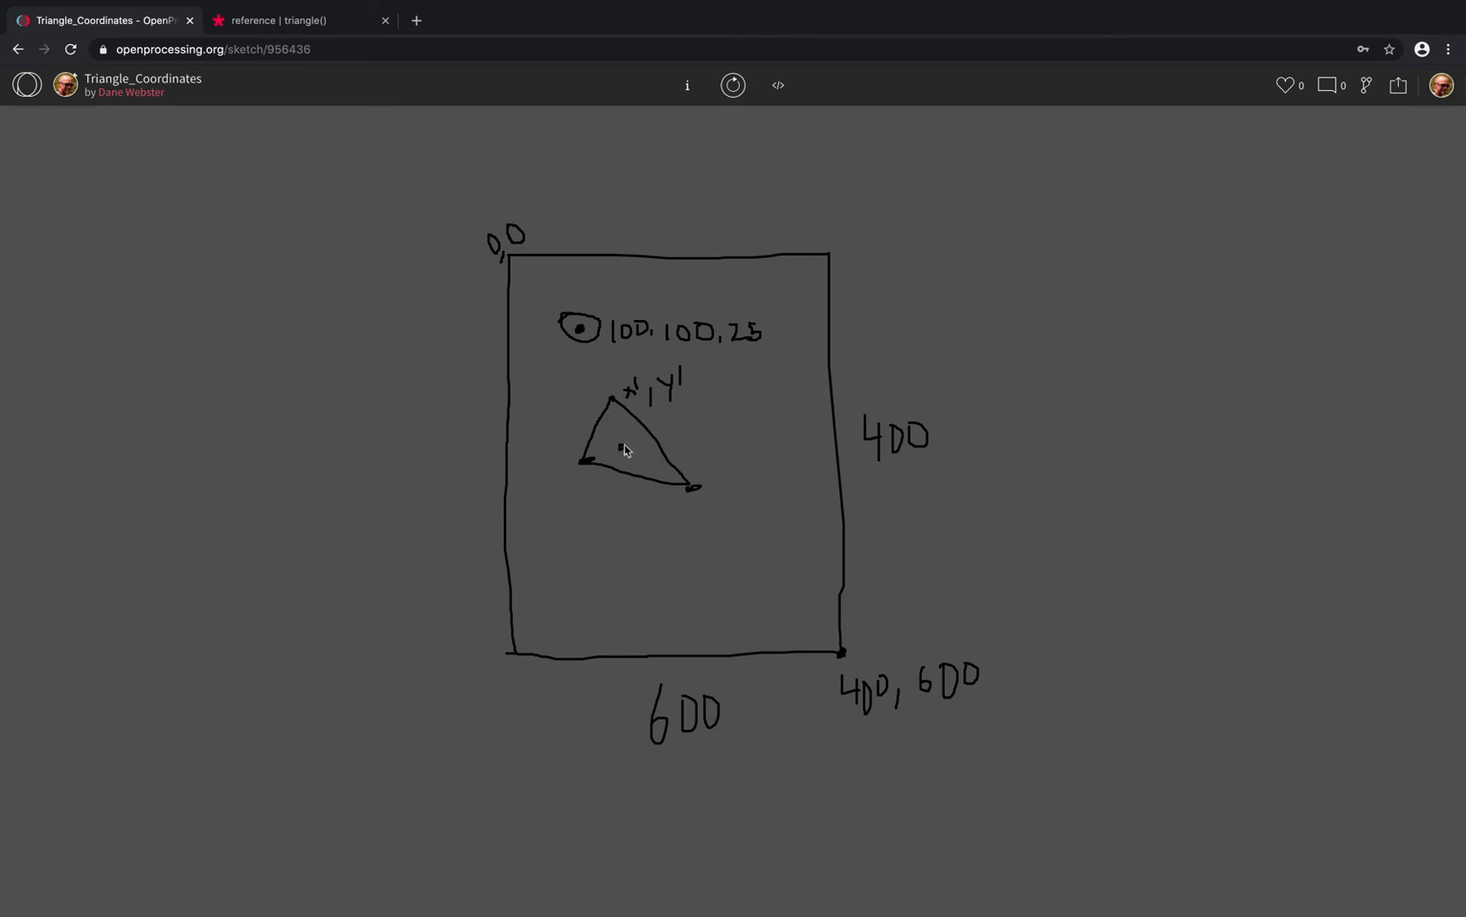
mouse_move(625, 439)
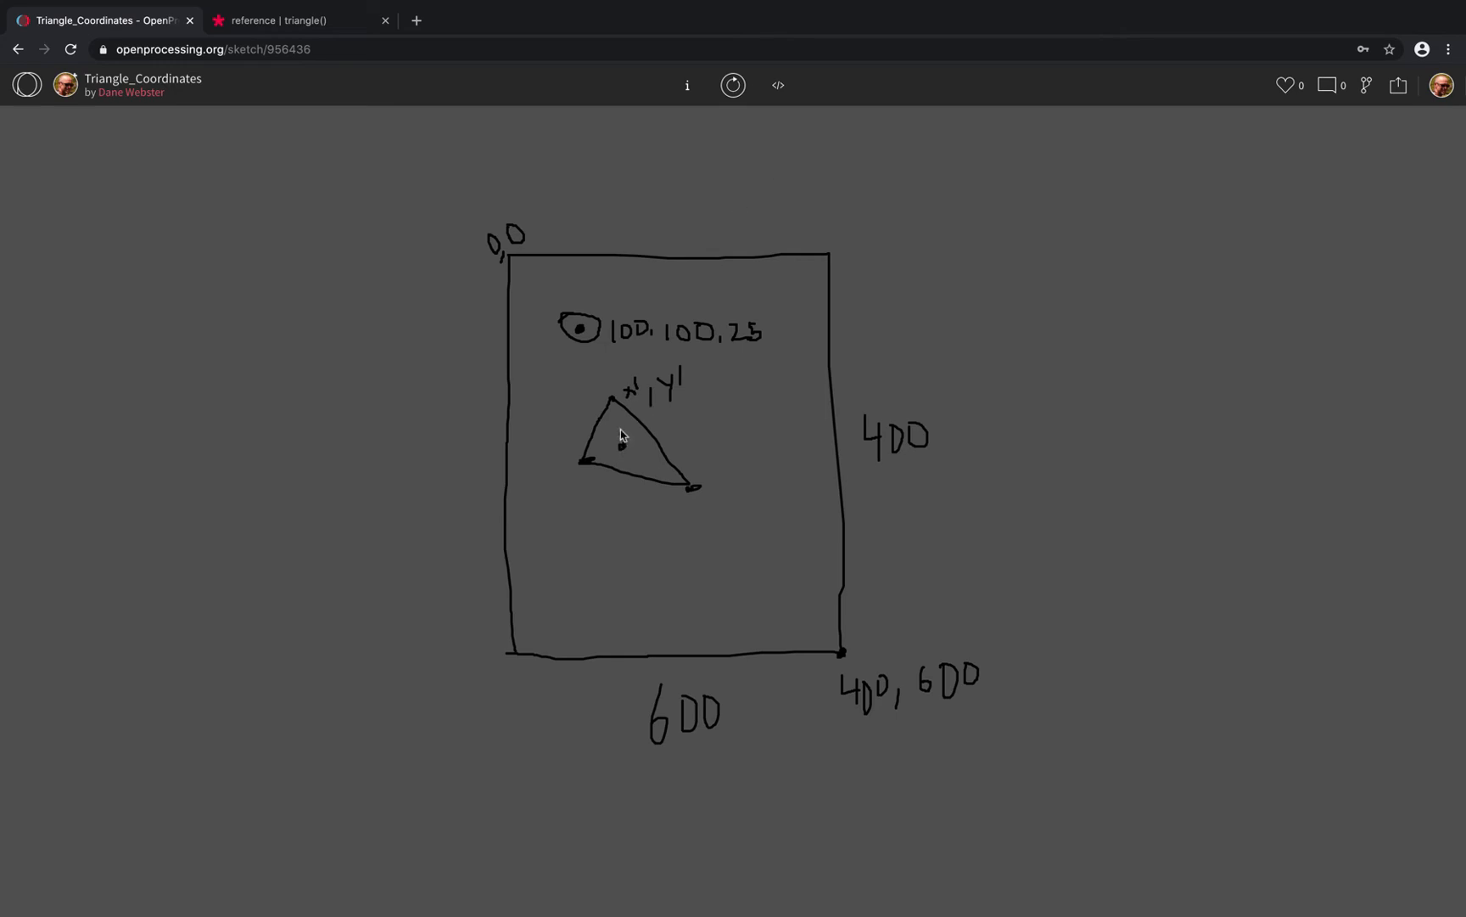
mouse_move(615, 408)
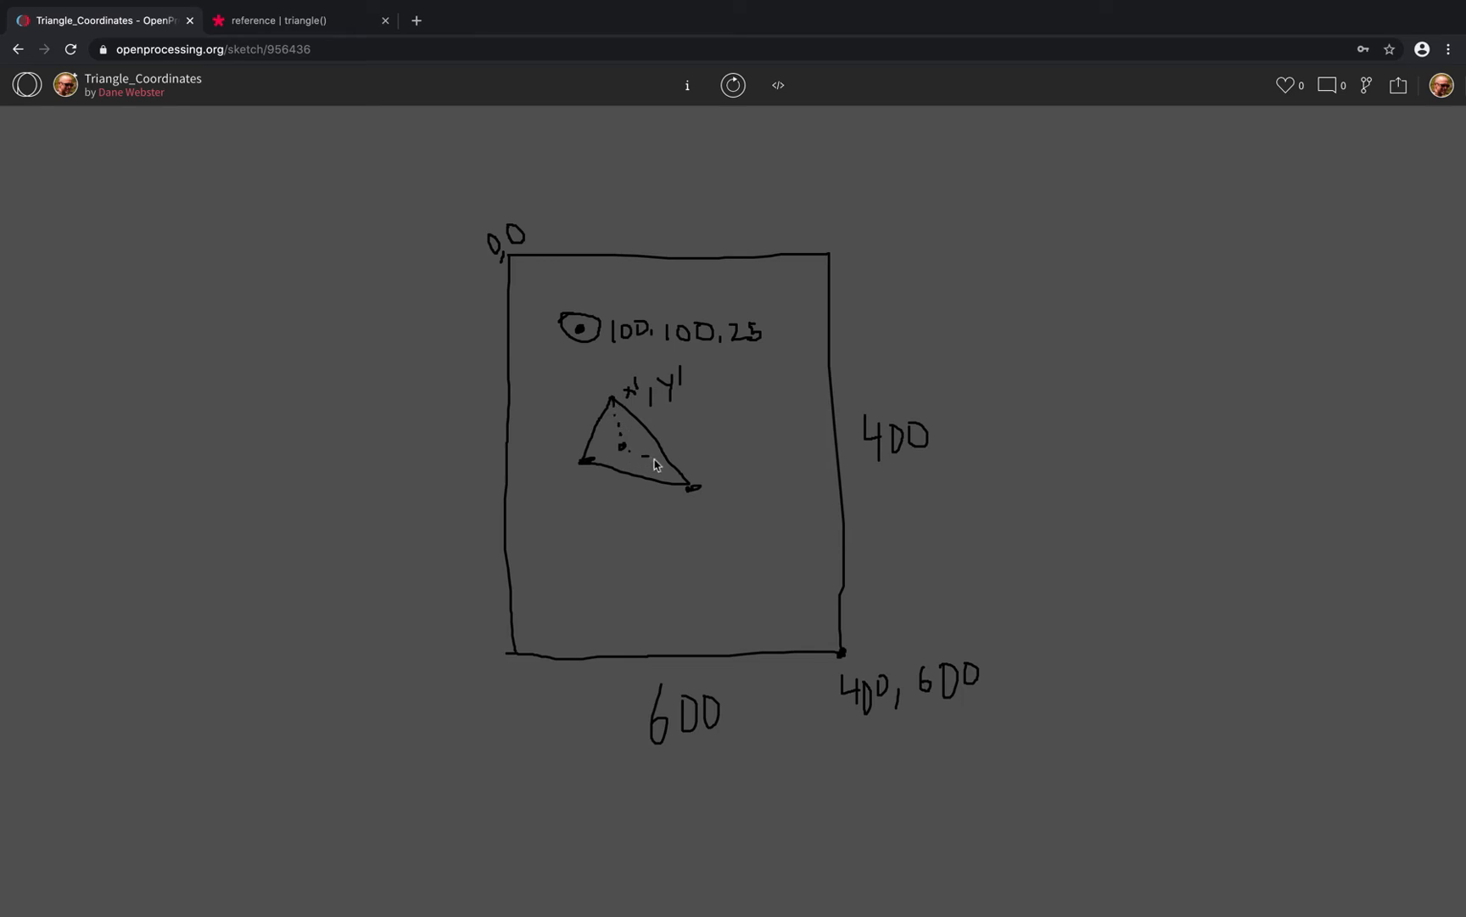
mouse_move(616, 456)
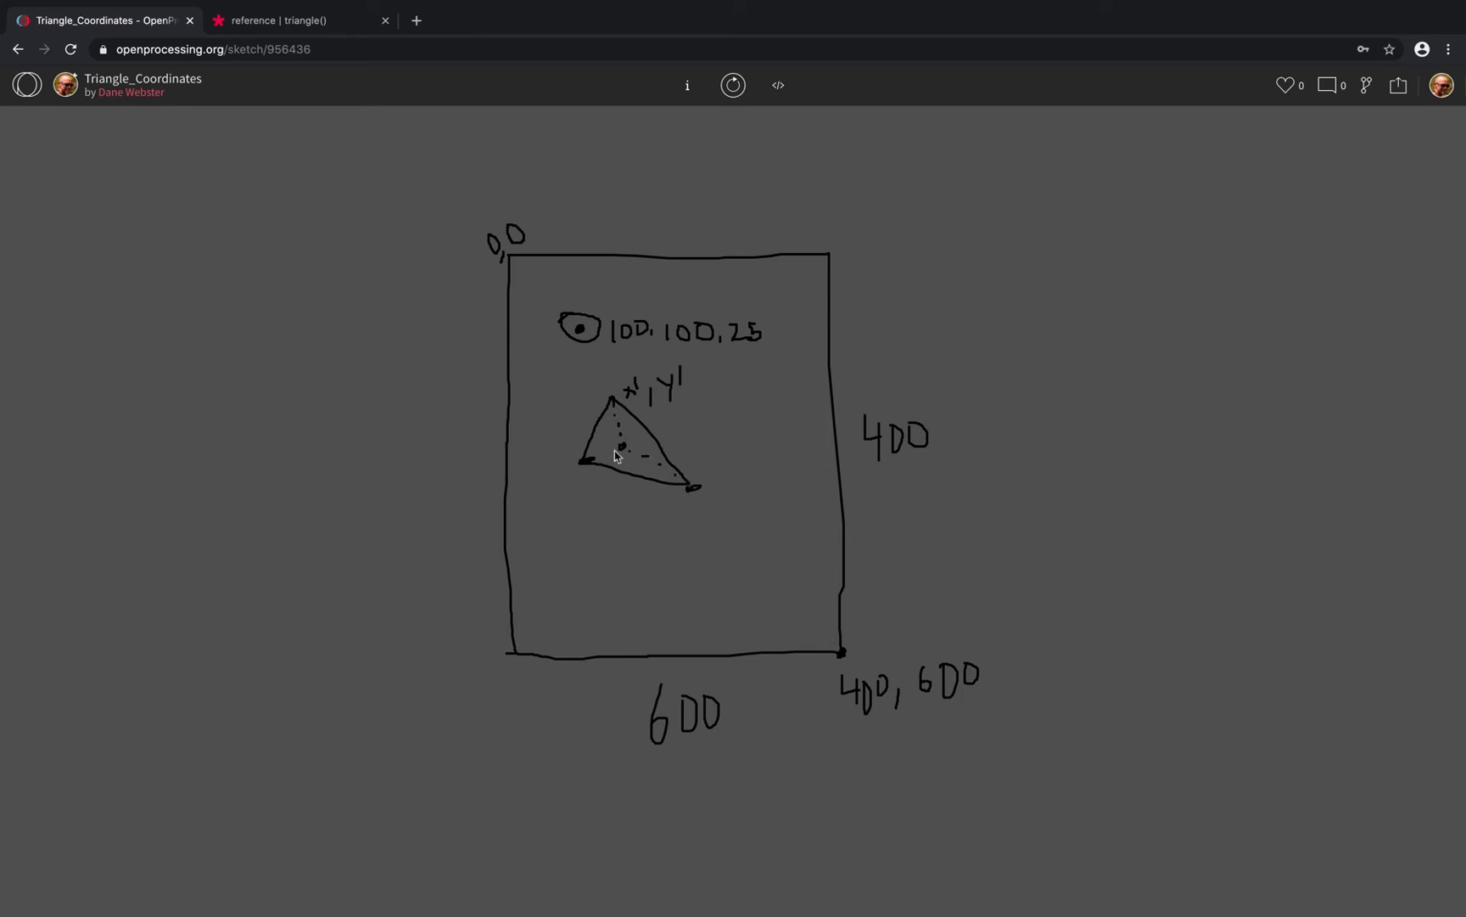
mouse_move(596, 465)
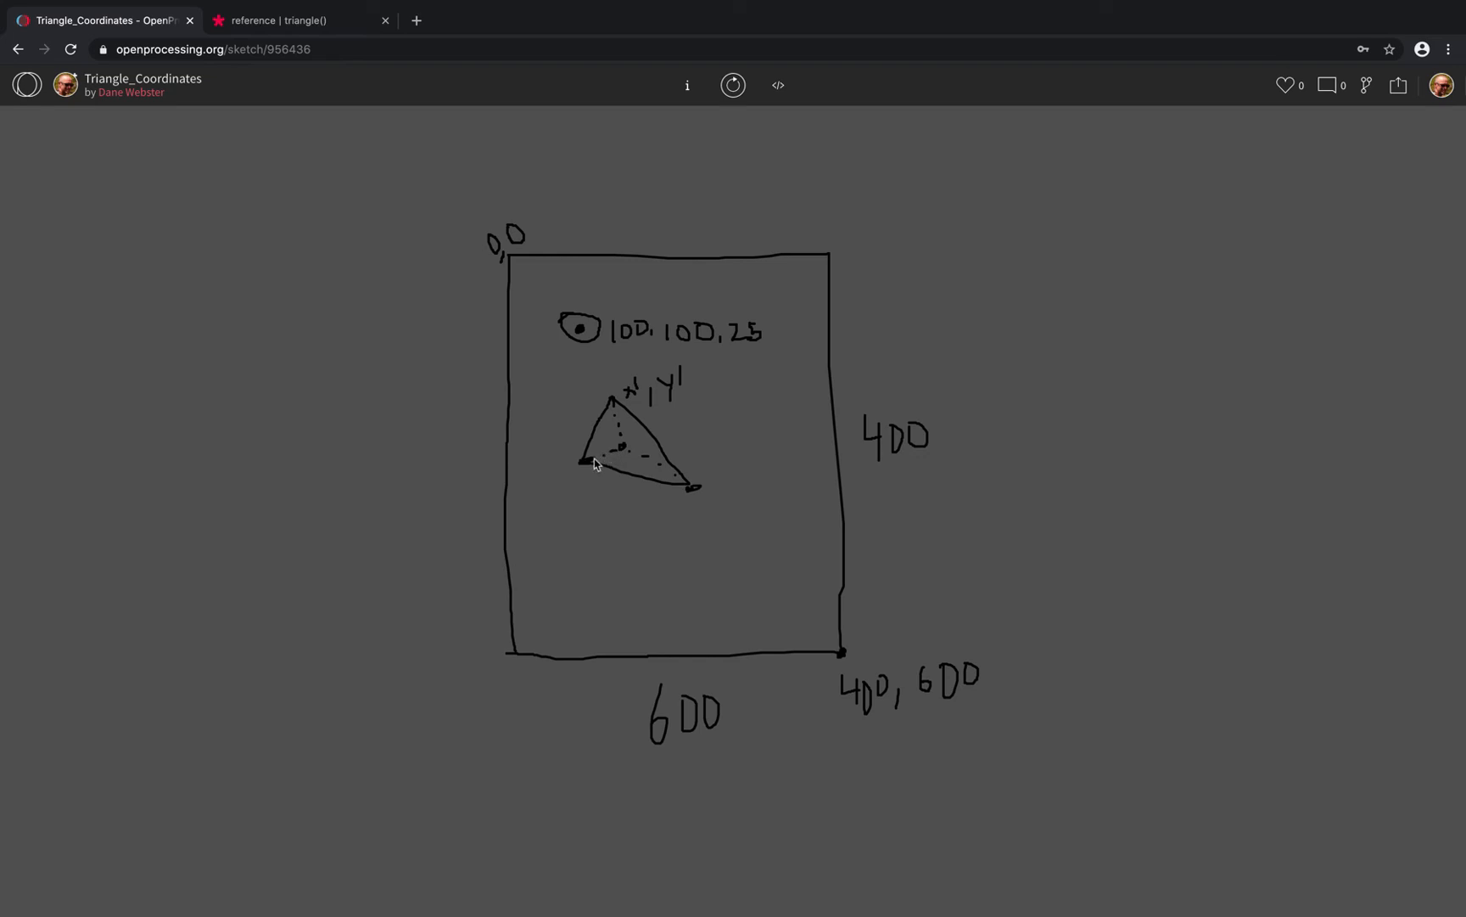
mouse_move(728, 497)
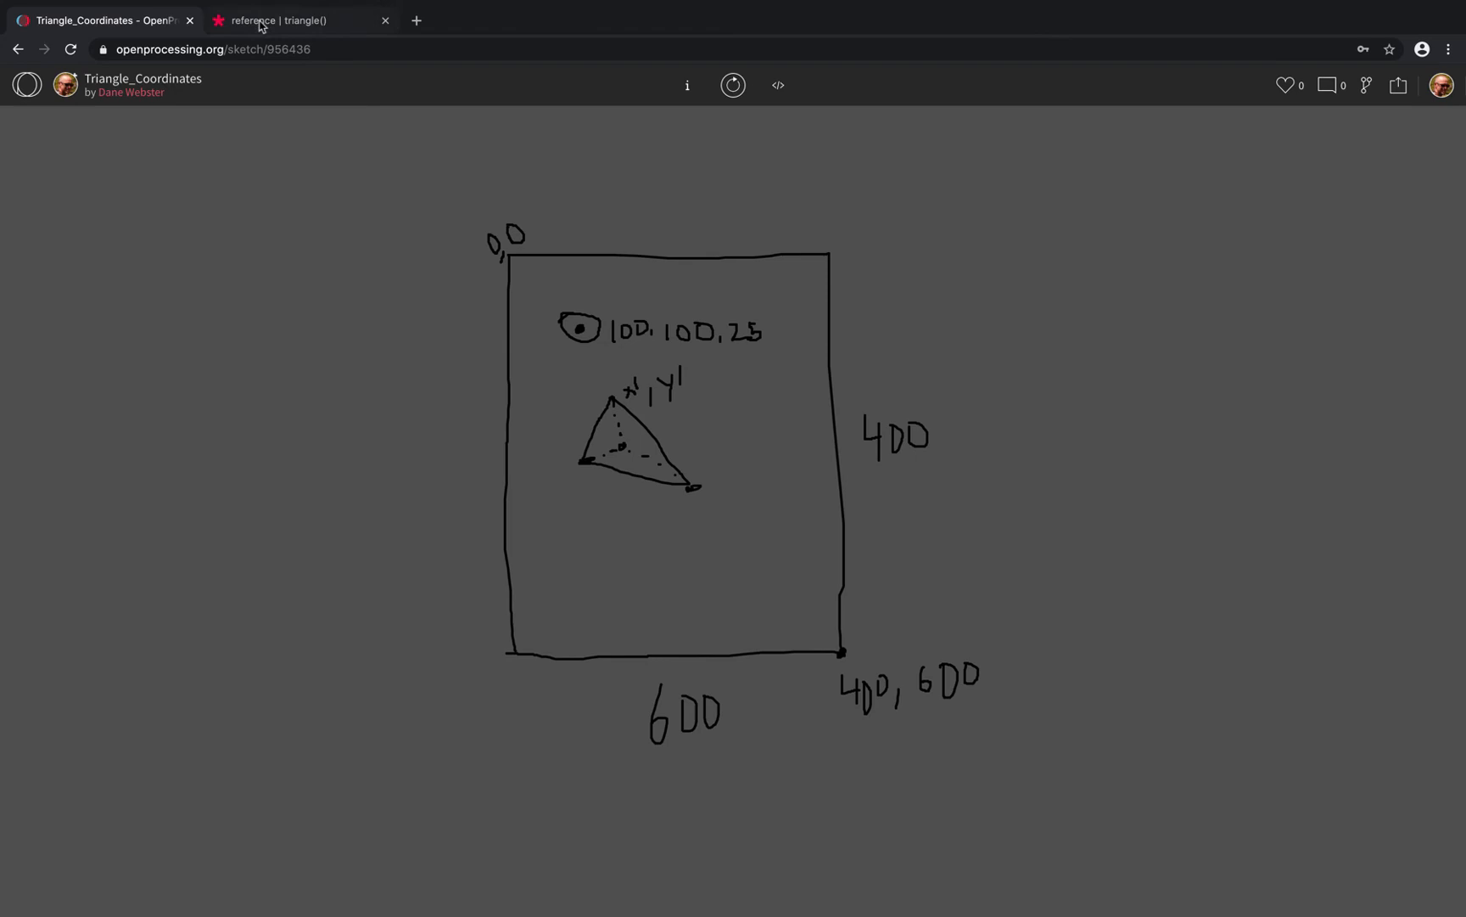
mouse_move(271, 20)
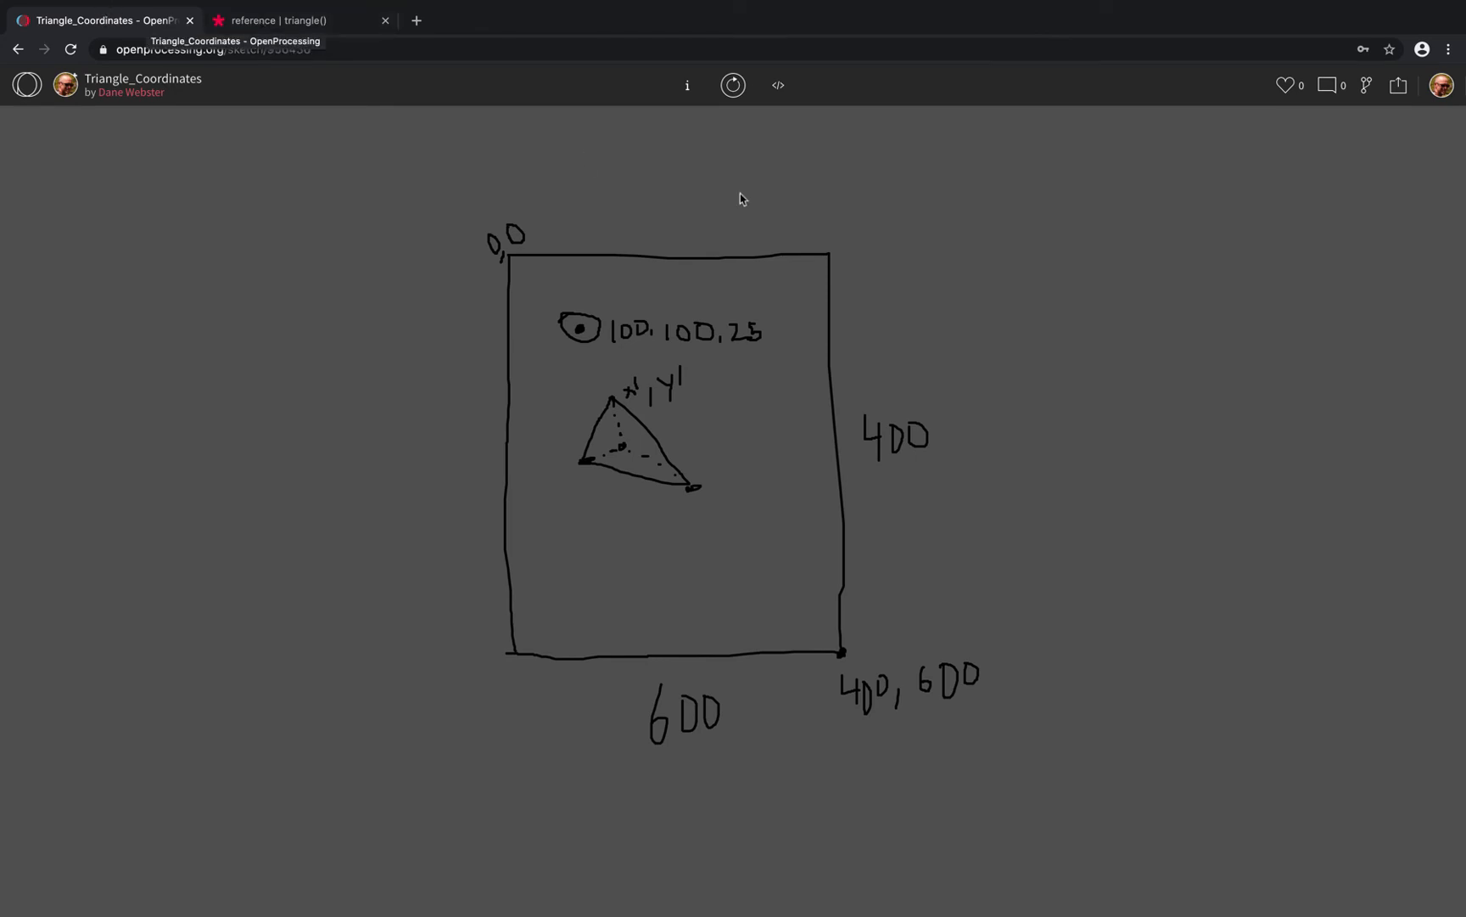
- Show the live labelled triangle on the canvas, then bring up the sketch's code
click(733, 85)
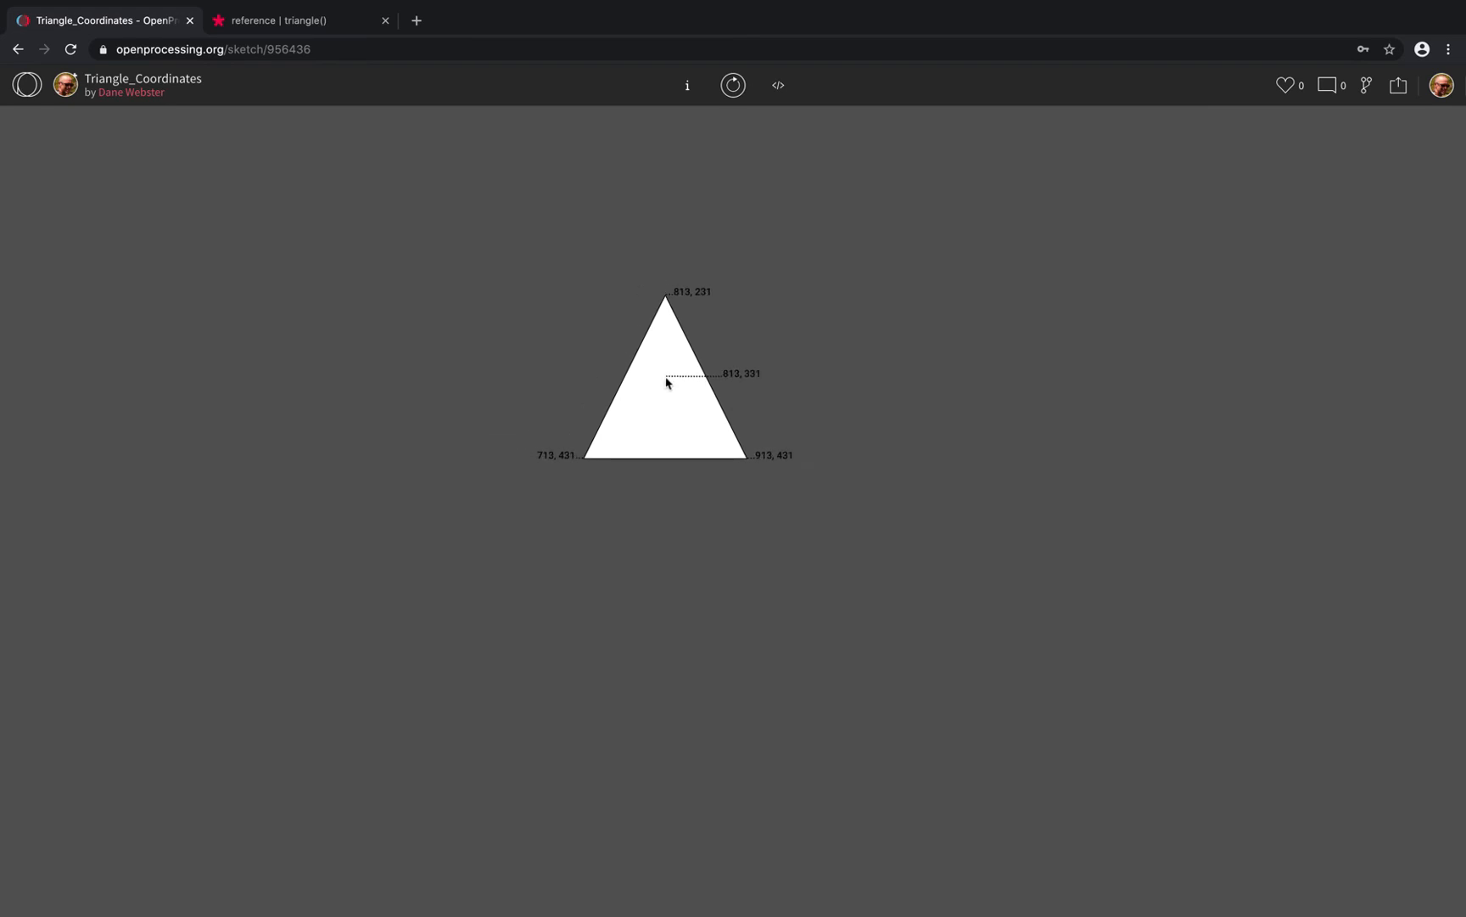
click(777, 85)
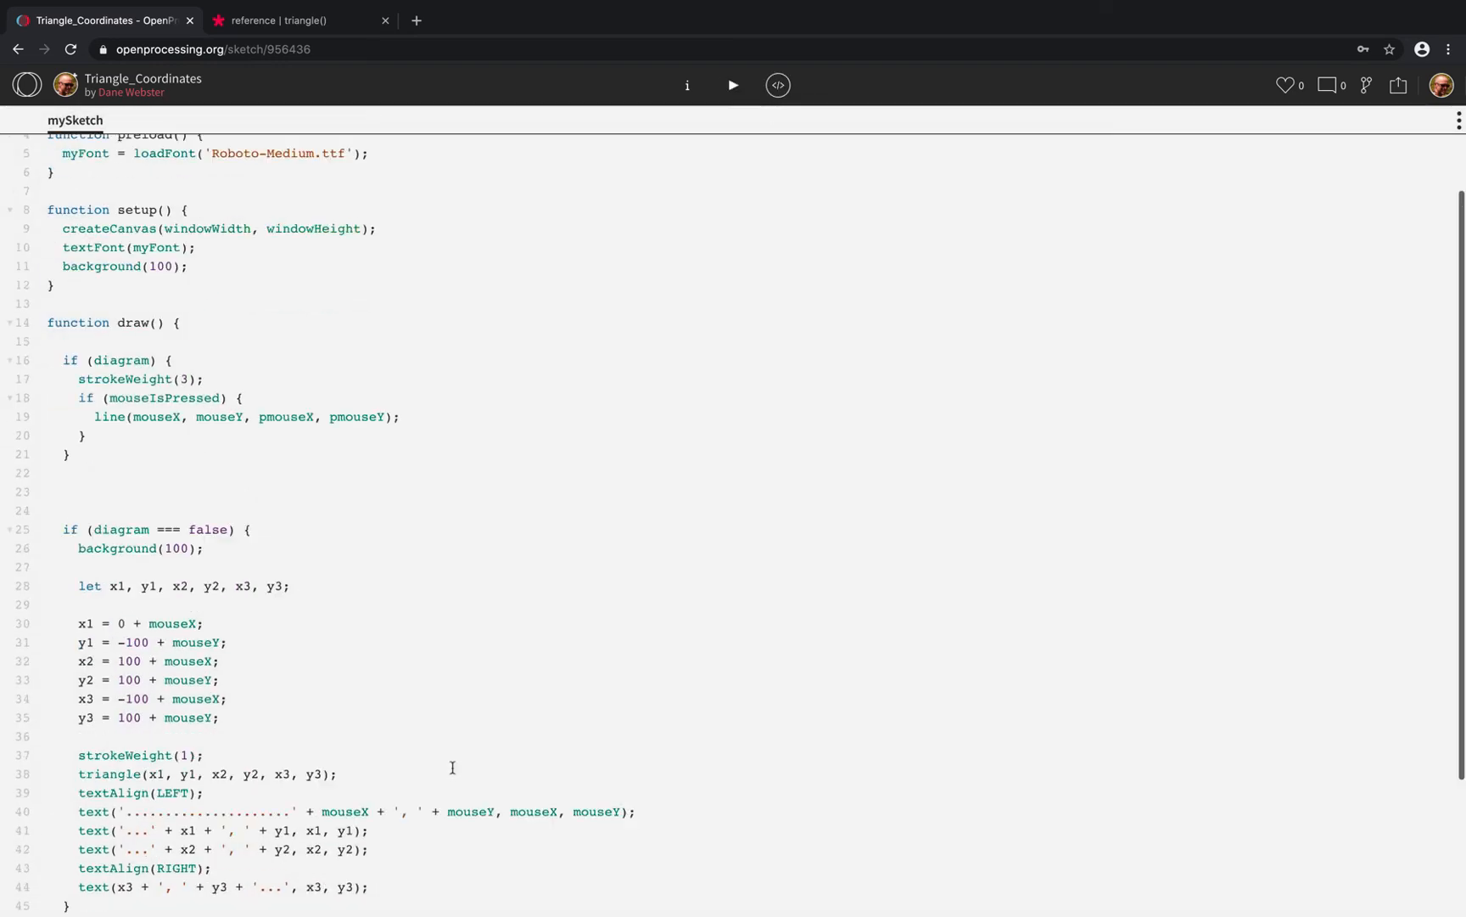
- Scroll the editor down to reveal the keyPressed() function
scroll(down, 3)
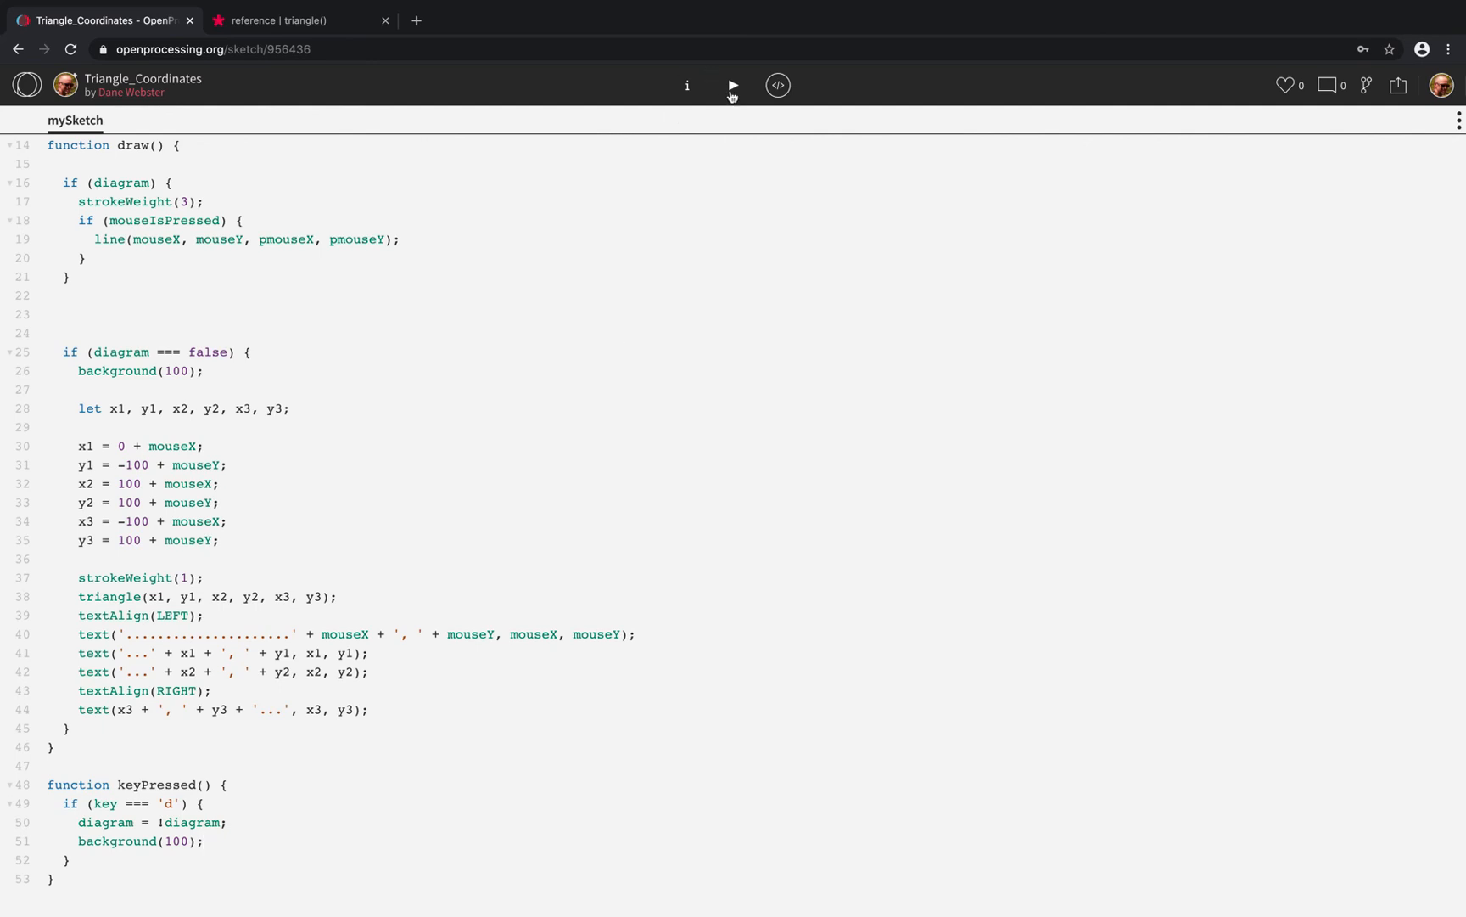
- Run the sketch to scribble a loop, then return to the code editor
click(732, 85)
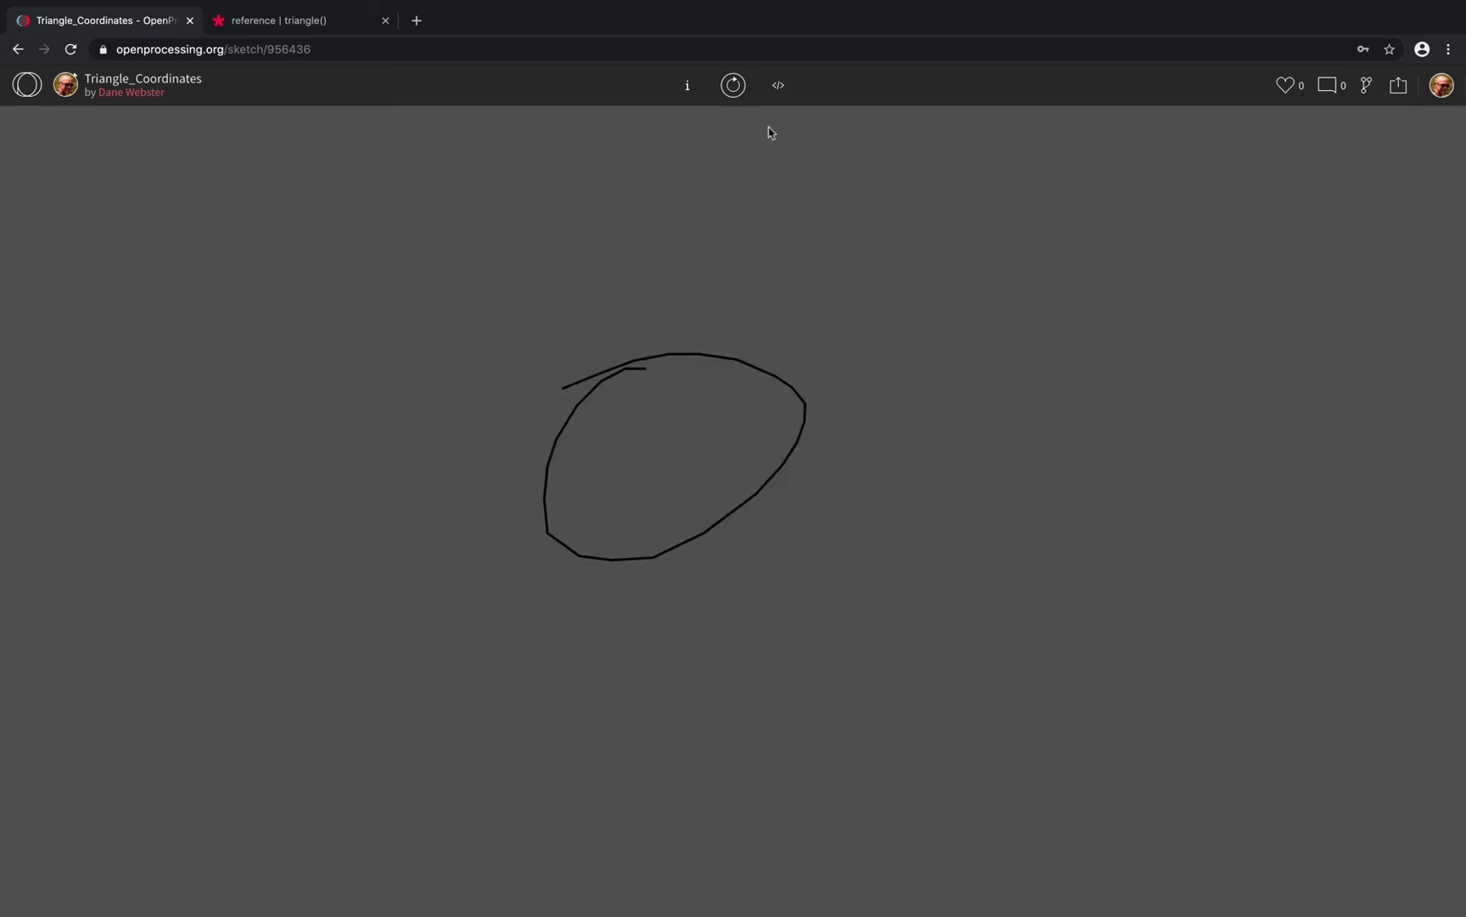
click(777, 85)
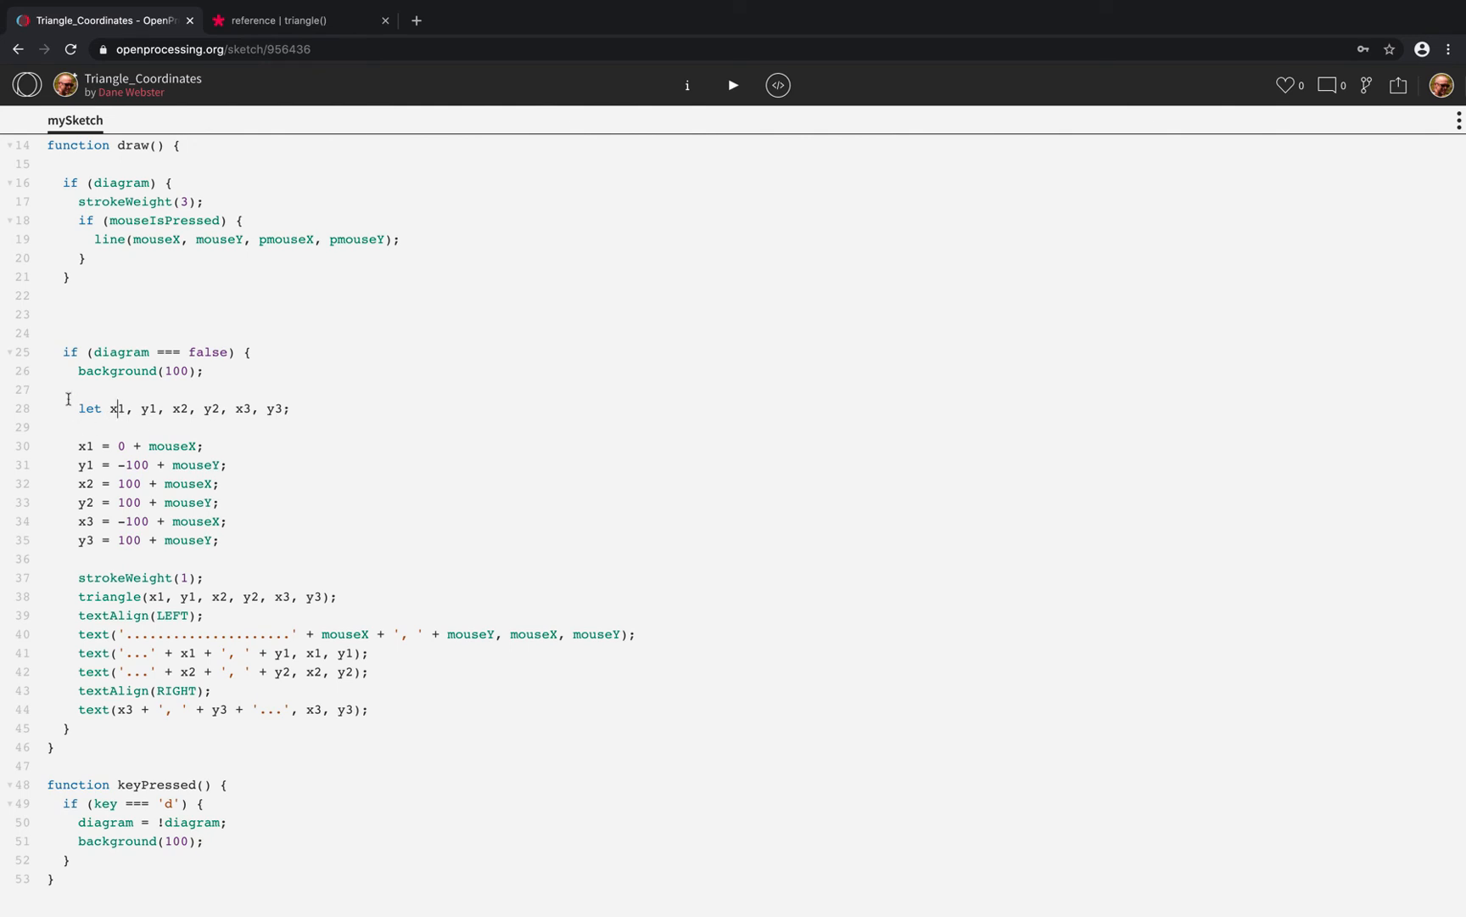
mouse_move(283, 409)
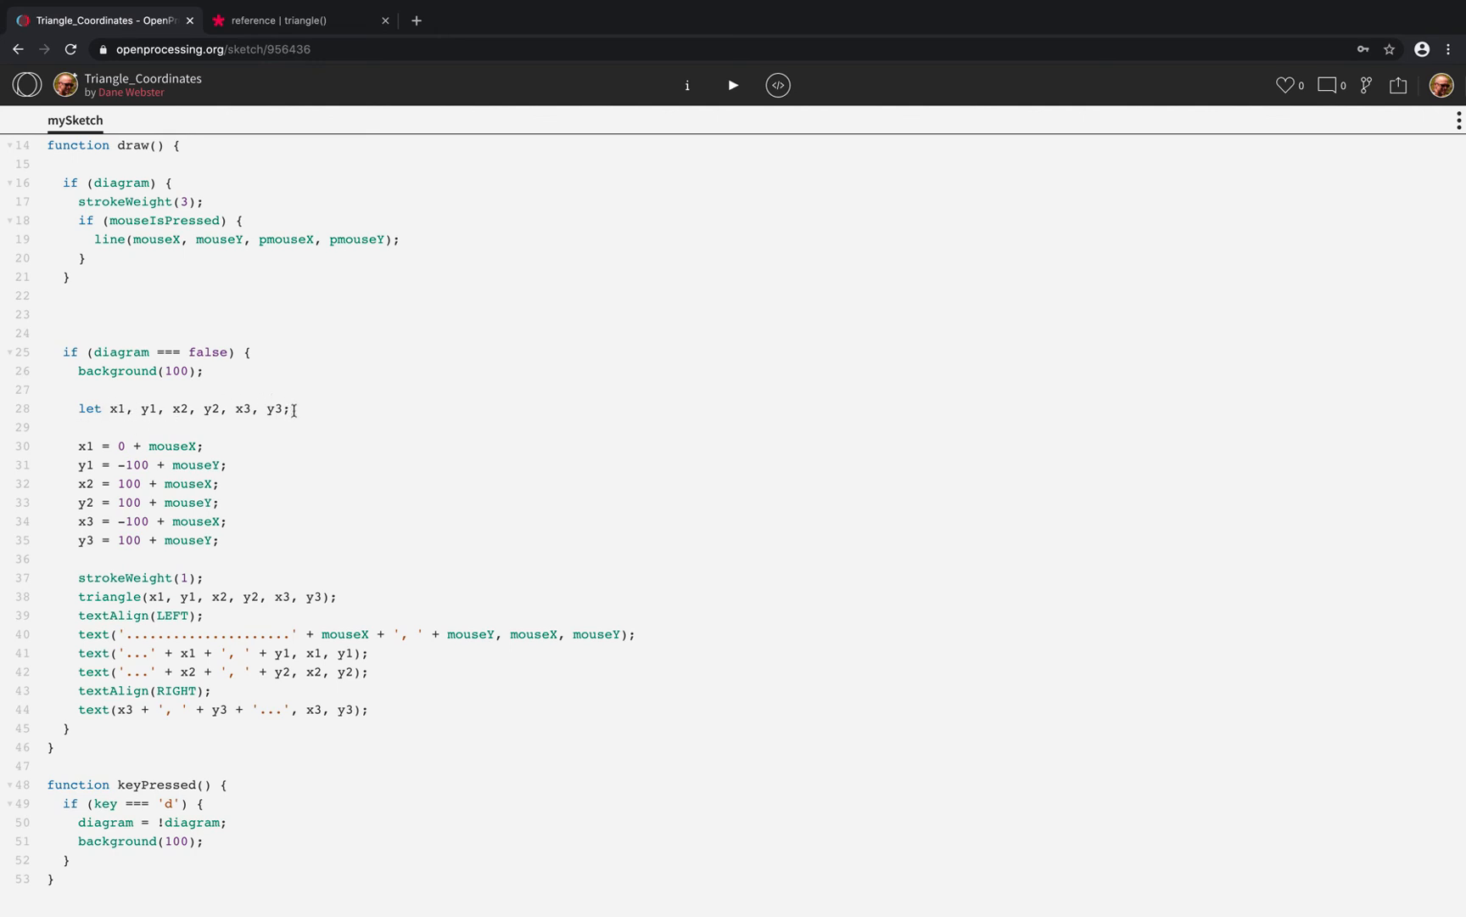
click(112, 389)
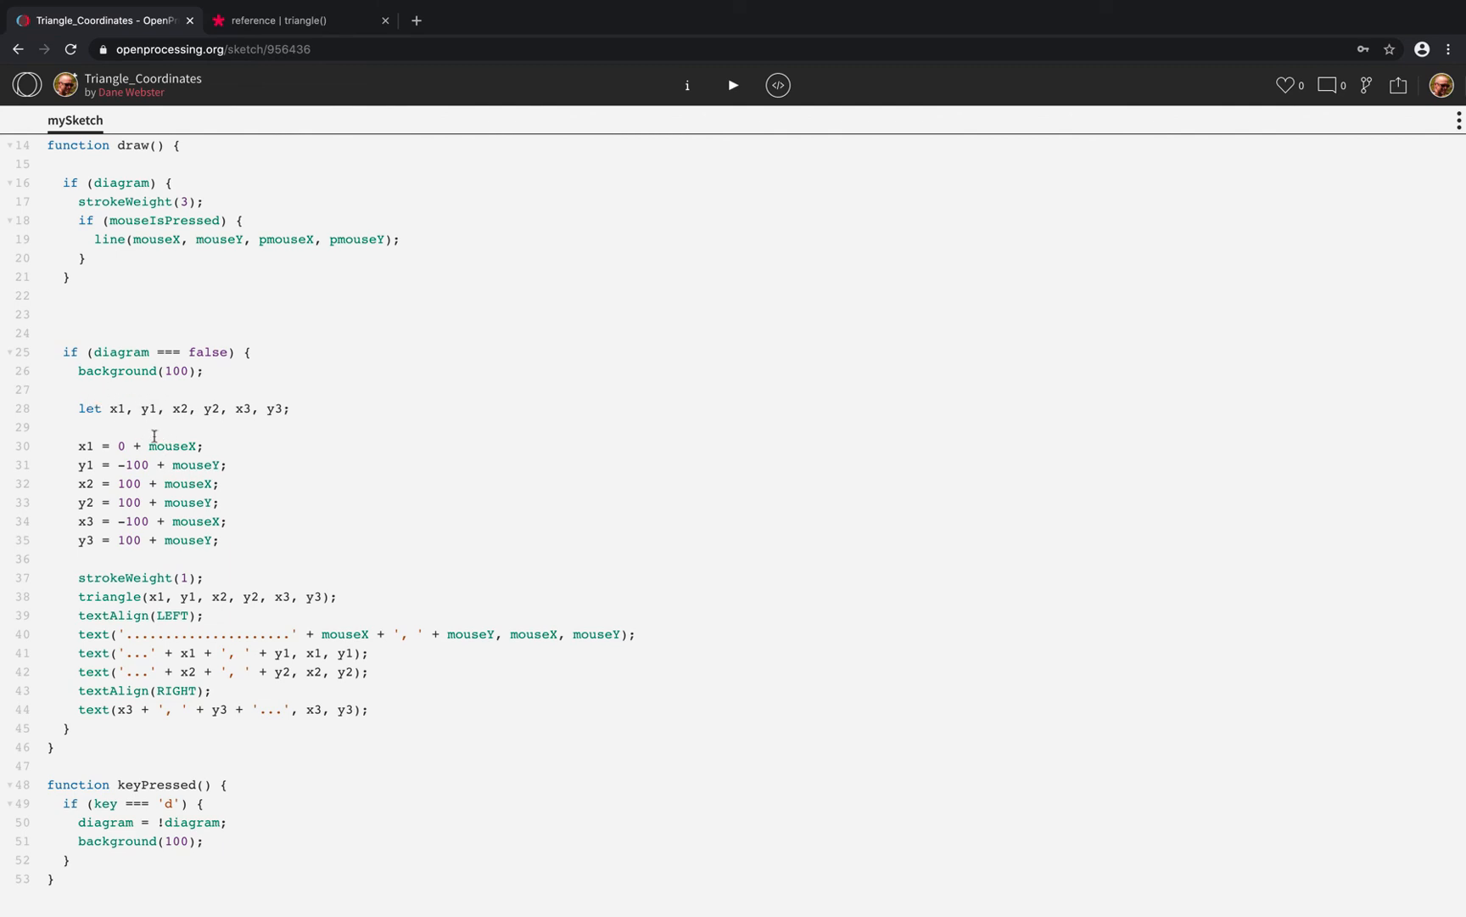
mouse_move(308, 435)
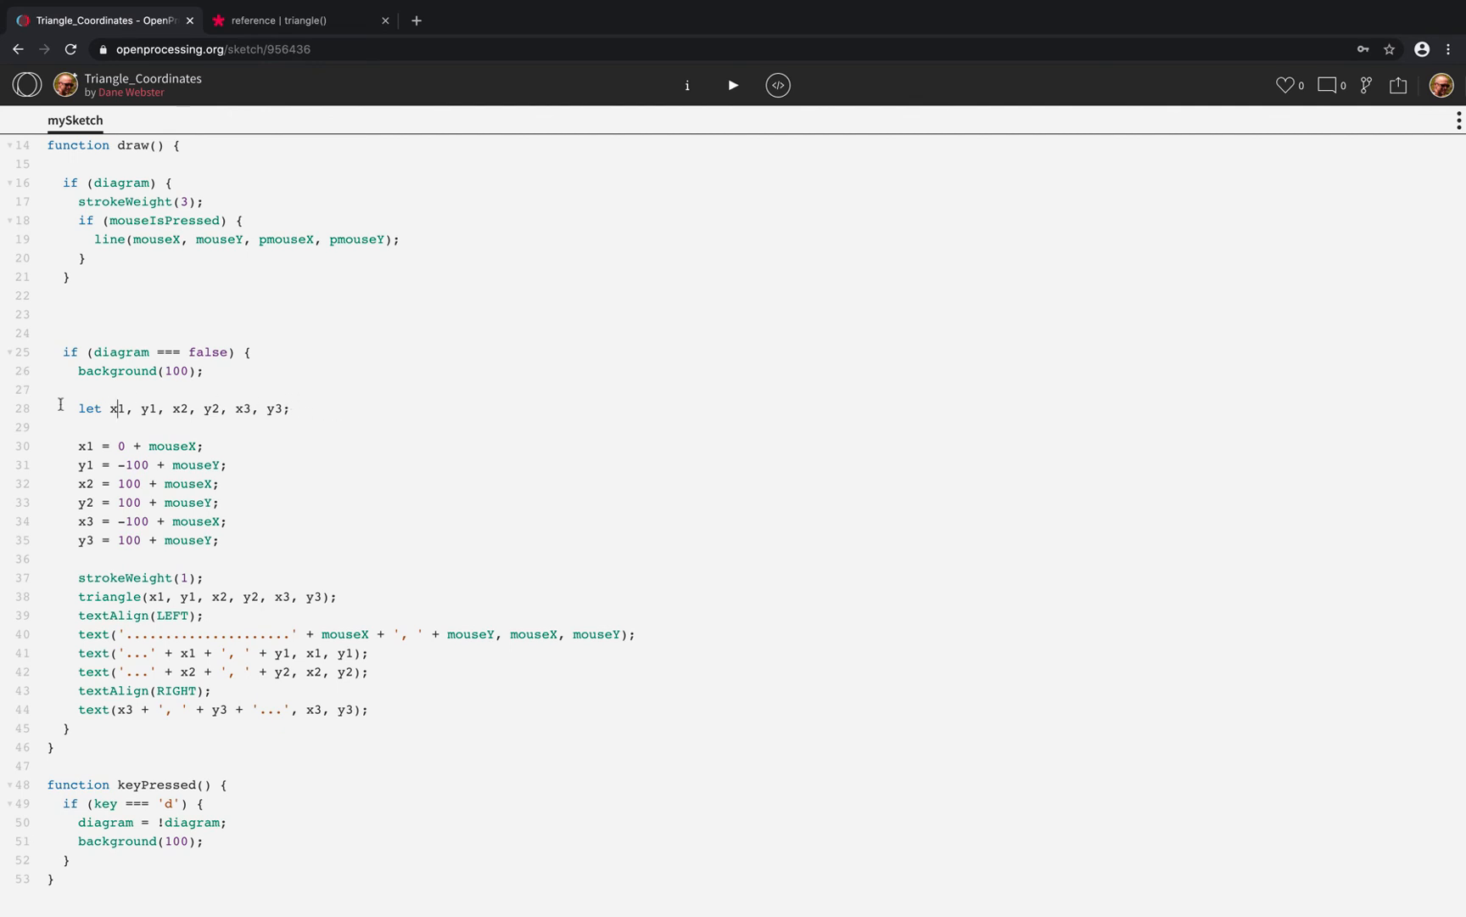
mouse_move(265, 407)
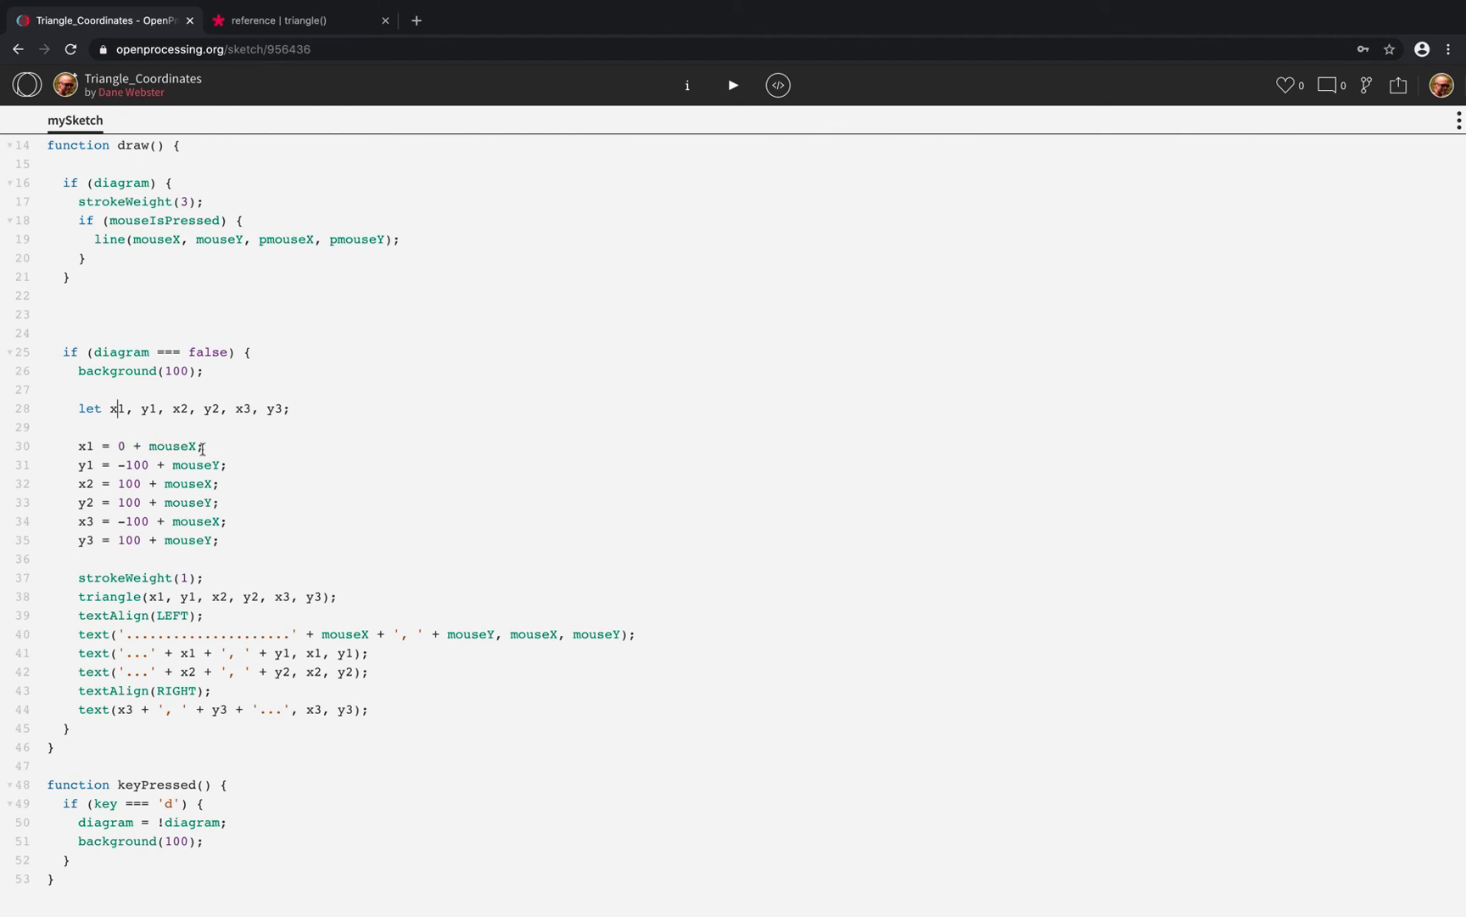
mouse_move(214, 488)
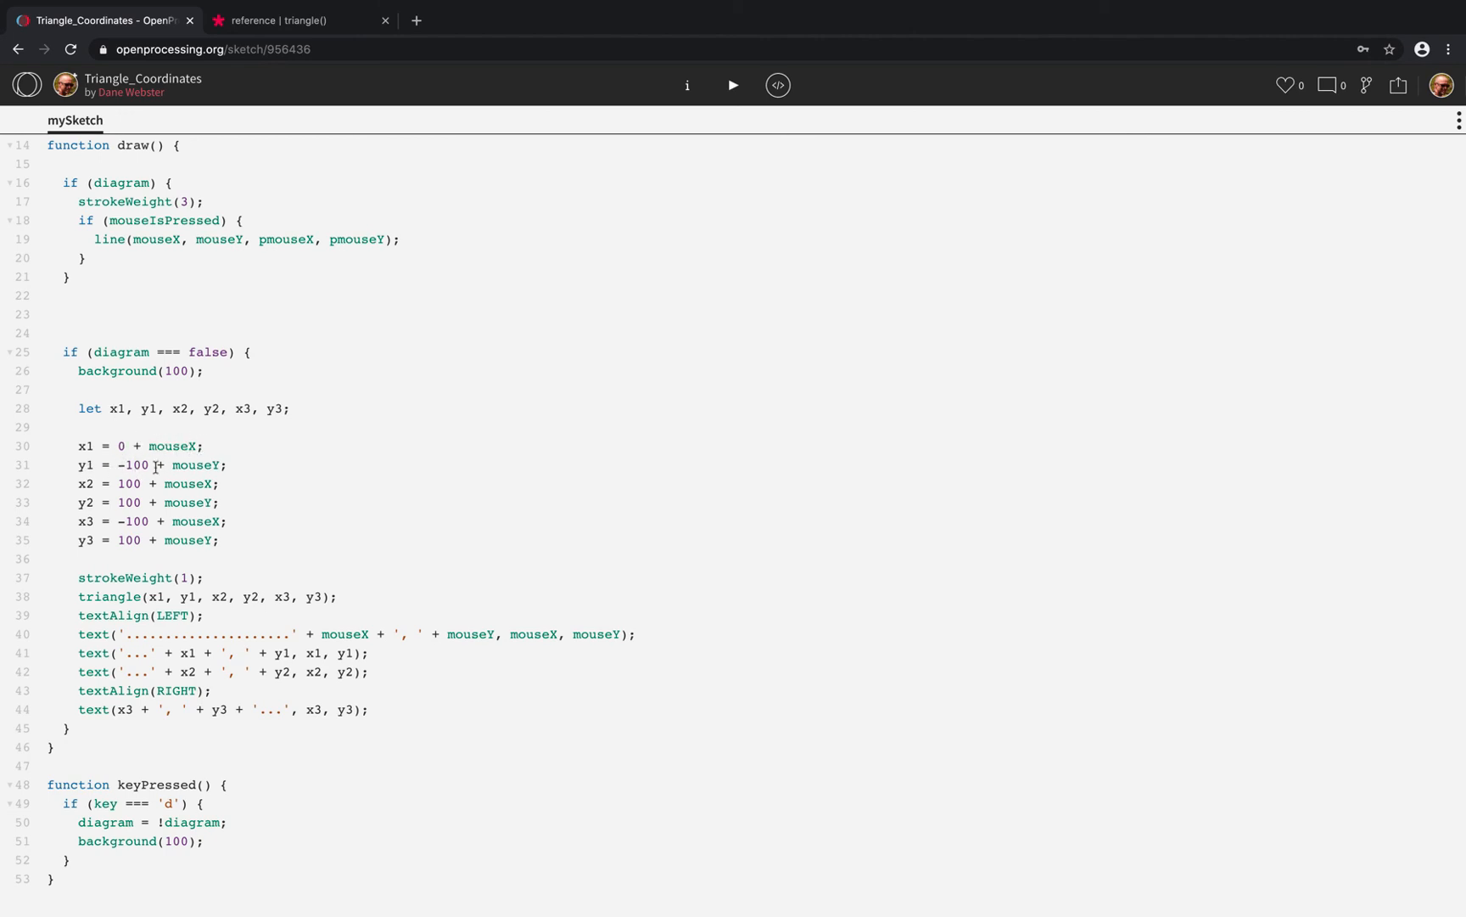
click(734, 85)
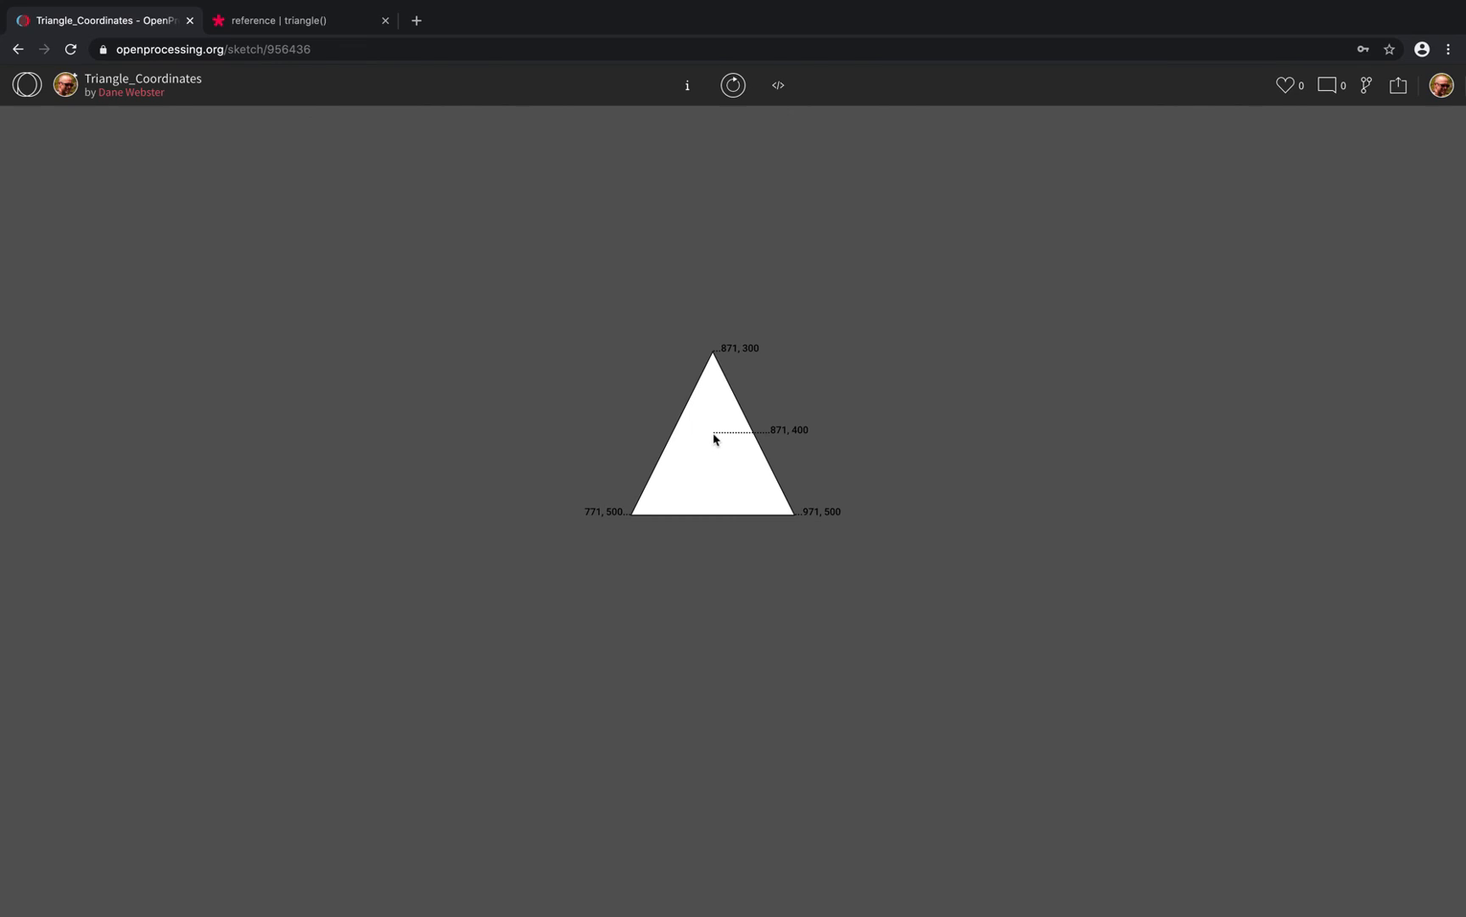
click(777, 85)
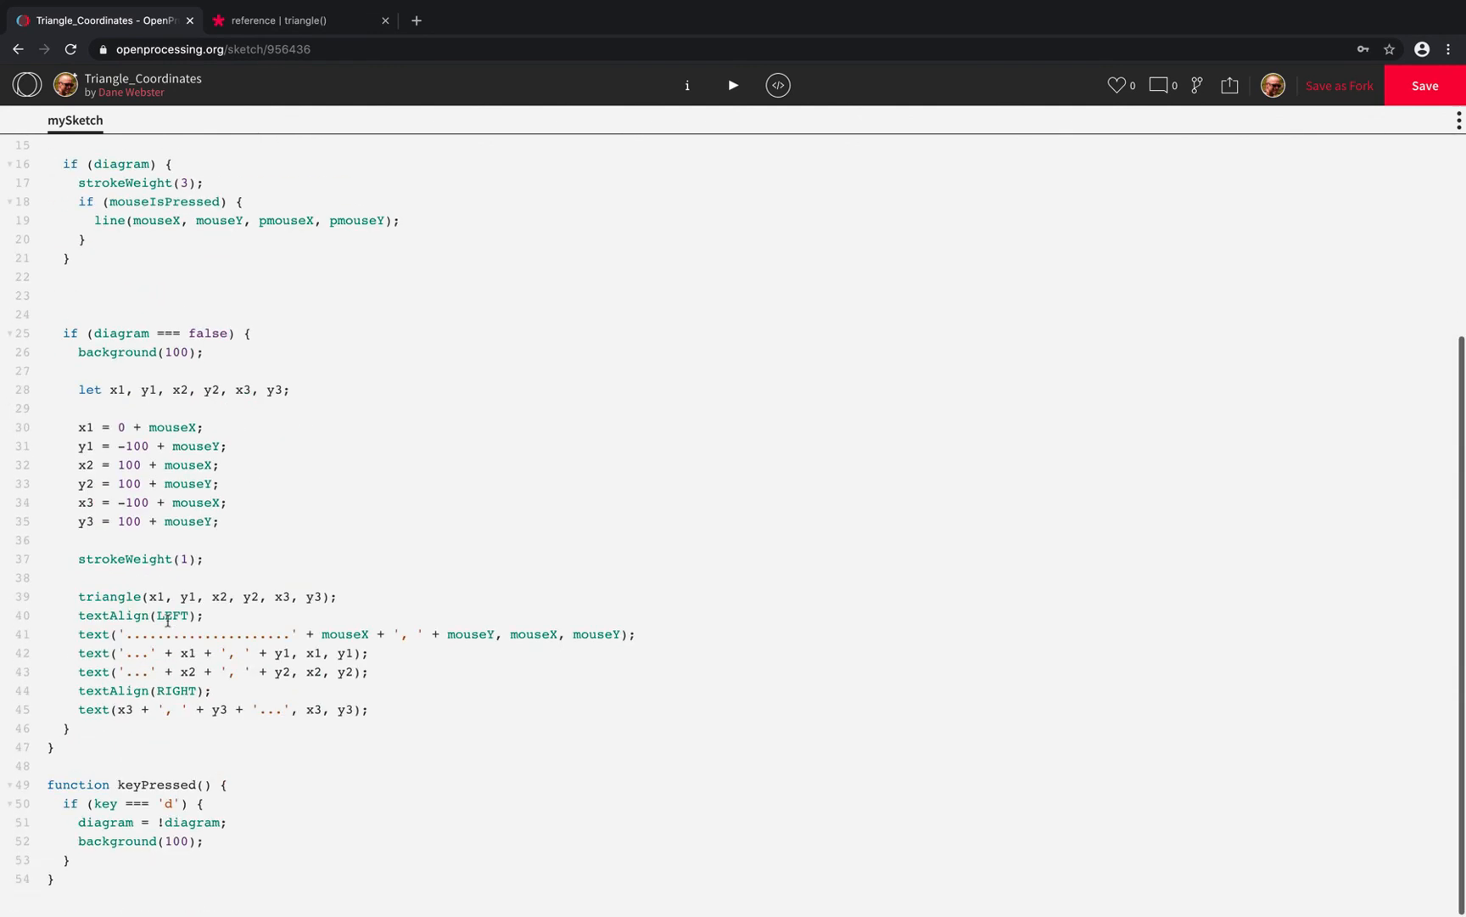
mouse_move(76, 595)
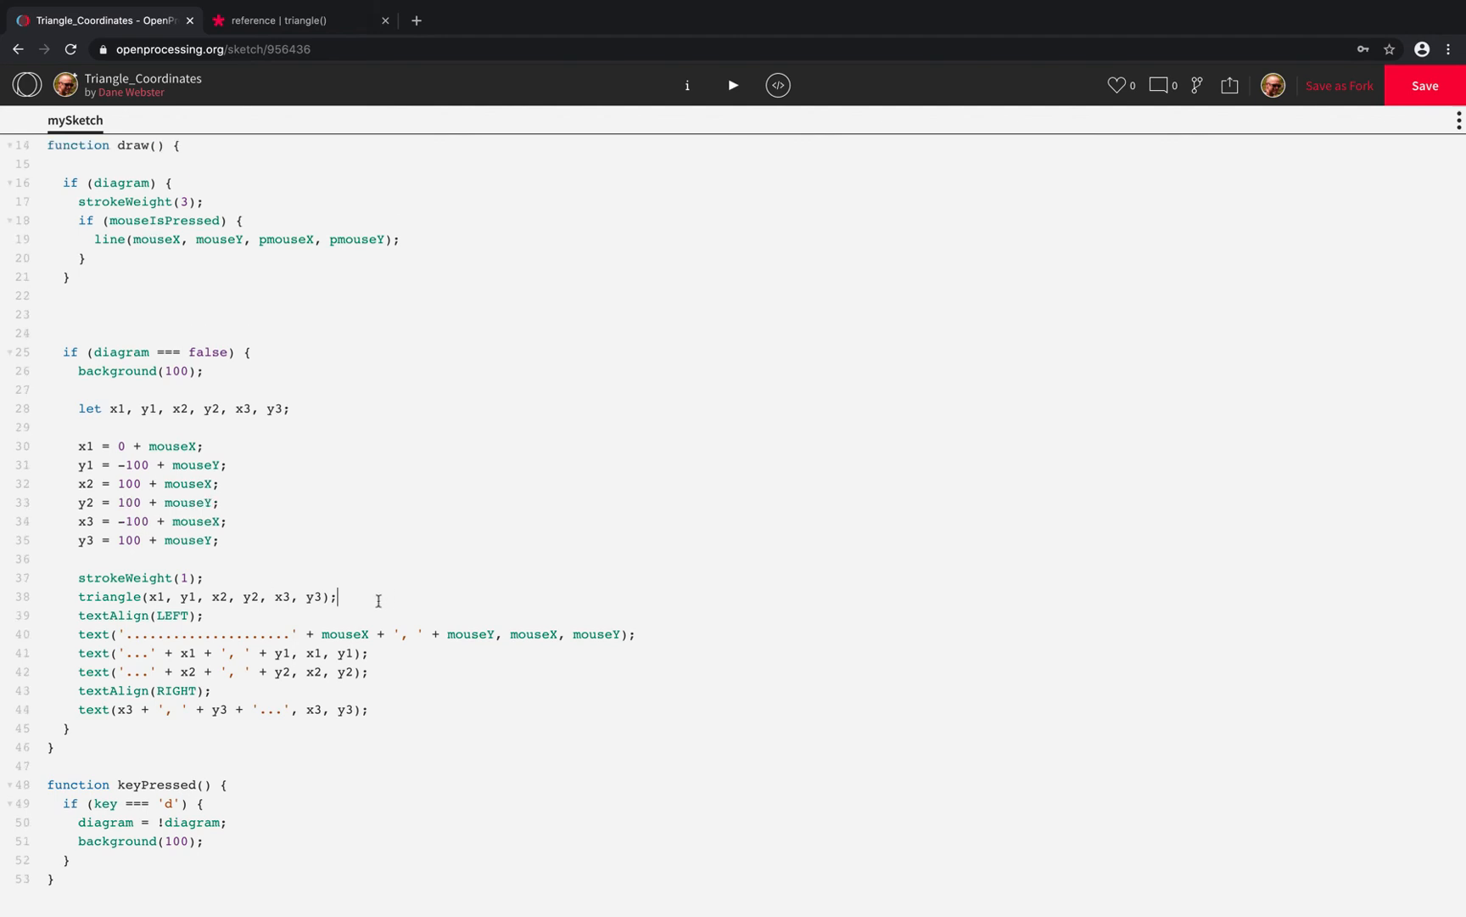
- Insert a blank line after the triangle() call and switch to the triangle() reference
key(enter)
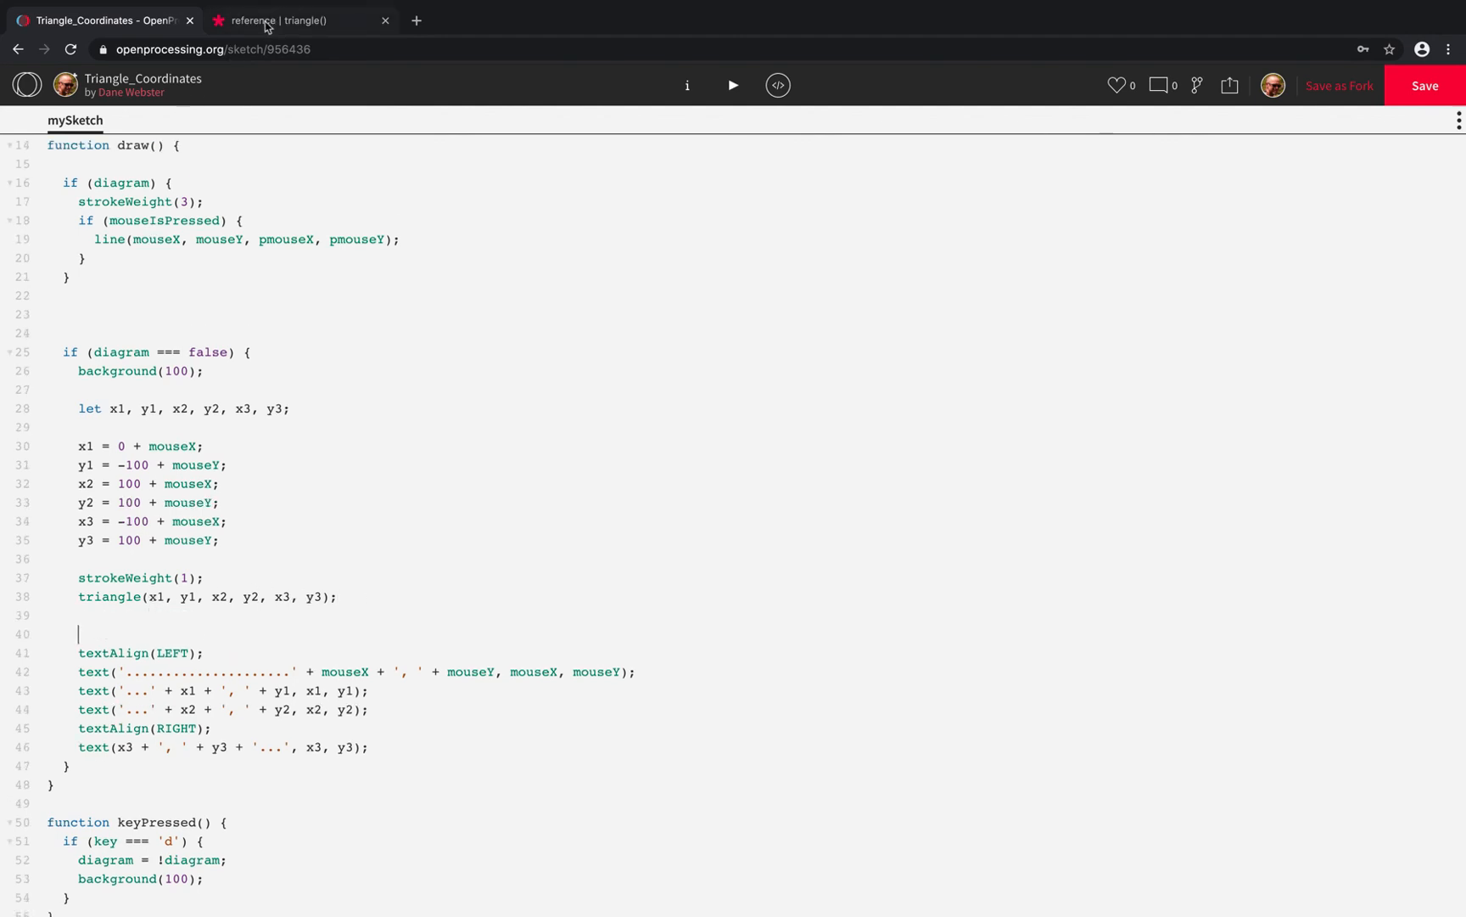
click(277, 21)
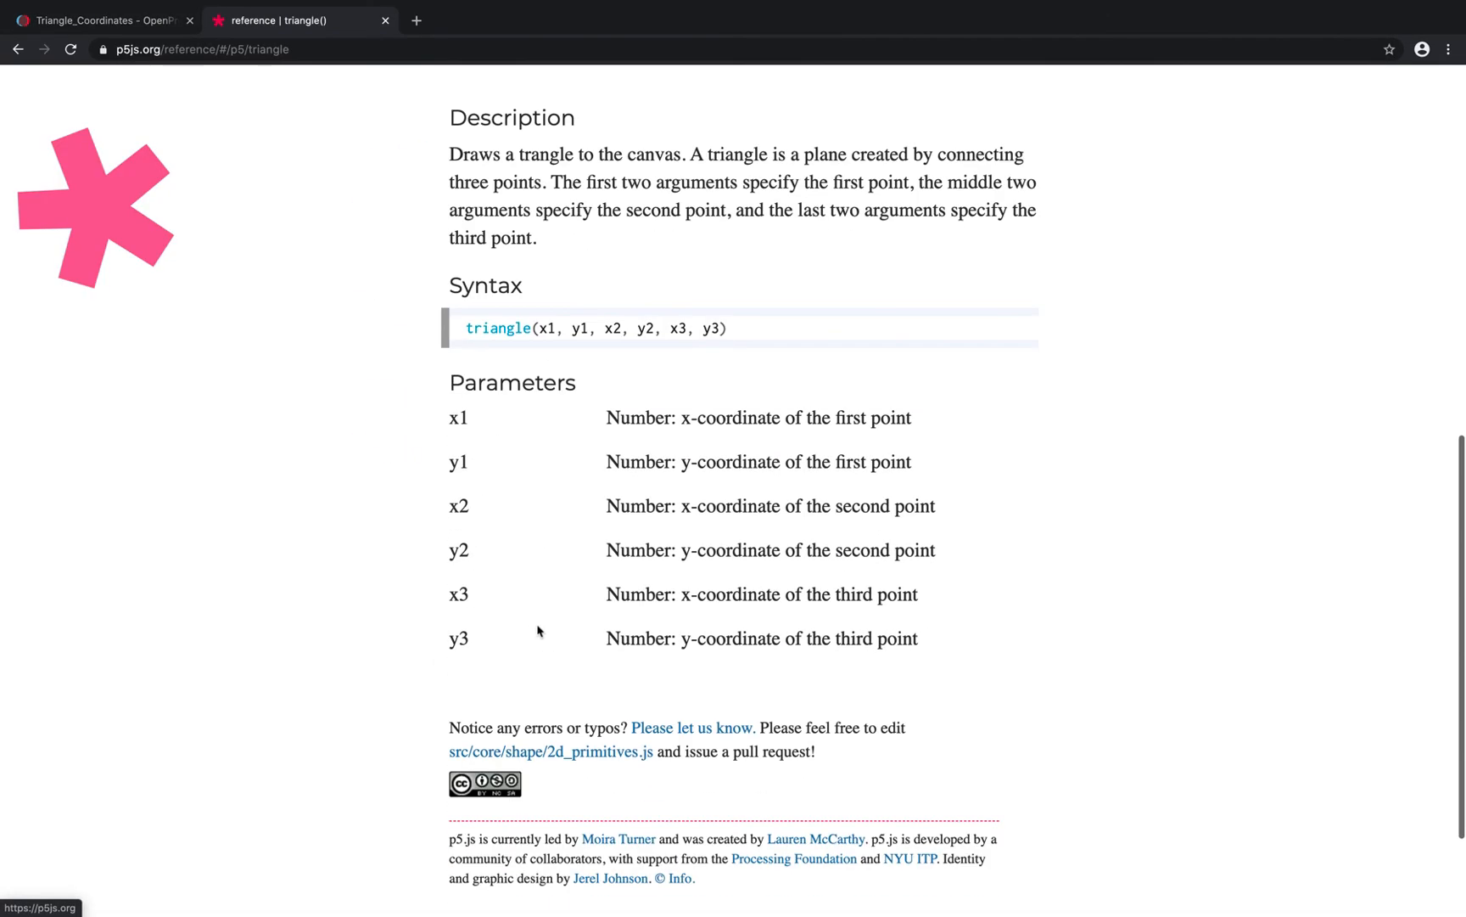
mouse_move(769, 376)
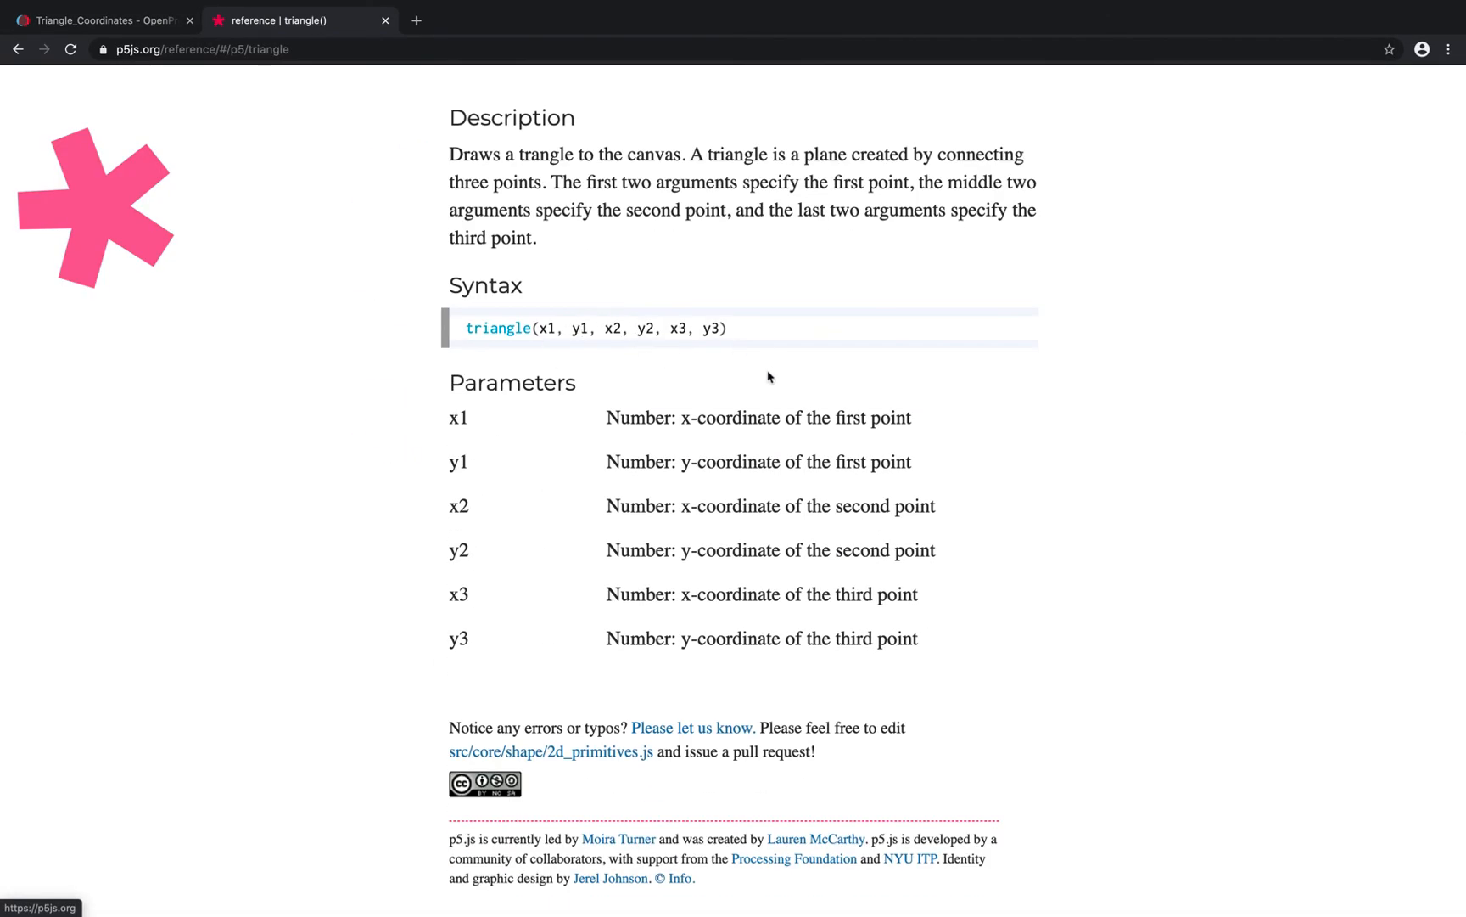
click(103, 20)
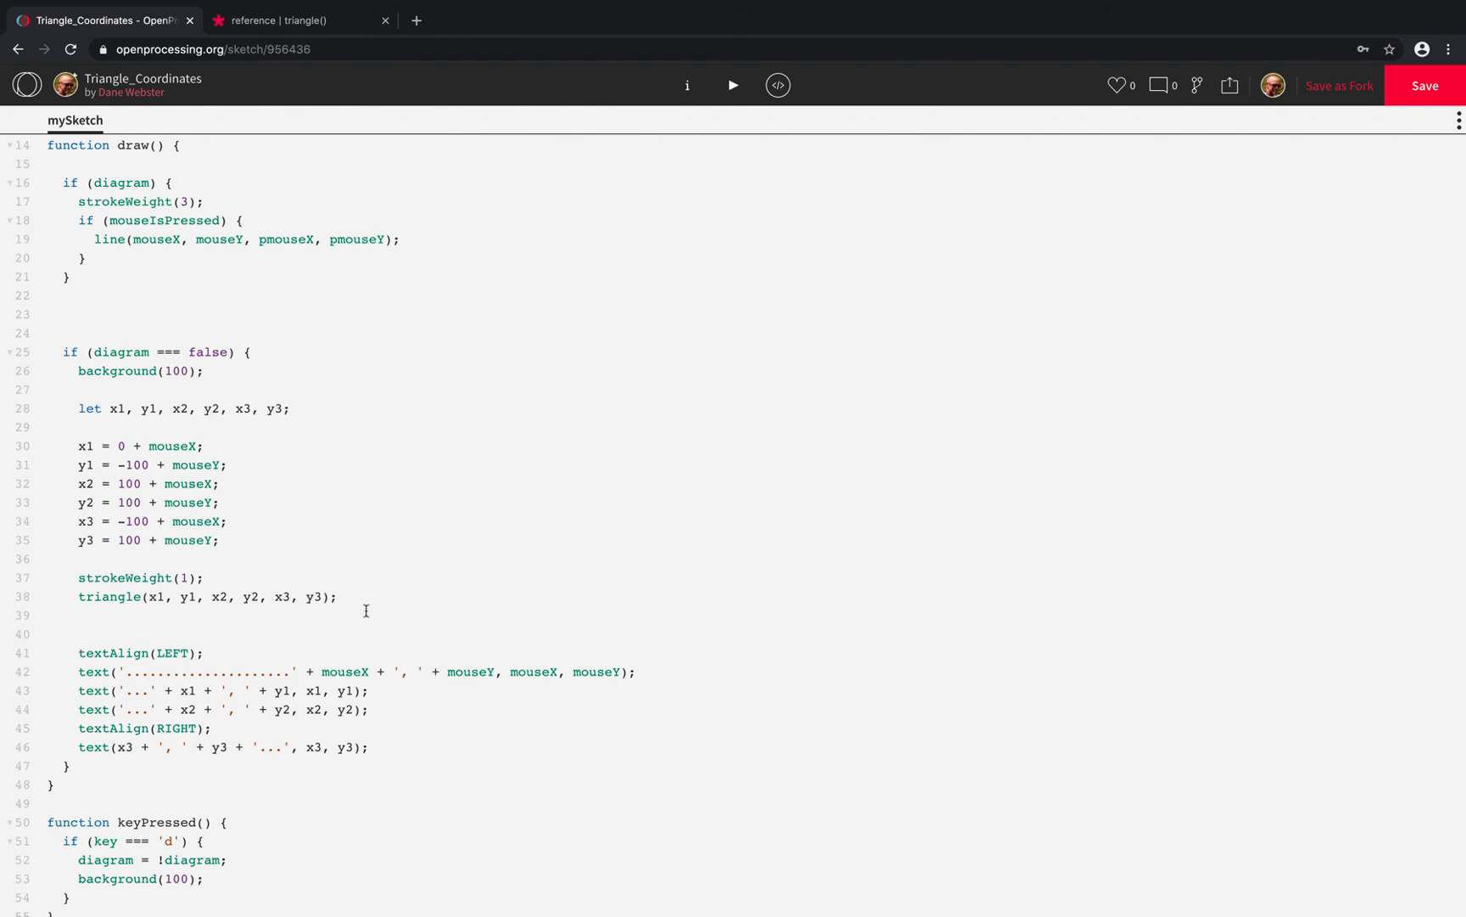
mouse_move(256, 493)
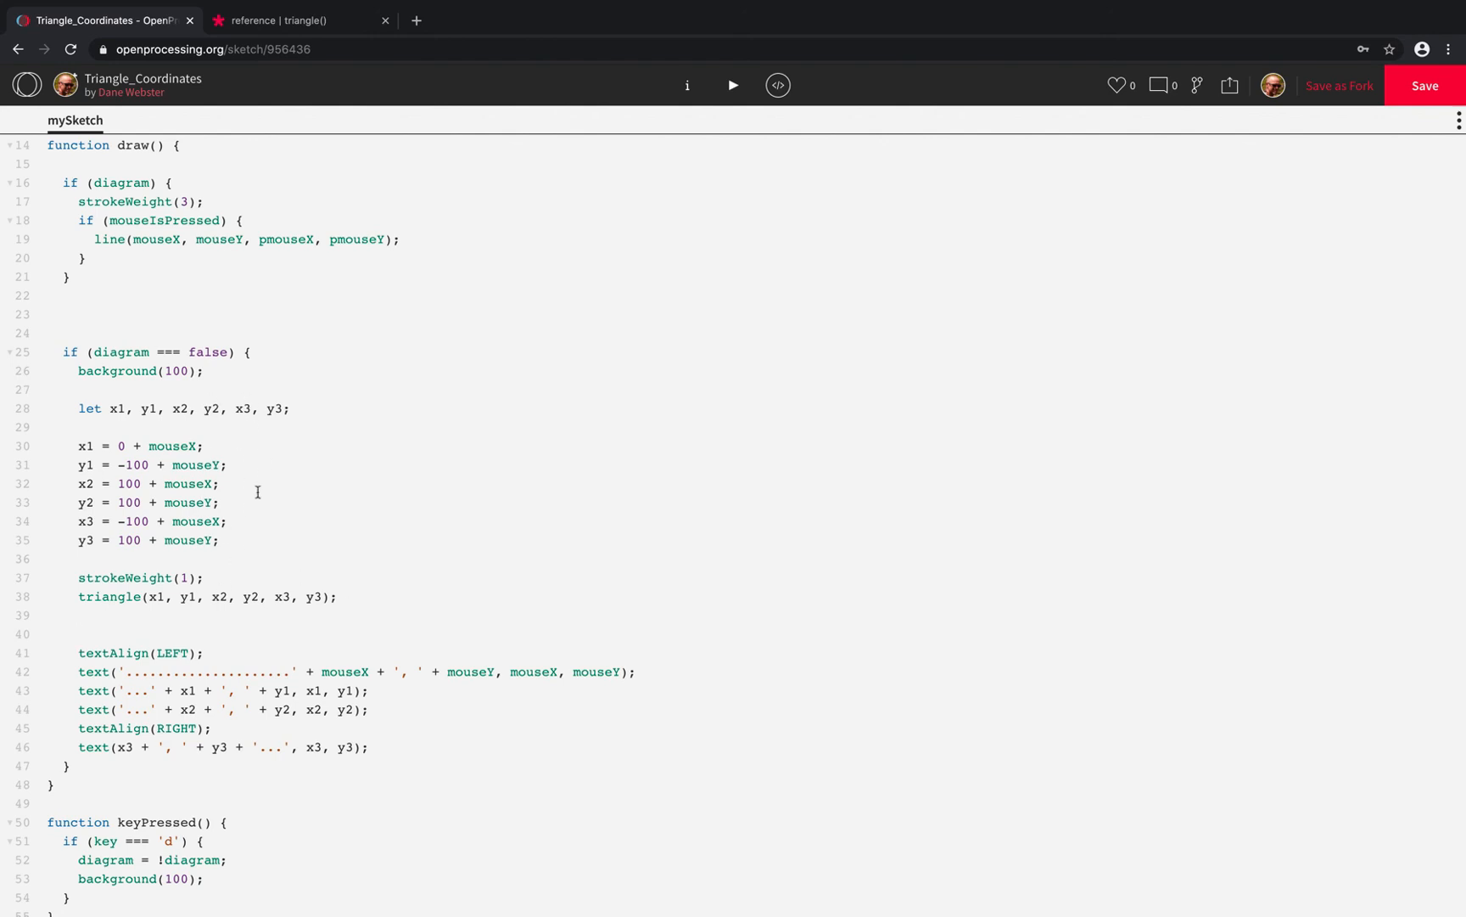
mouse_move(224, 552)
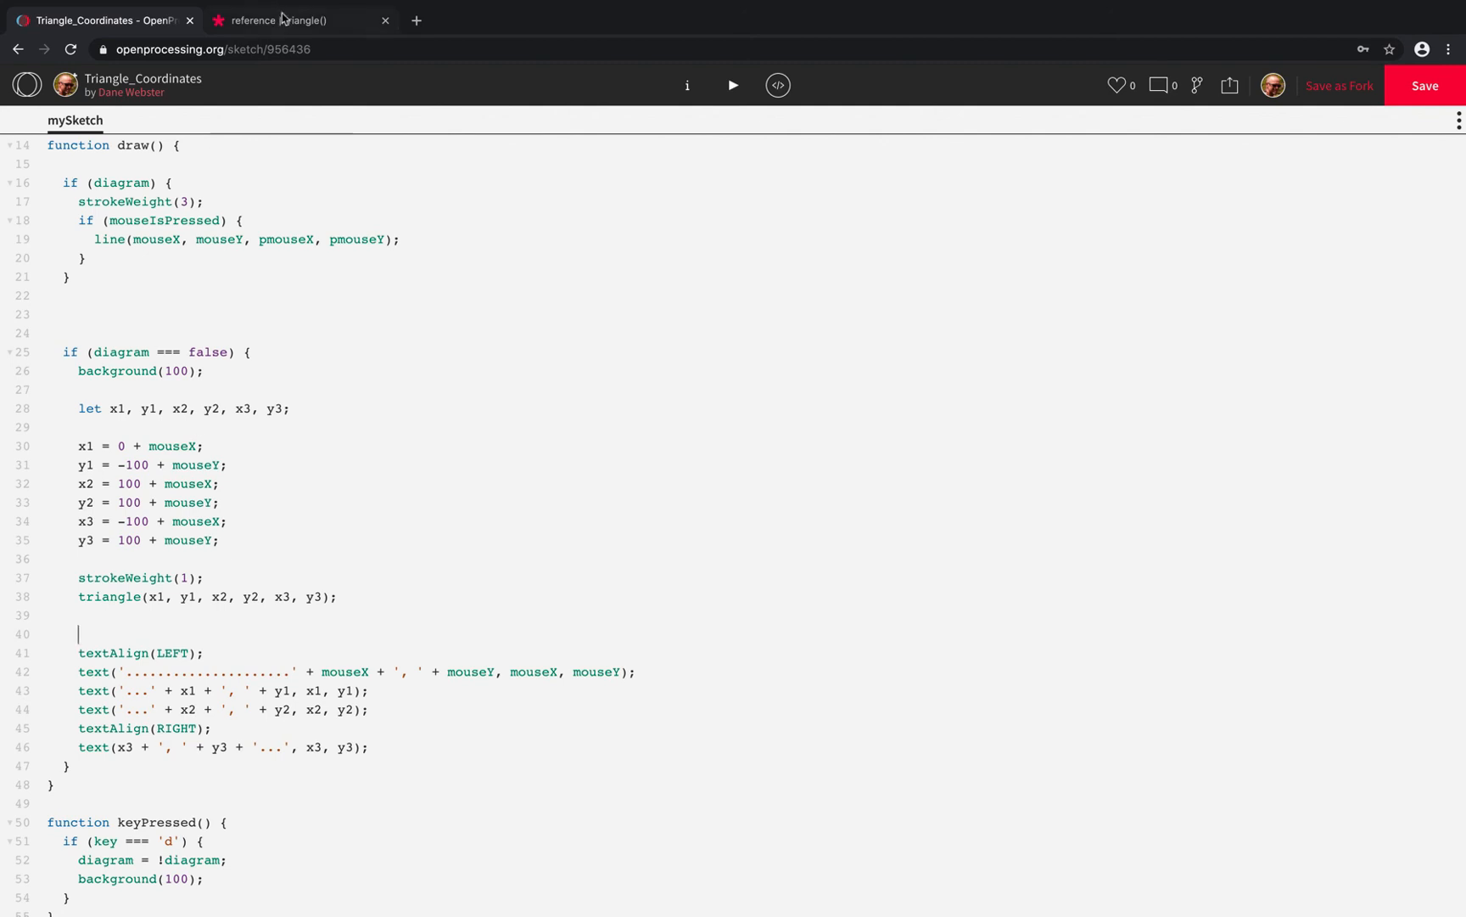
click(299, 20)
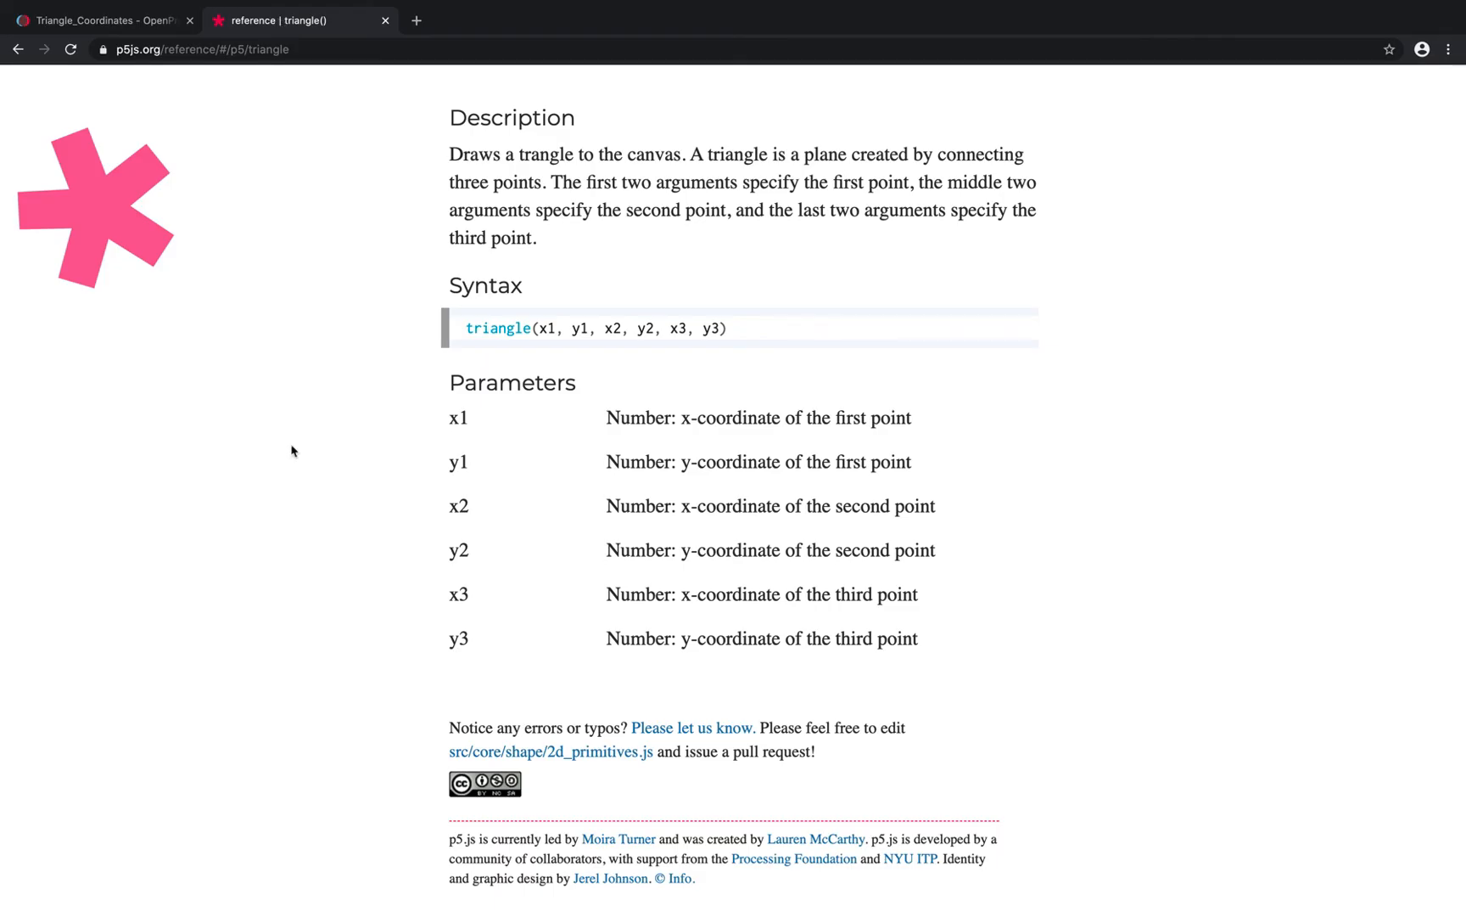
scroll(up, 3)
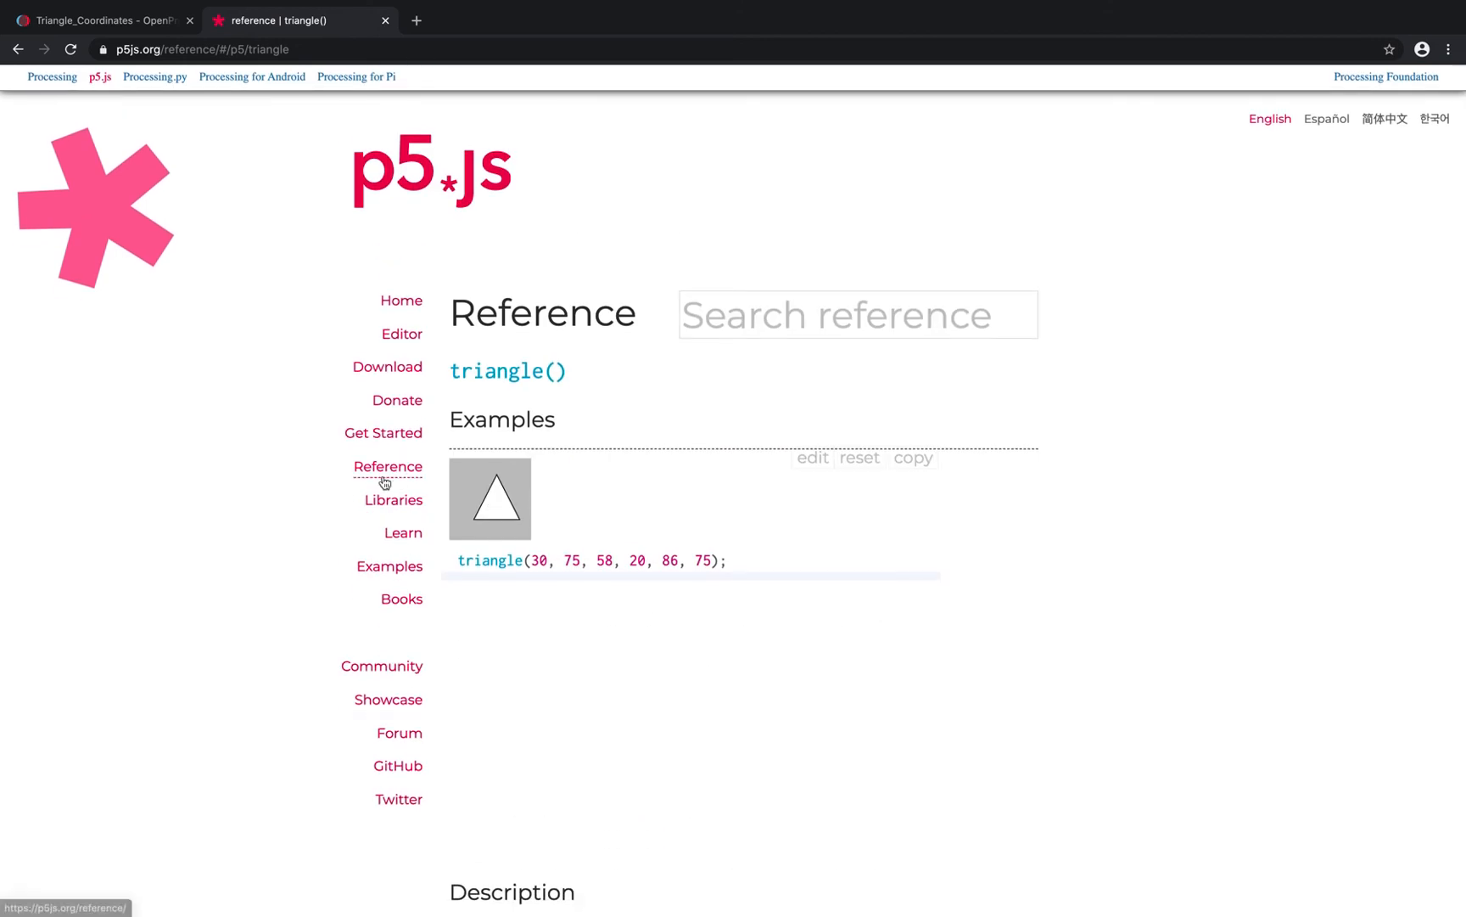
click(387, 465)
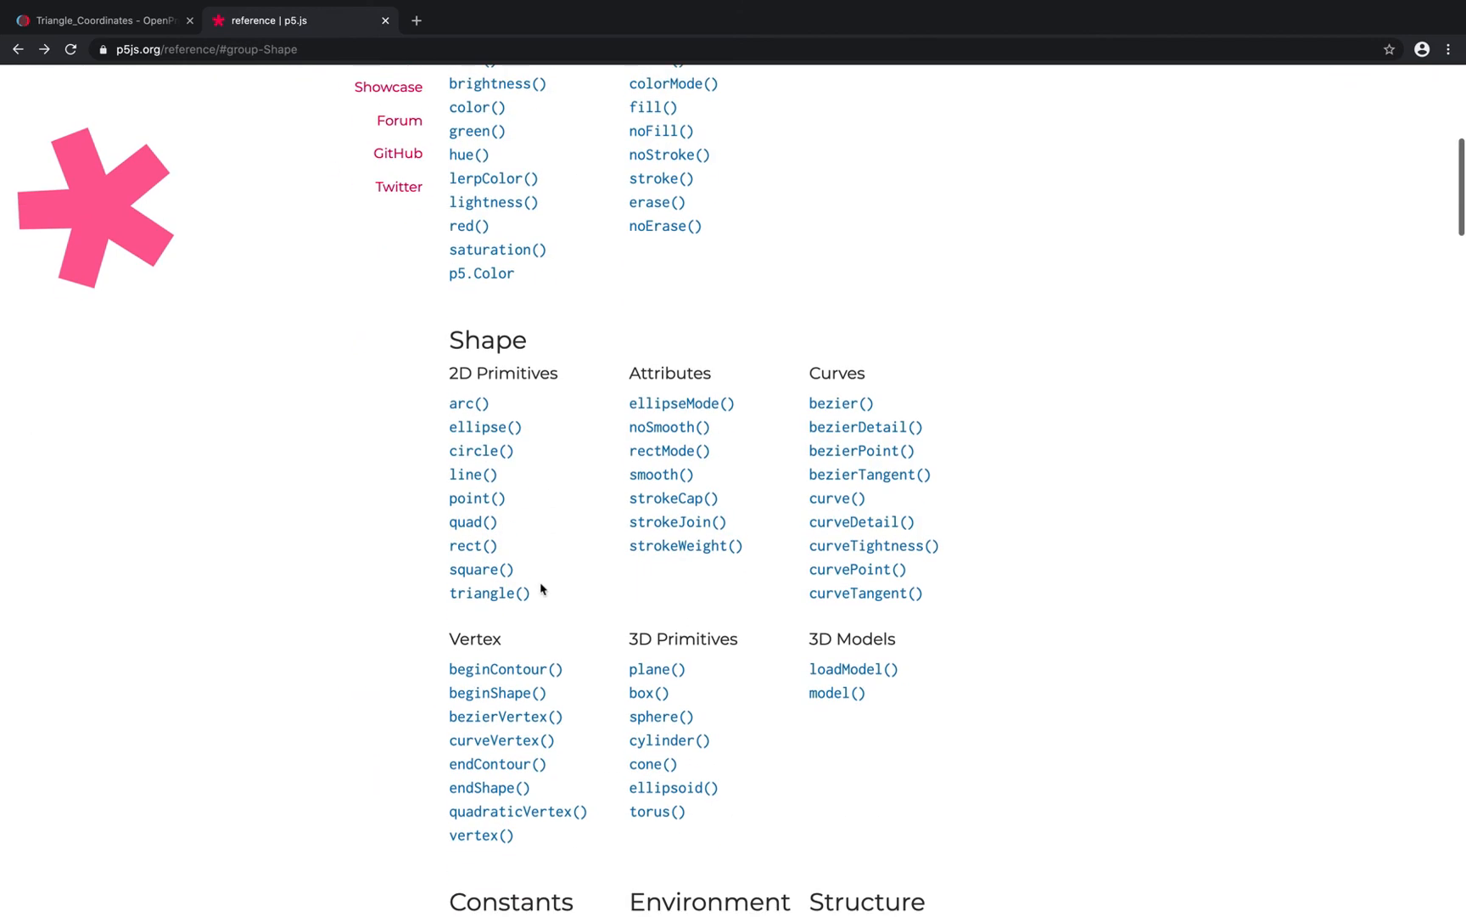
click(477, 497)
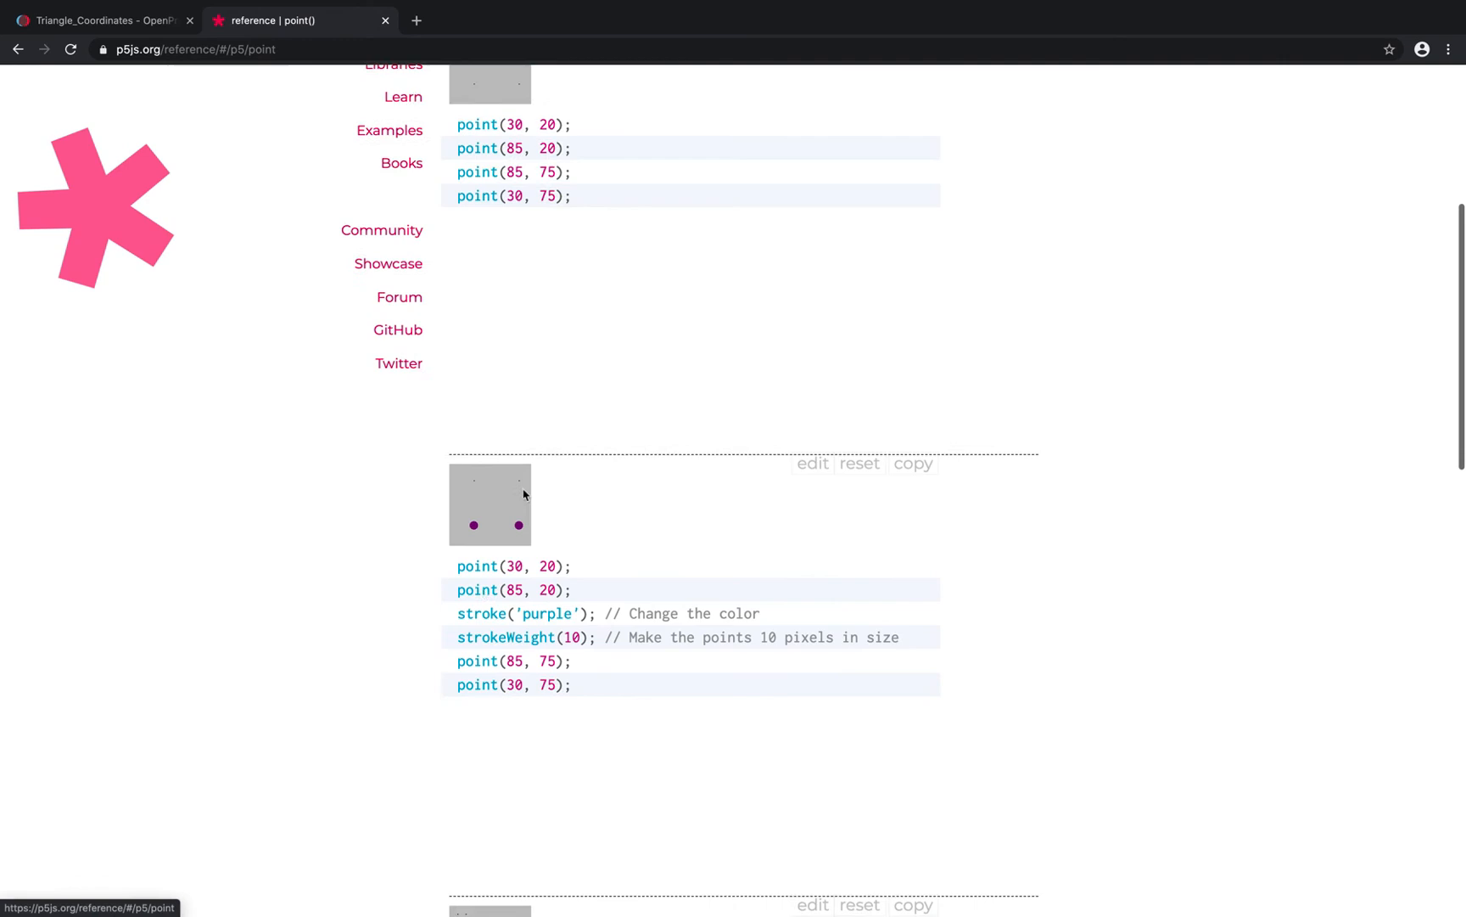
scroll(up, 3)
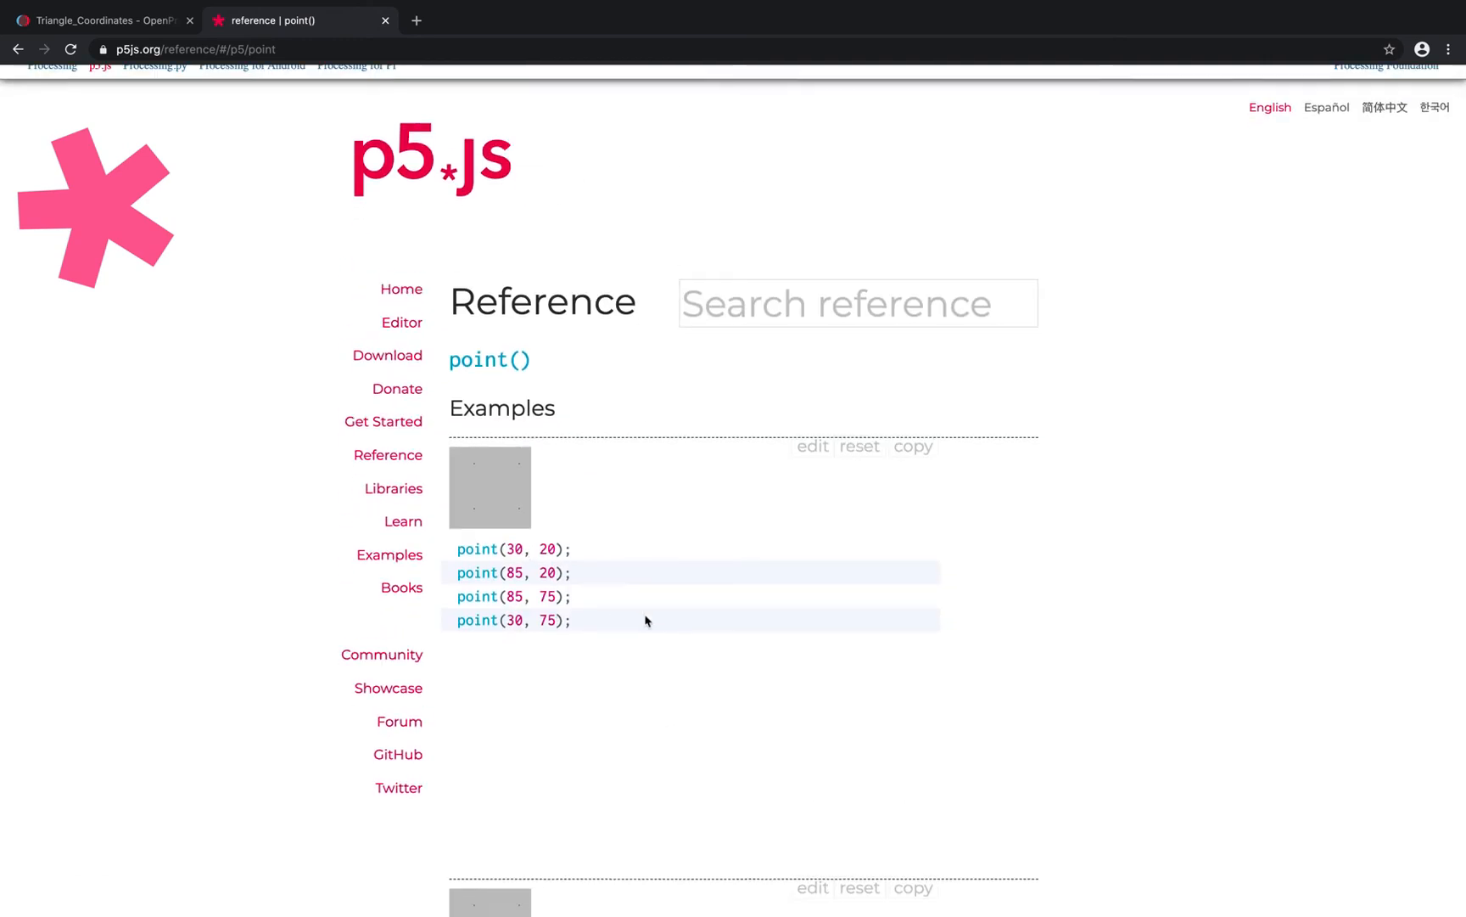
scroll(down, 3)
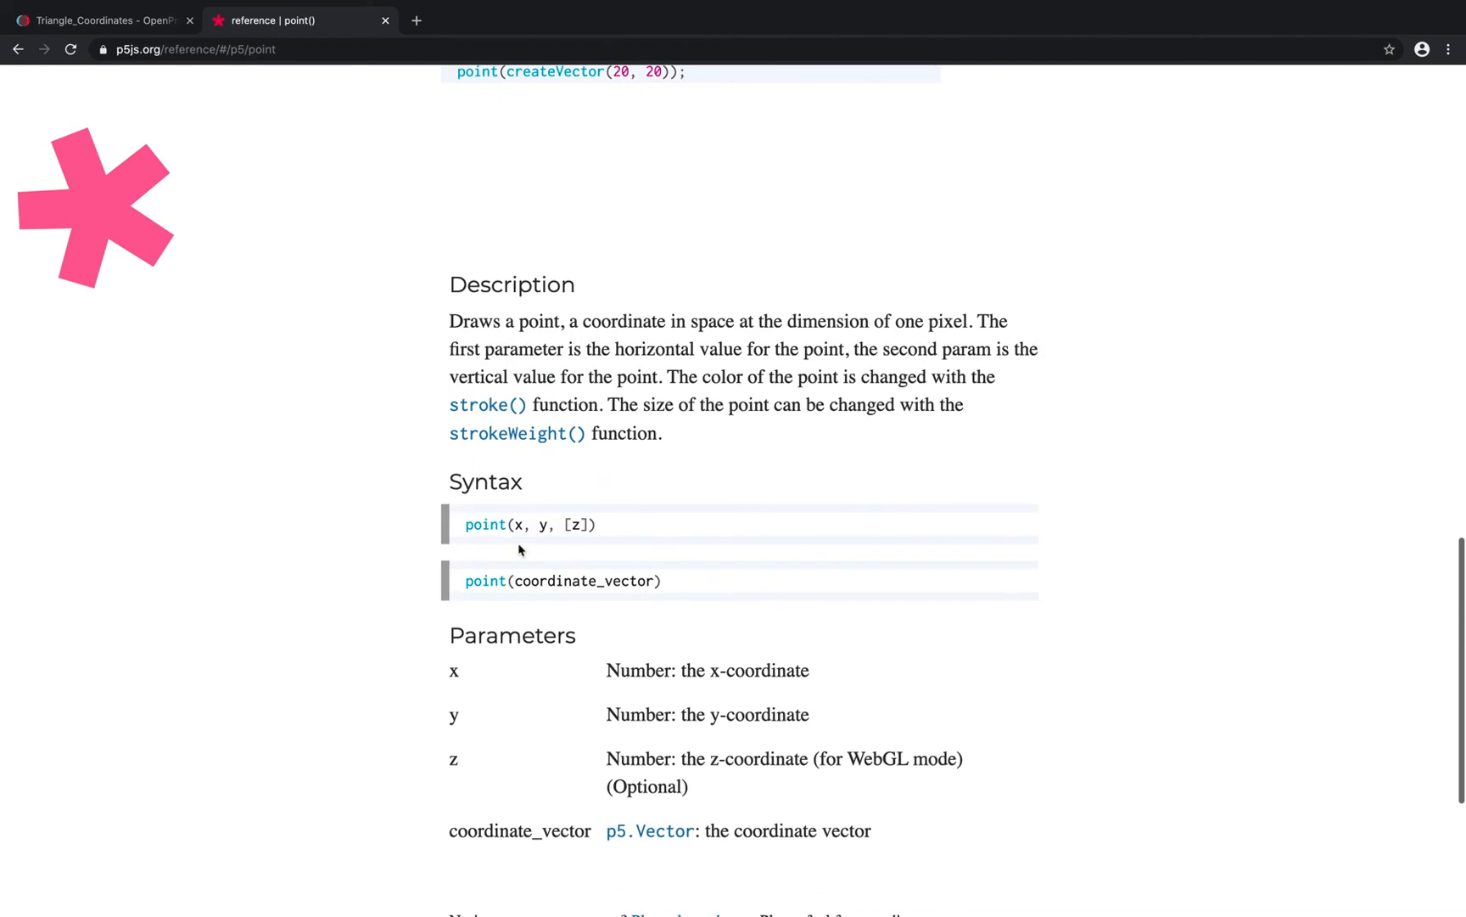
mouse_move(610, 545)
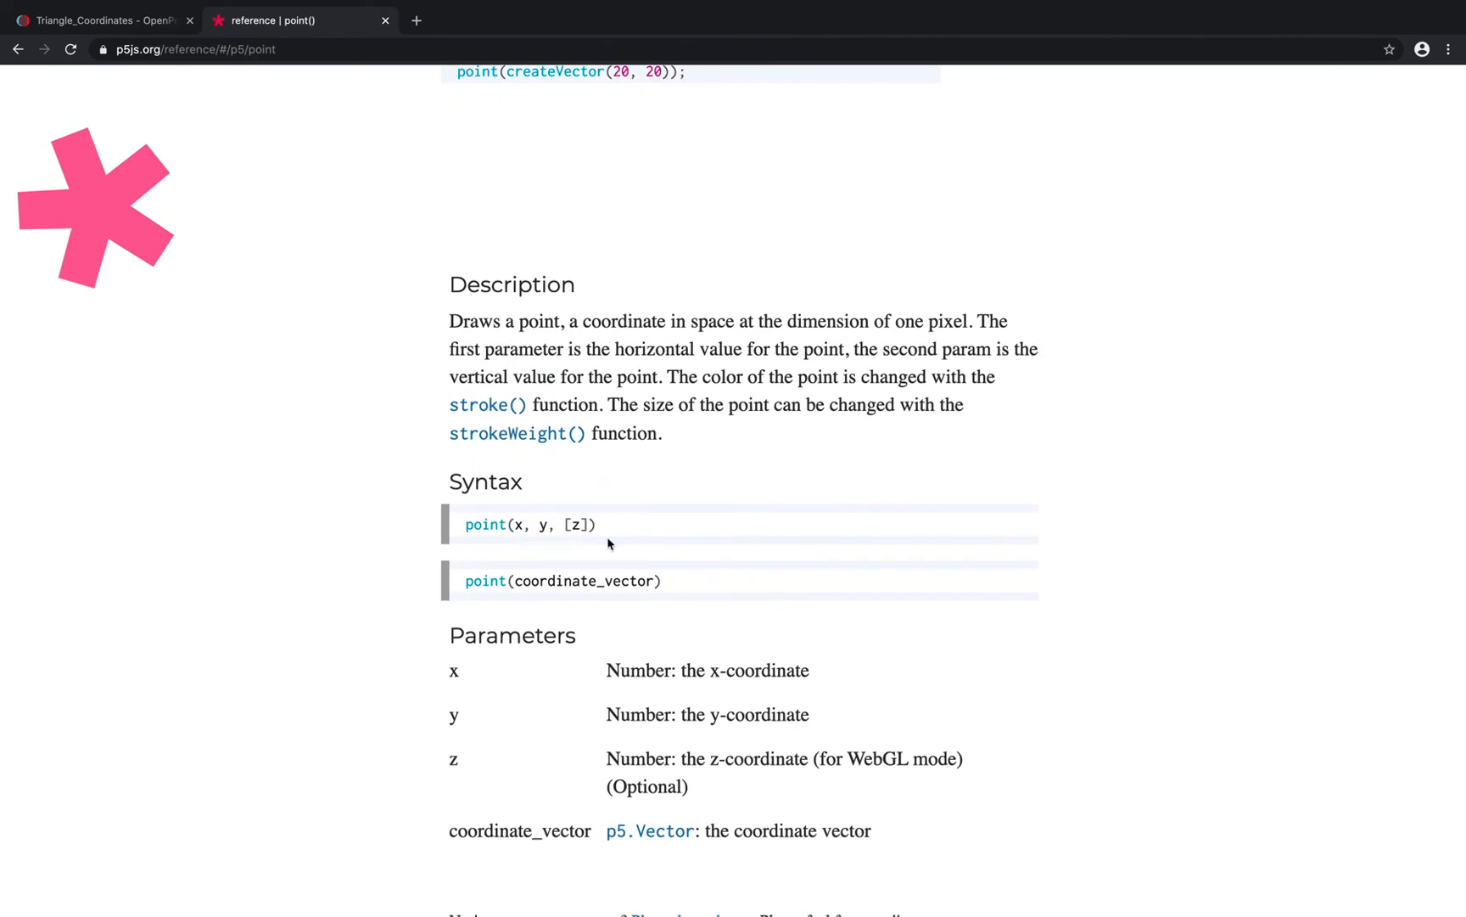
mouse_move(612, 550)
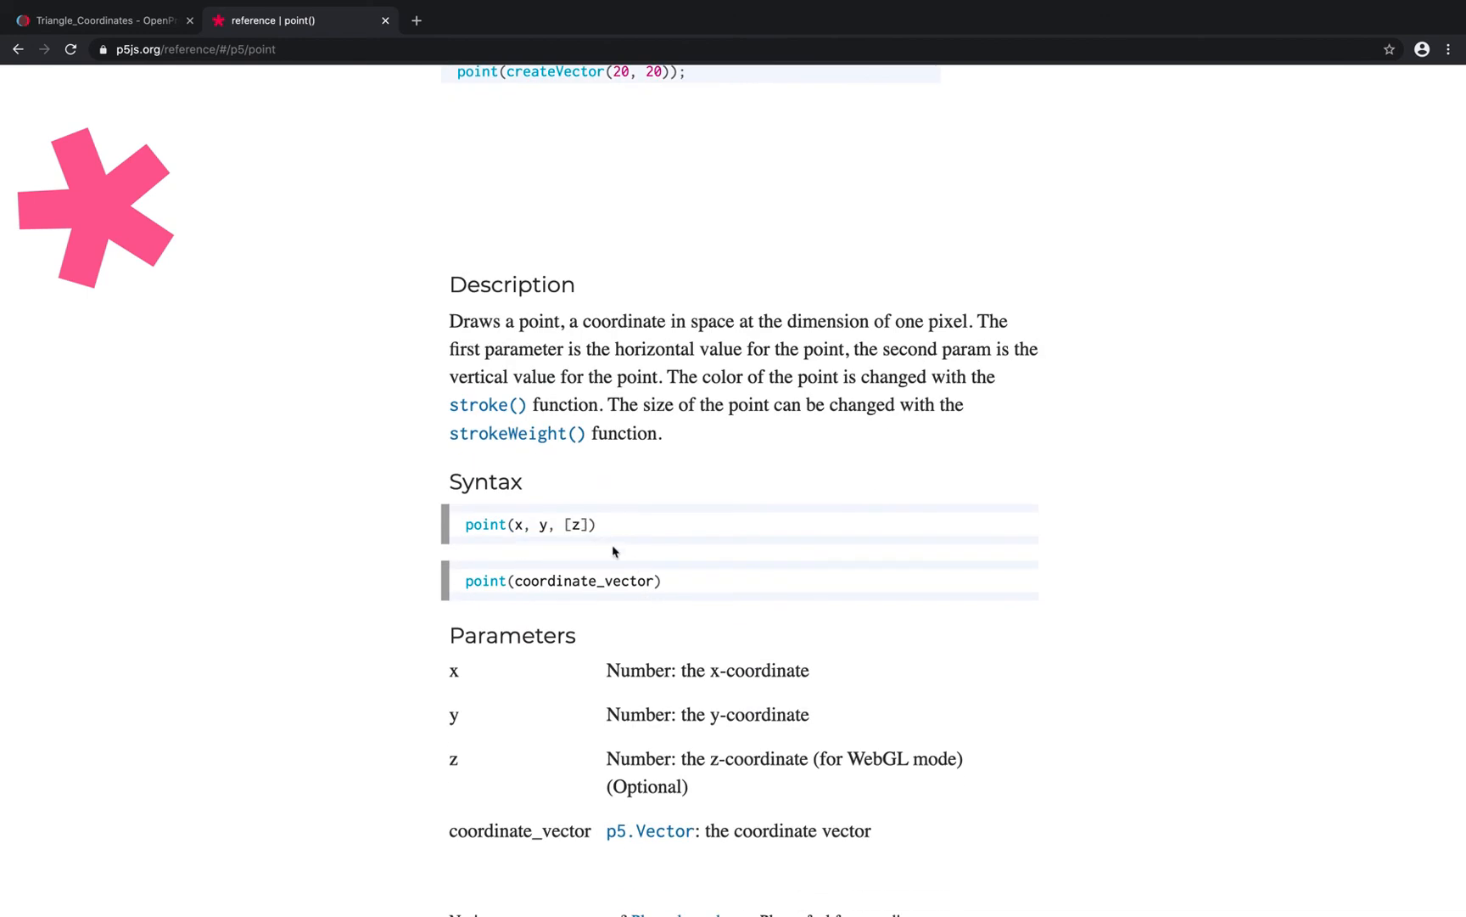
click(19, 49)
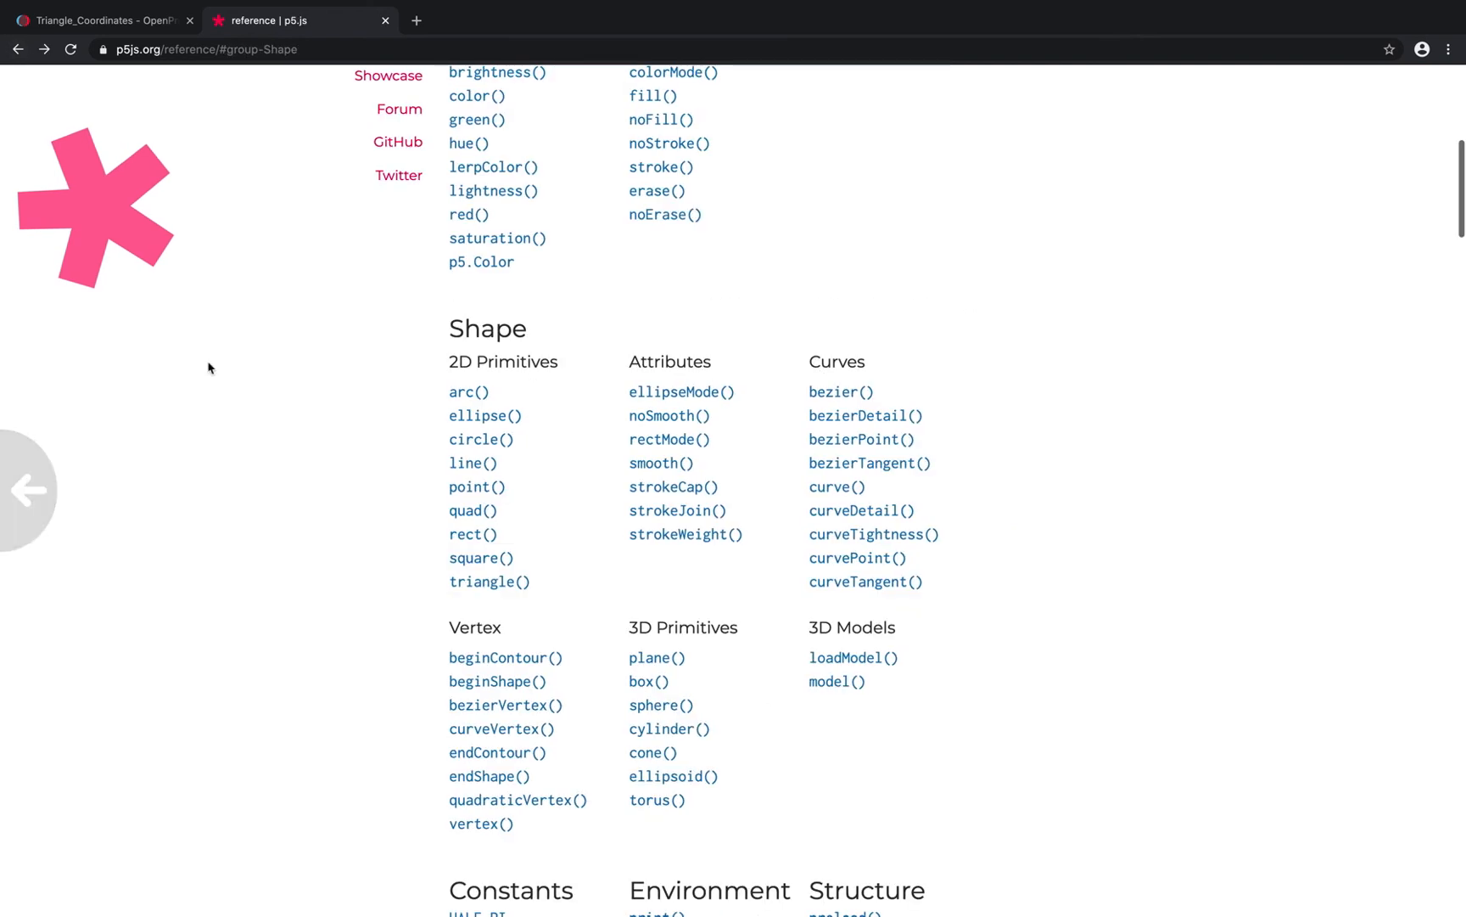
mouse_move(424, 580)
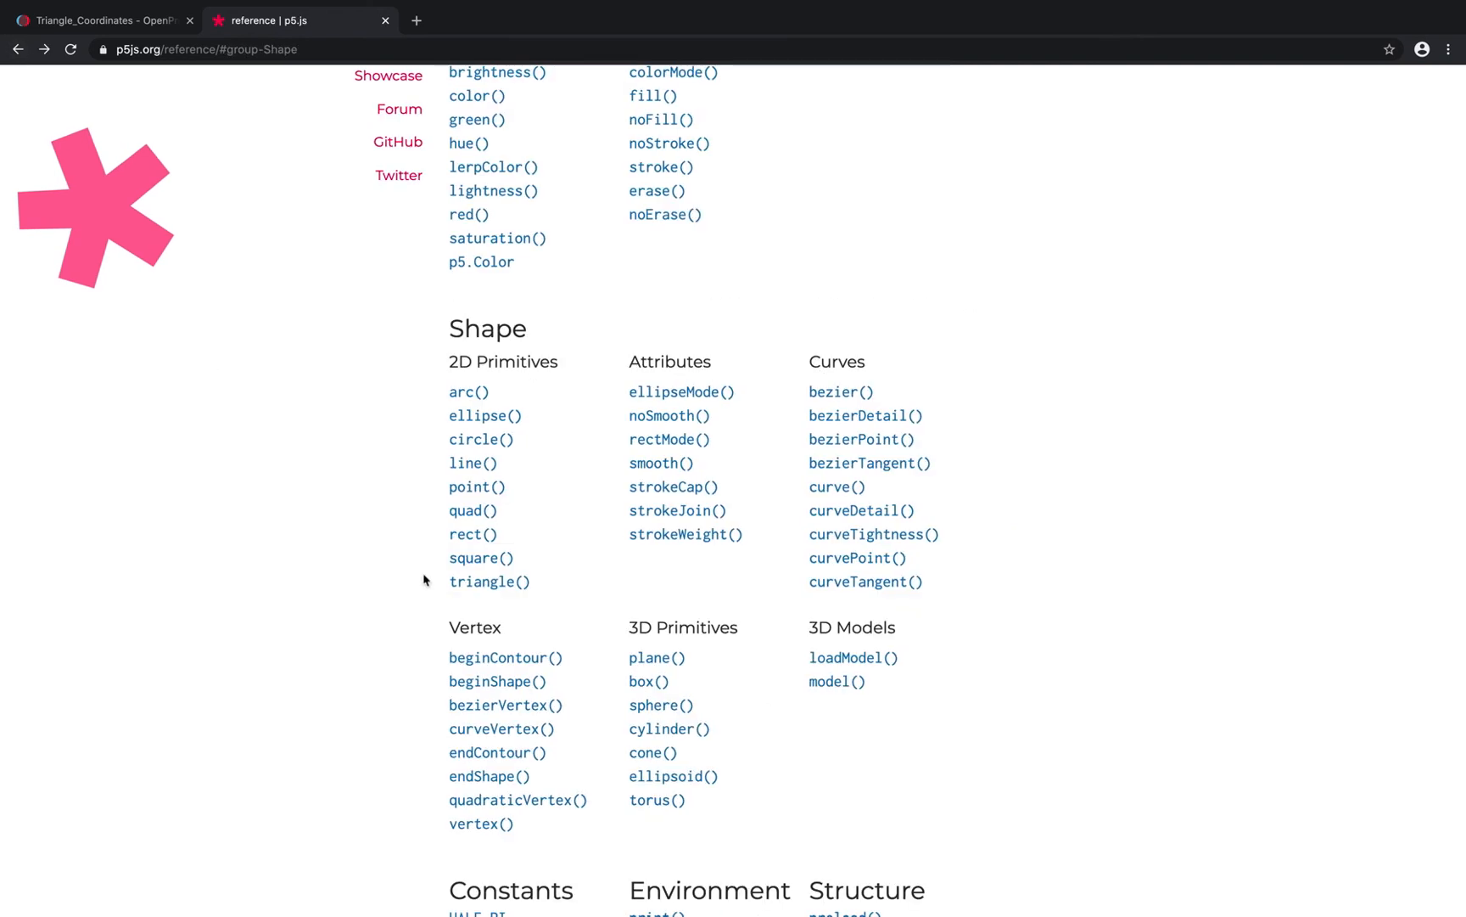
click(473, 461)
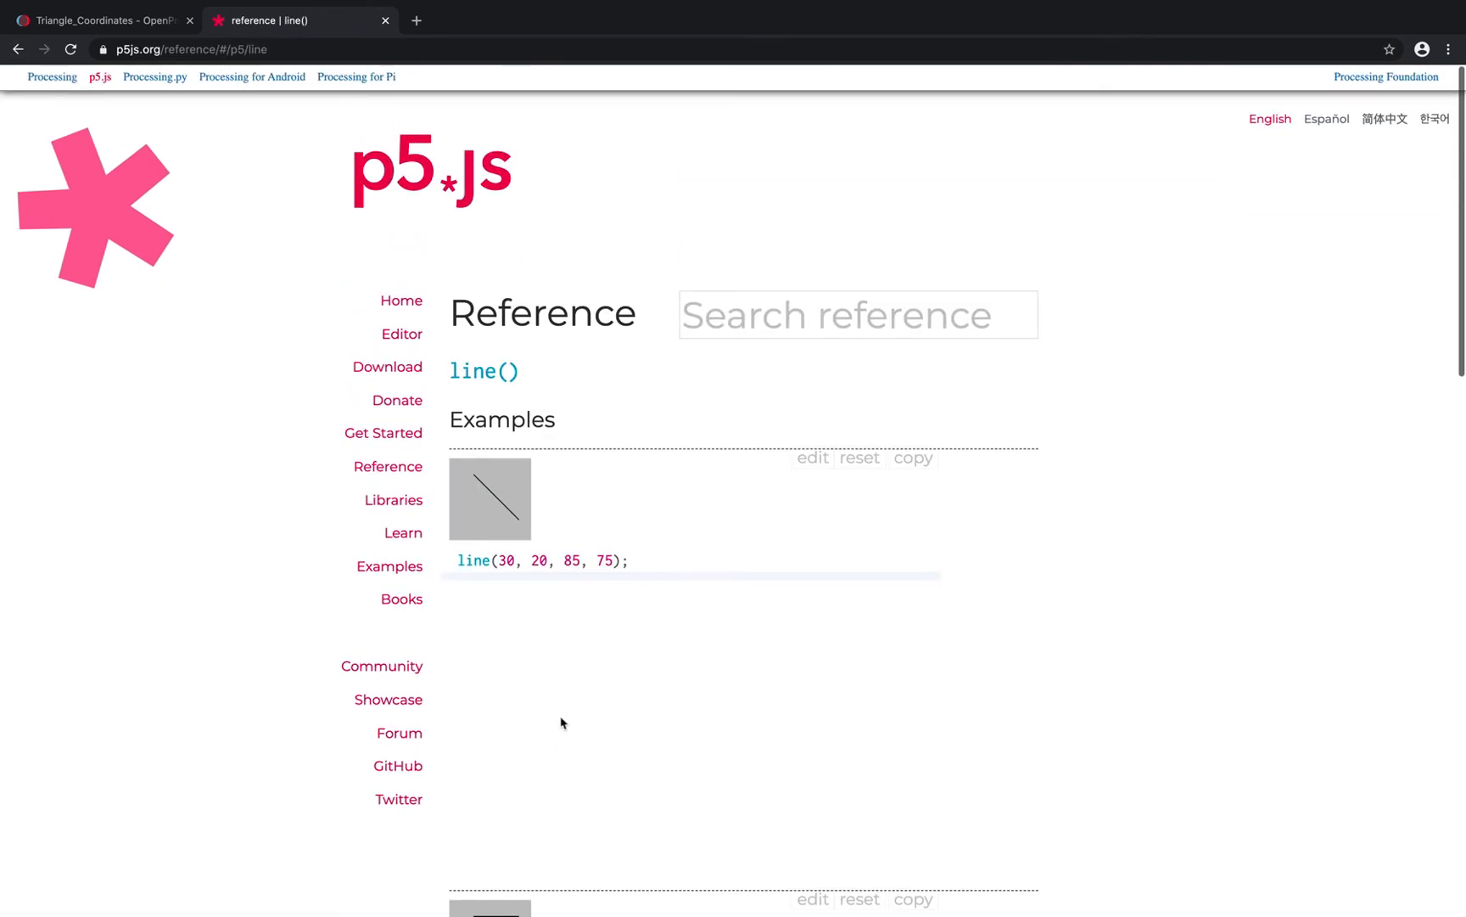
scroll(down, 3)
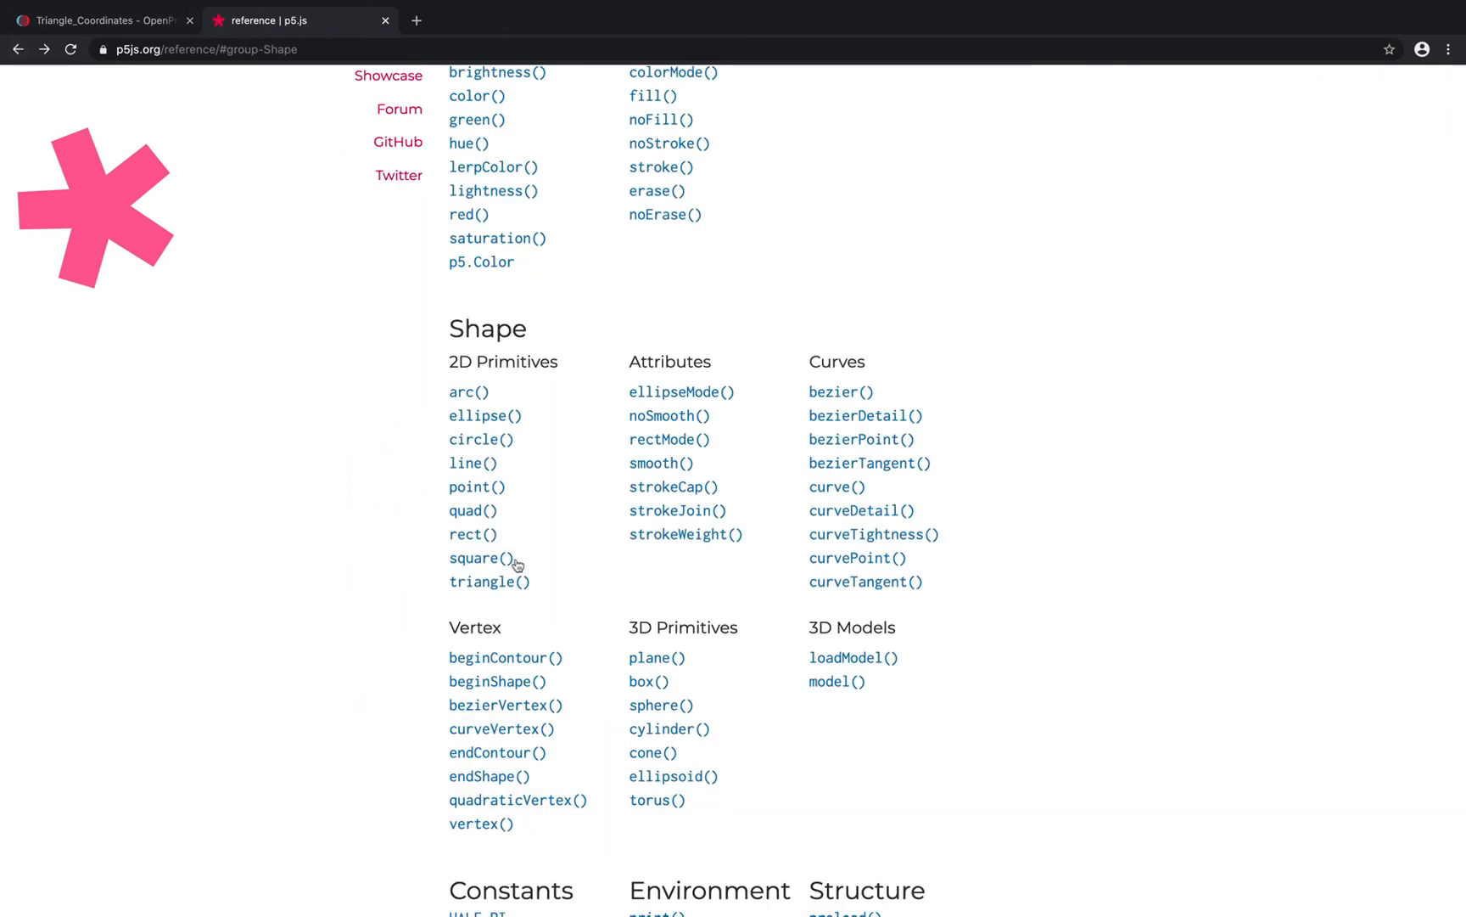
click(489, 581)
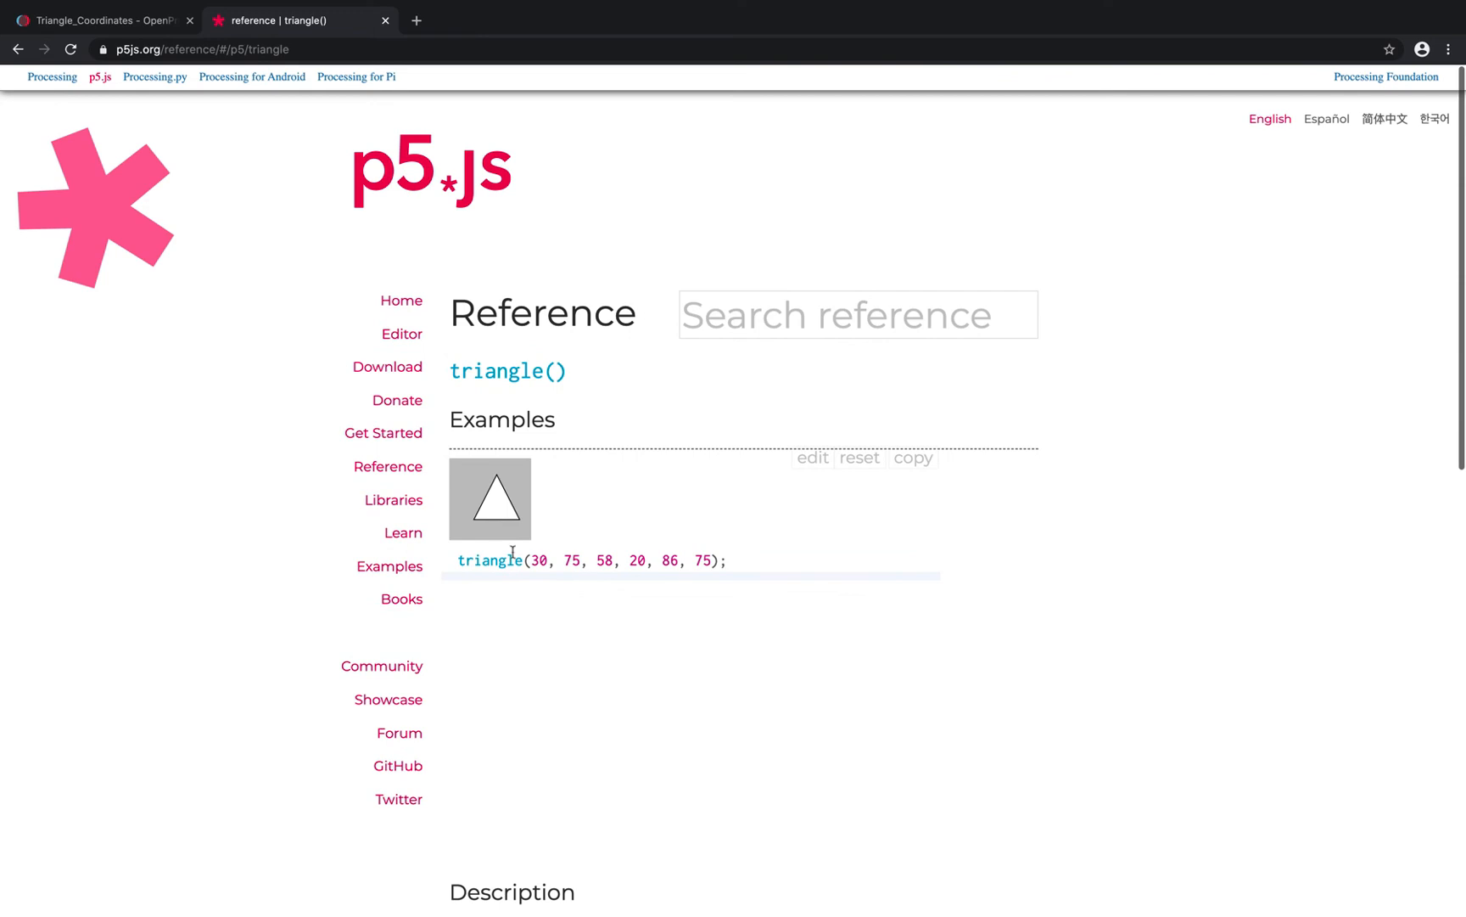
mouse_move(501, 507)
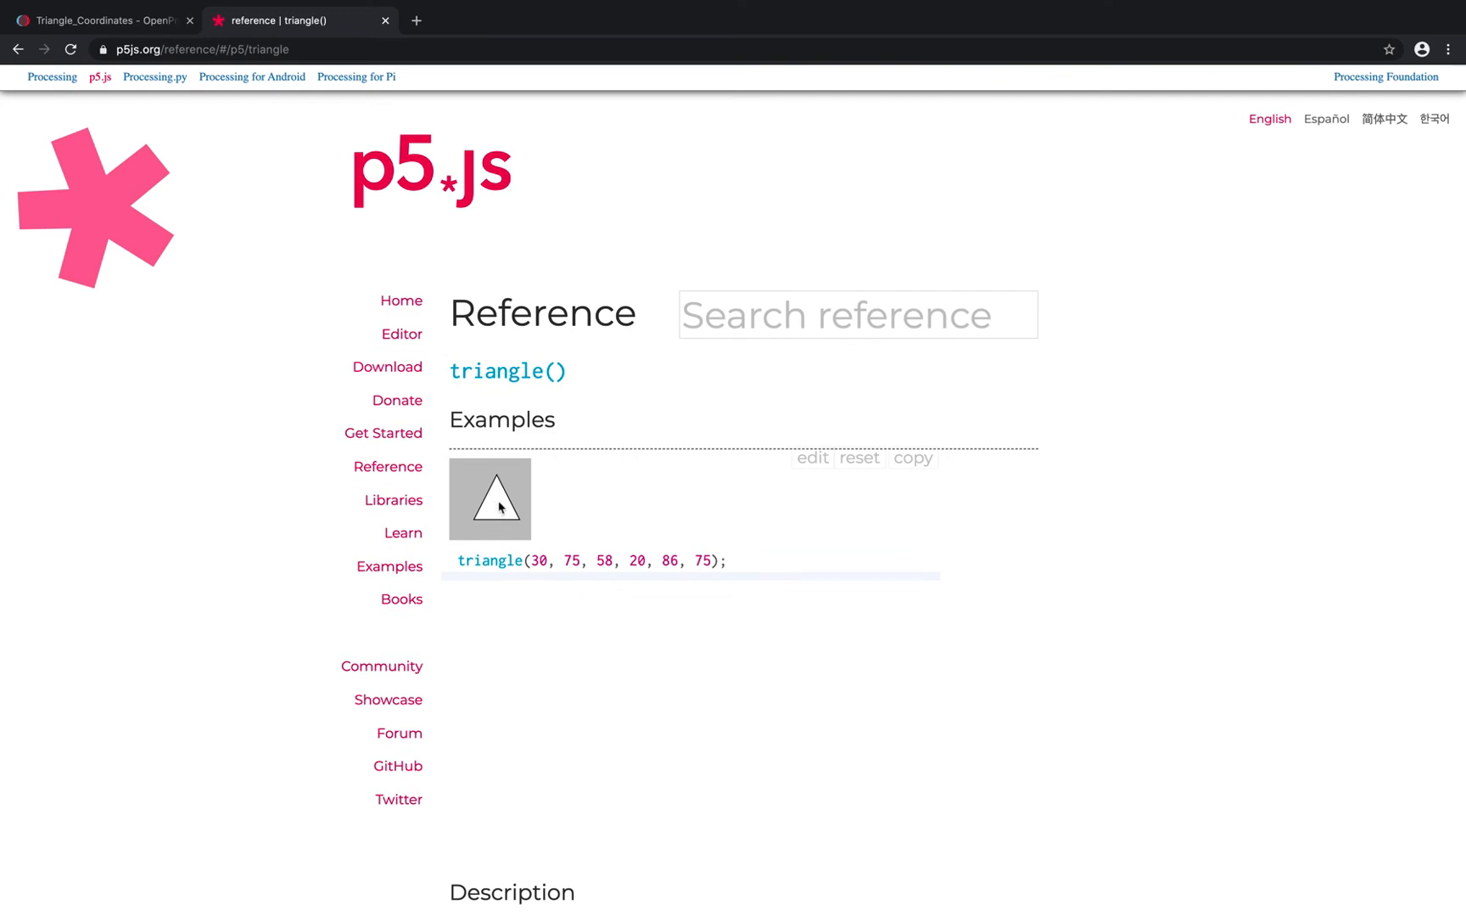
mouse_move(497, 511)
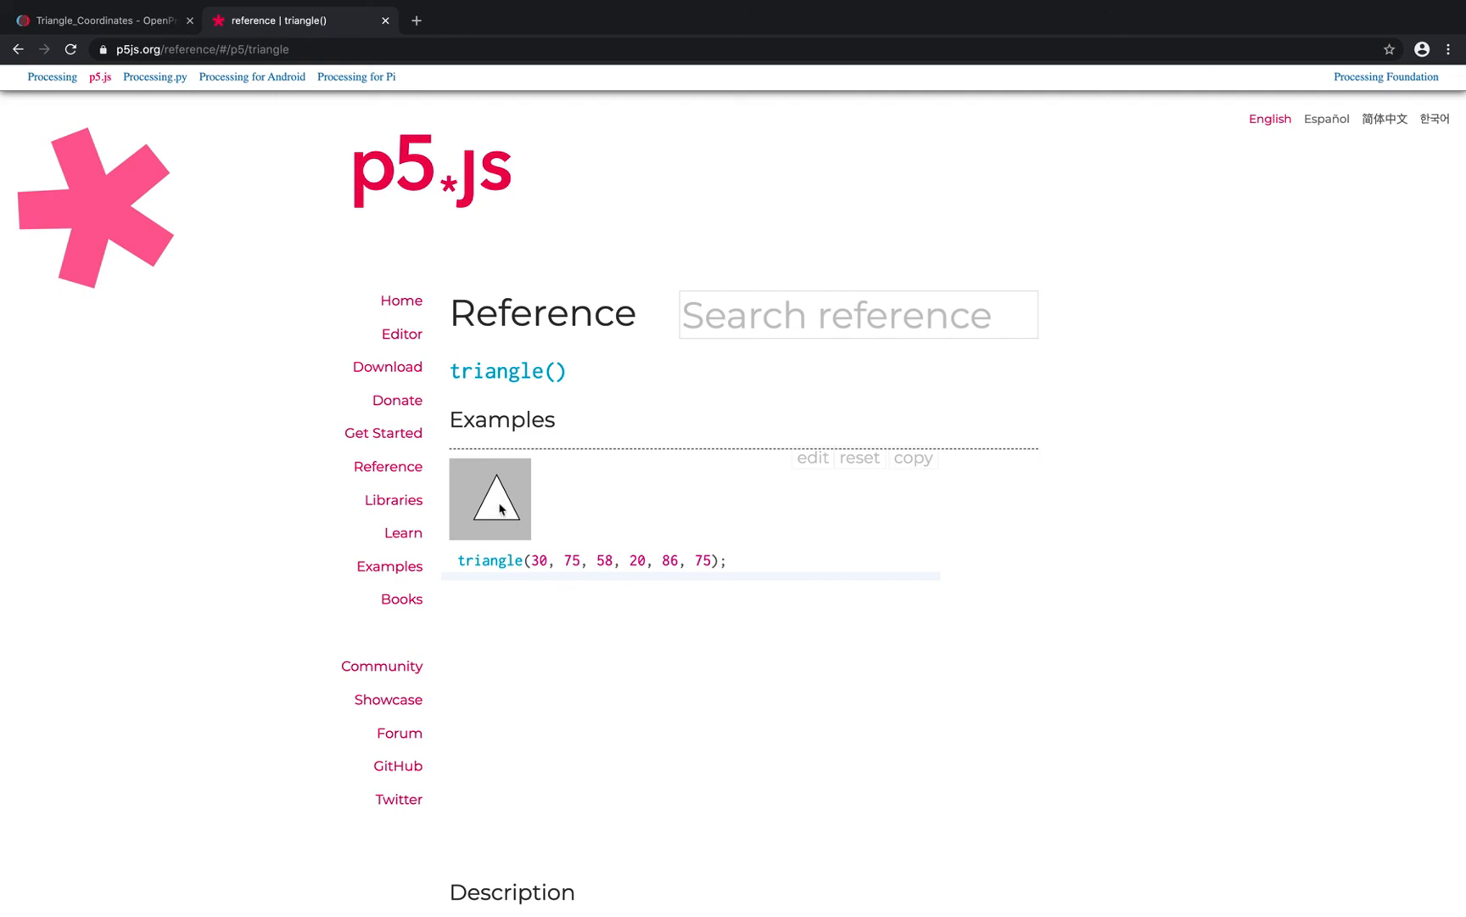
mouse_move(501, 482)
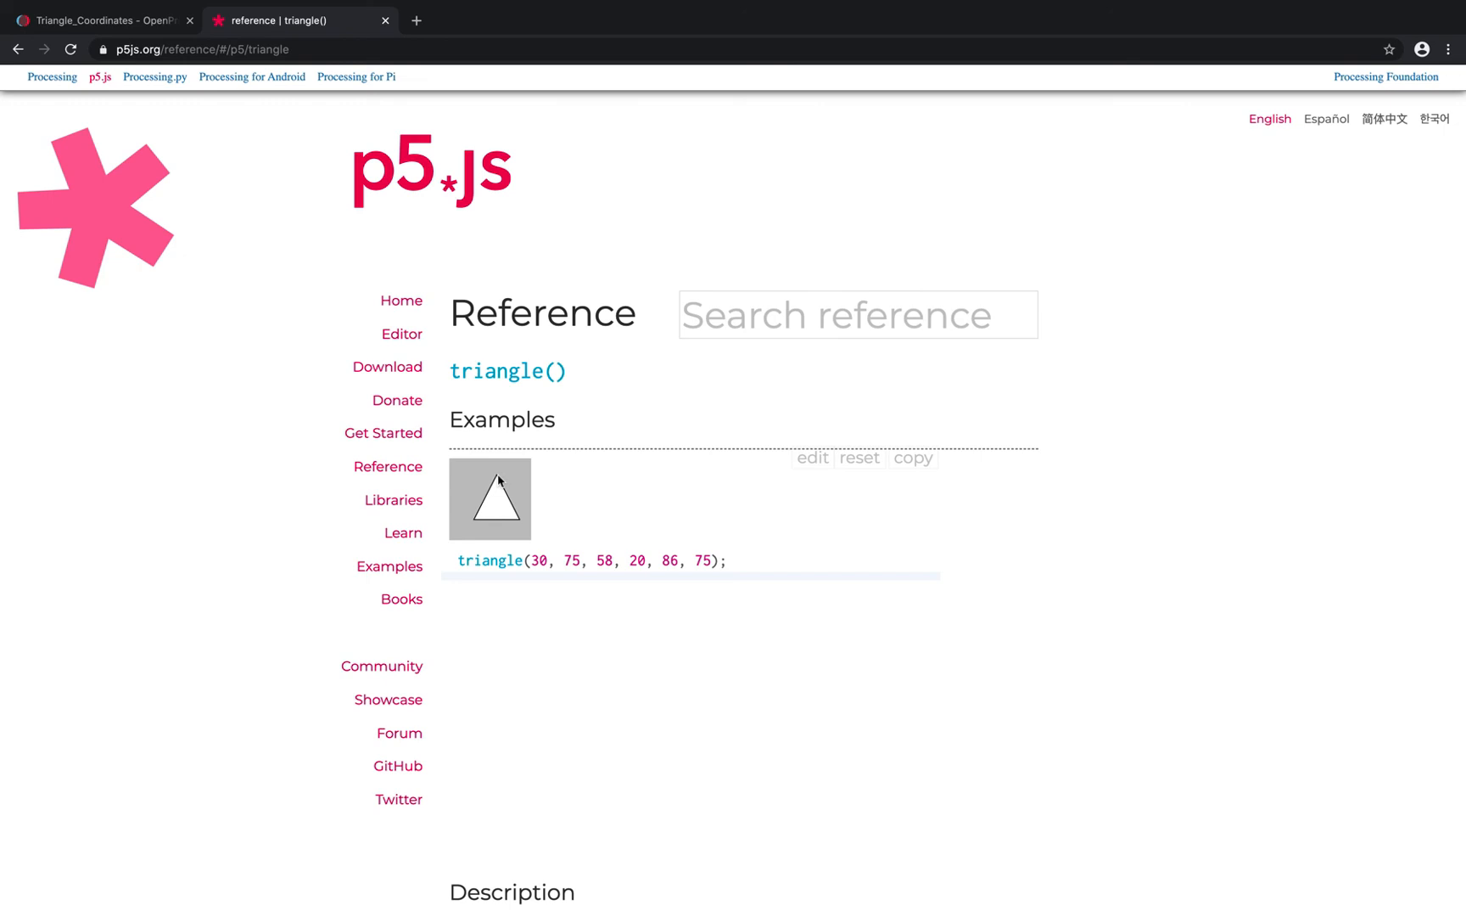
mouse_move(859, 459)
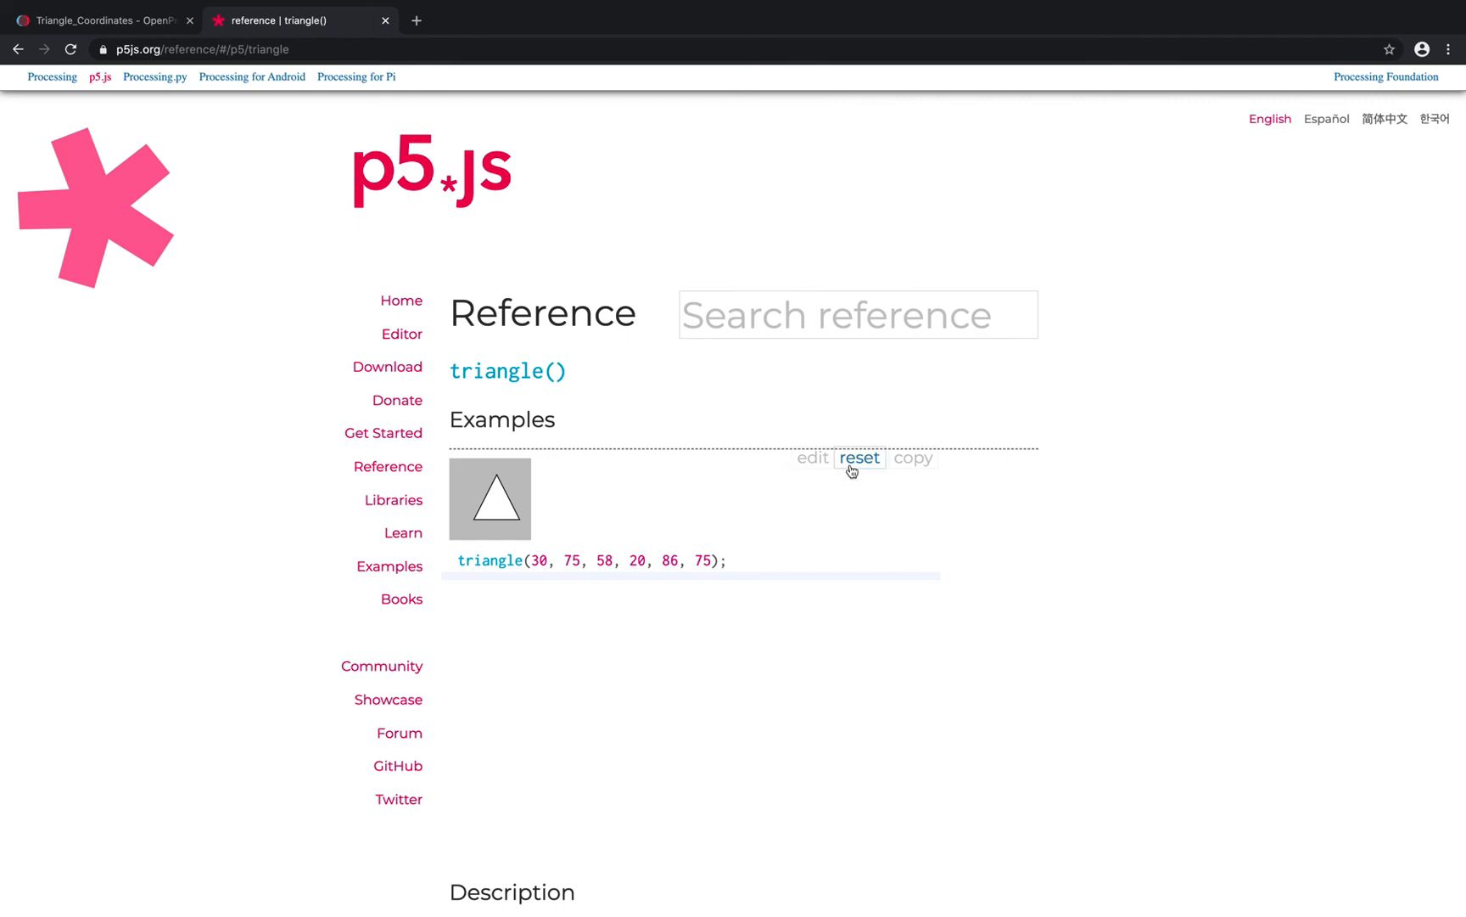
mouse_move(560, 567)
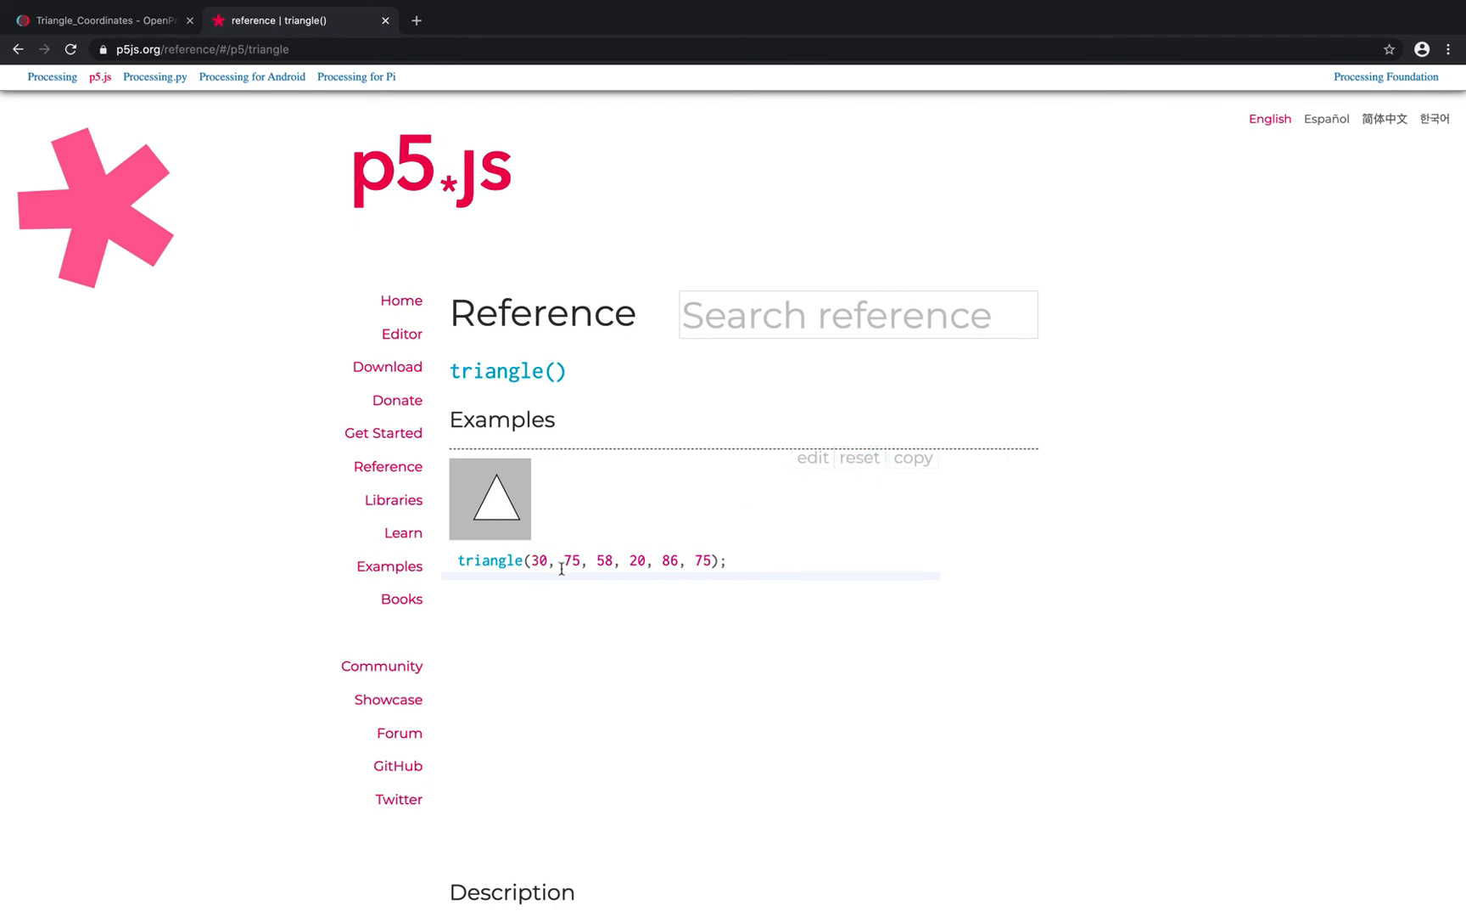
mouse_move(611, 582)
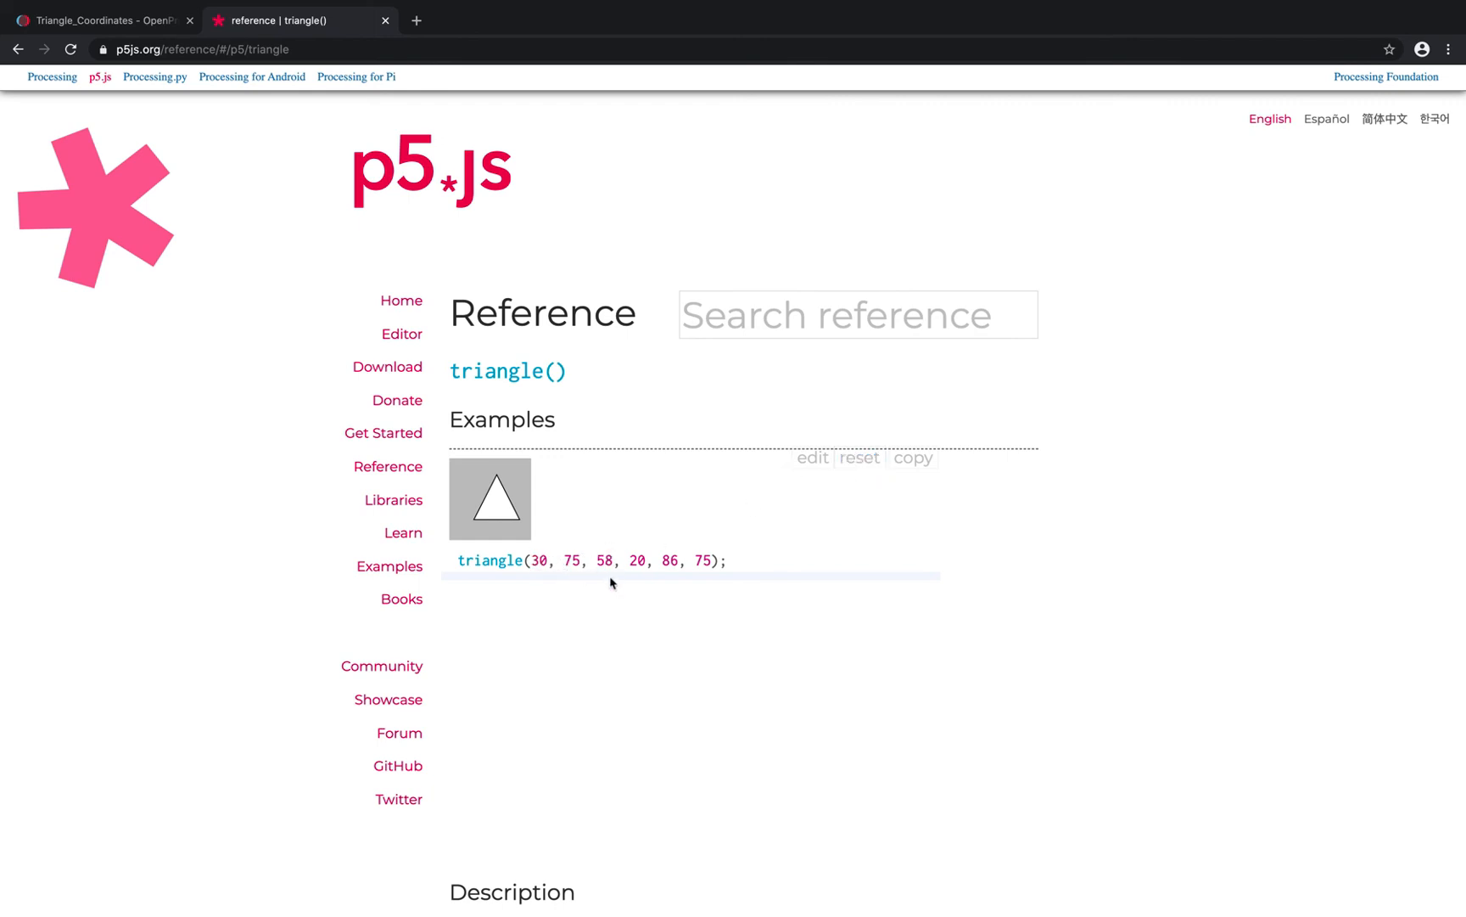
mouse_move(538, 448)
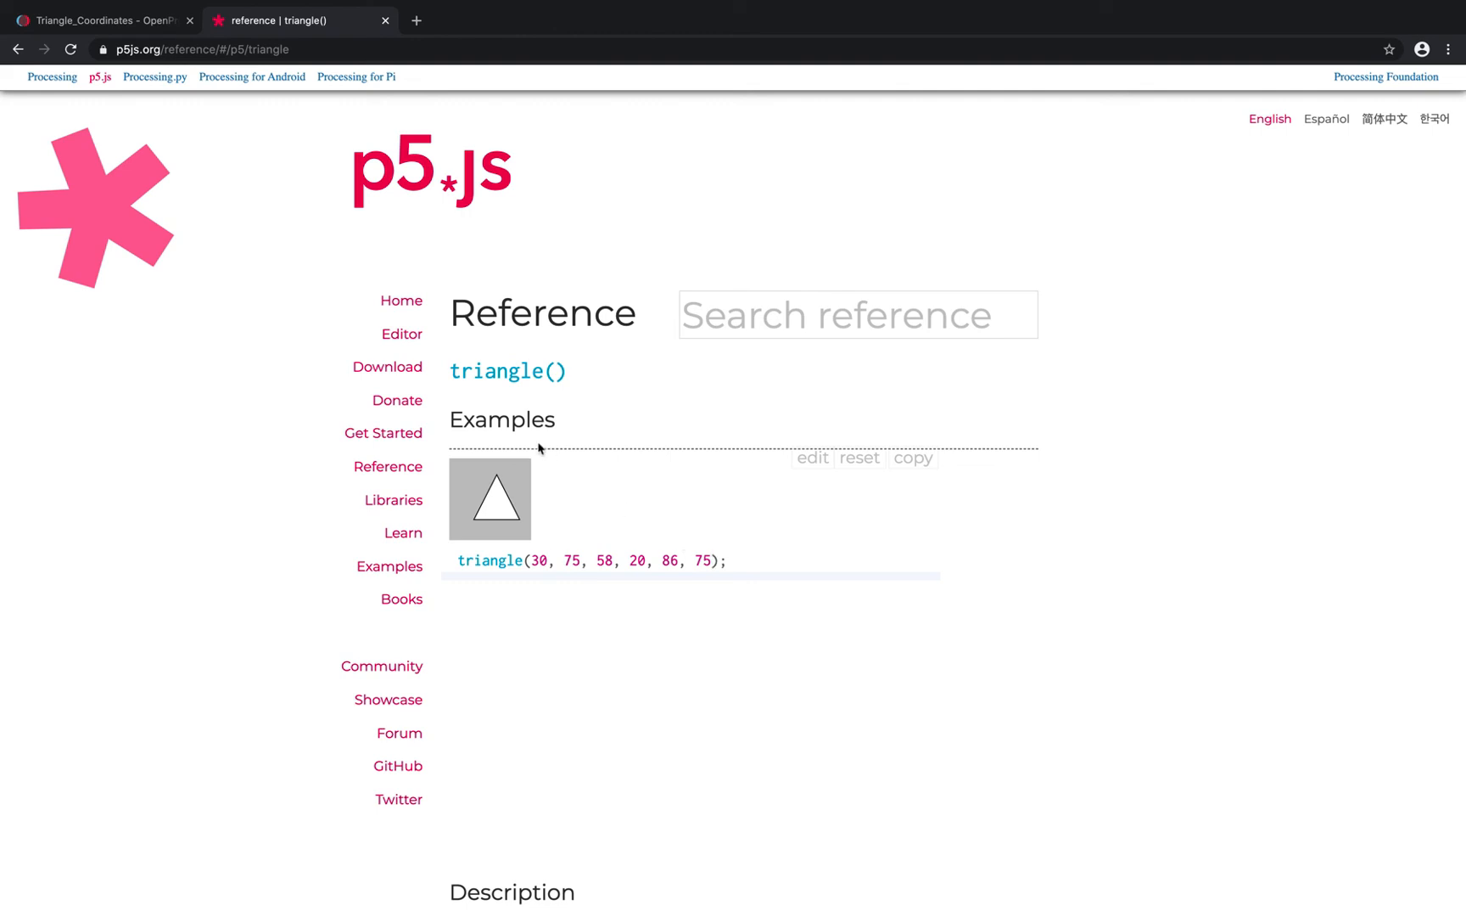
mouse_move(458, 538)
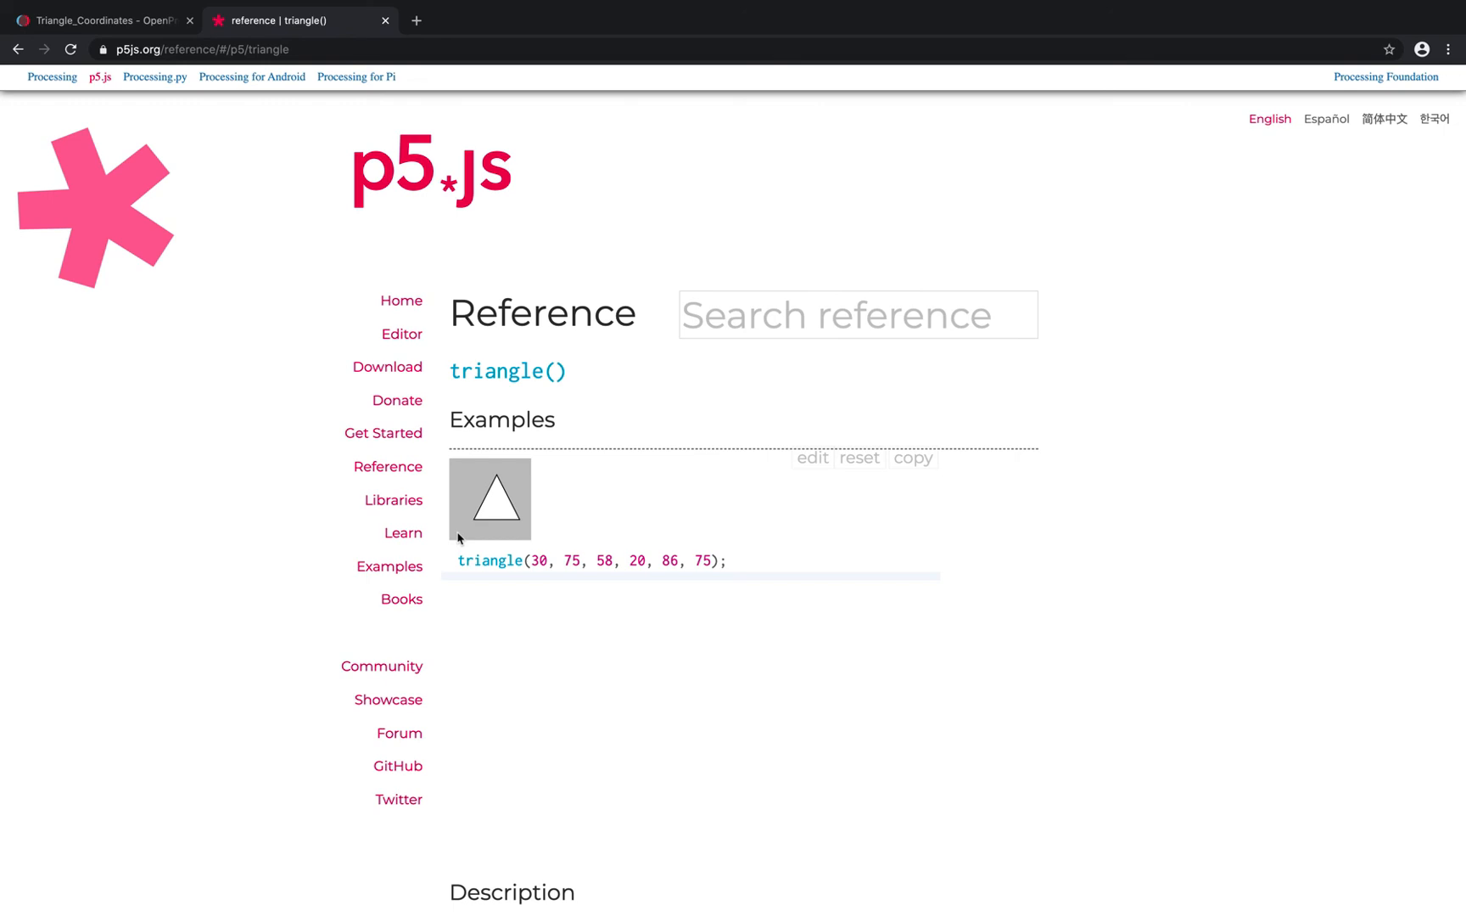
- Return to the Triangle_Coordinates sketch code in OpenProcessing
click(104, 20)
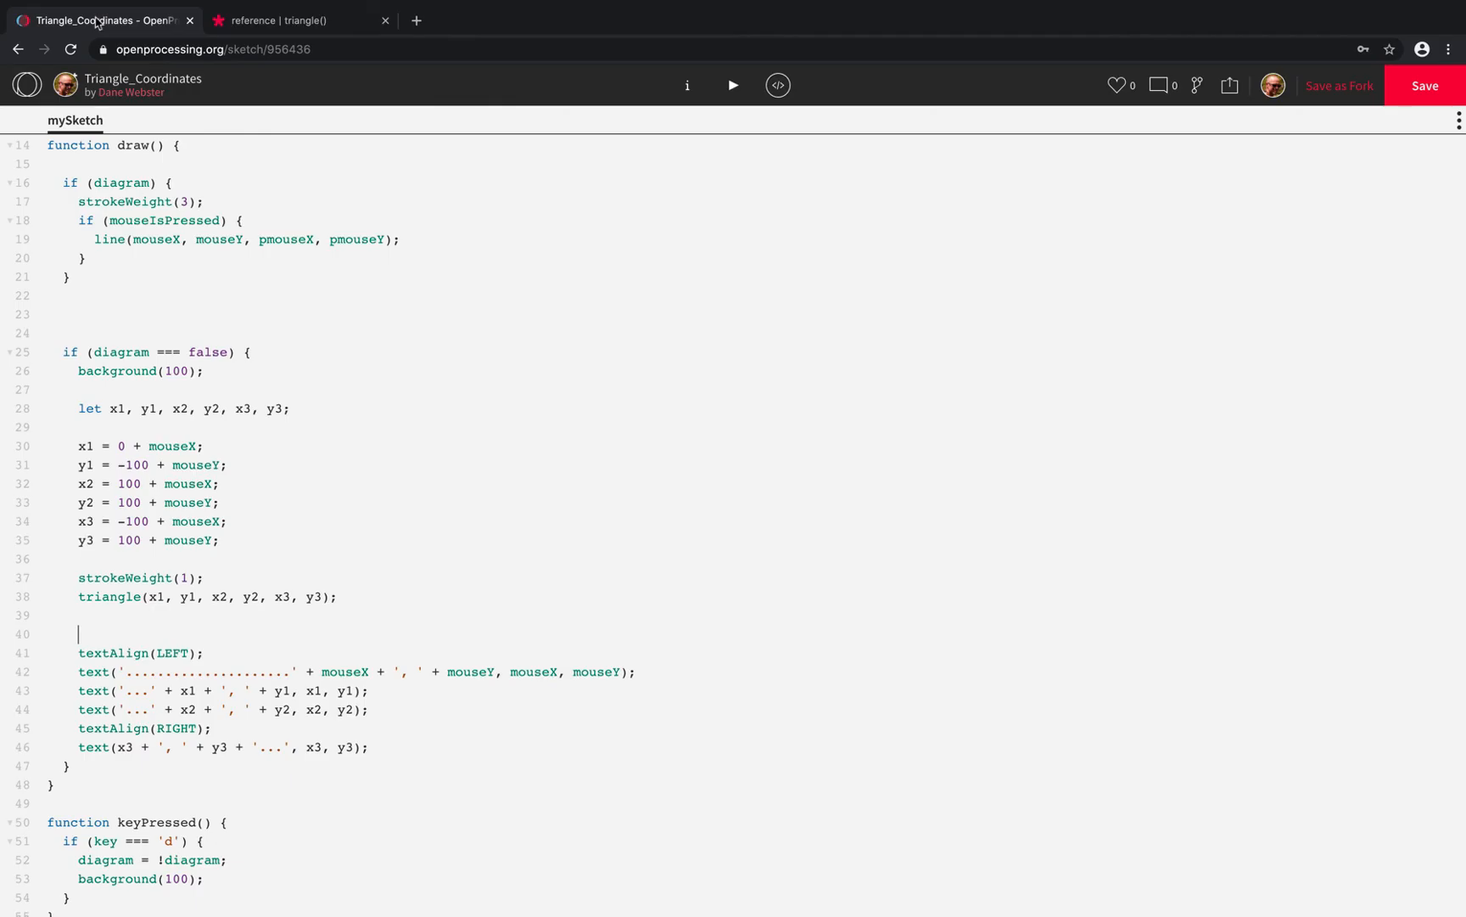